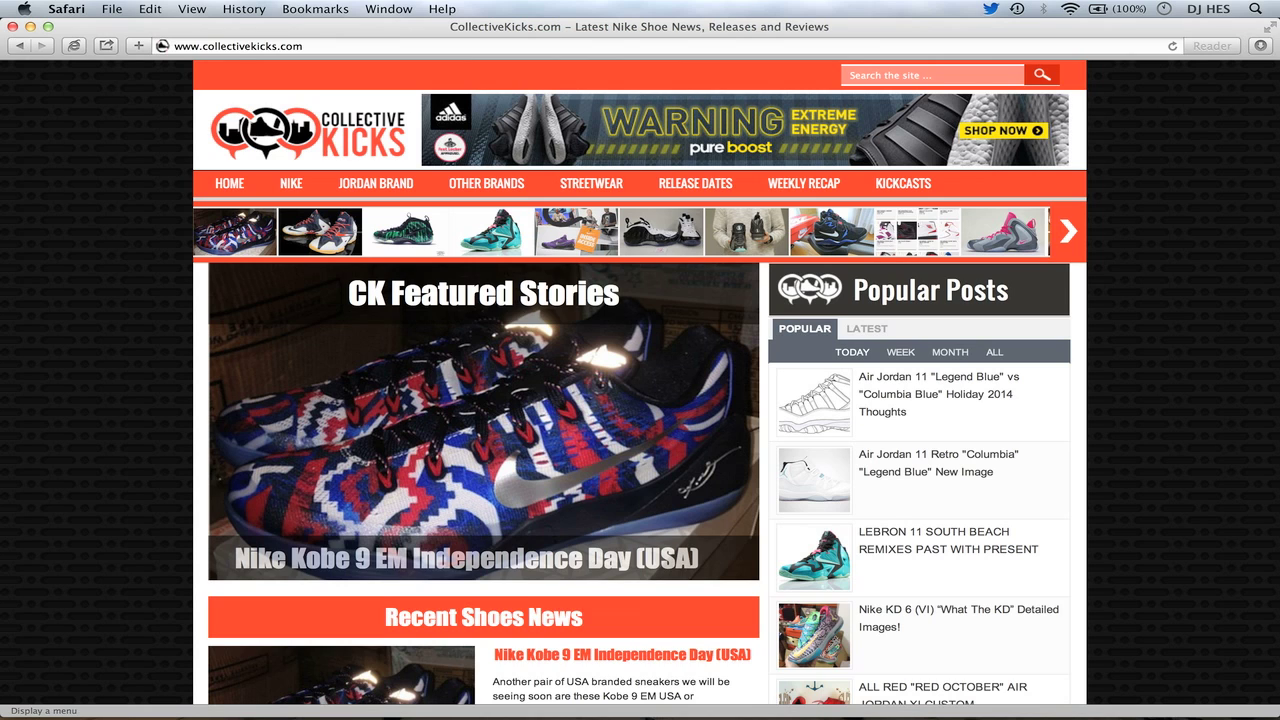
# - Scroll down the CollectiveKicks homepage to the Recent Shoes News section
pyautogui.scroll(-3)
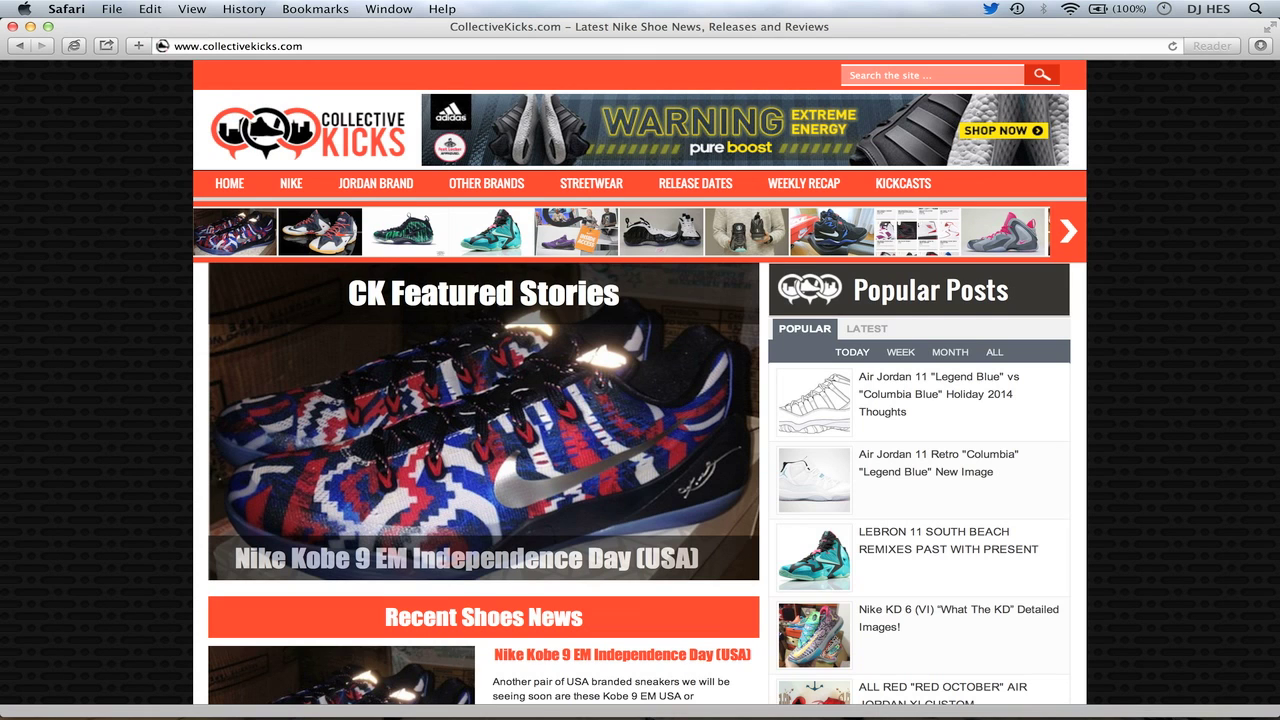
pyautogui.scroll(-3)
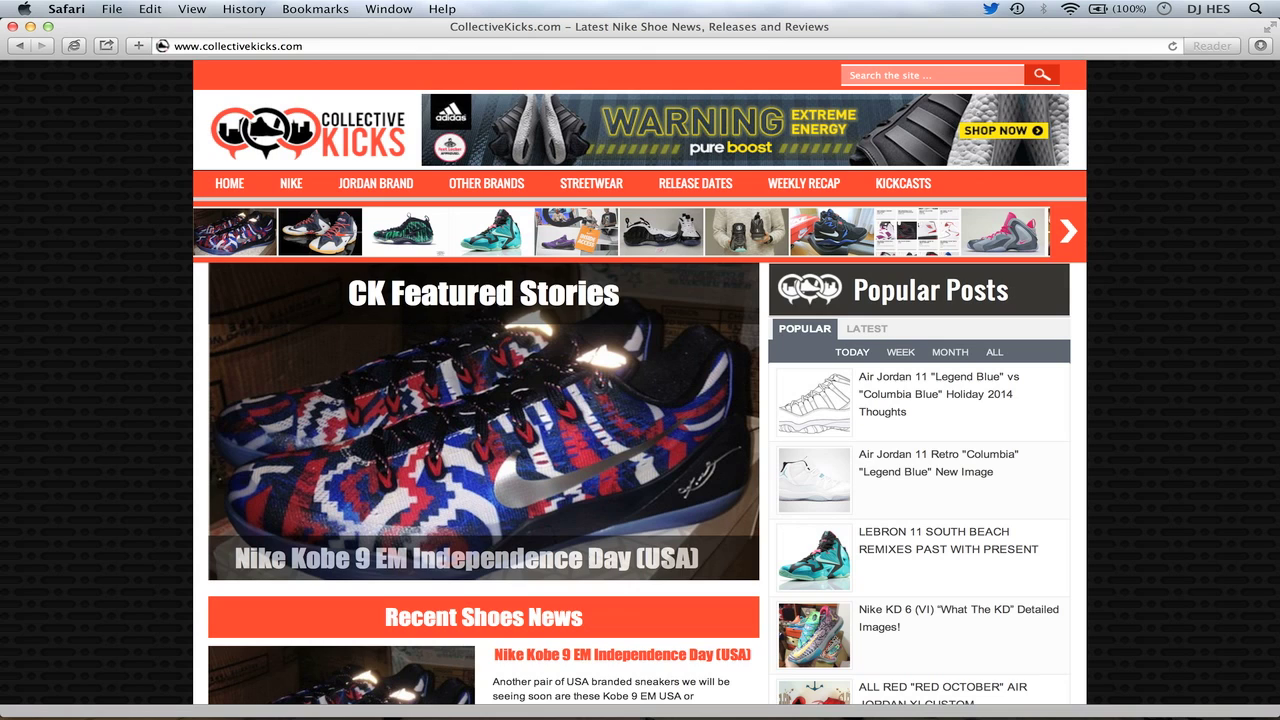
pyautogui.scroll(-3)
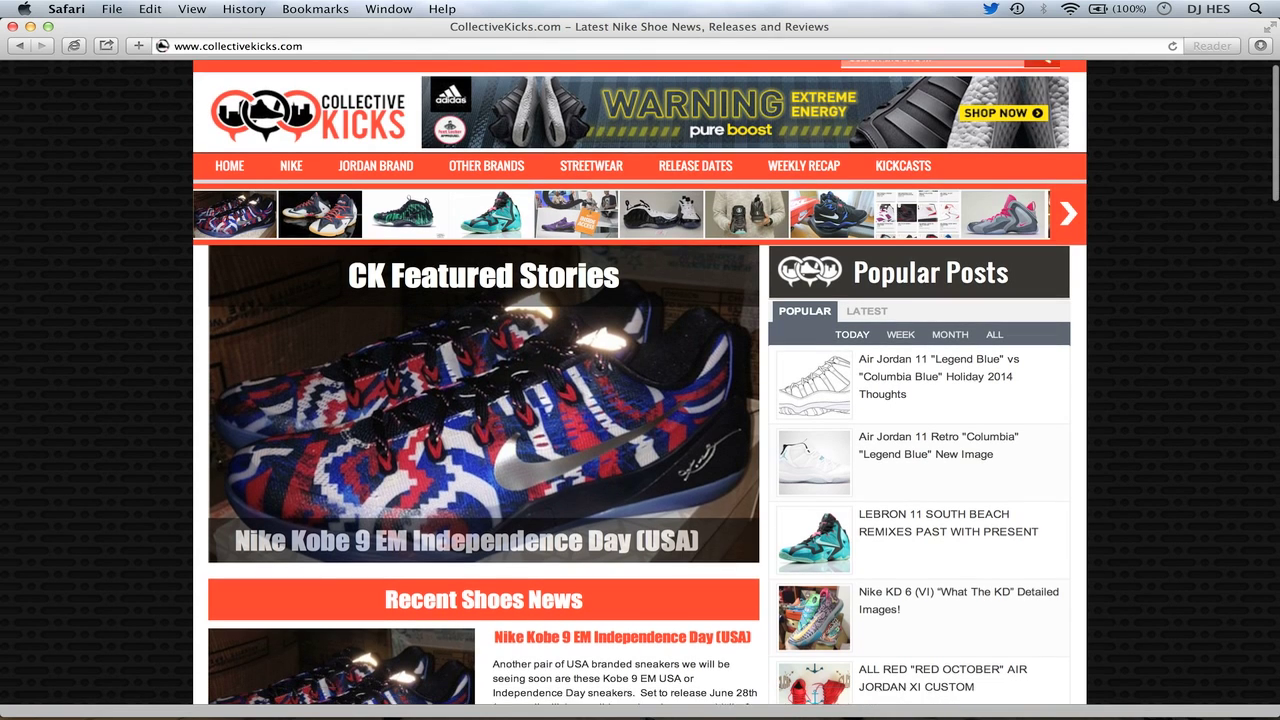
pyautogui.scroll(-3)
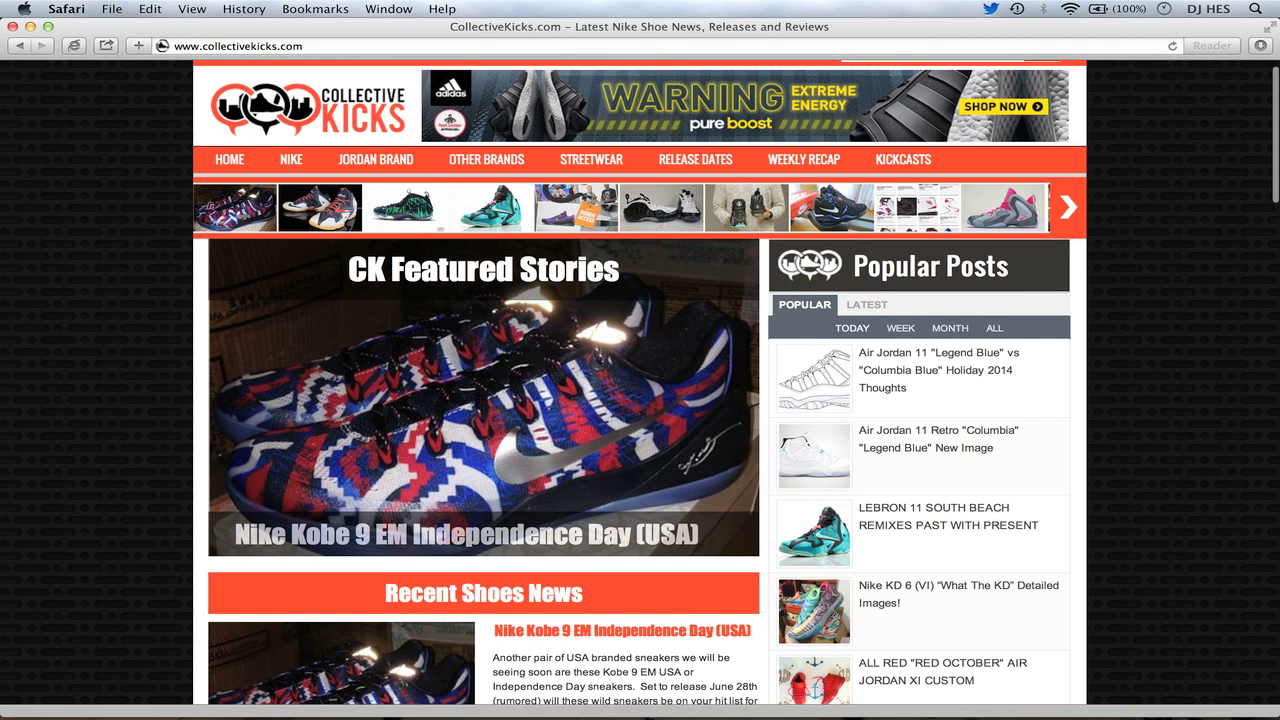
pyautogui.scroll(-3)
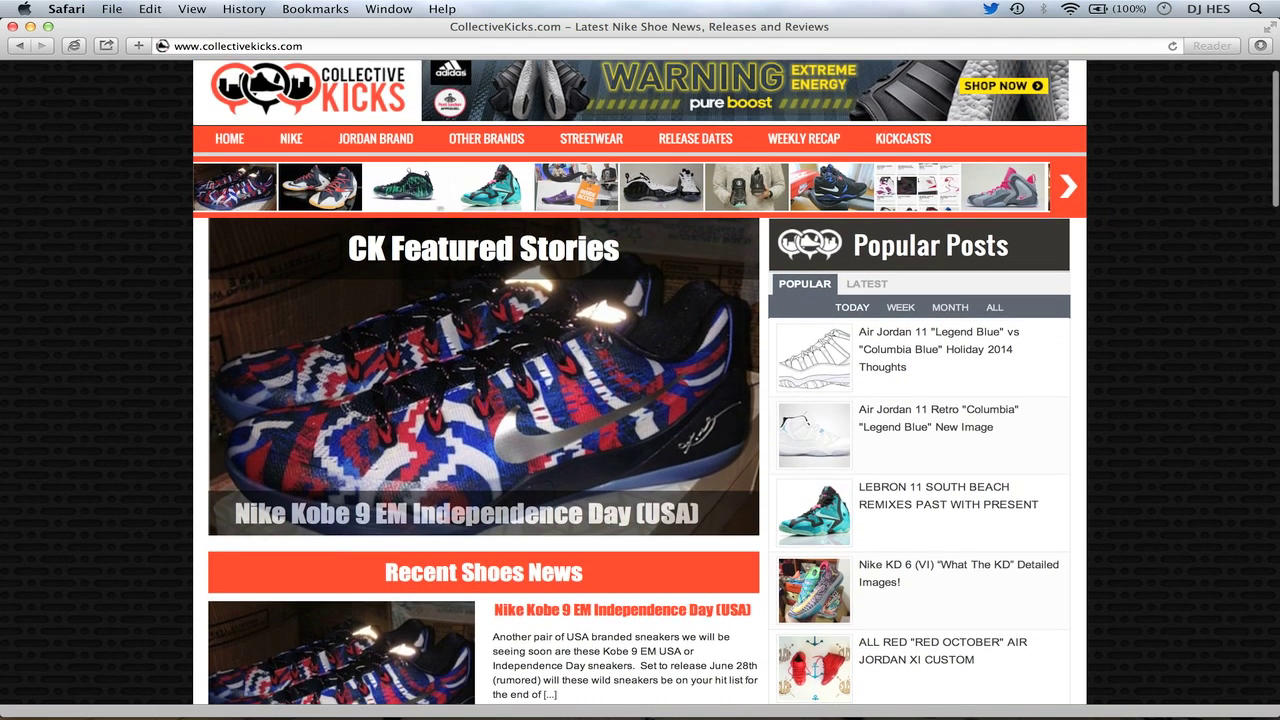
pyautogui.scroll(-3)
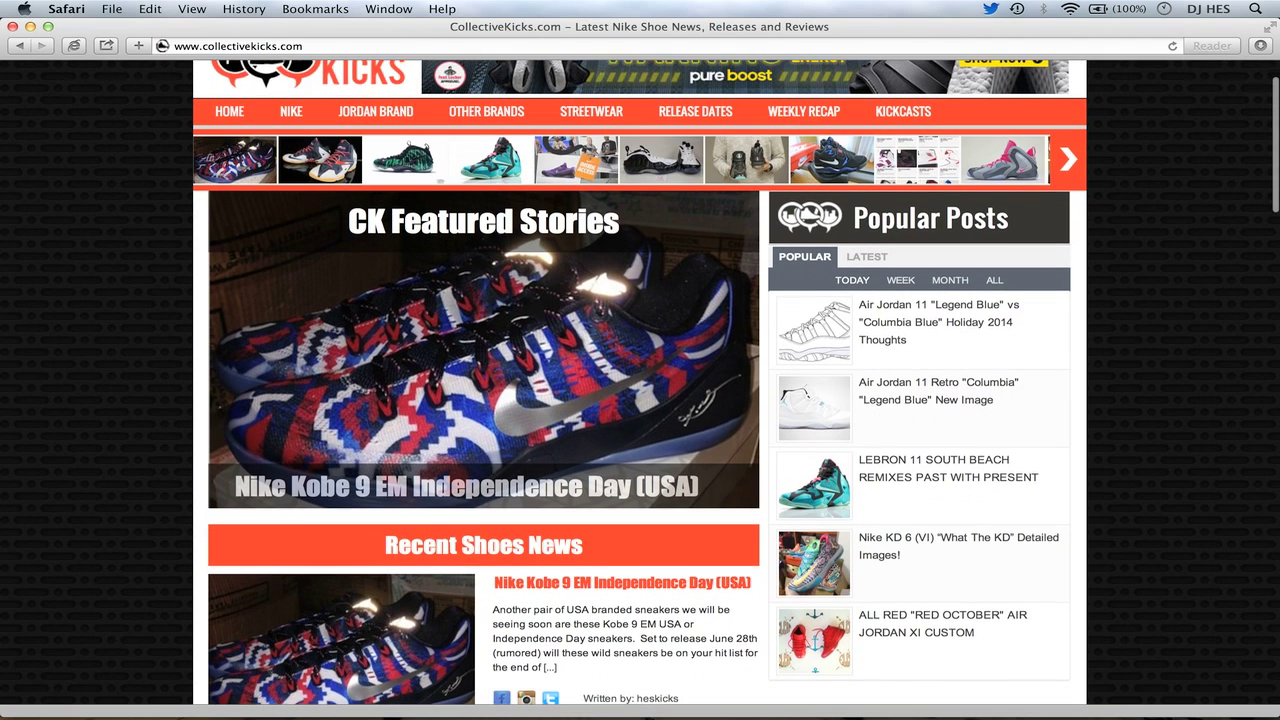
pyautogui.scroll(-3)
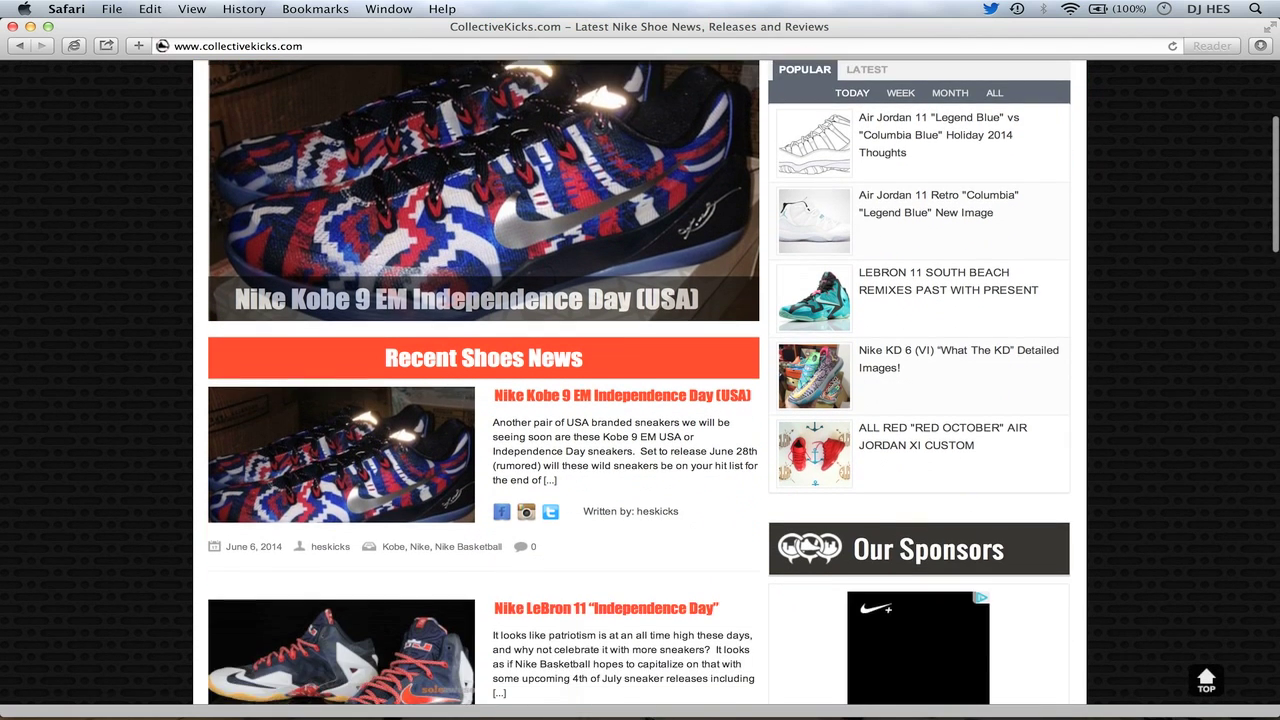
# - Scroll on through the Kobe 9 EM, LeBron 11 and Foamposite Pro Matrix posts
pyautogui.scroll(-3)
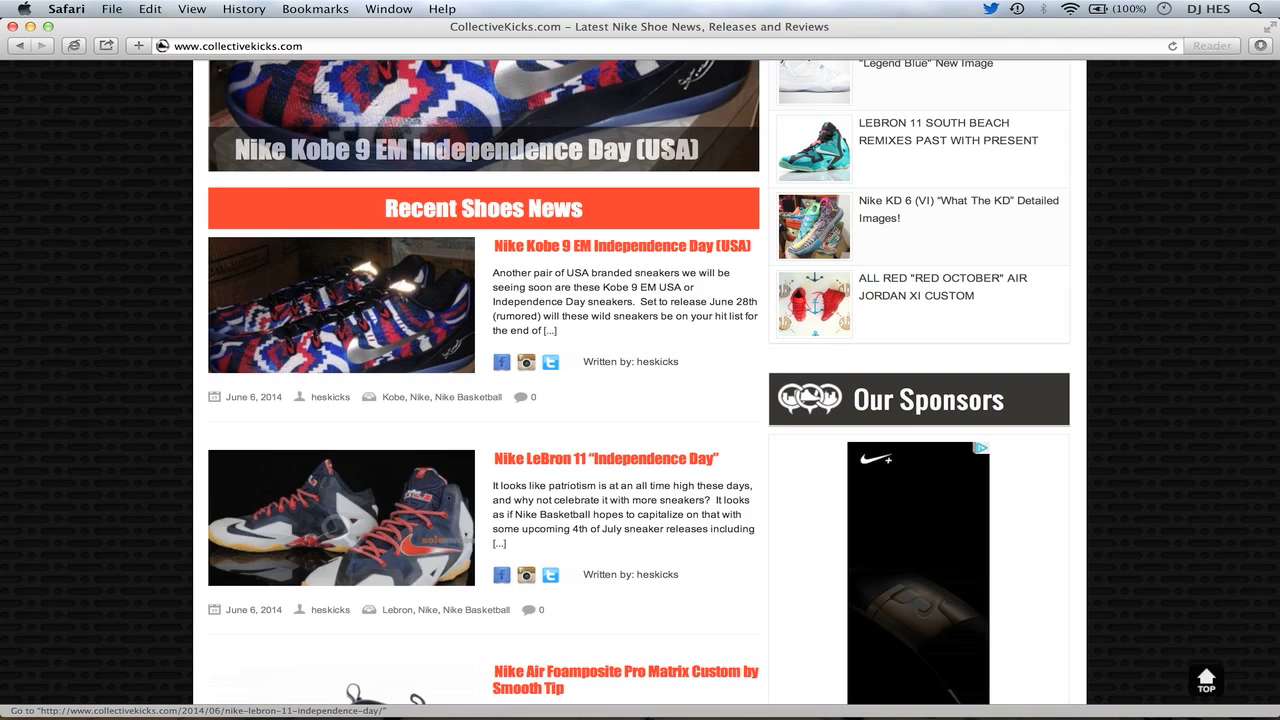
pyautogui.scroll(-3)
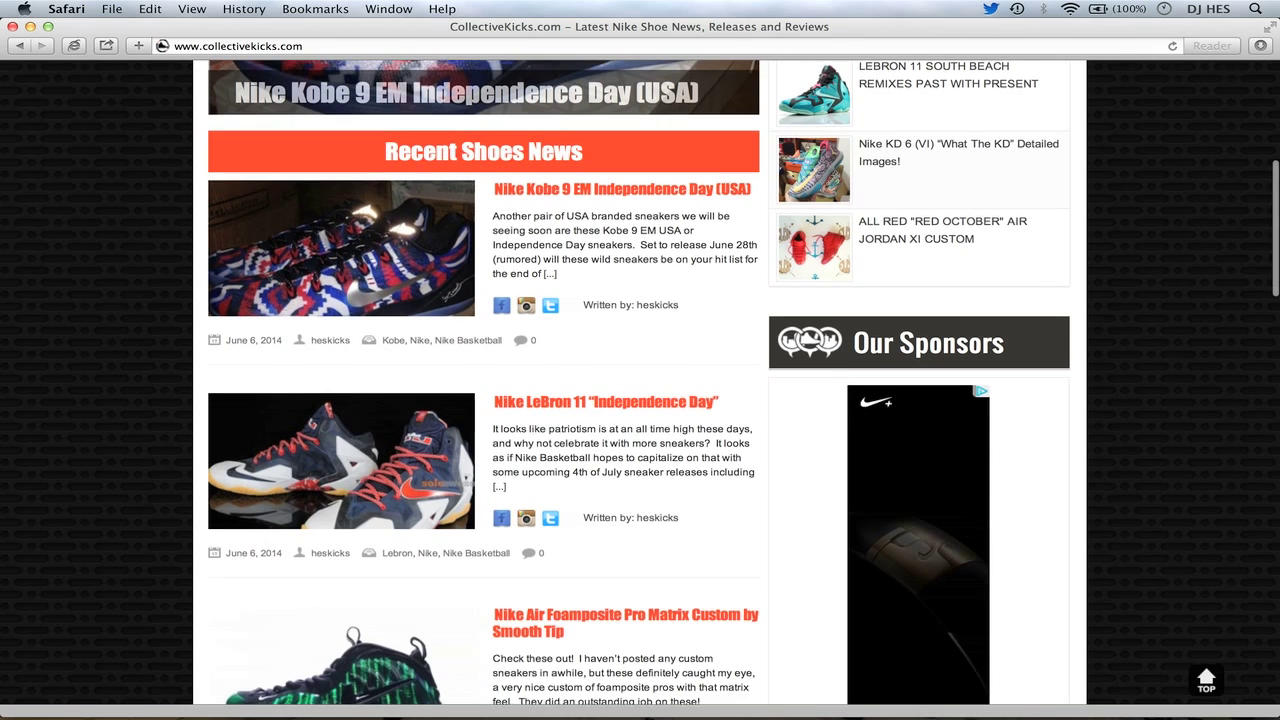
pyautogui.scroll(-3)
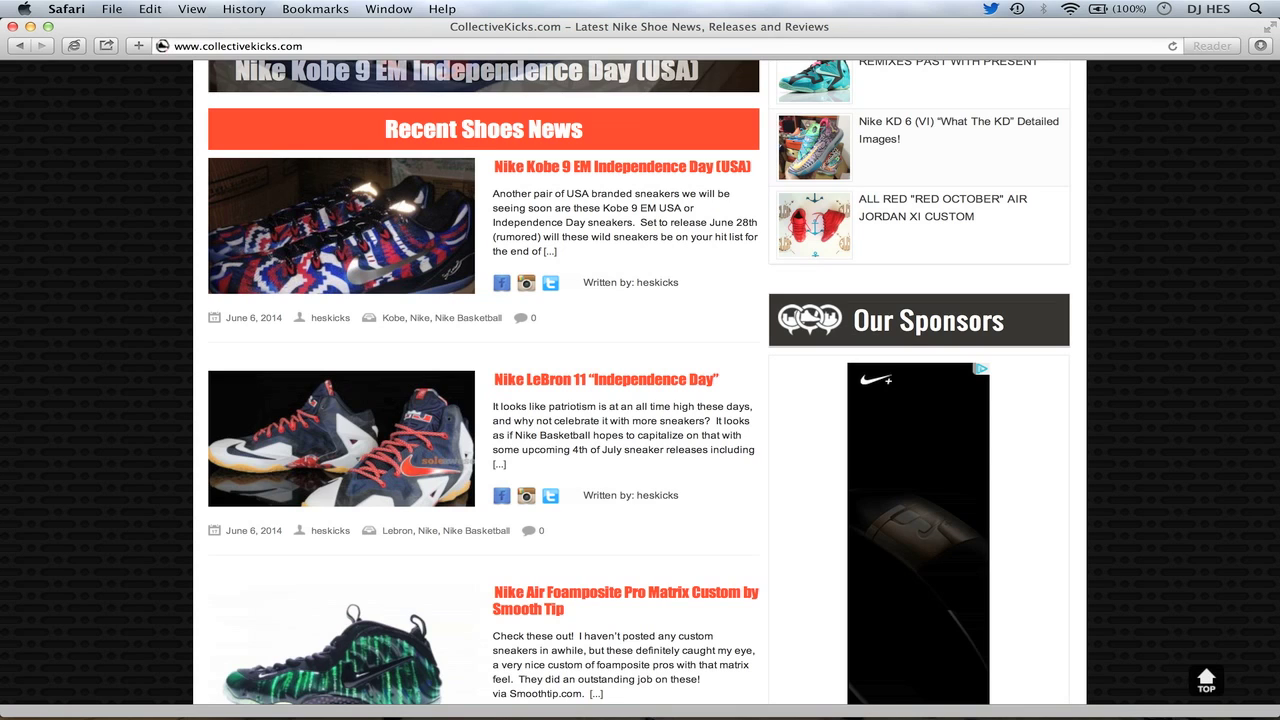
pyautogui.scroll(-3)
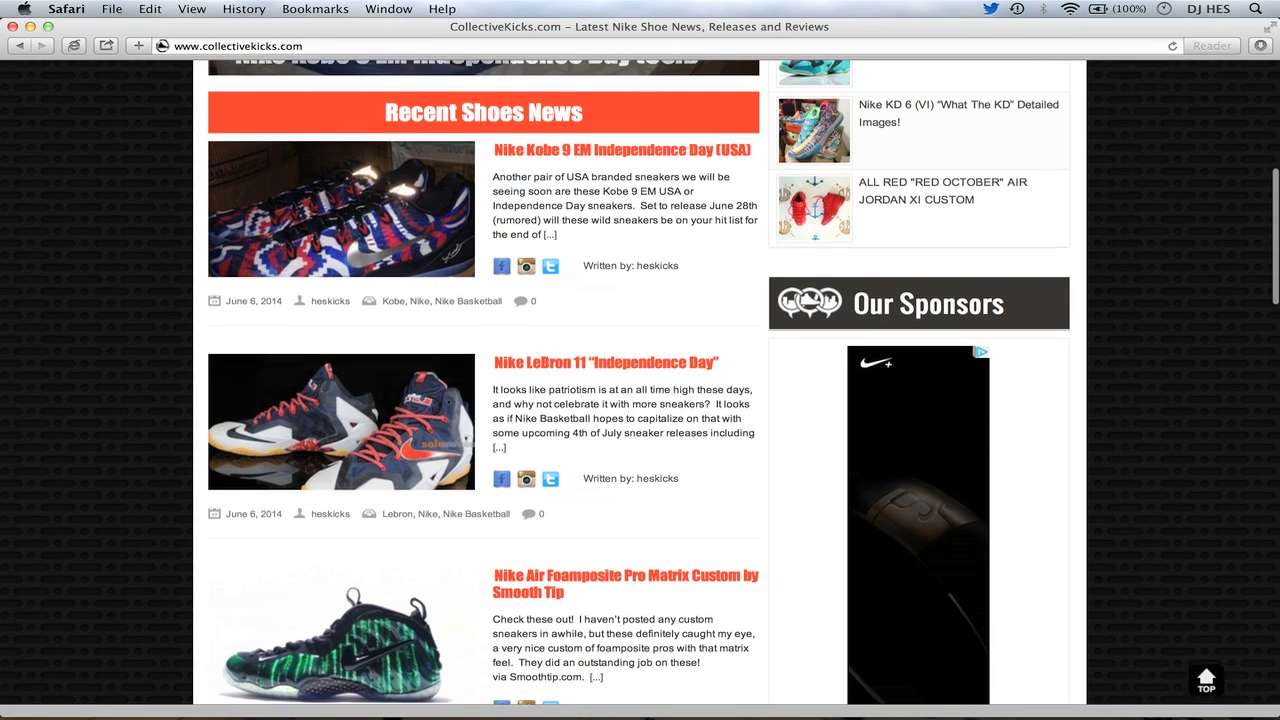
pyautogui.scroll(-3)
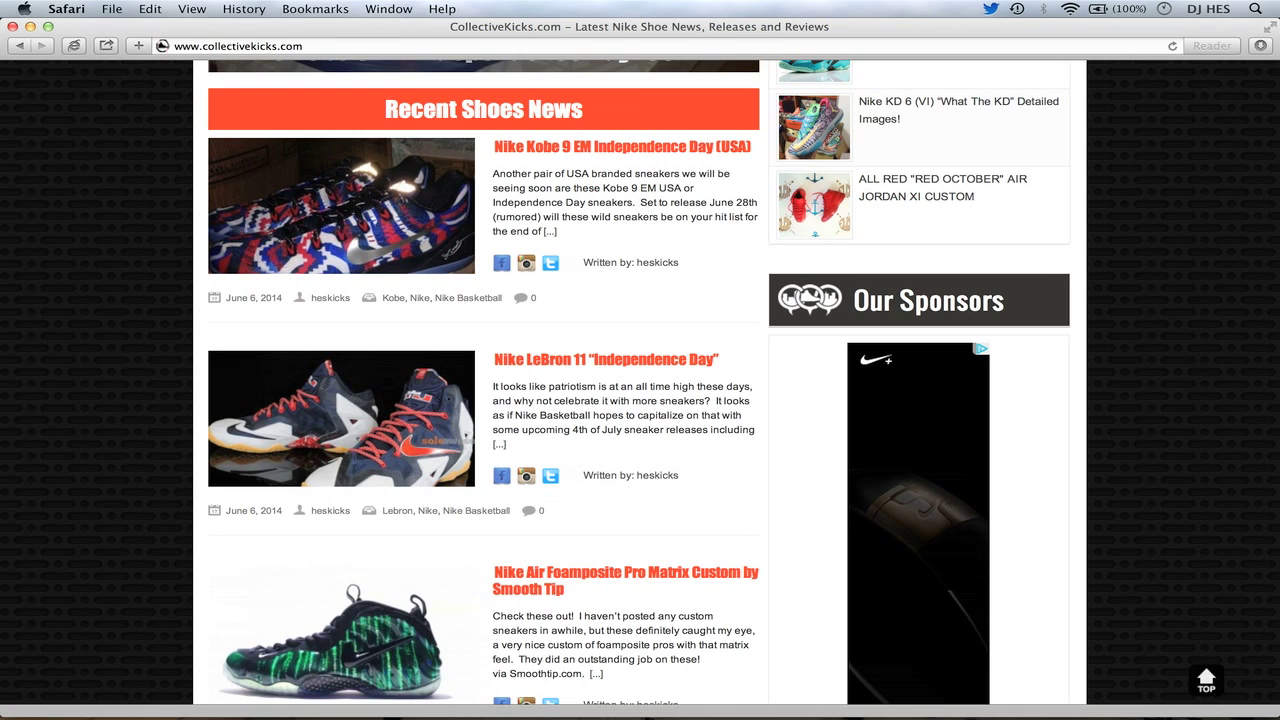
pyautogui.scroll(-3)
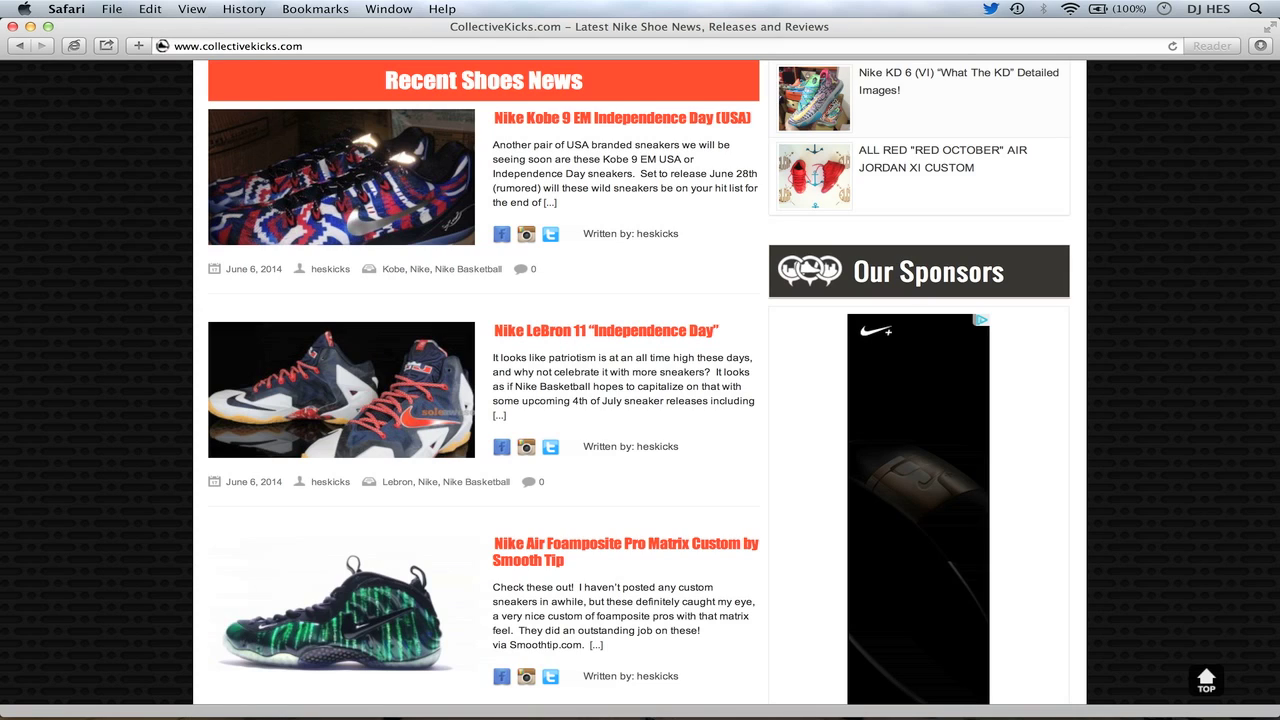
# - Scroll down the feed to the Air Jordan 11 Legend Blue and Air Jordan 7 French Blue posts
pyautogui.scroll(-3)
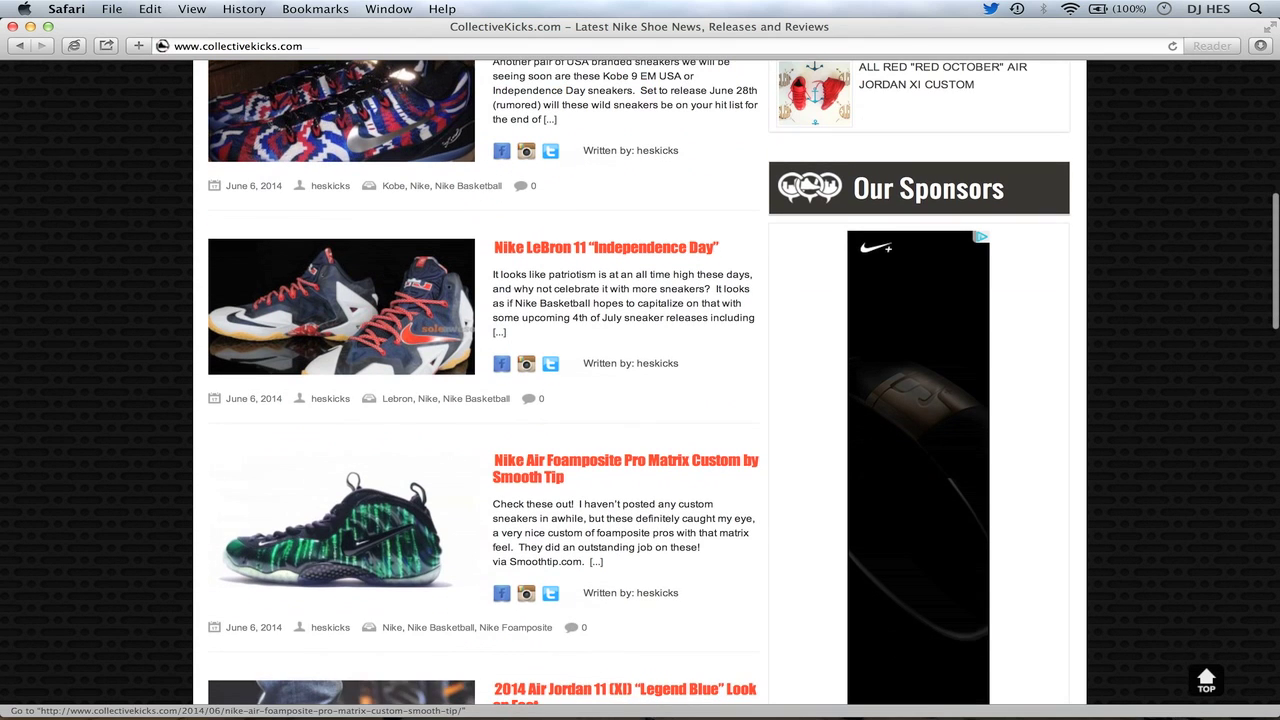
pyautogui.scroll(-3)
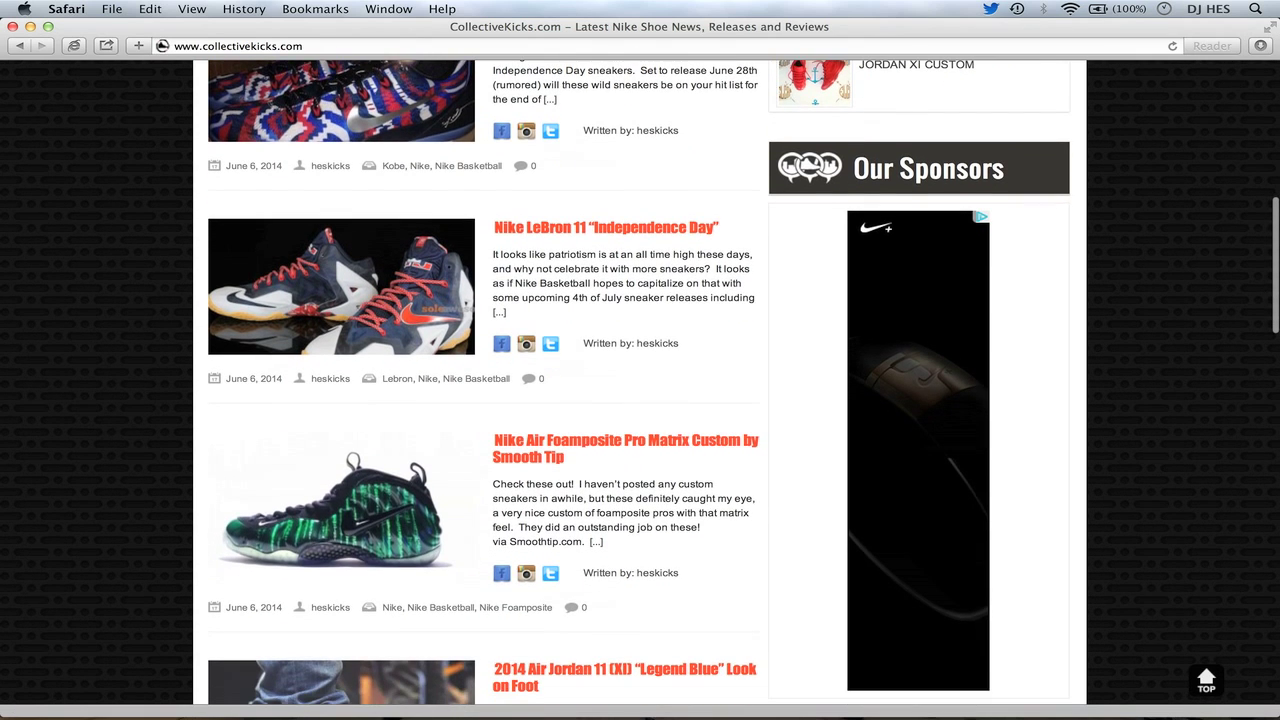
pyautogui.scroll(-3)
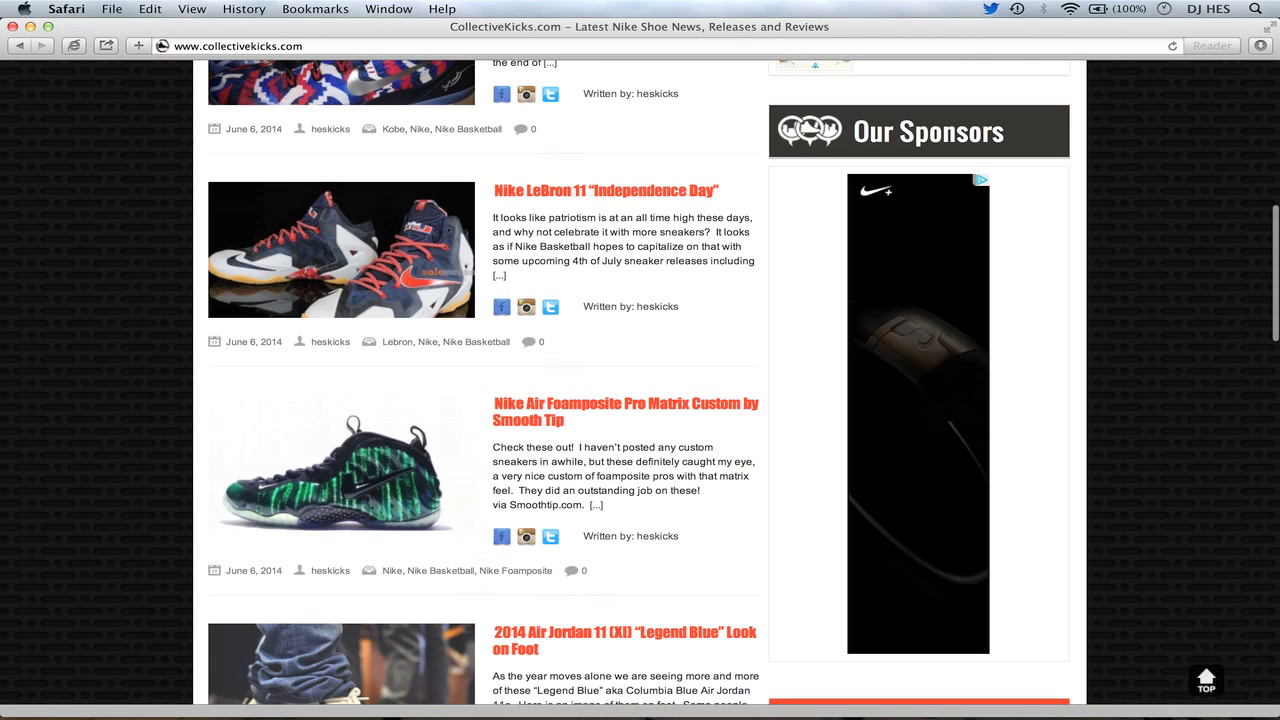
pyautogui.scroll(-3)
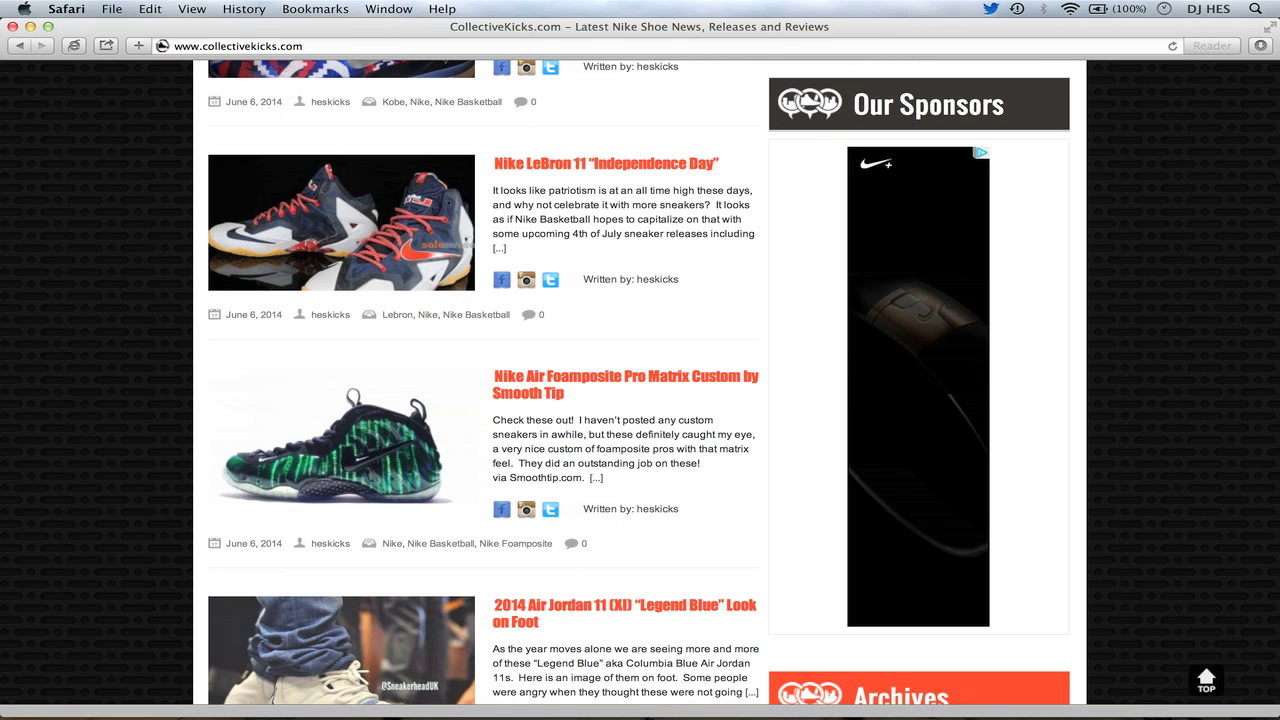
pyautogui.scroll(-3)
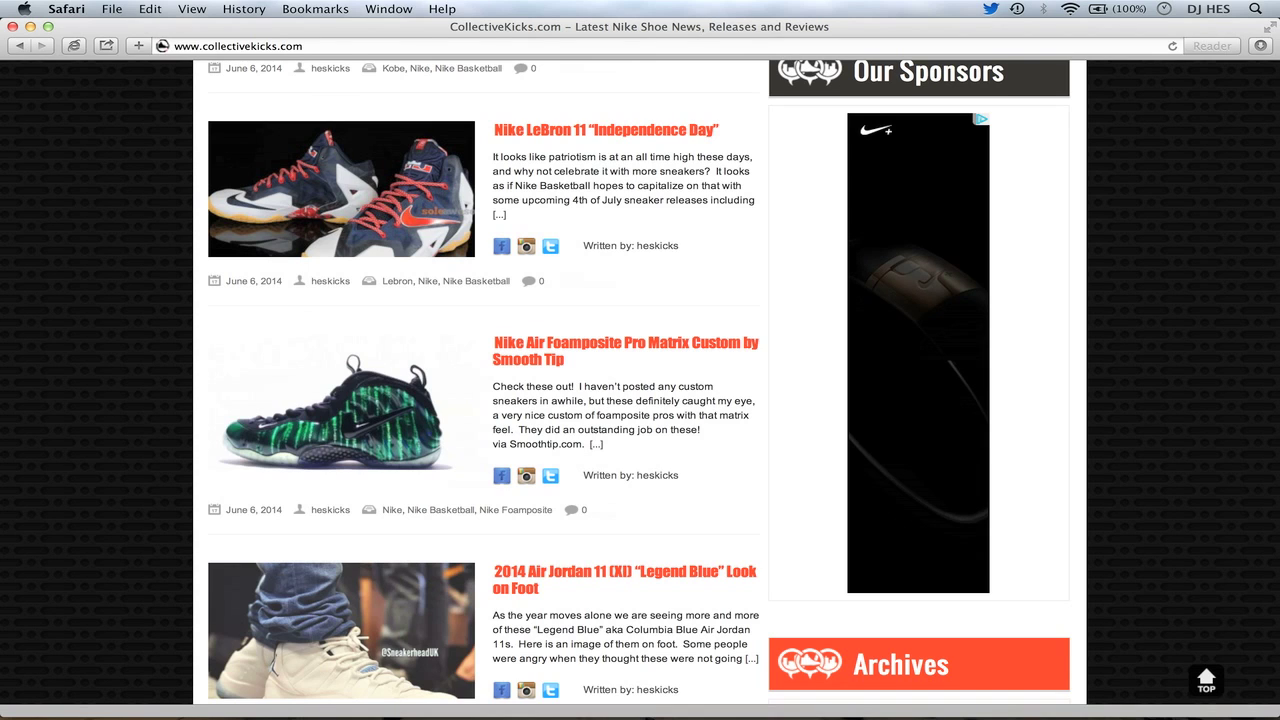
pyautogui.scroll(-3)
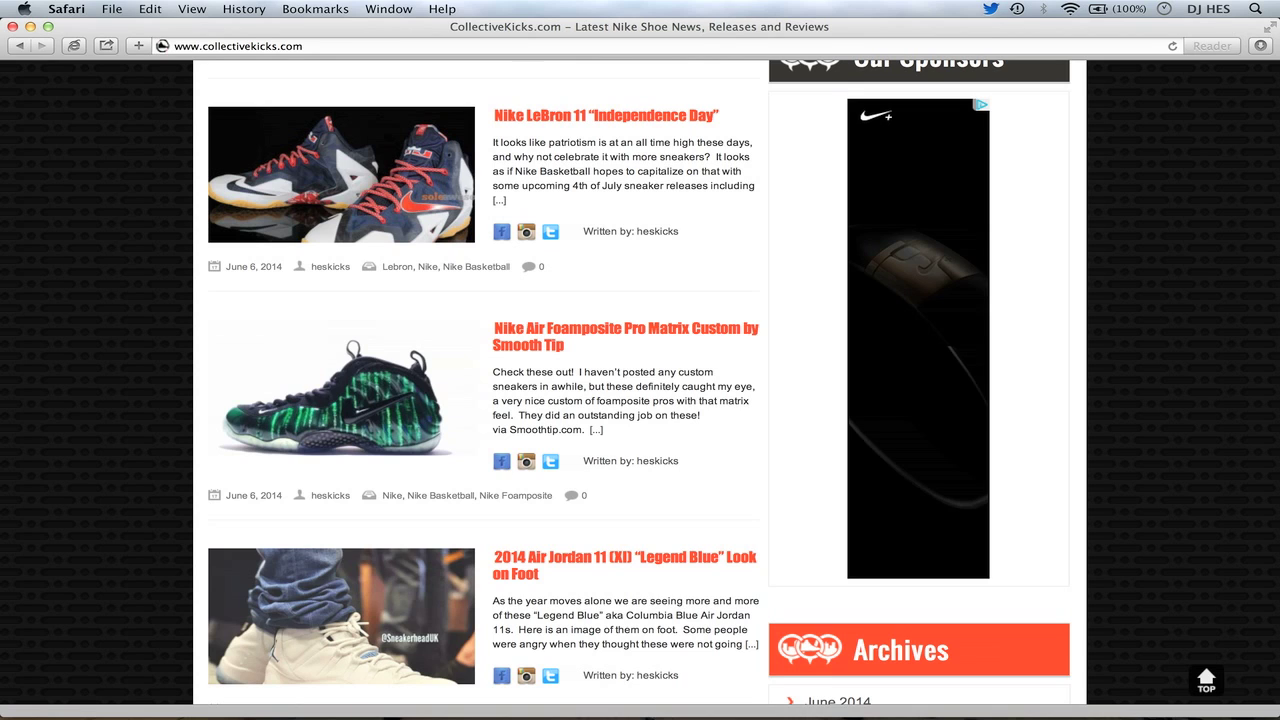
pyautogui.scroll(-3)
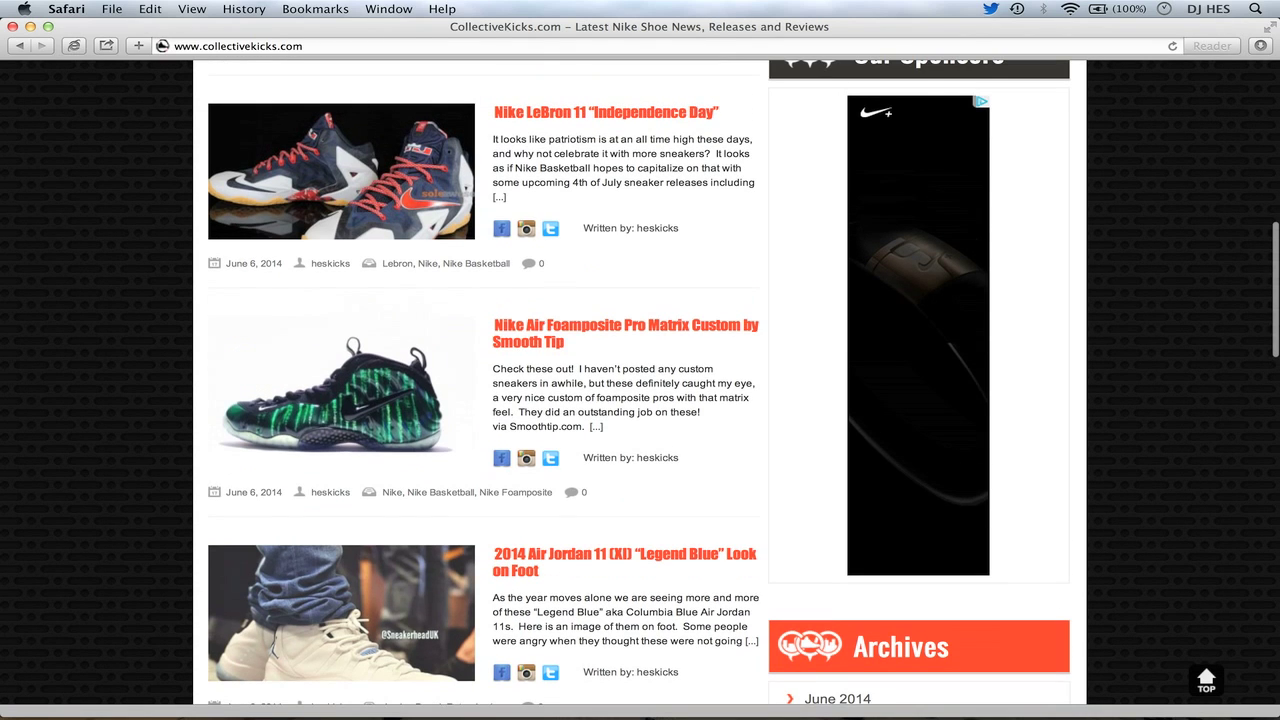
pyautogui.moveTo(624, 332)
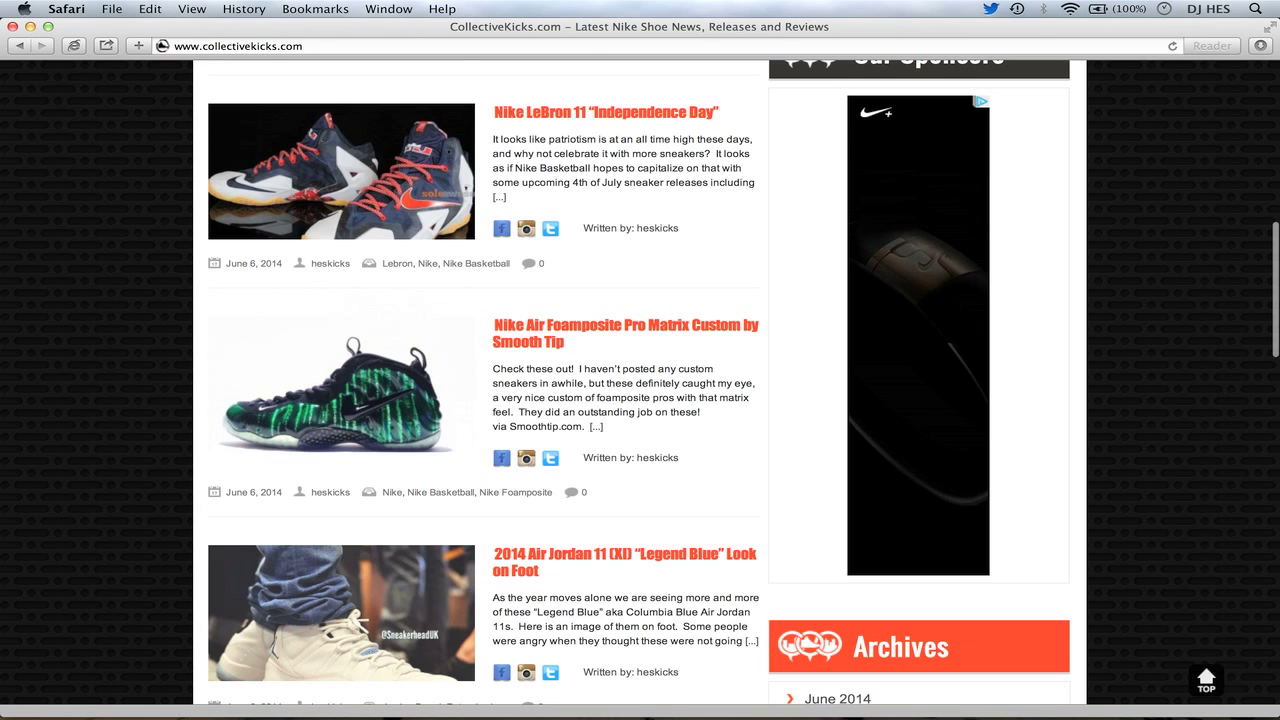
pyautogui.scroll(-3)
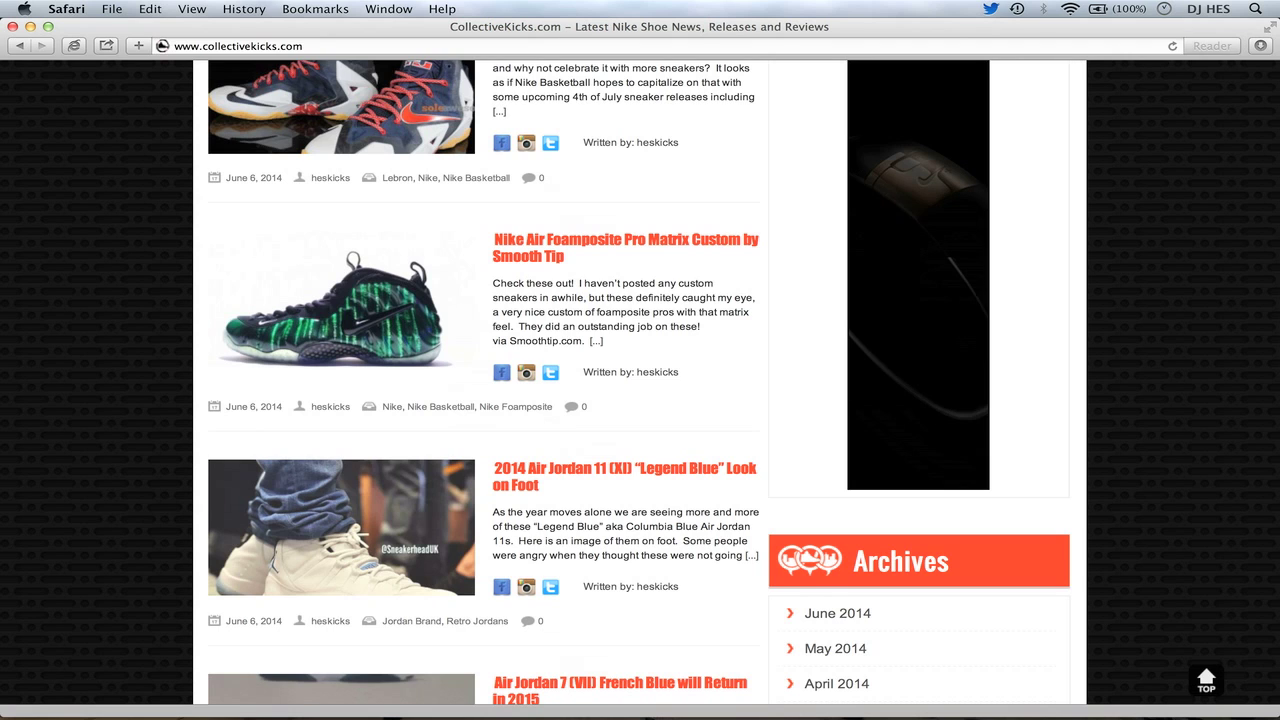
pyautogui.scroll(-3)
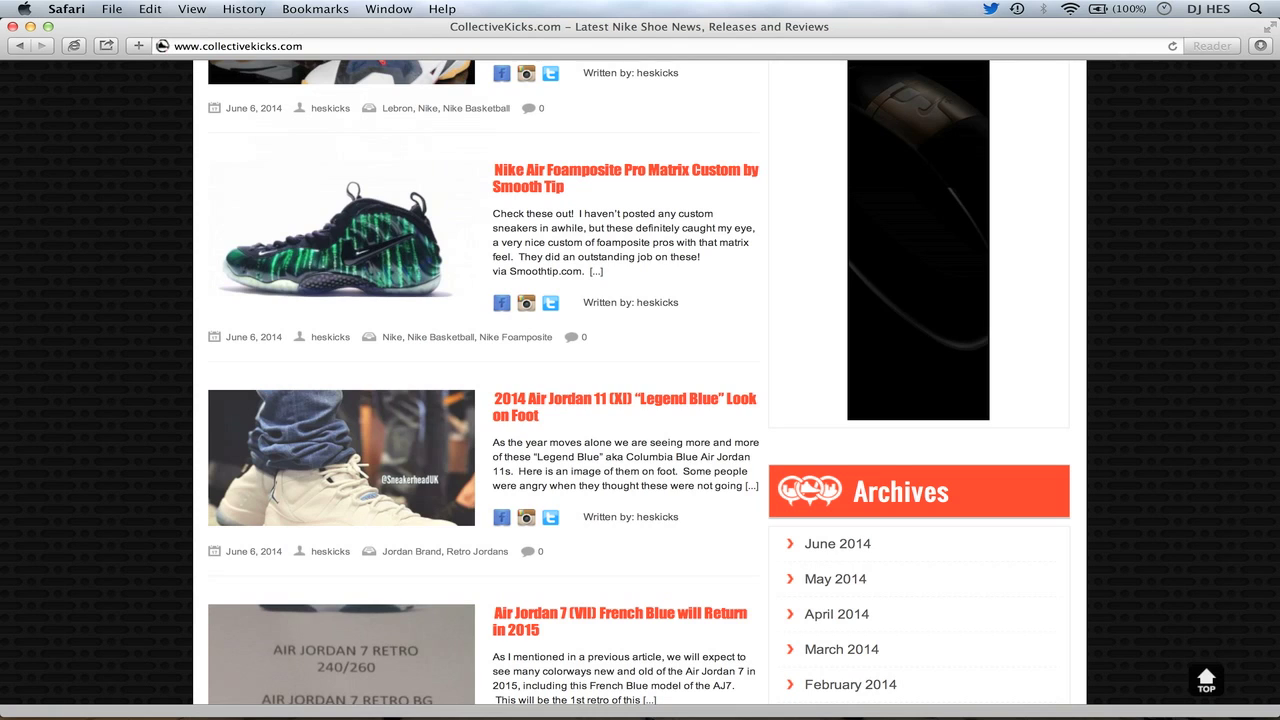
# - Scroll past the Foamposite post to the Air Jordan 7 "Hare Air" Will Return in 2015 story
pyautogui.scroll(-3)
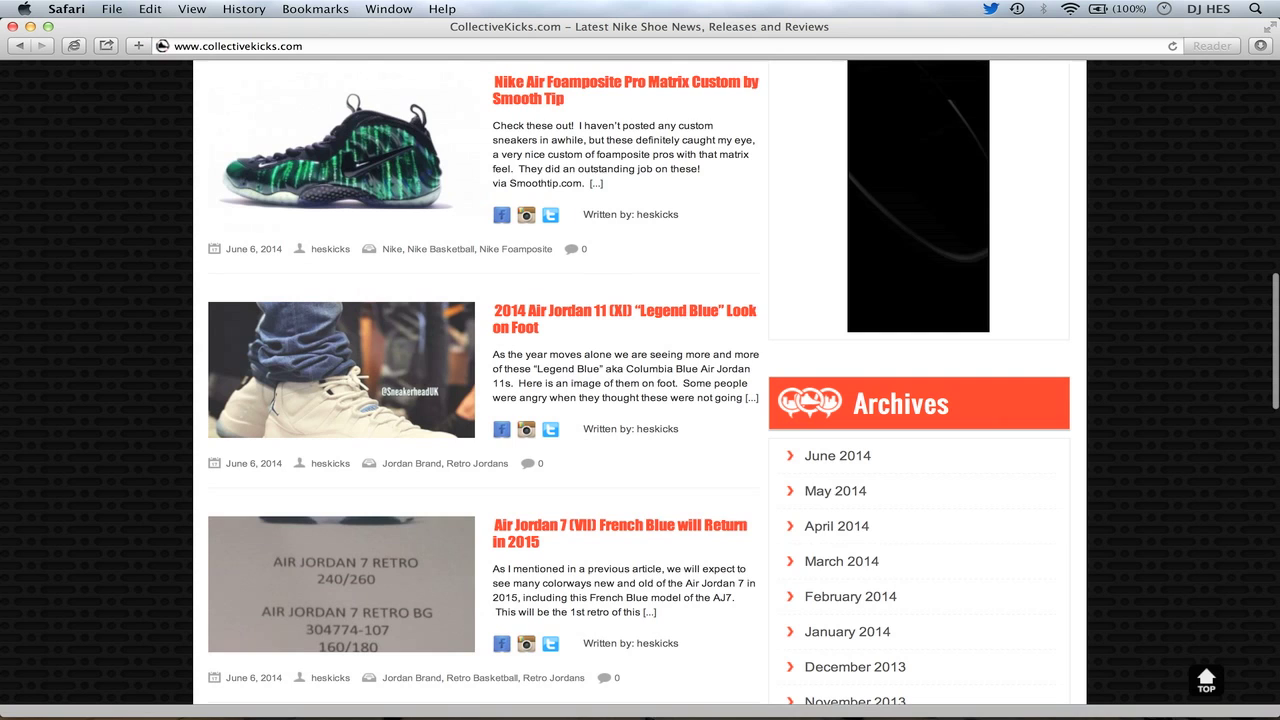
pyautogui.scroll(-3)
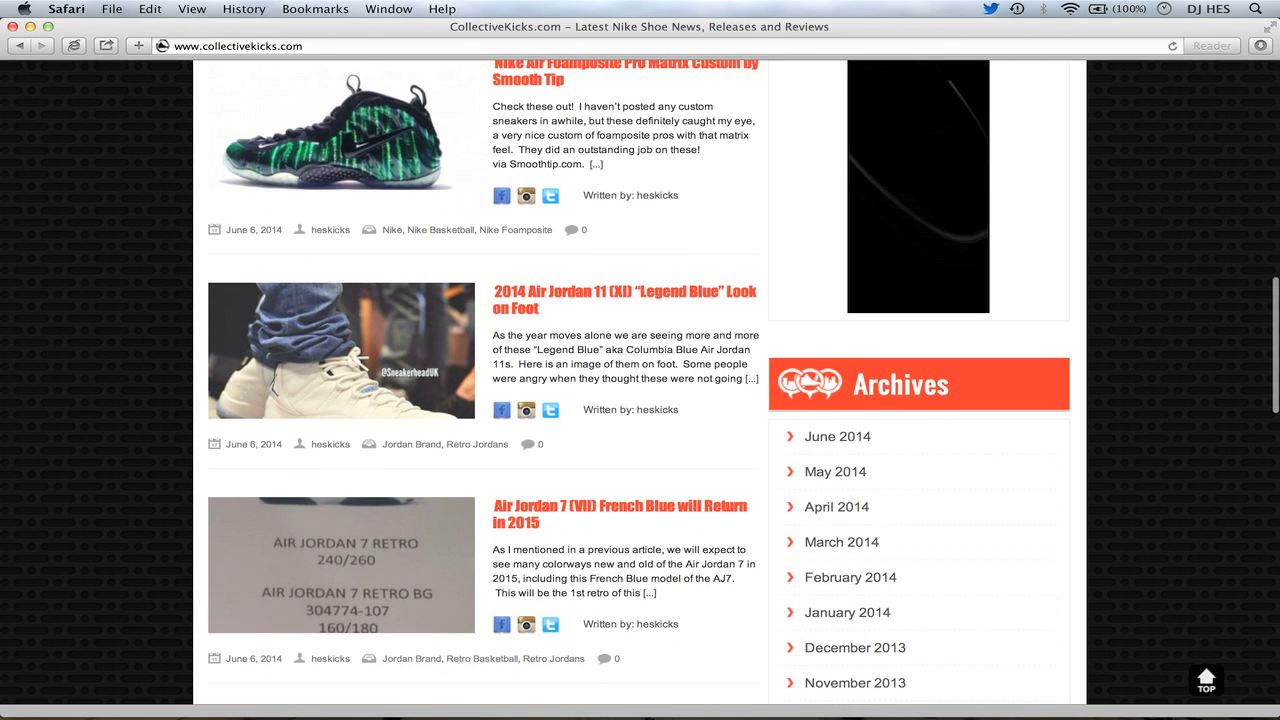
pyautogui.scroll(-3)
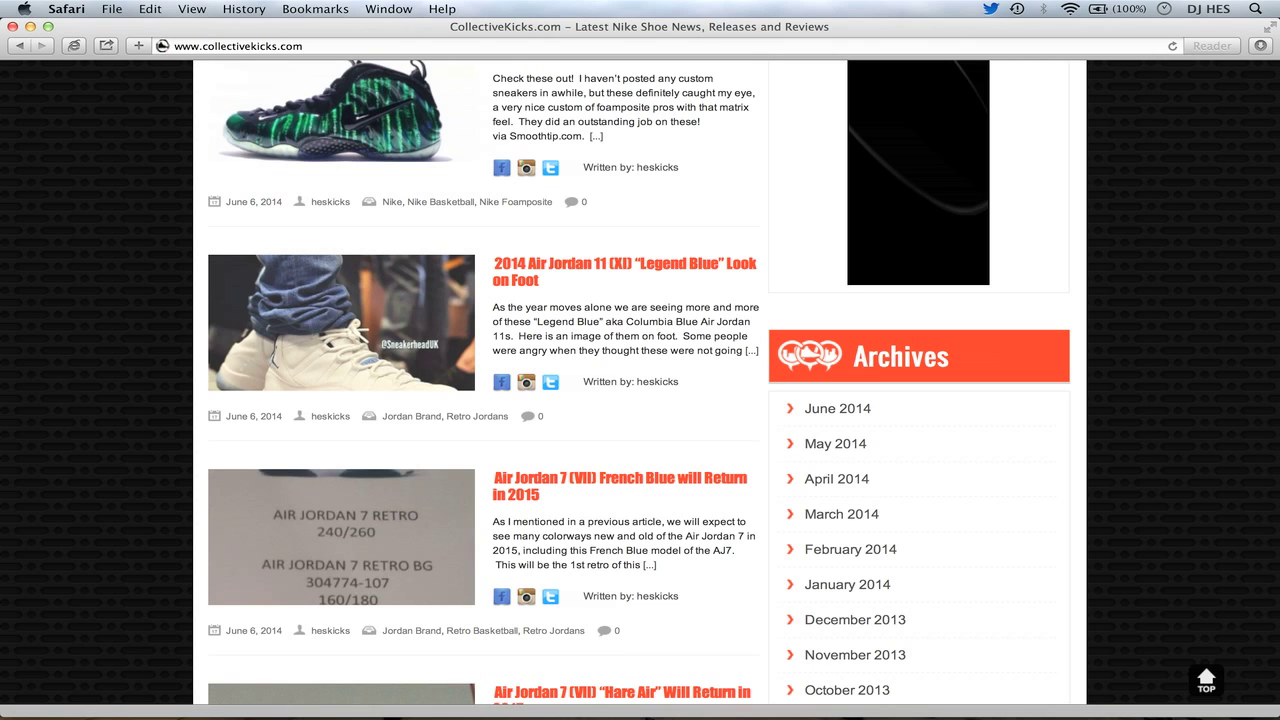
pyautogui.scroll(-3)
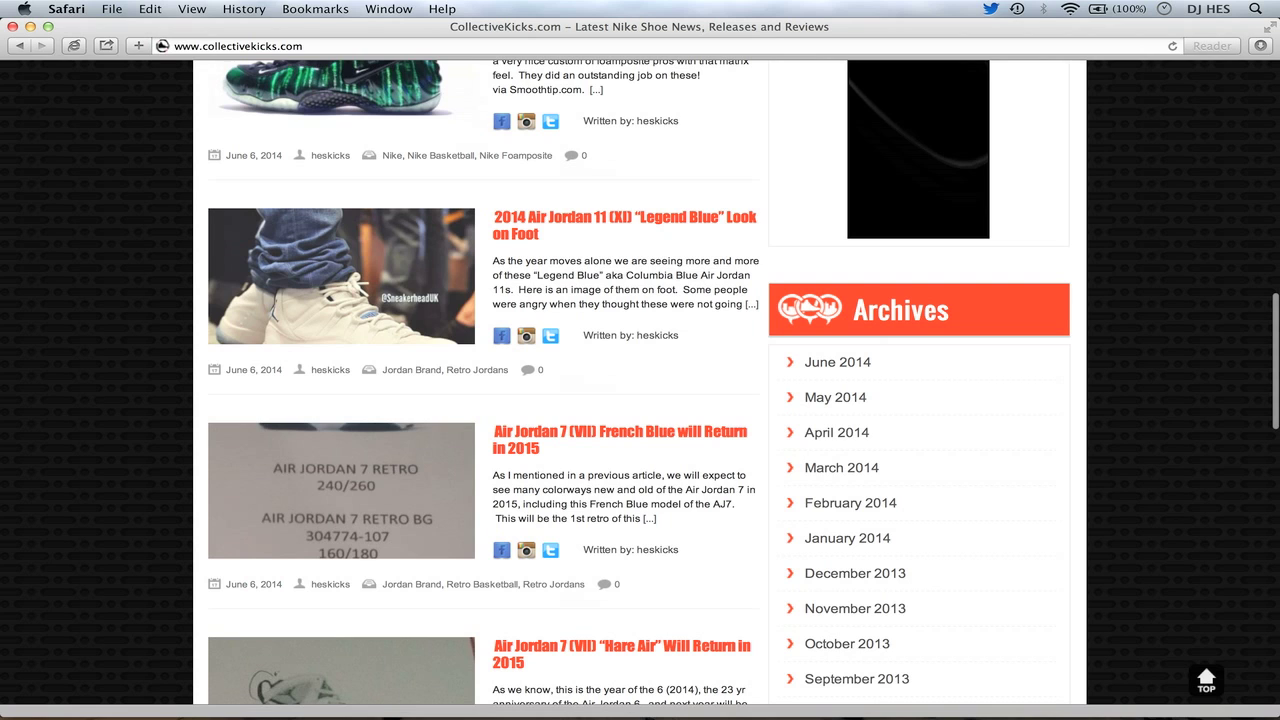
pyautogui.scroll(-3)
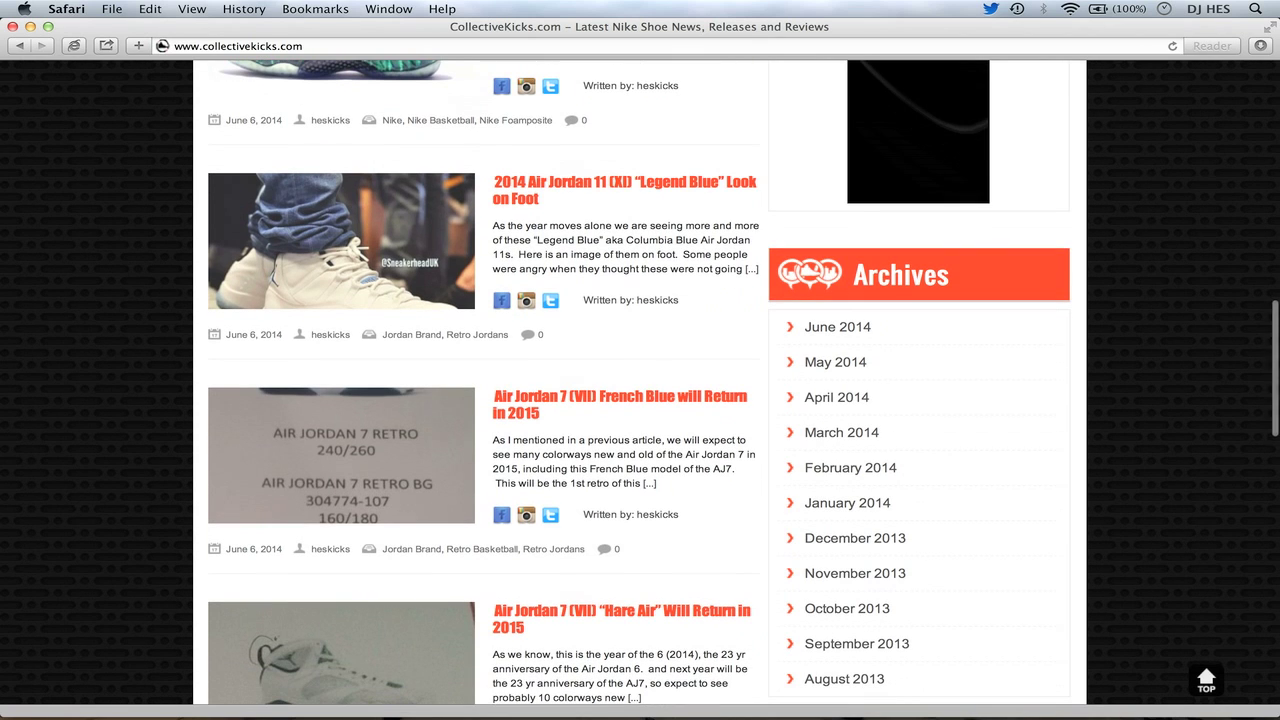
pyautogui.scroll(-3)
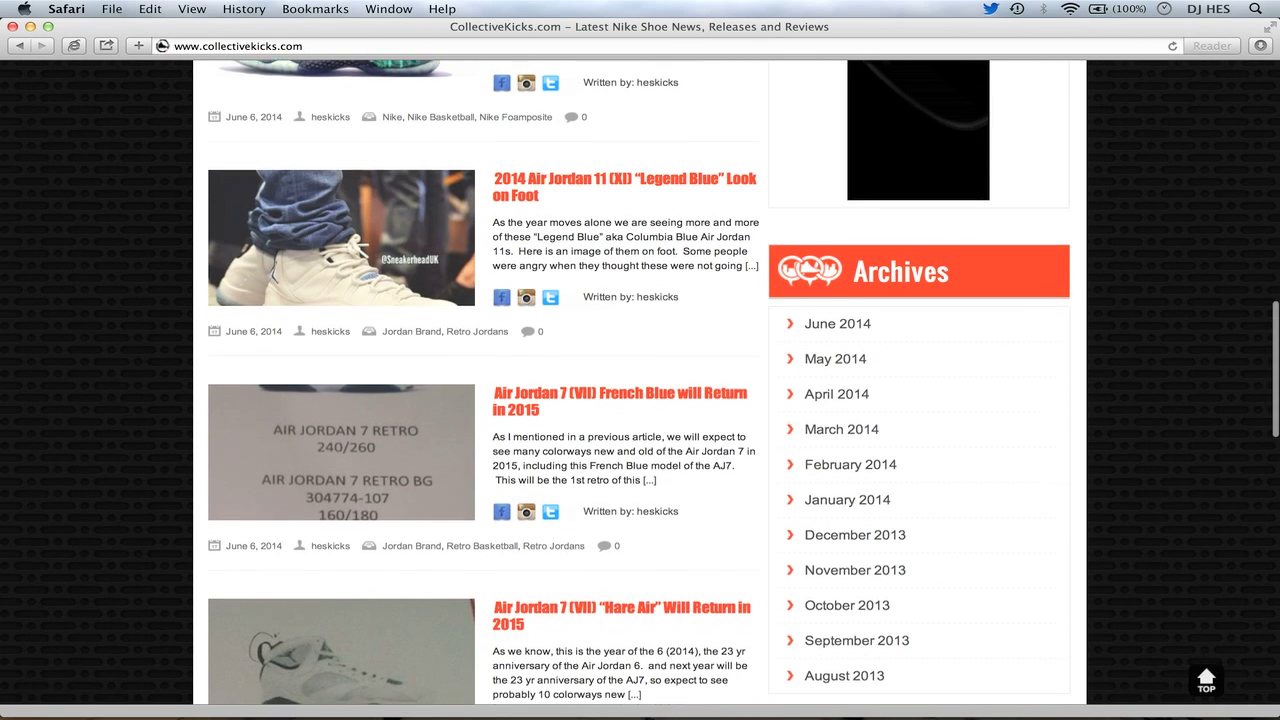
pyautogui.scroll(-3)
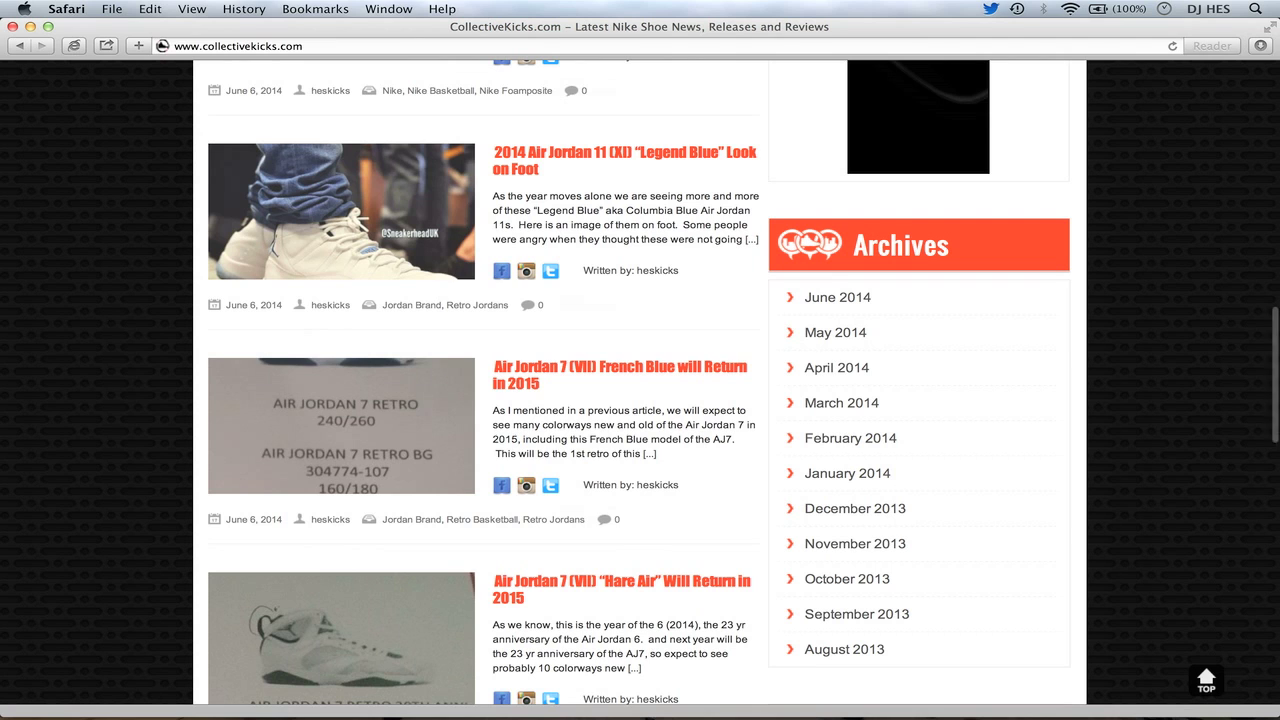
pyautogui.scroll(-3)
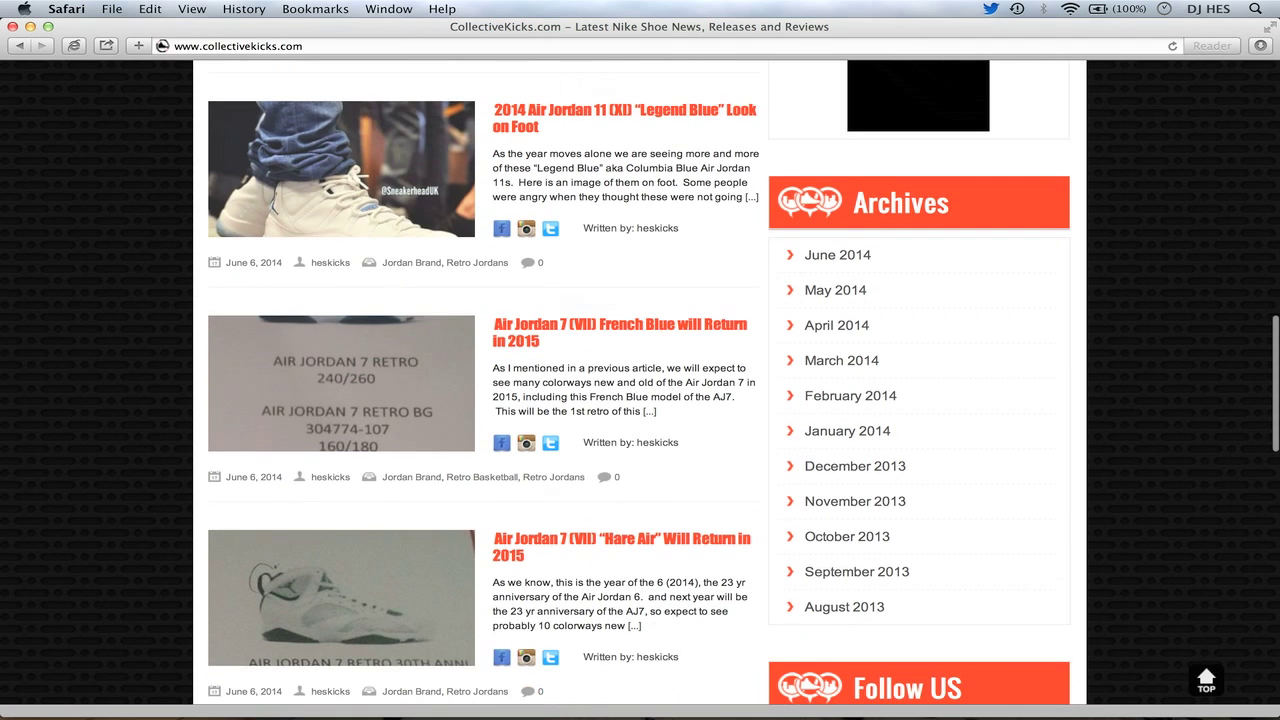
# - Scroll down past the Reebok Pump post to the Air Jordan 4 Columbia story
pyautogui.scroll(-3)
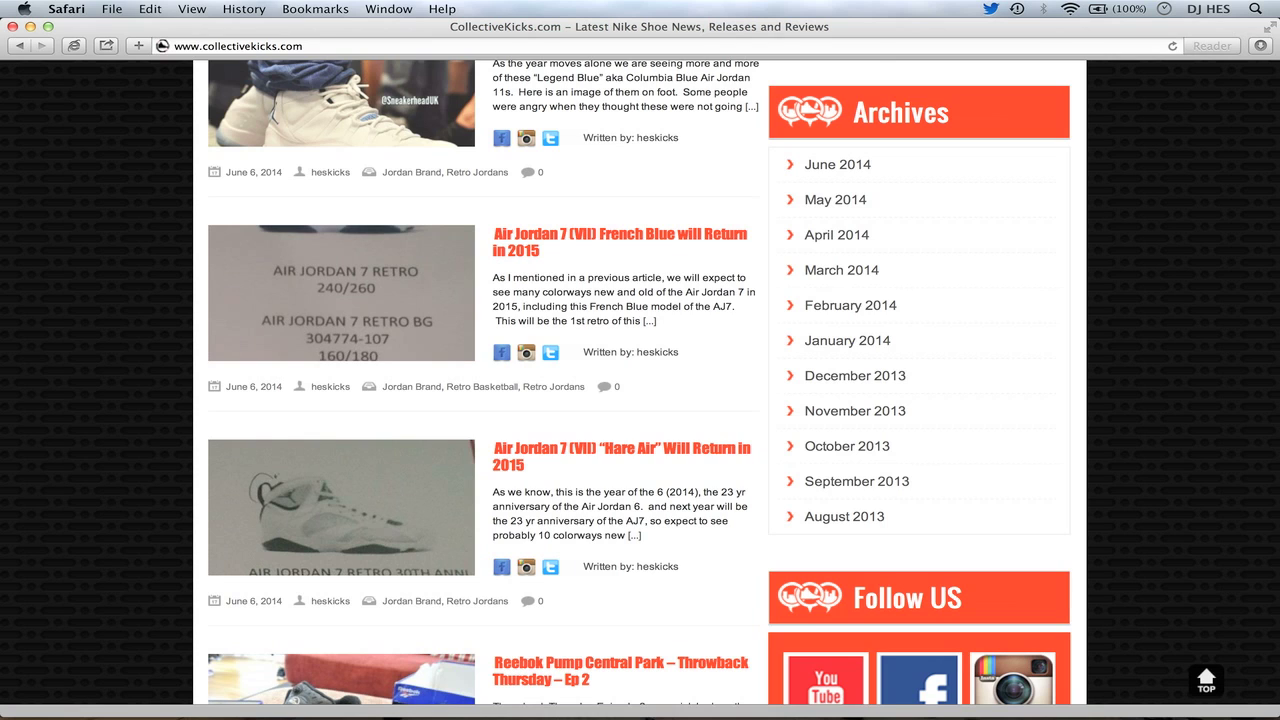
pyautogui.scroll(-3)
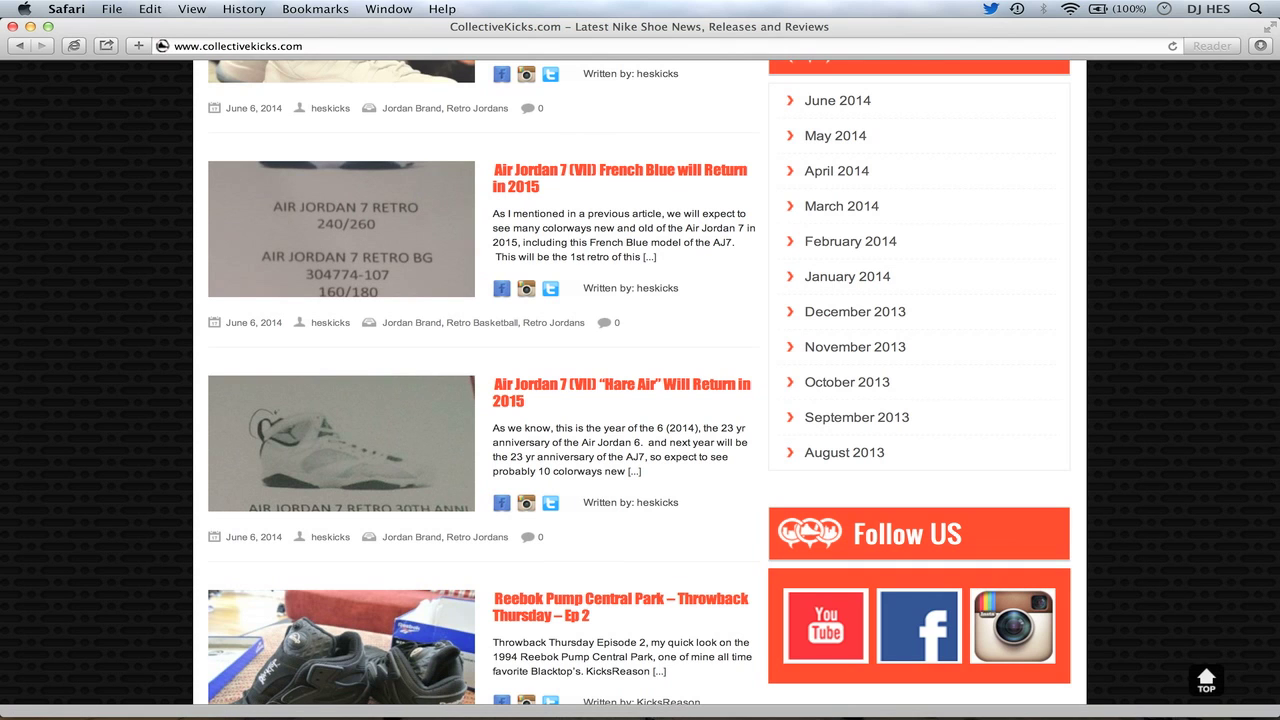
pyautogui.scroll(-3)
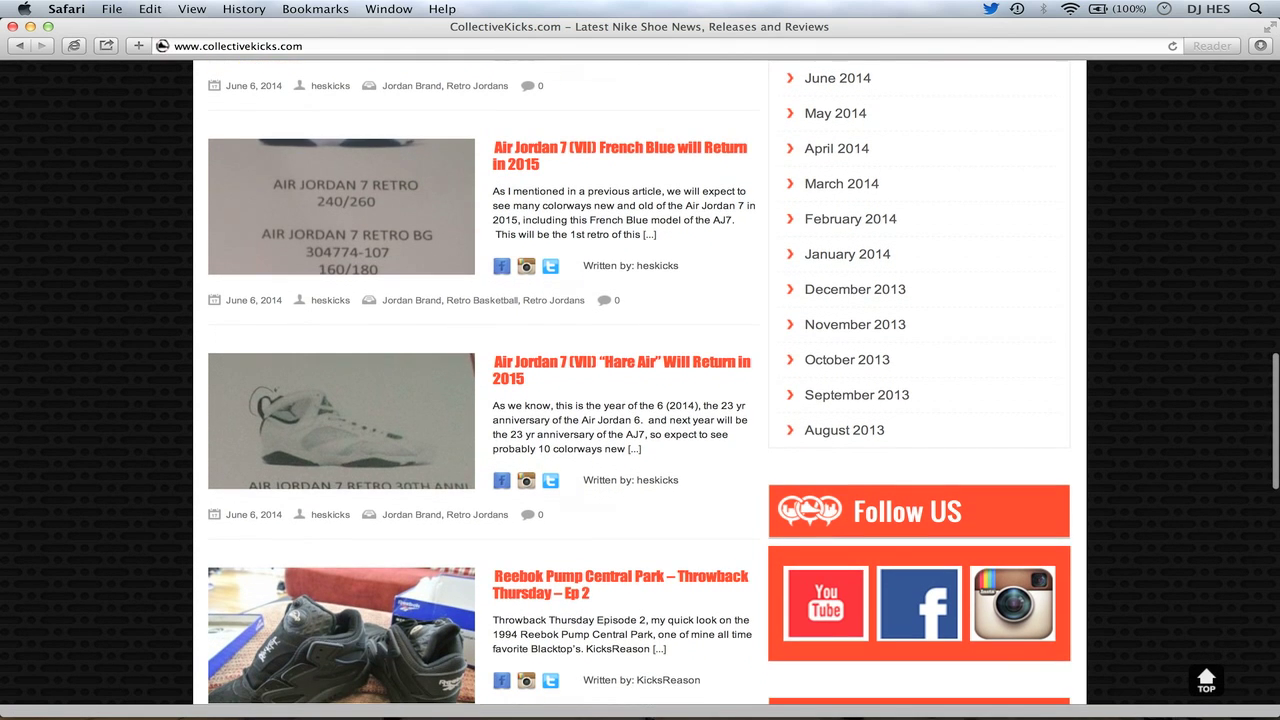
pyautogui.scroll(-3)
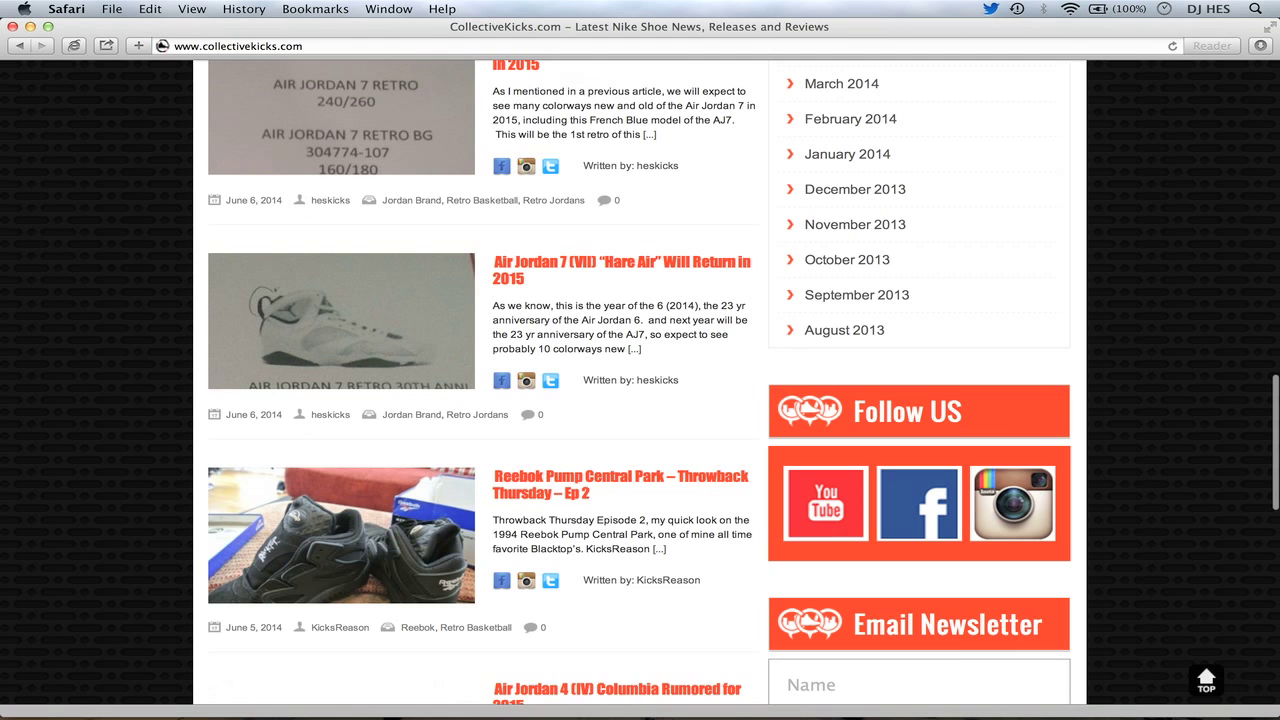
pyautogui.scroll(-3)
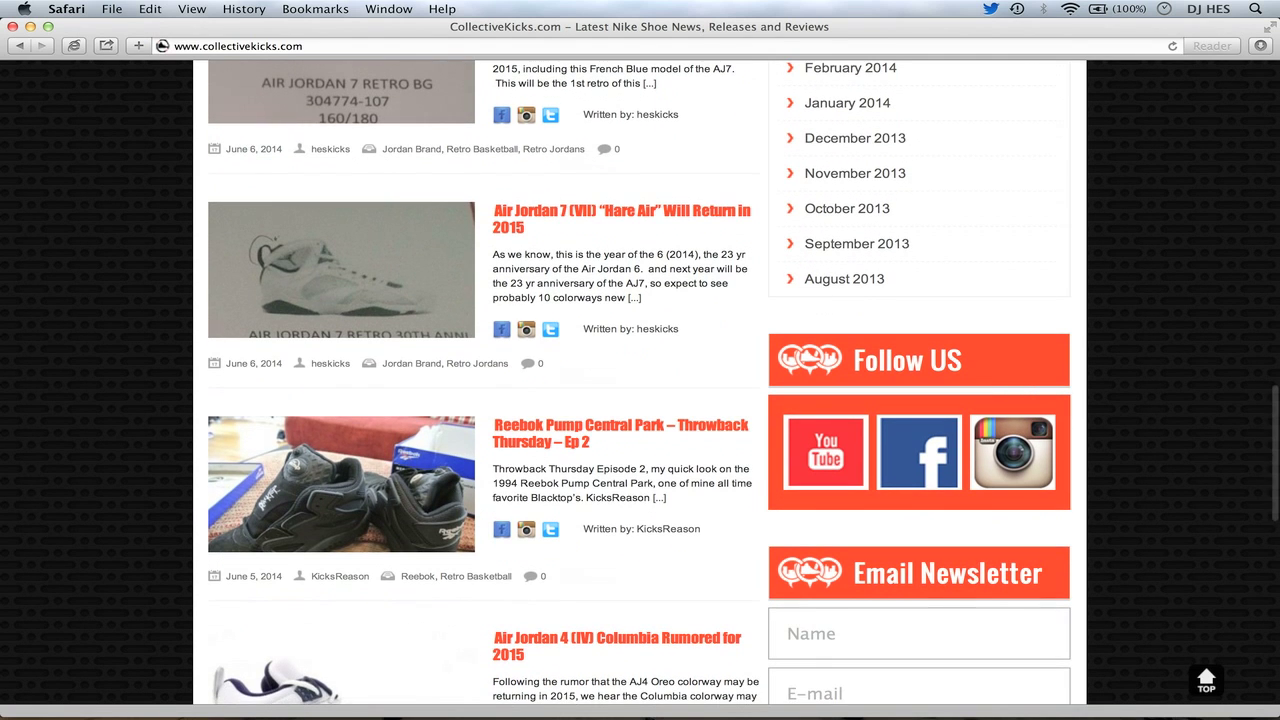
pyautogui.scroll(-3)
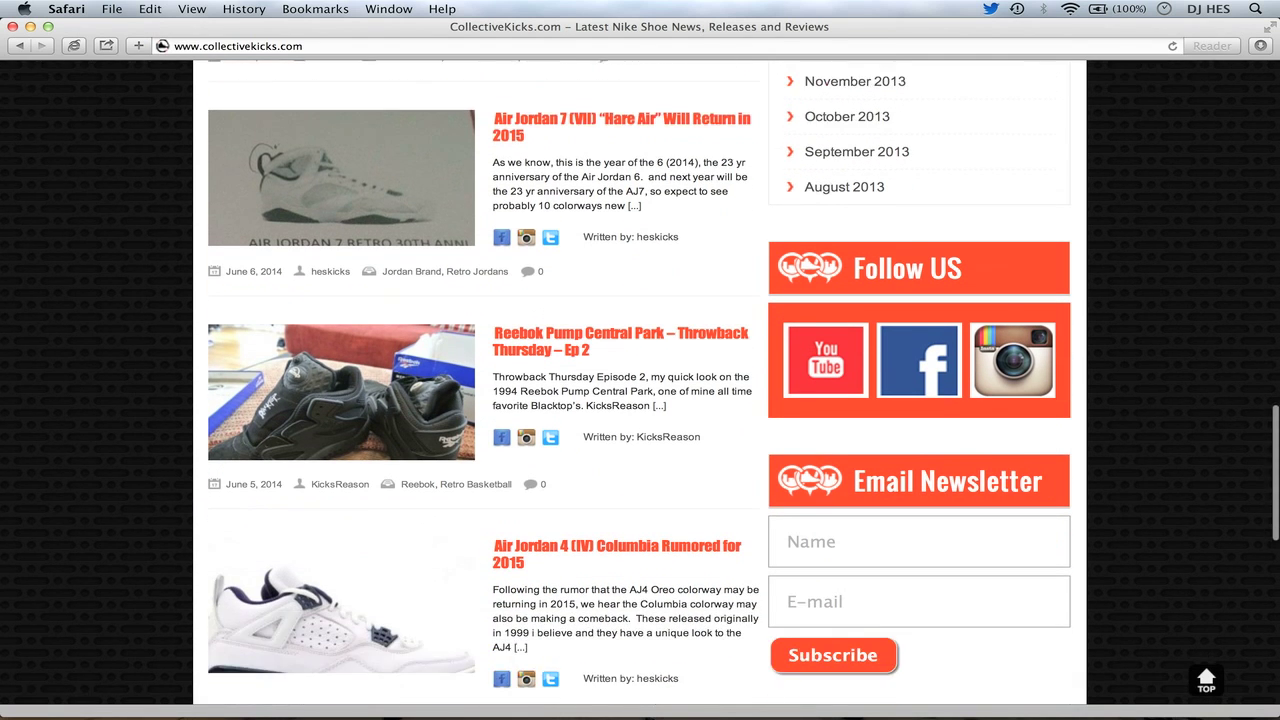
pyautogui.scroll(-3)
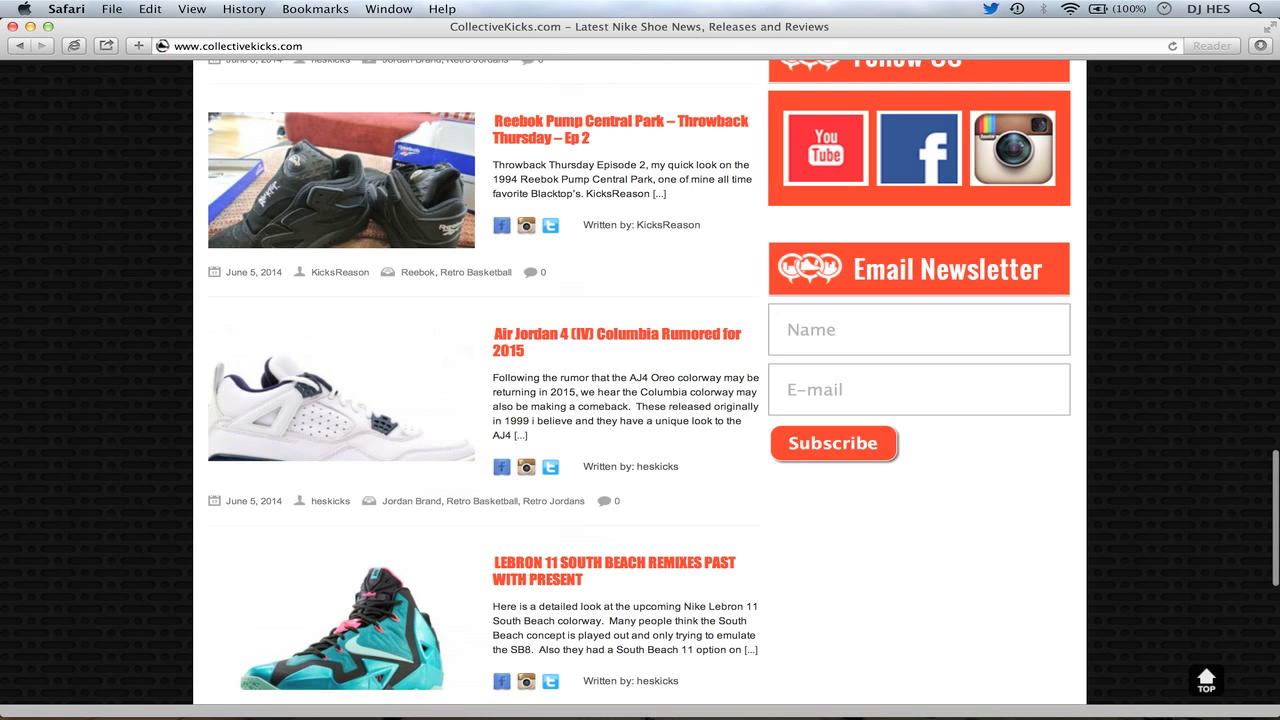
pyautogui.scroll(-3)
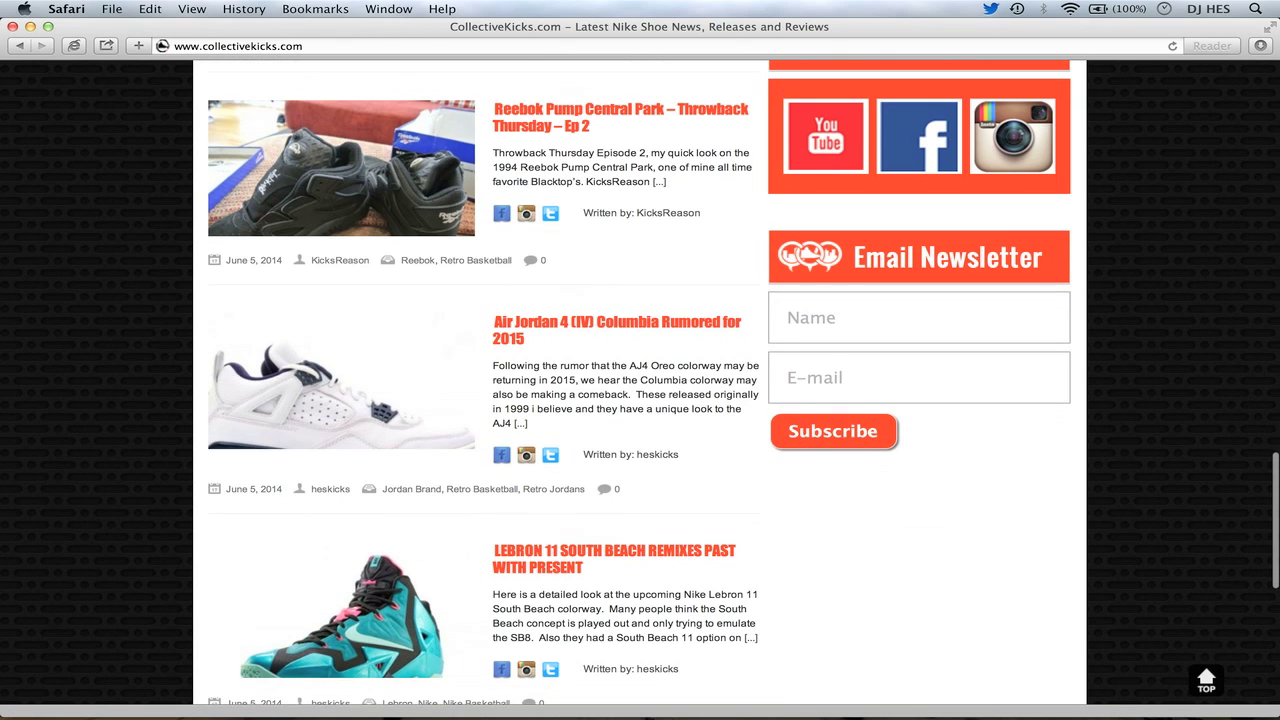
# - Scroll on through the LeBron 11 South Beach post to the Air Jordan Future All Red Reflective article
pyautogui.scroll(-3)
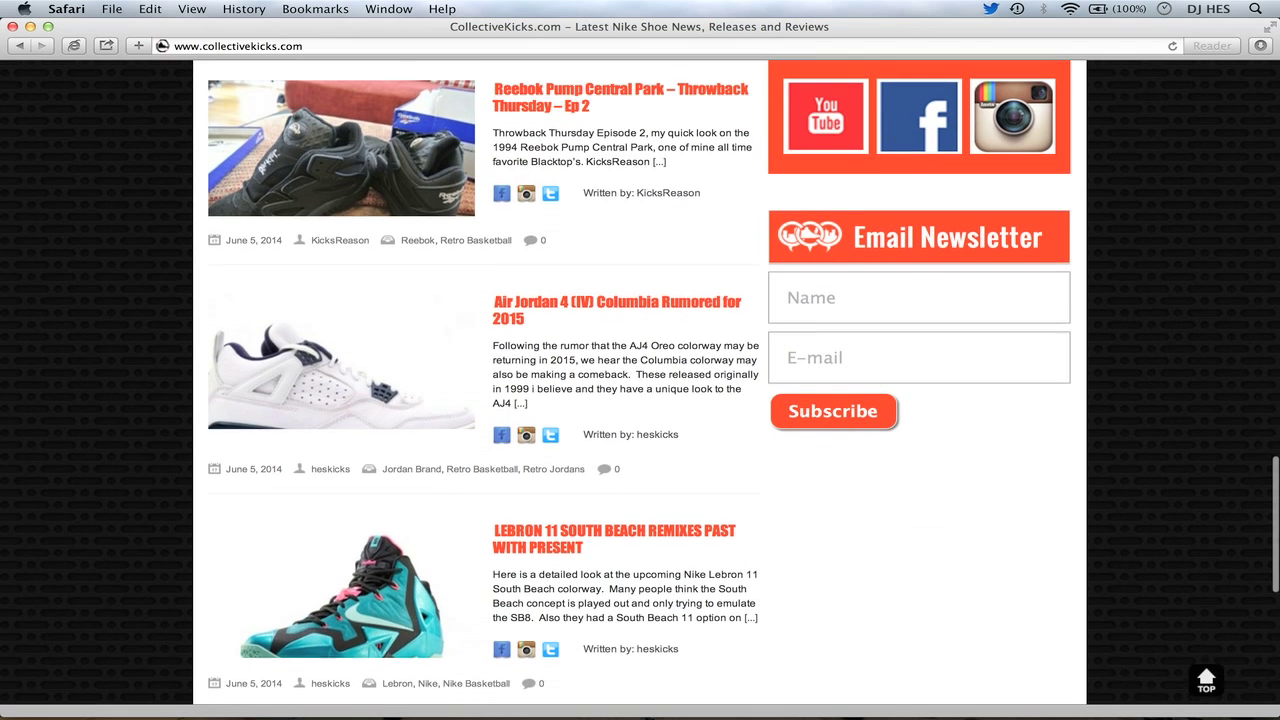
pyautogui.scroll(-3)
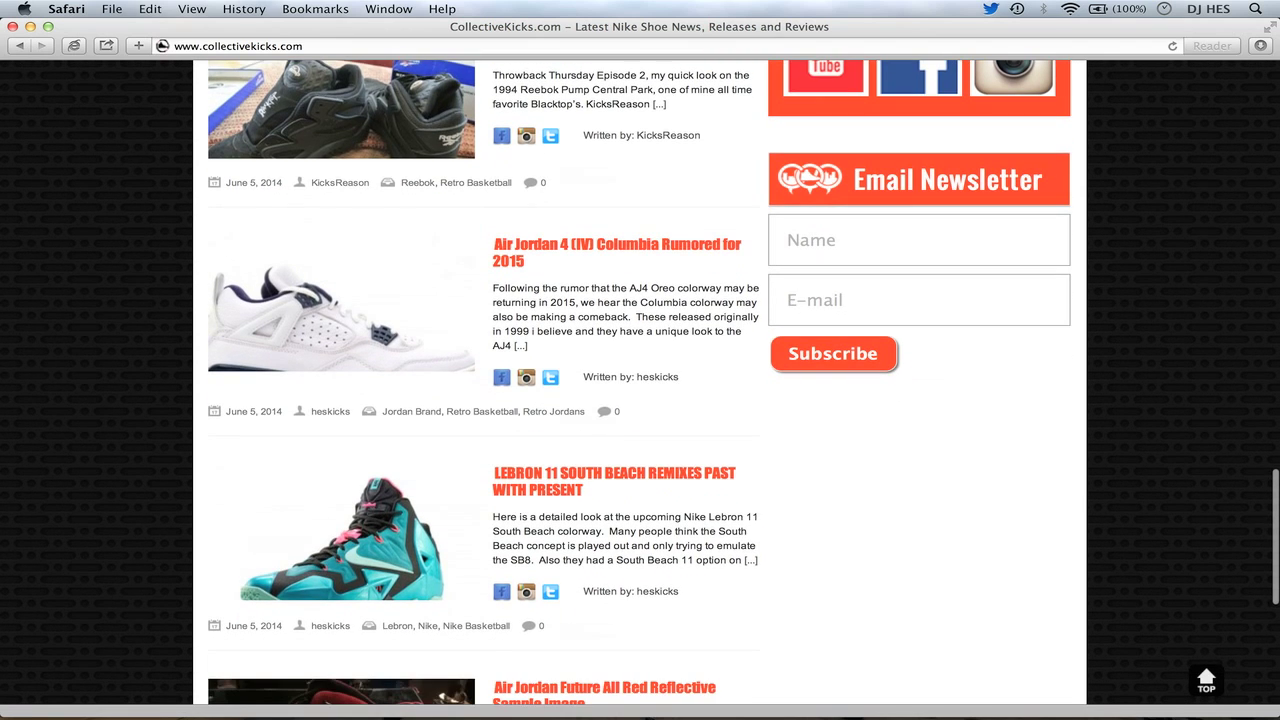
pyautogui.scroll(-3)
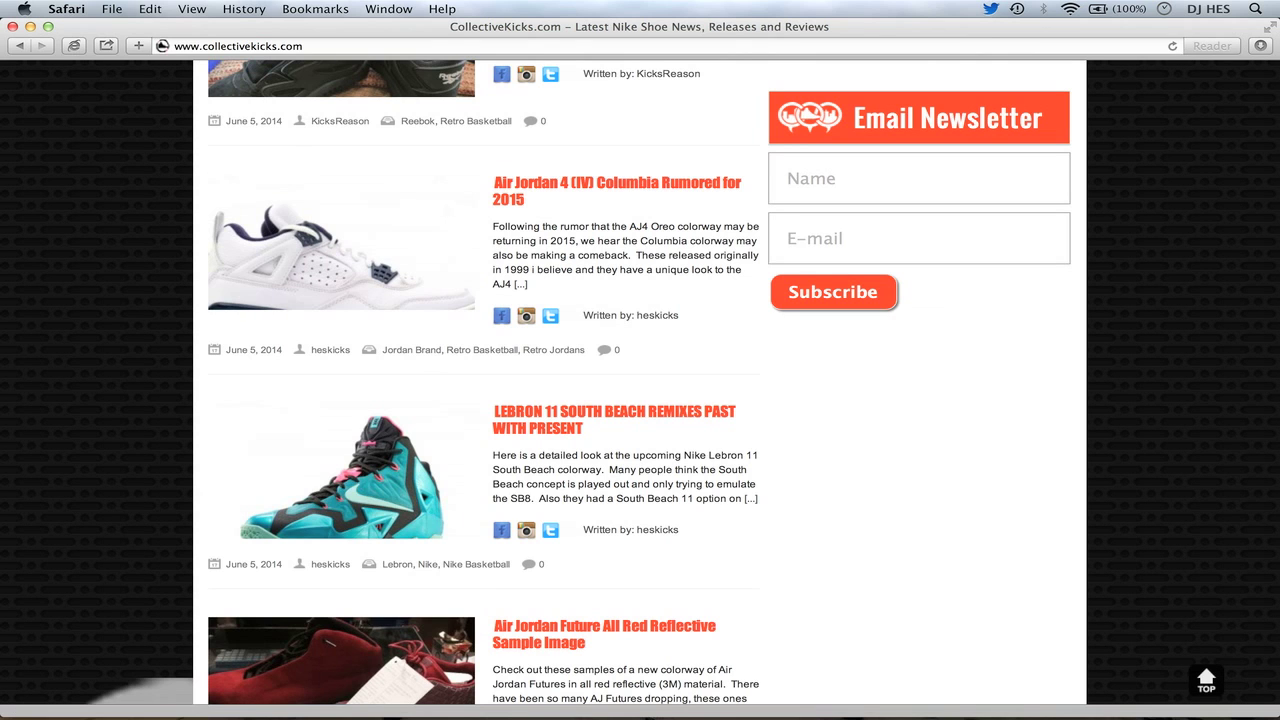
pyautogui.scroll(-3)
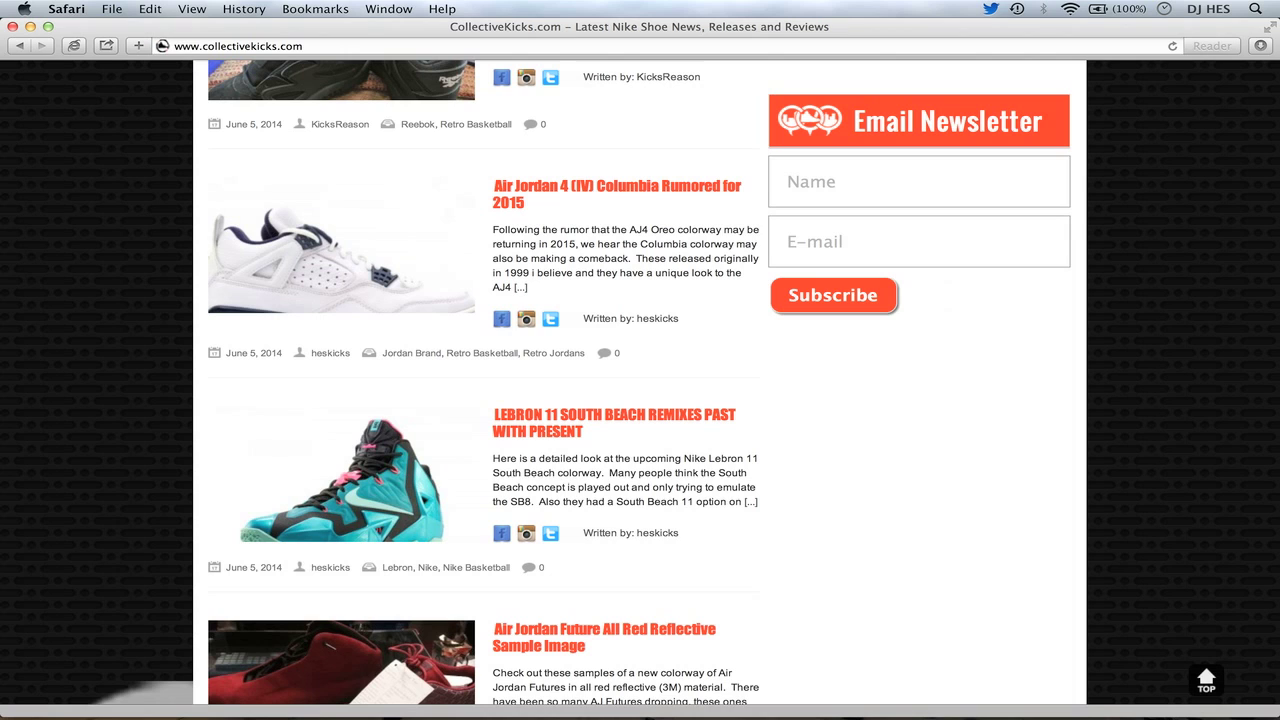
pyautogui.scroll(-3)
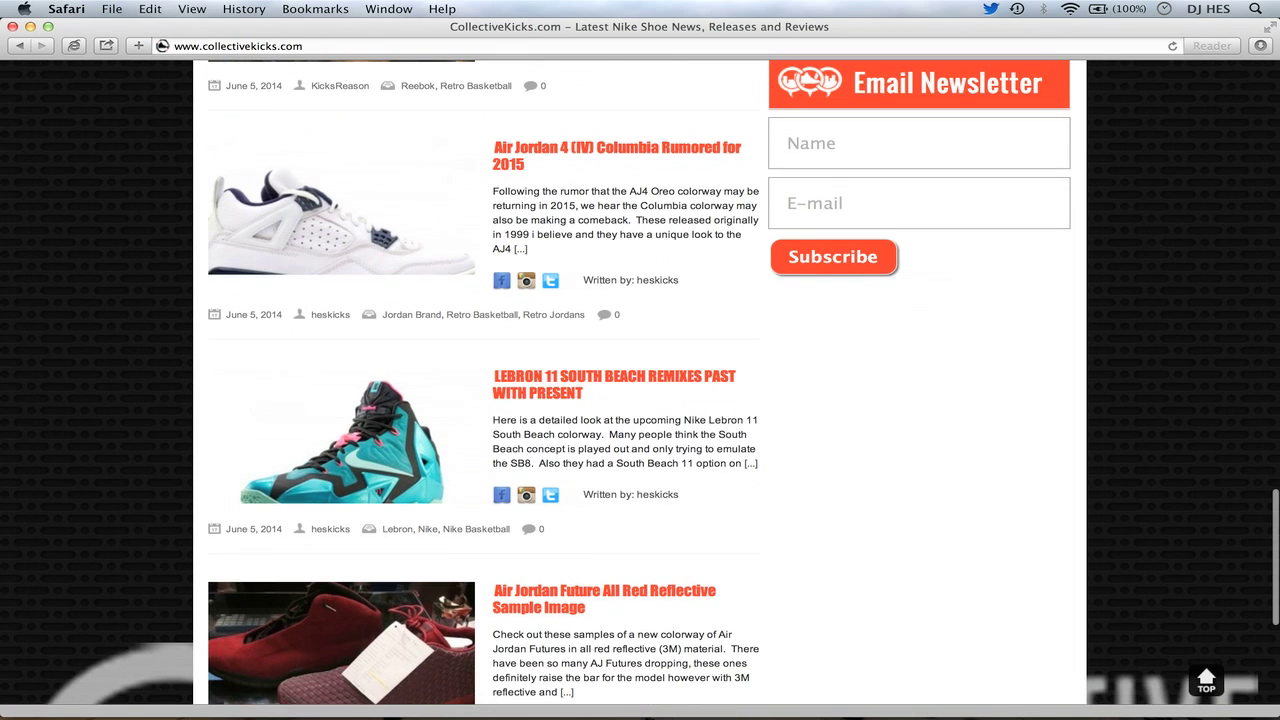
pyautogui.scroll(-3)
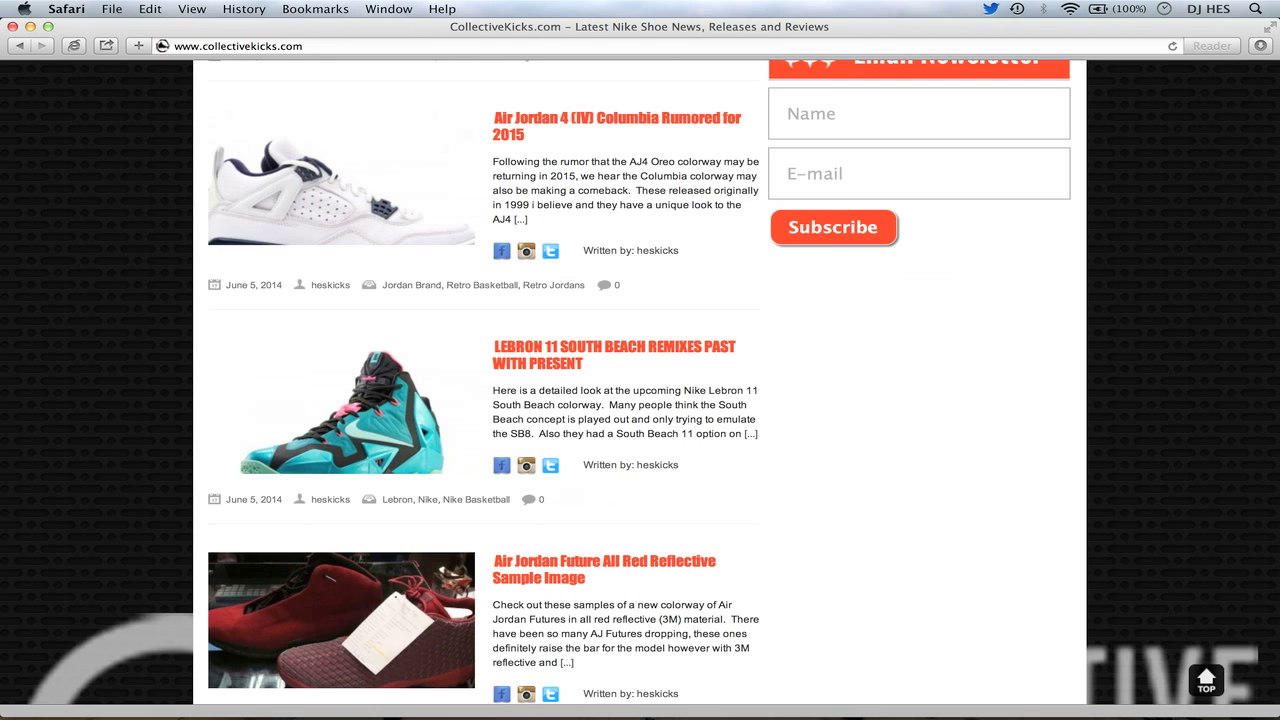
pyautogui.scroll(-3)
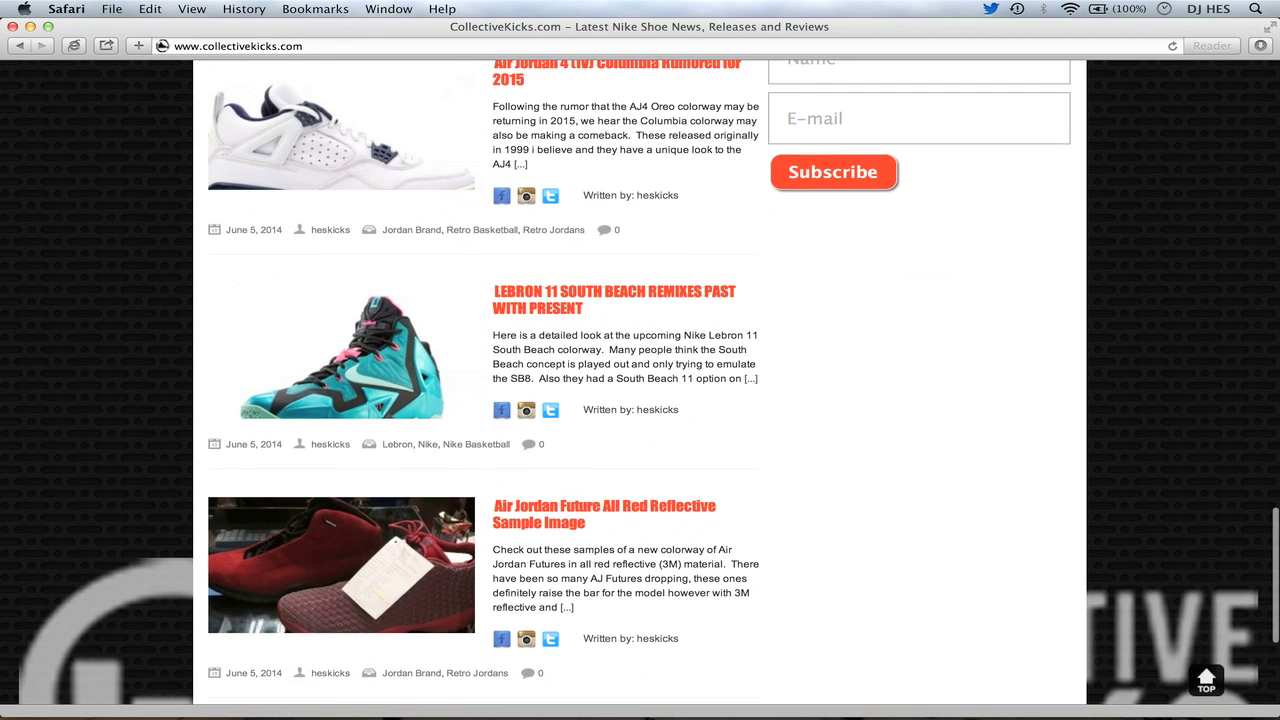
pyautogui.scroll(-3)
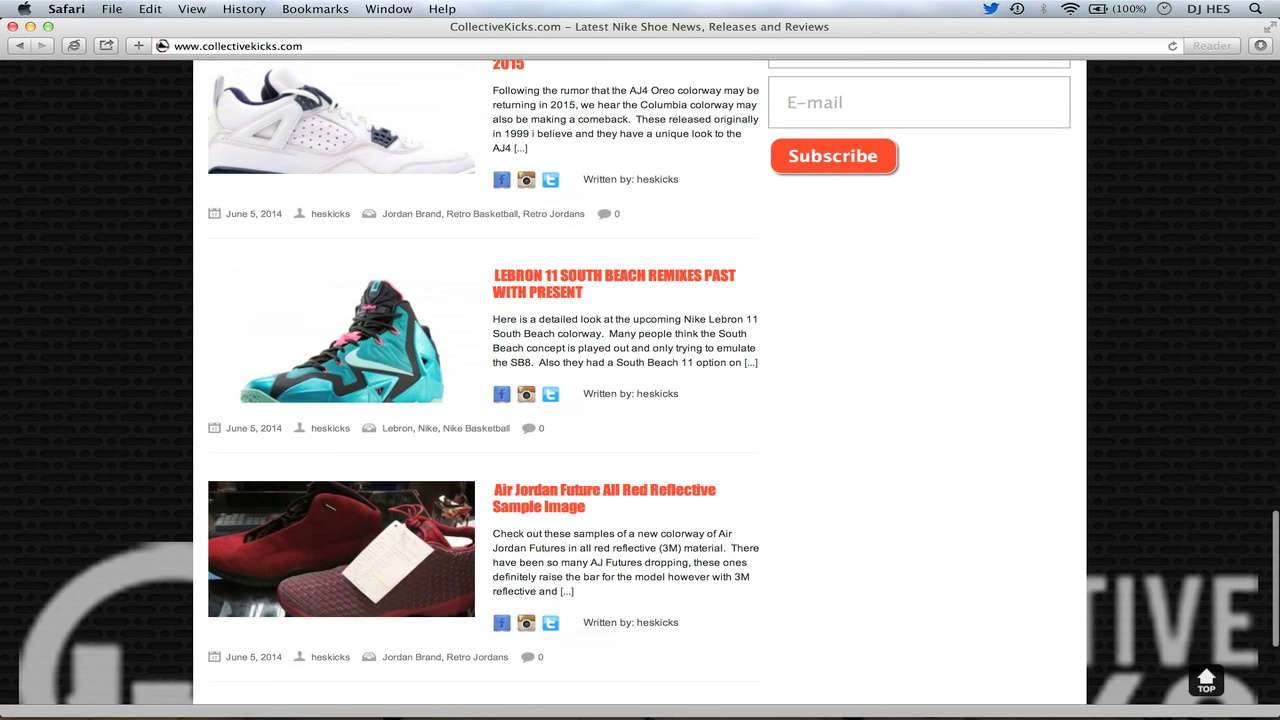
pyautogui.scroll(-3)
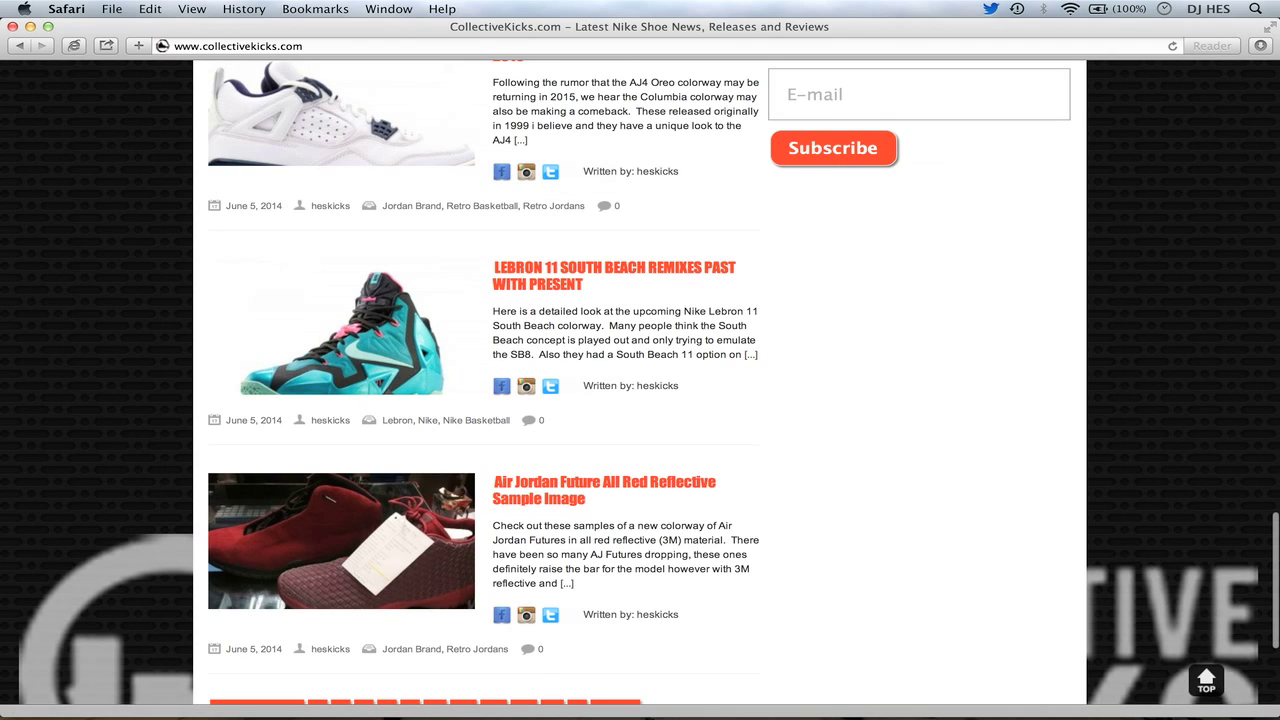
pyautogui.scroll(-3)
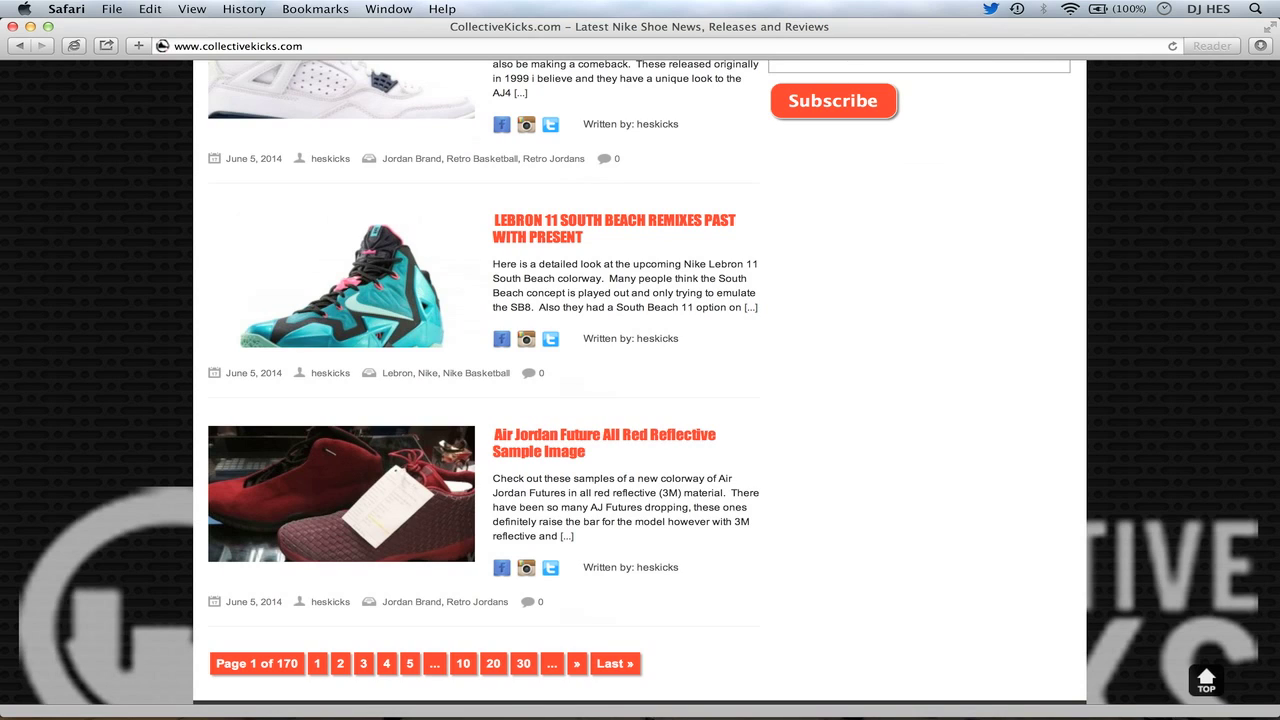
pyautogui.scroll(-3)
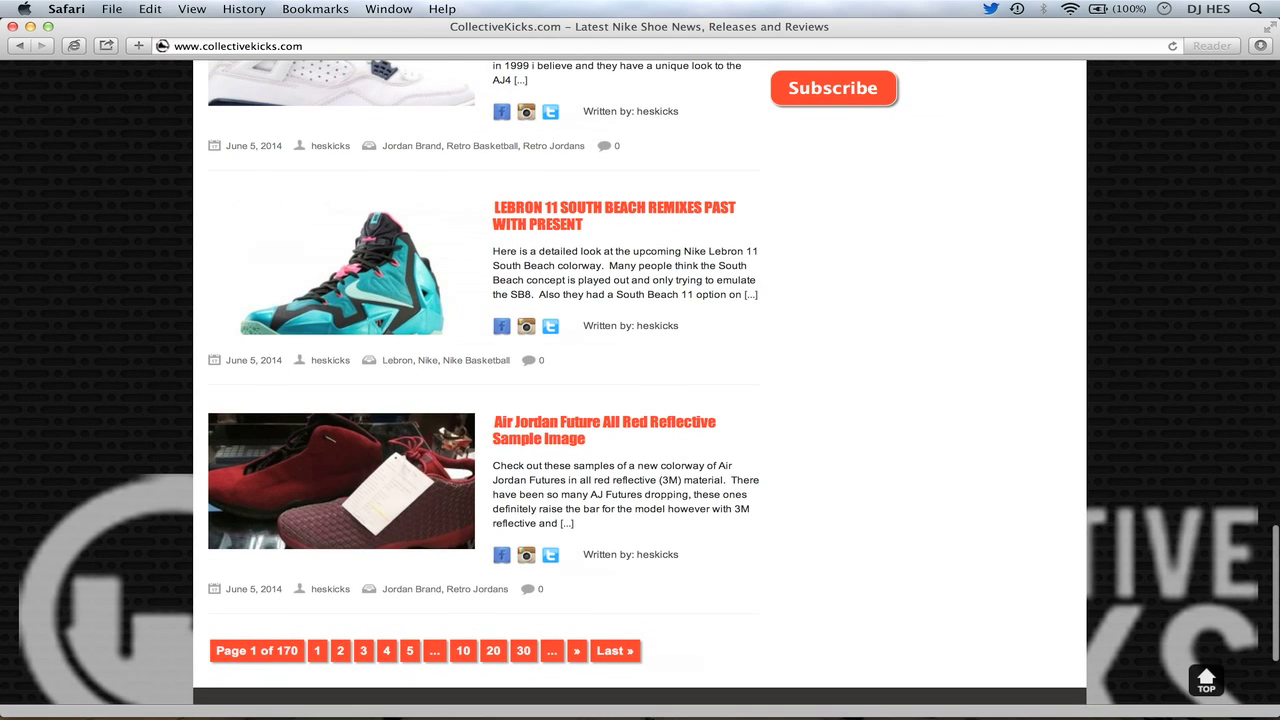
pyautogui.scroll(-3)
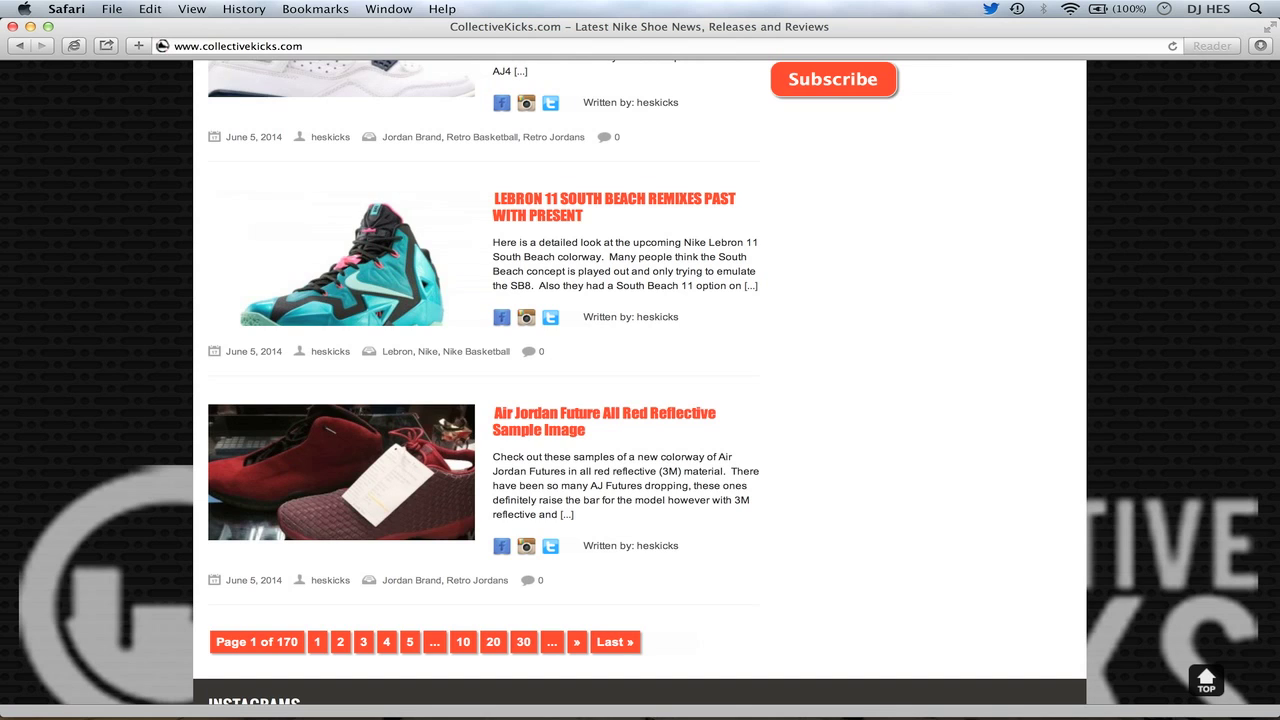
pyautogui.scroll(-3)
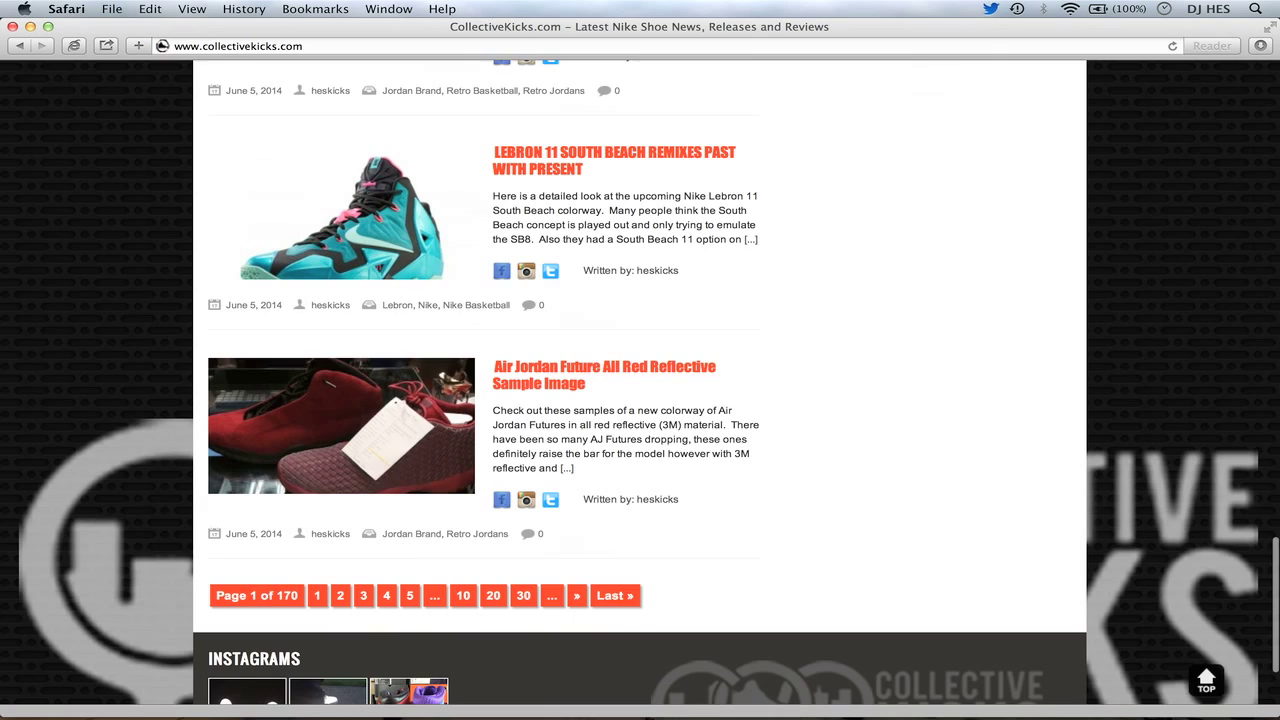
pyautogui.scroll(-3)
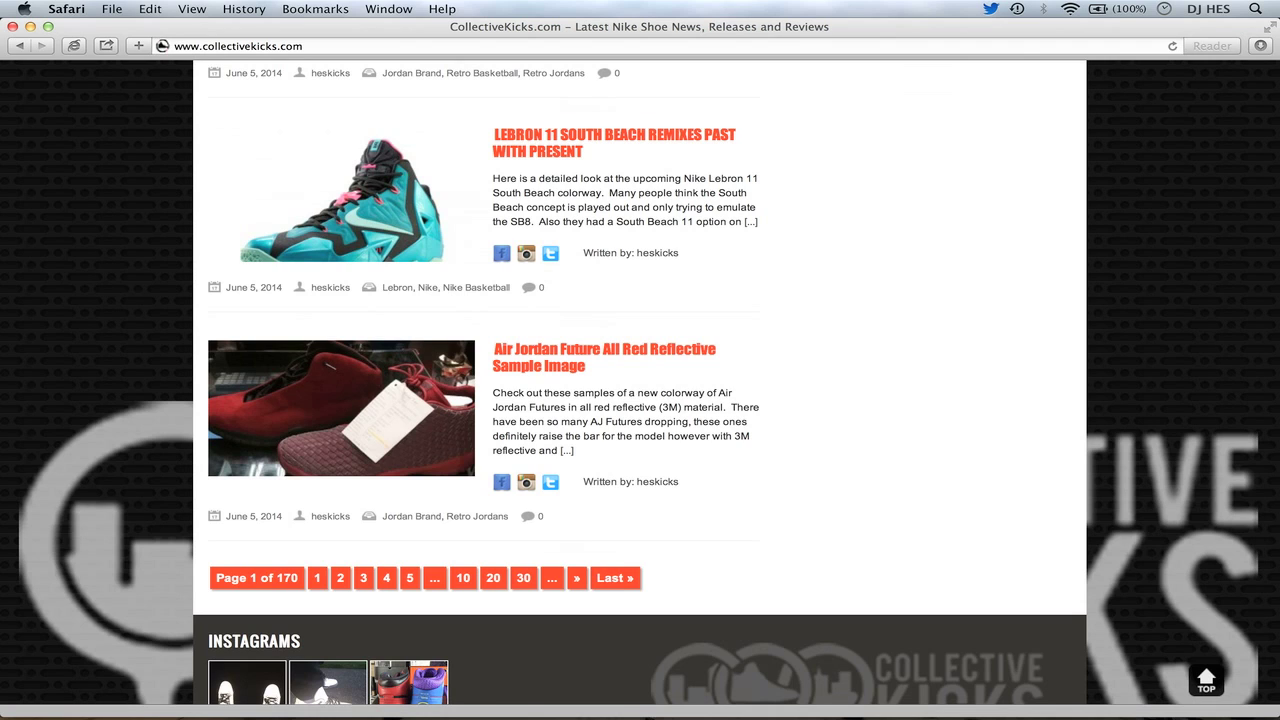
pyautogui.scroll(-3)
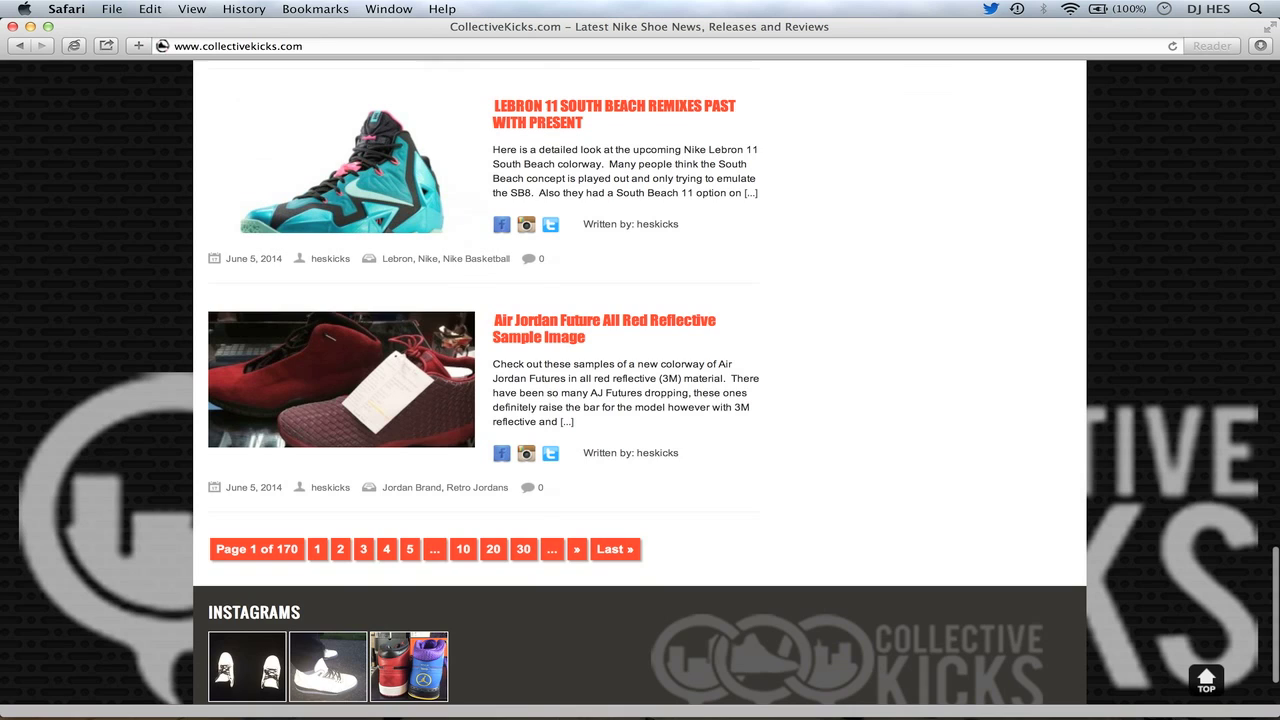
pyautogui.scroll(-3)
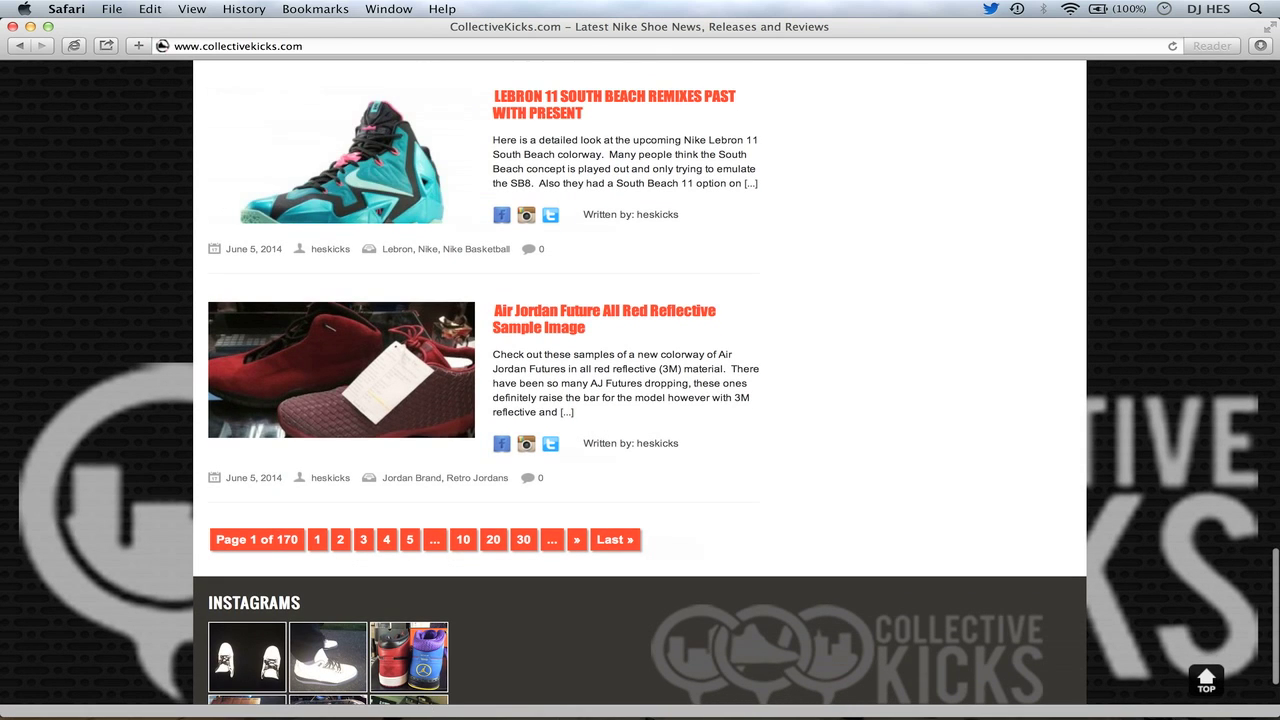
pyautogui.scroll(-3)
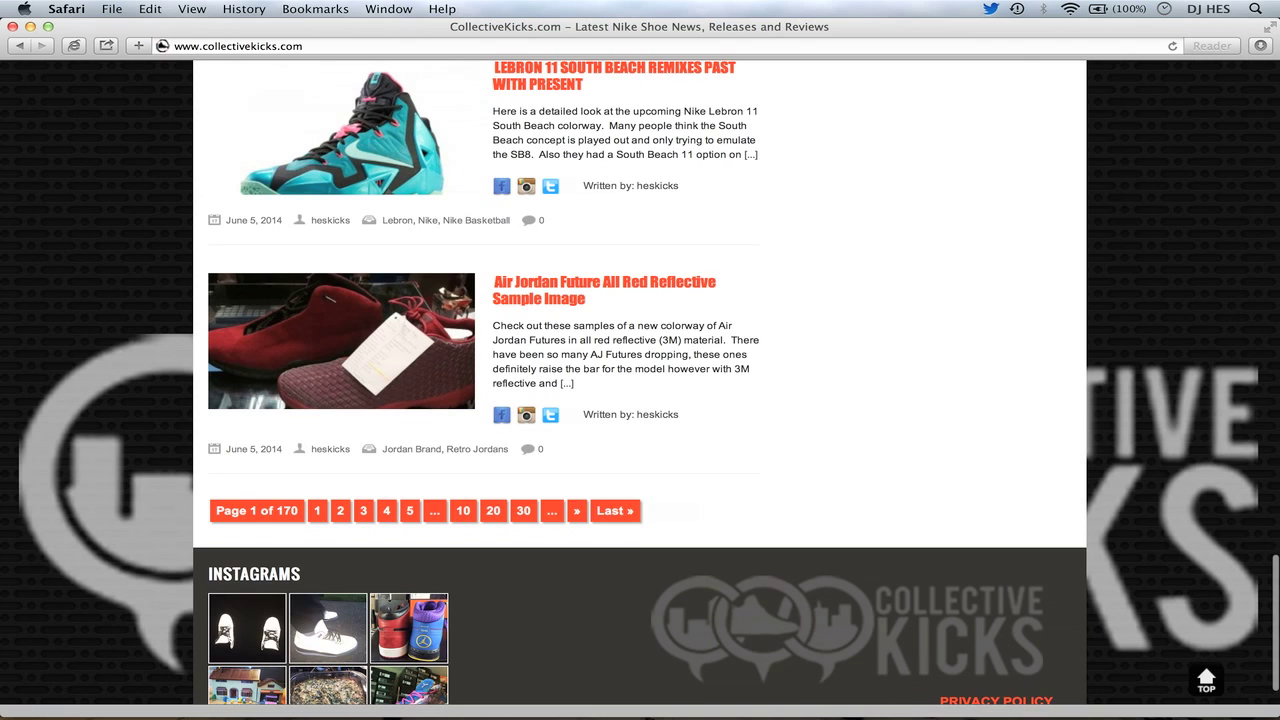
pyautogui.scroll(-3)
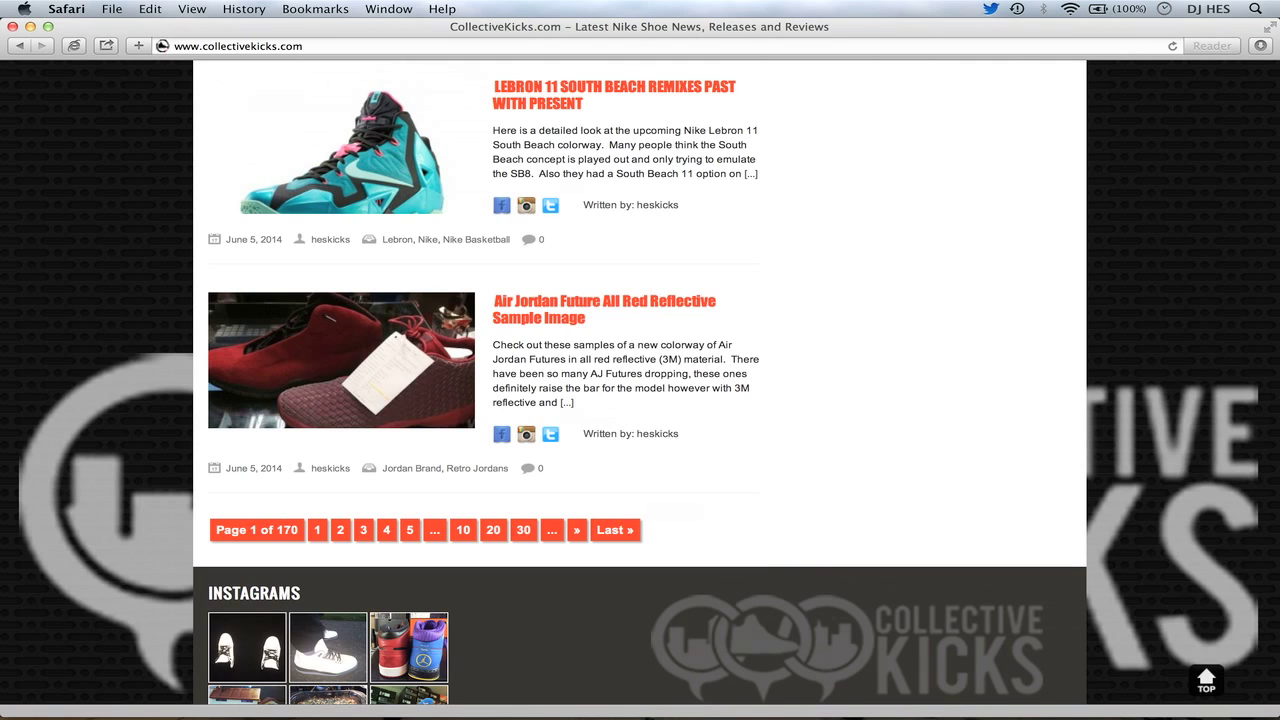
# - Move down to the pagination bar to load page 2 of the news feed
pyautogui.scroll(-3)
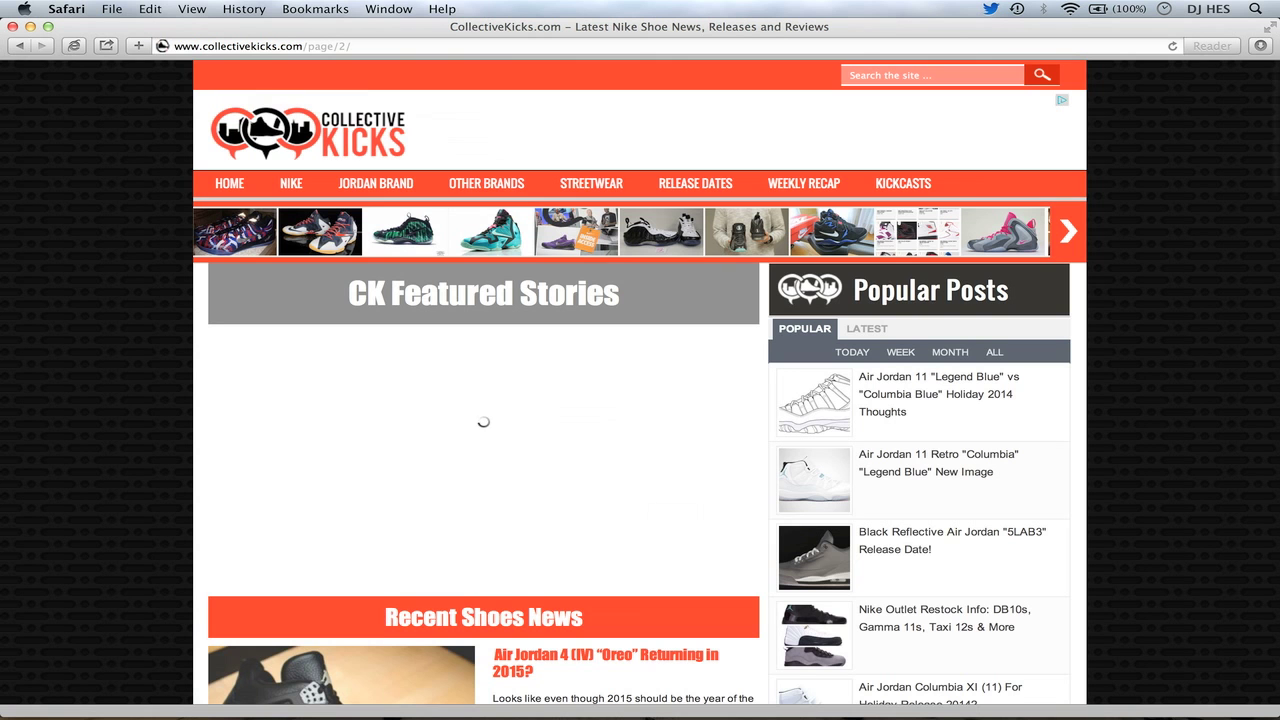
pyautogui.scroll(-3)
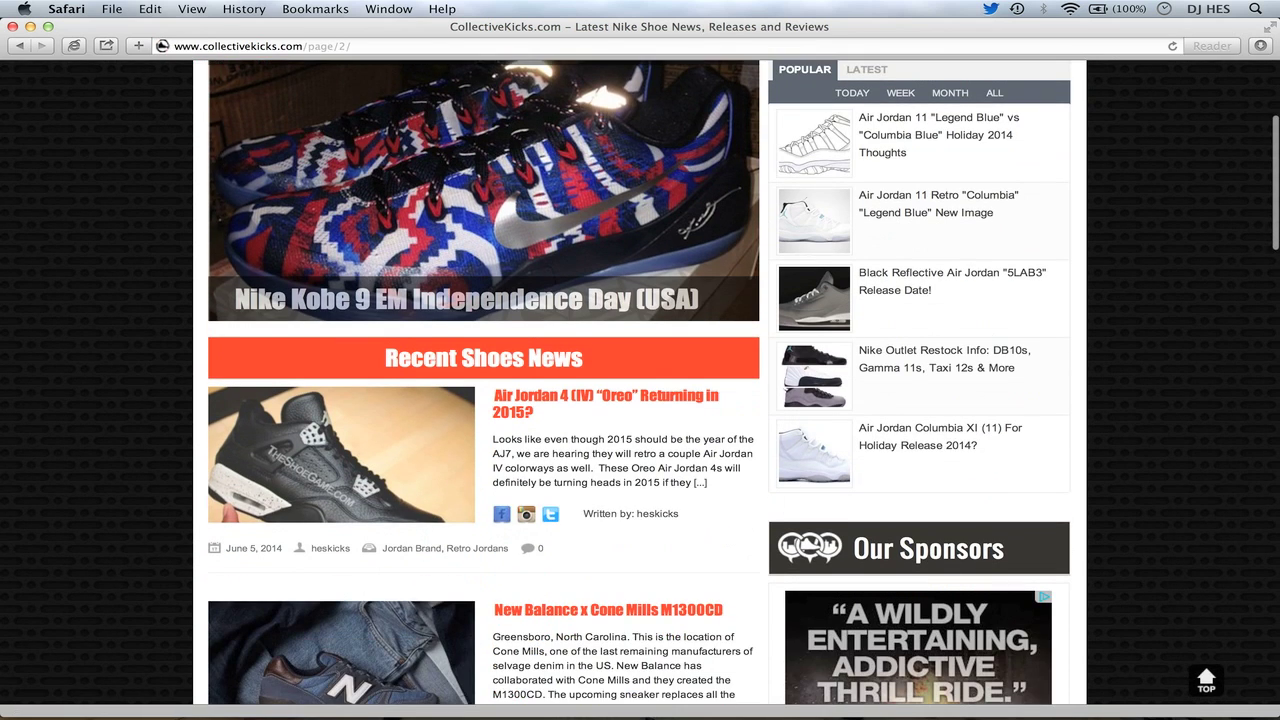
pyautogui.scroll(-3)
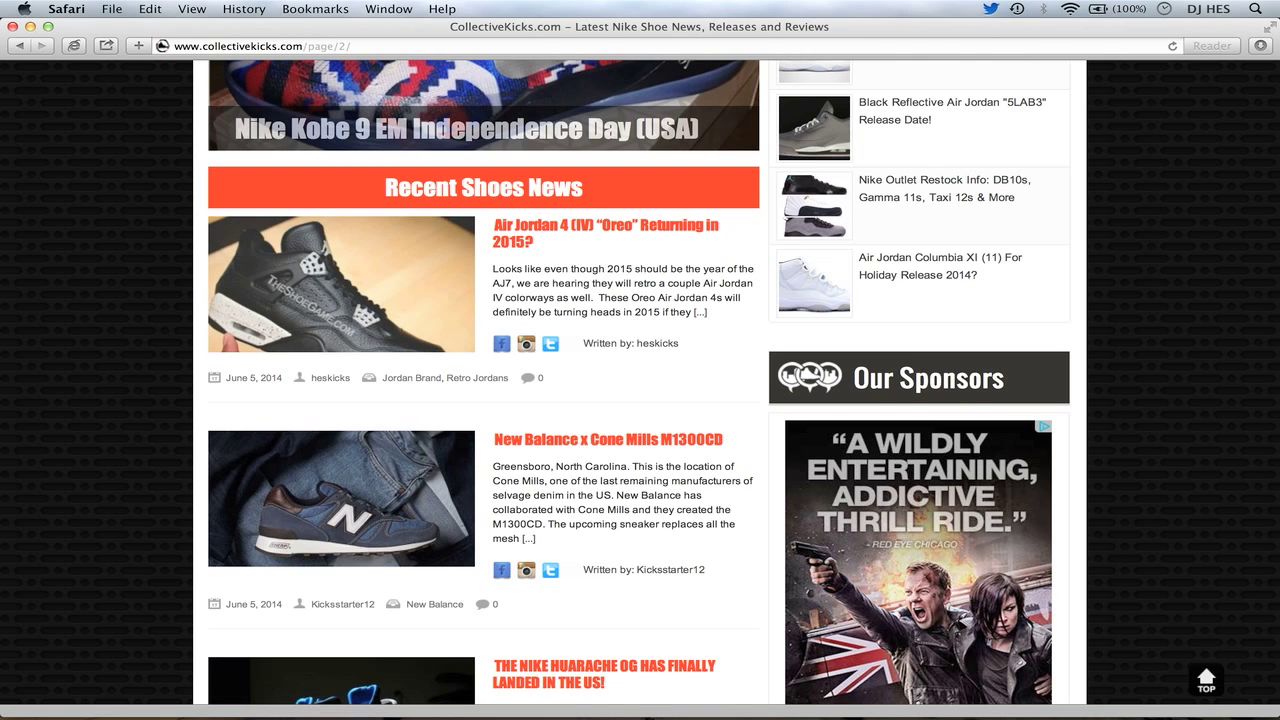
pyautogui.scroll(-3)
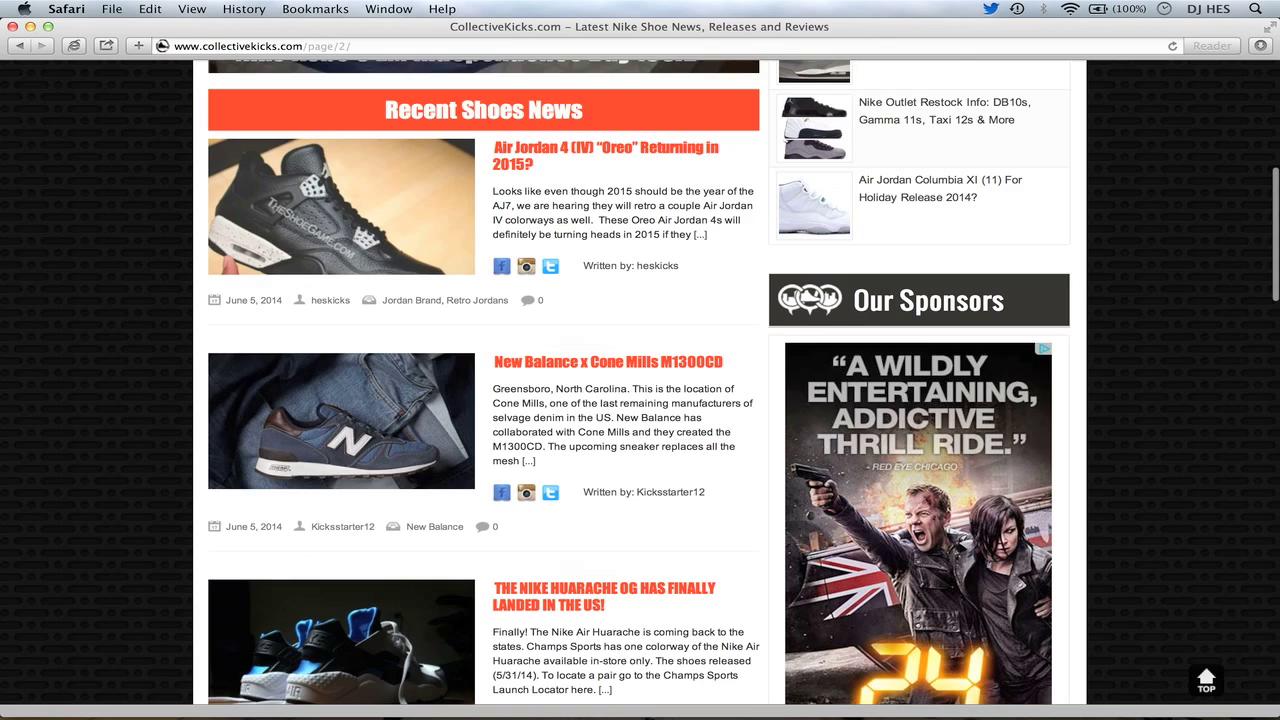
pyautogui.scroll(-3)
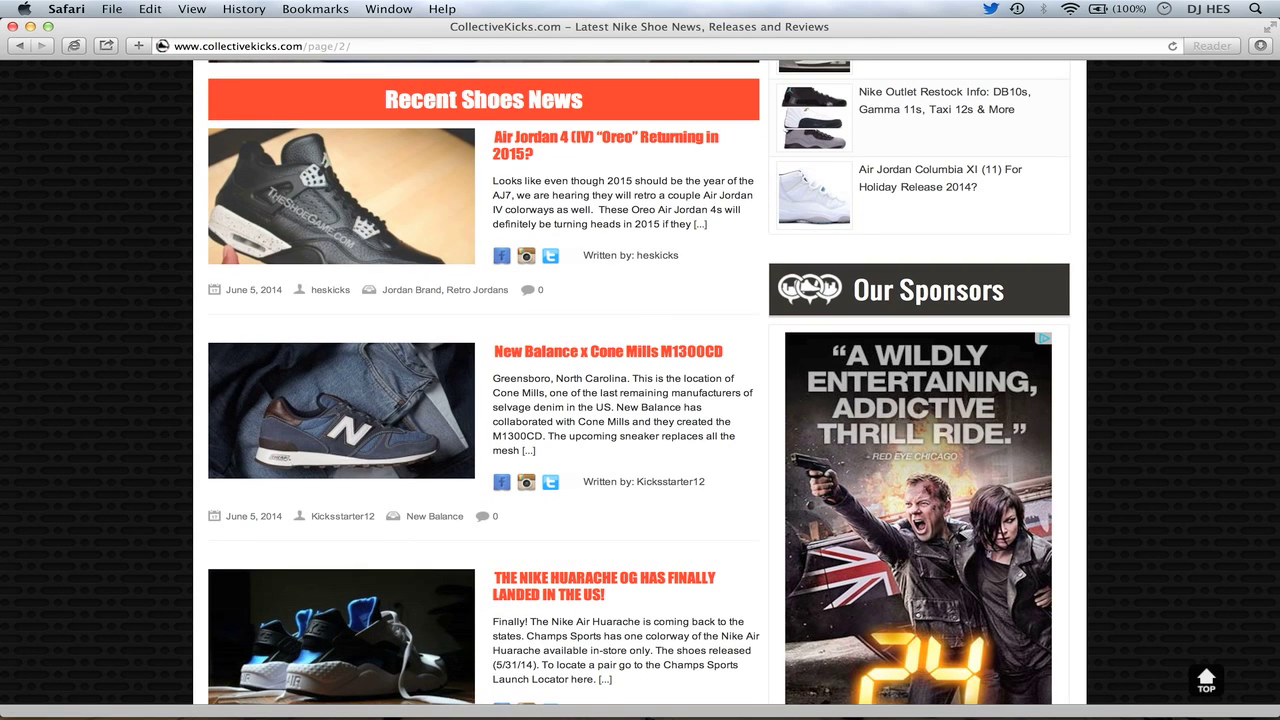
pyautogui.scroll(-3)
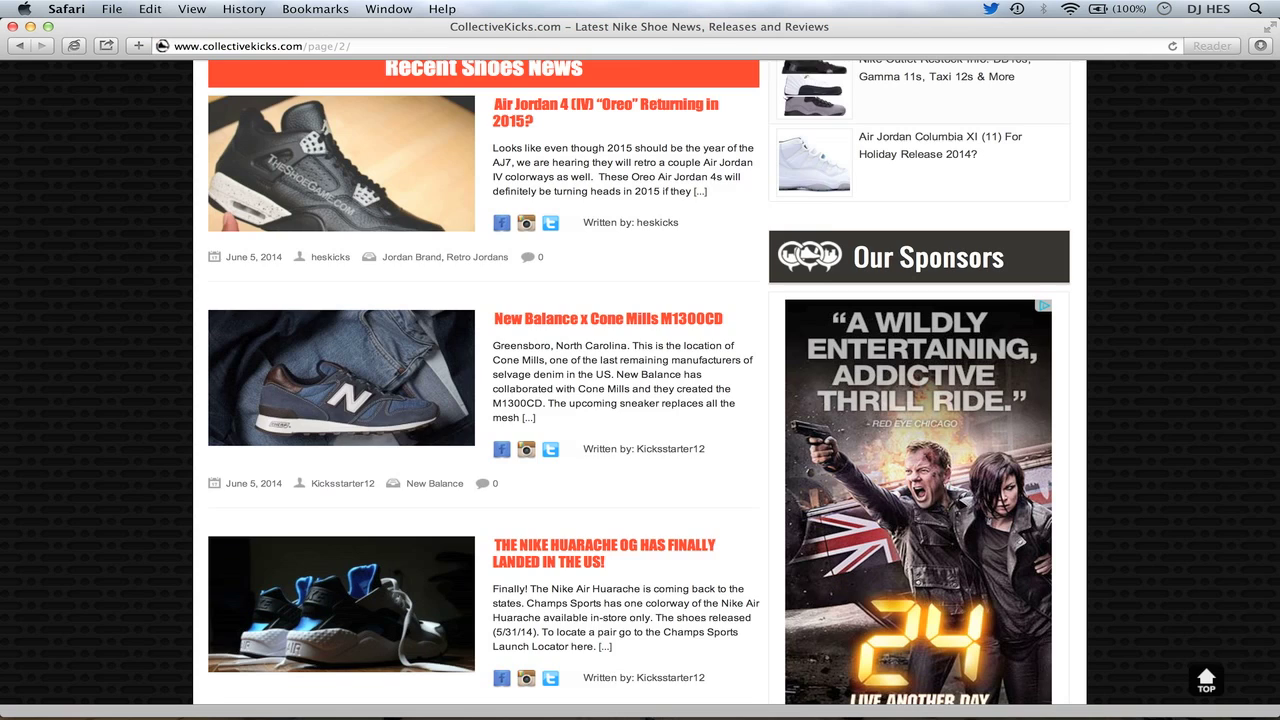
pyautogui.scroll(-3)
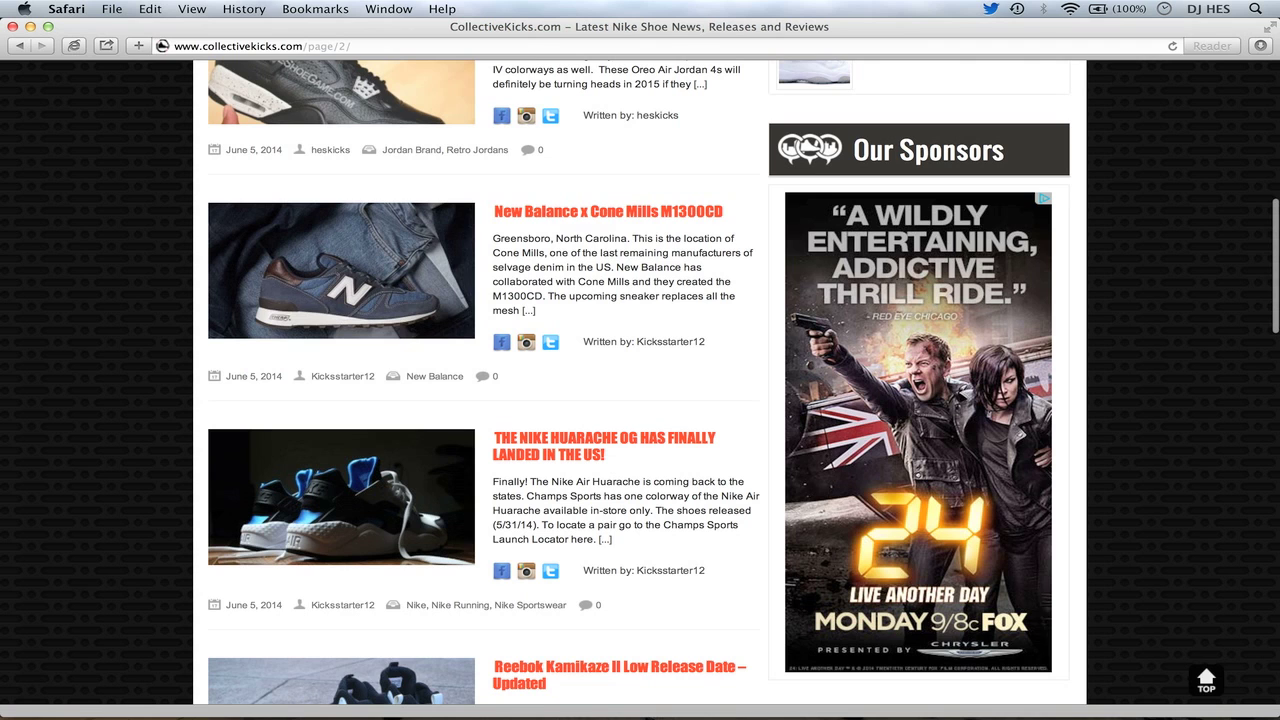
pyautogui.scroll(-3)
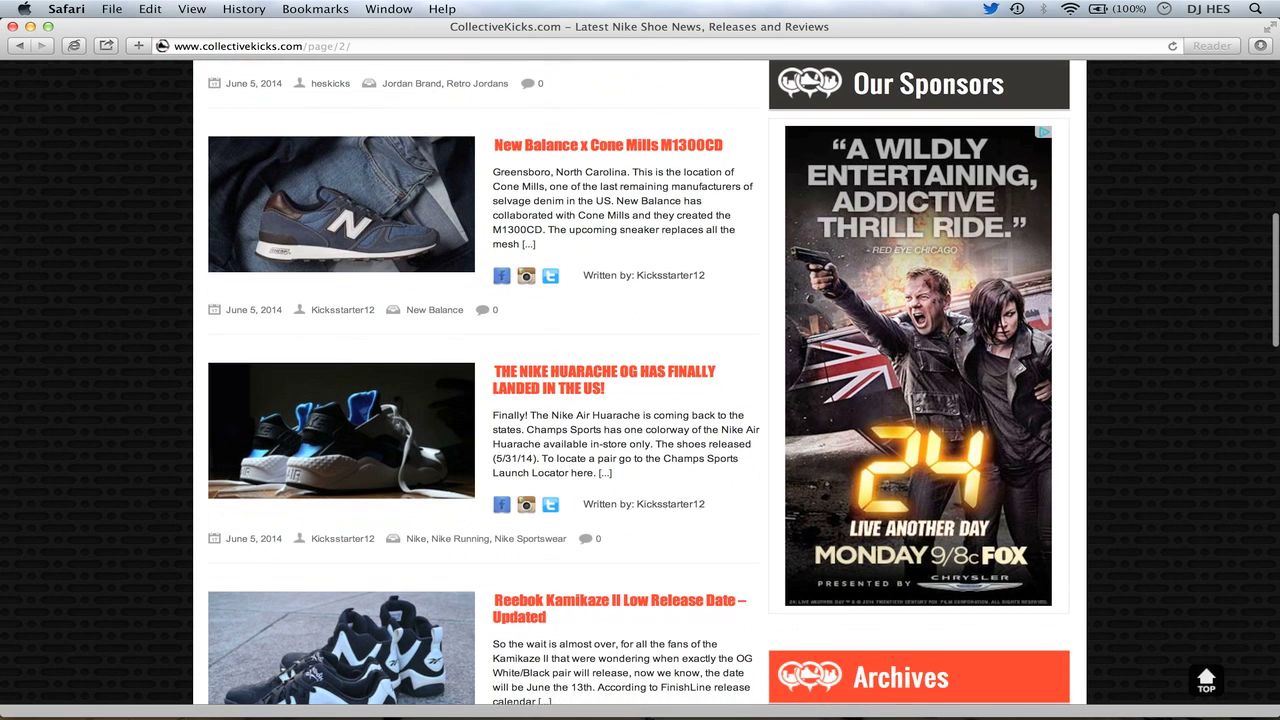
pyautogui.scroll(-3)
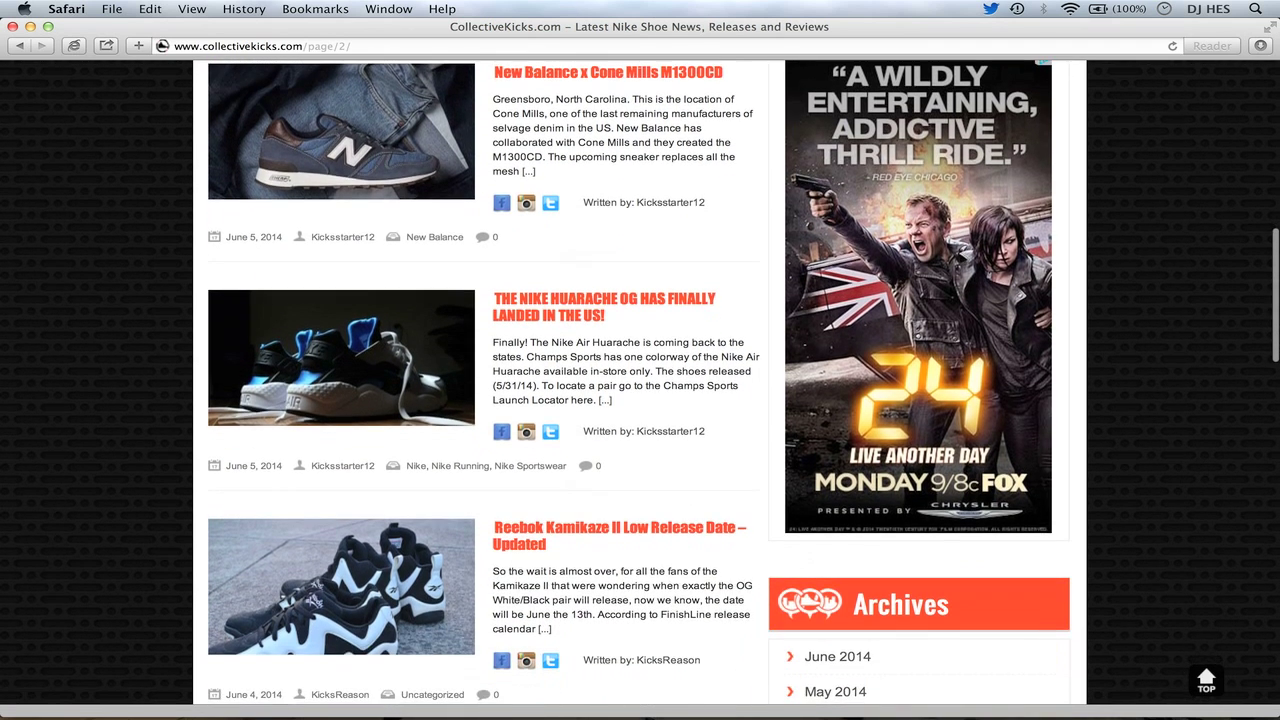
pyautogui.scroll(-3)
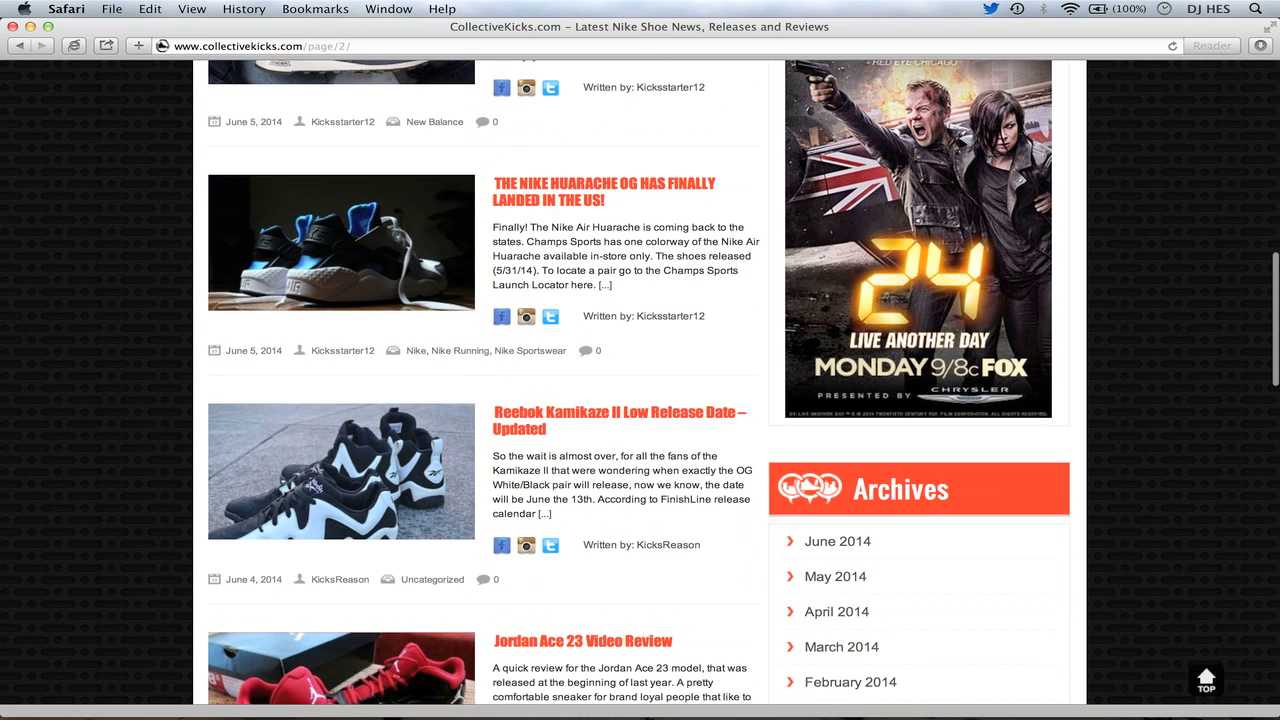
pyautogui.moveTo(334, 272)
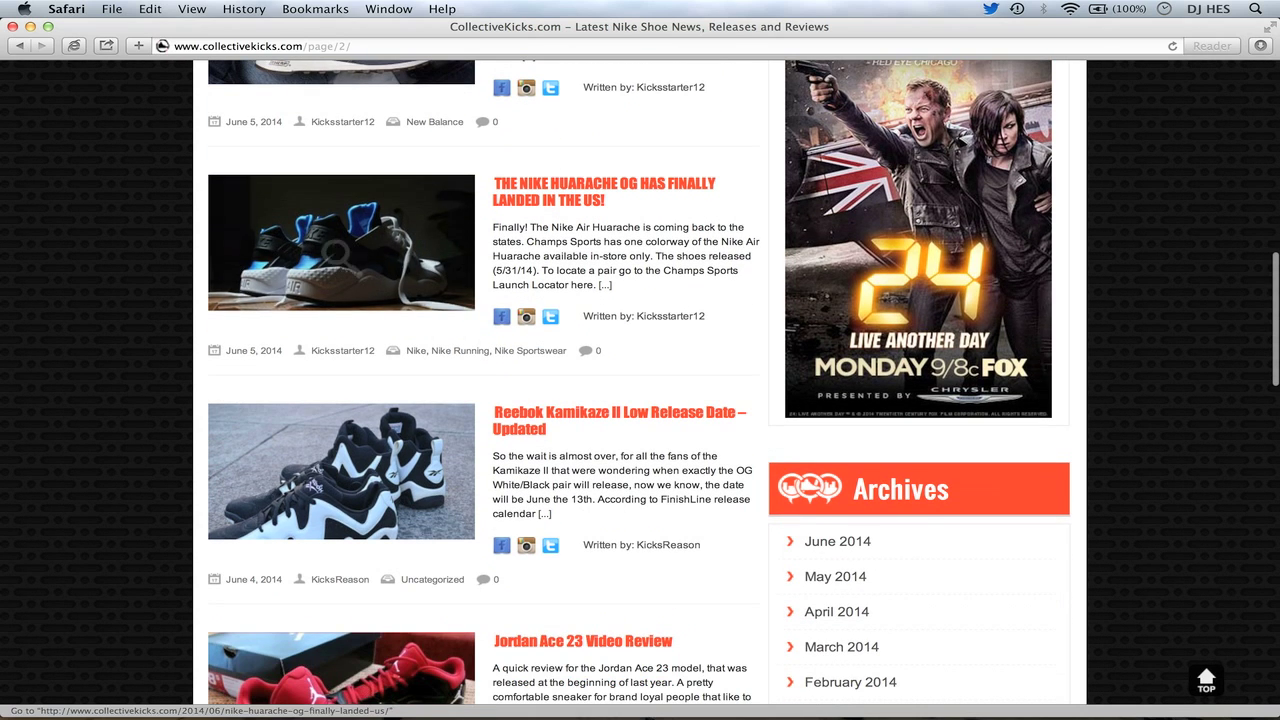
pyautogui.scroll(-3)
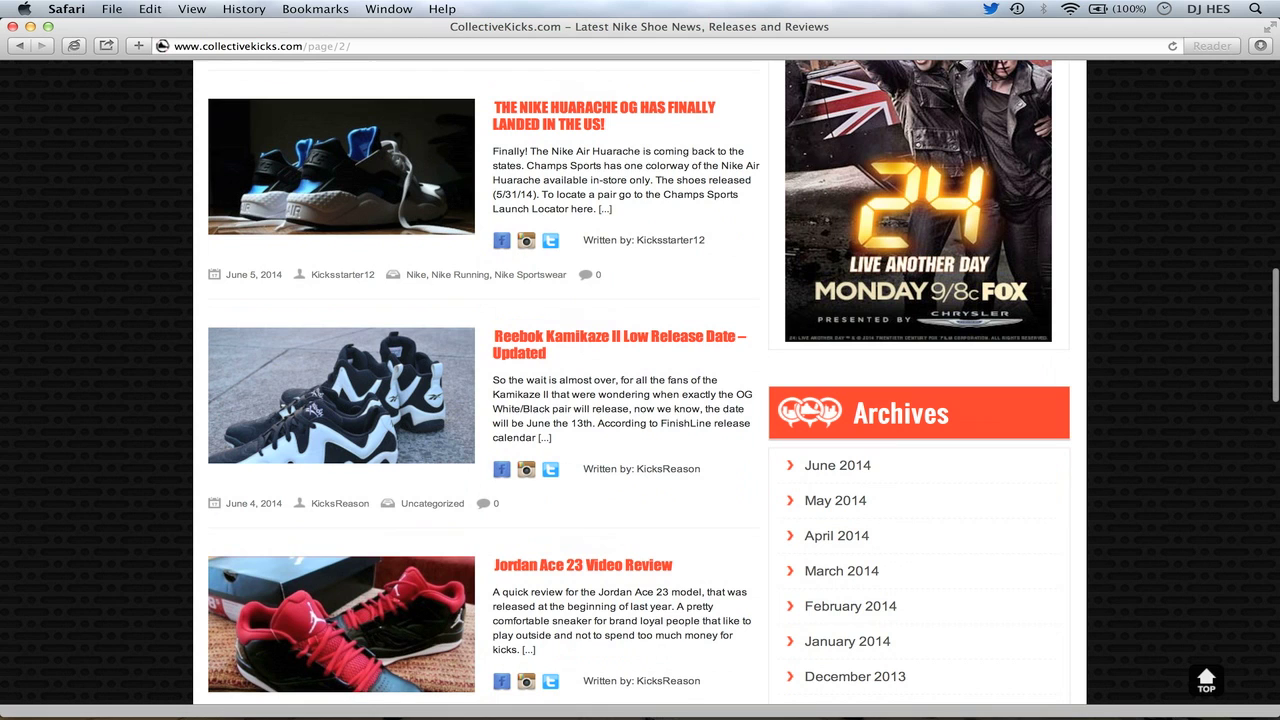
pyautogui.scroll(-3)
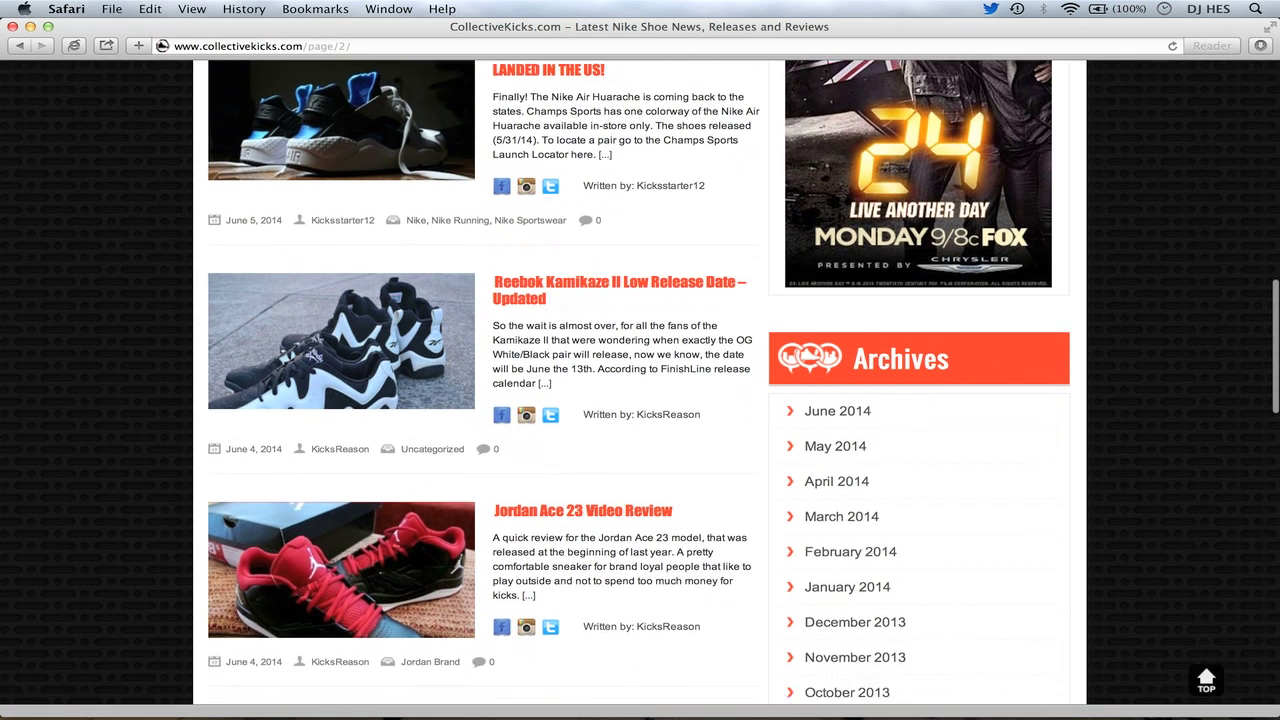
pyautogui.scroll(-3)
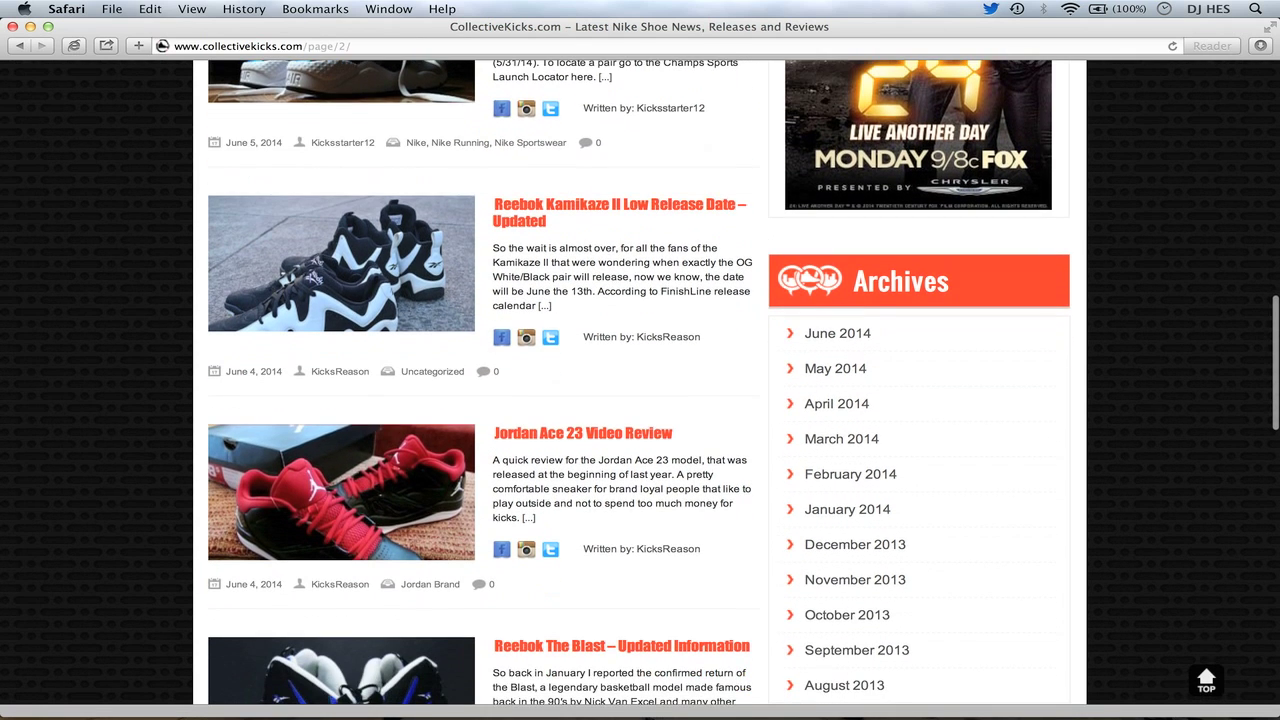
pyautogui.scroll(-3)
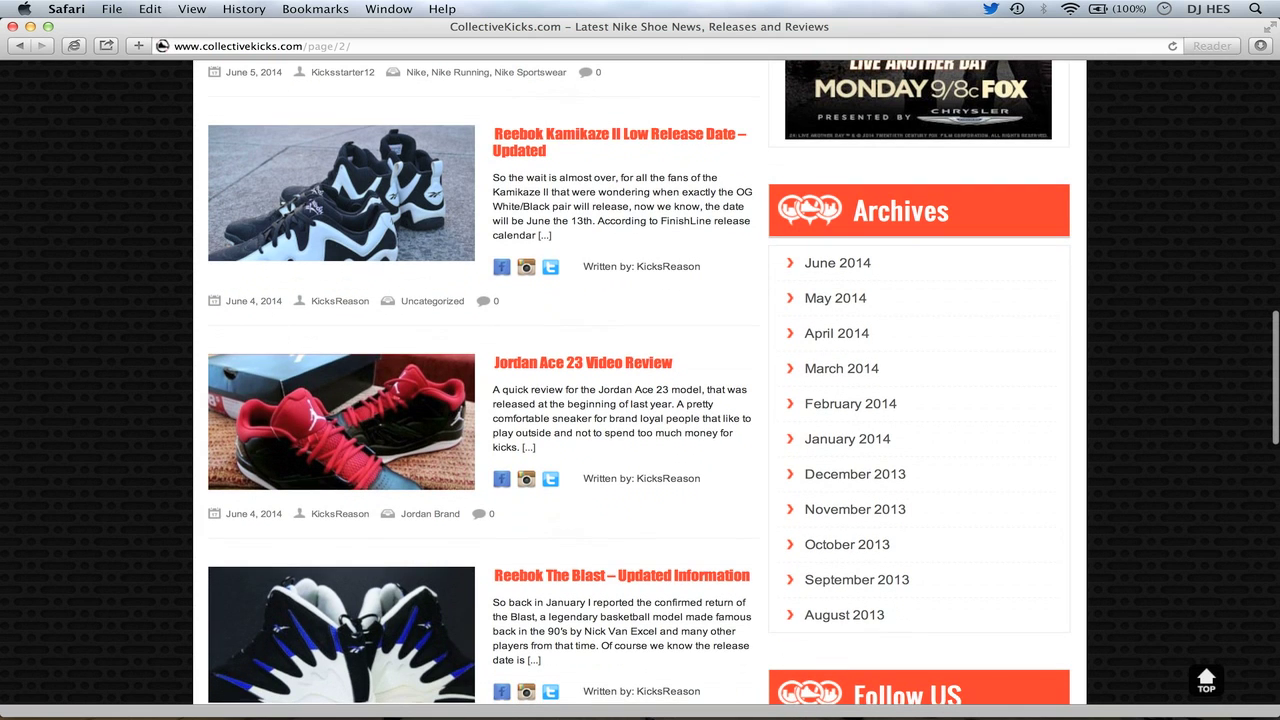
pyautogui.scroll(-3)
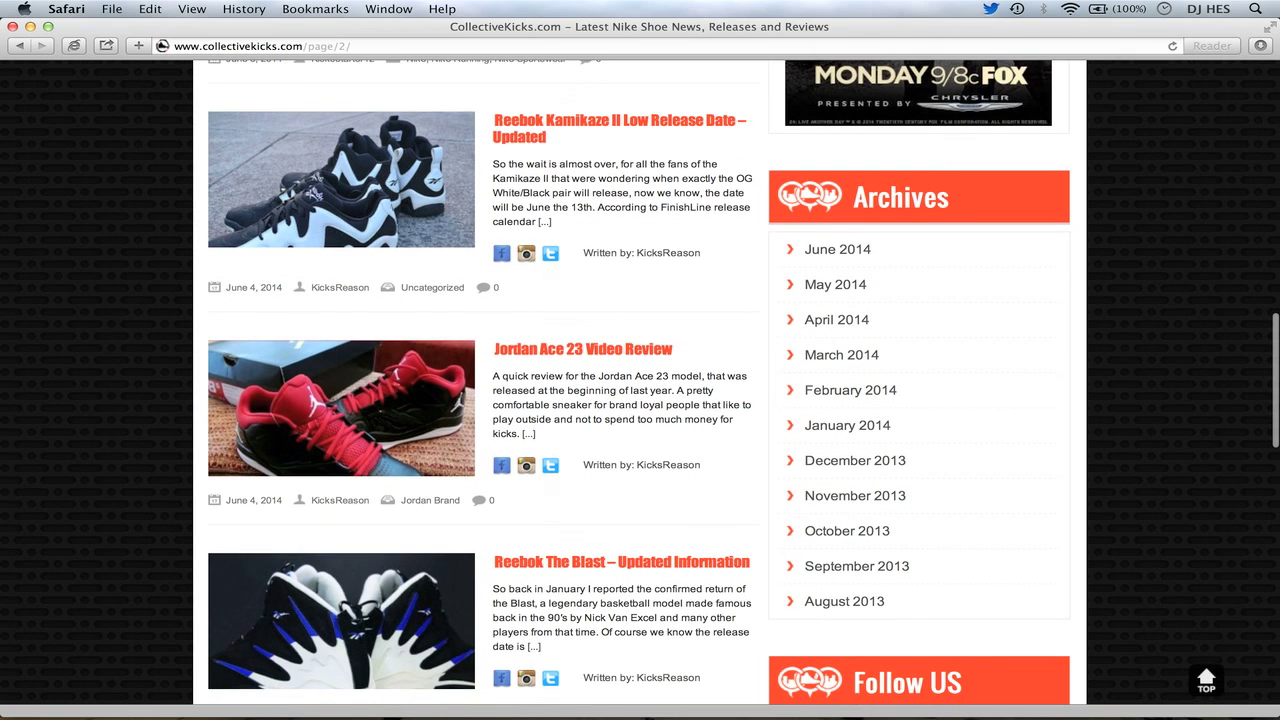
pyautogui.scroll(-3)
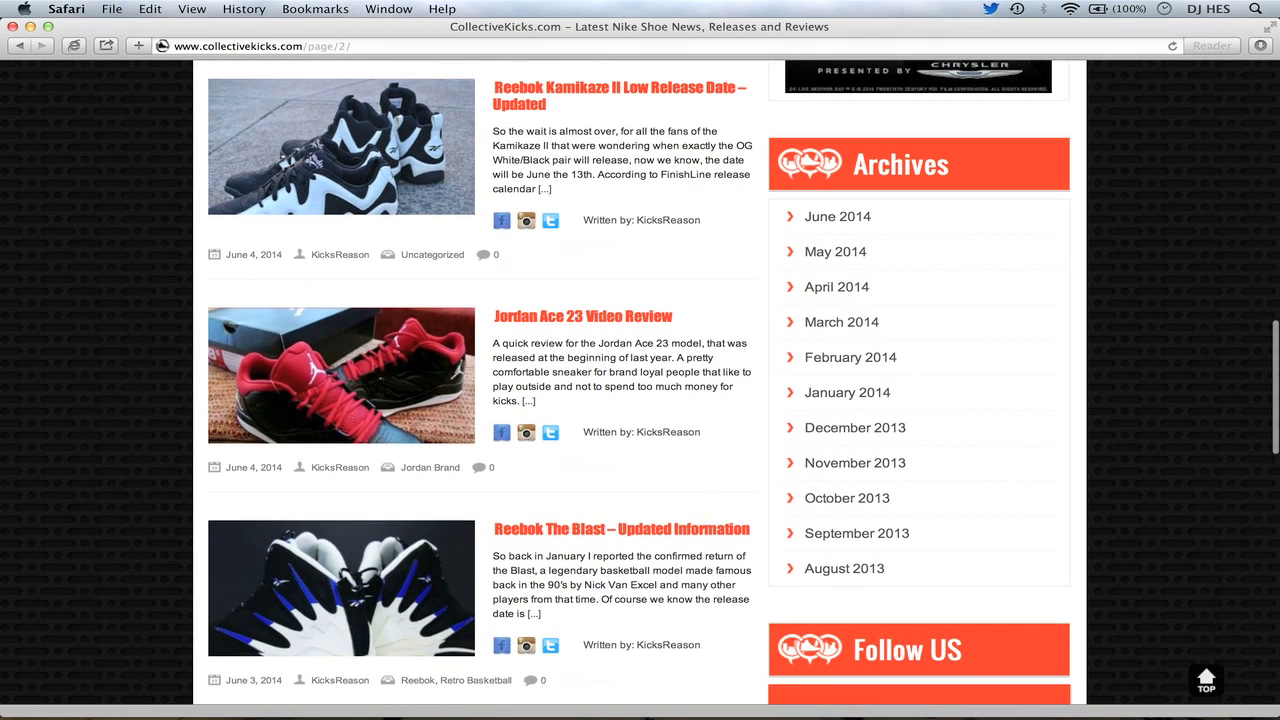
pyautogui.scroll(-3)
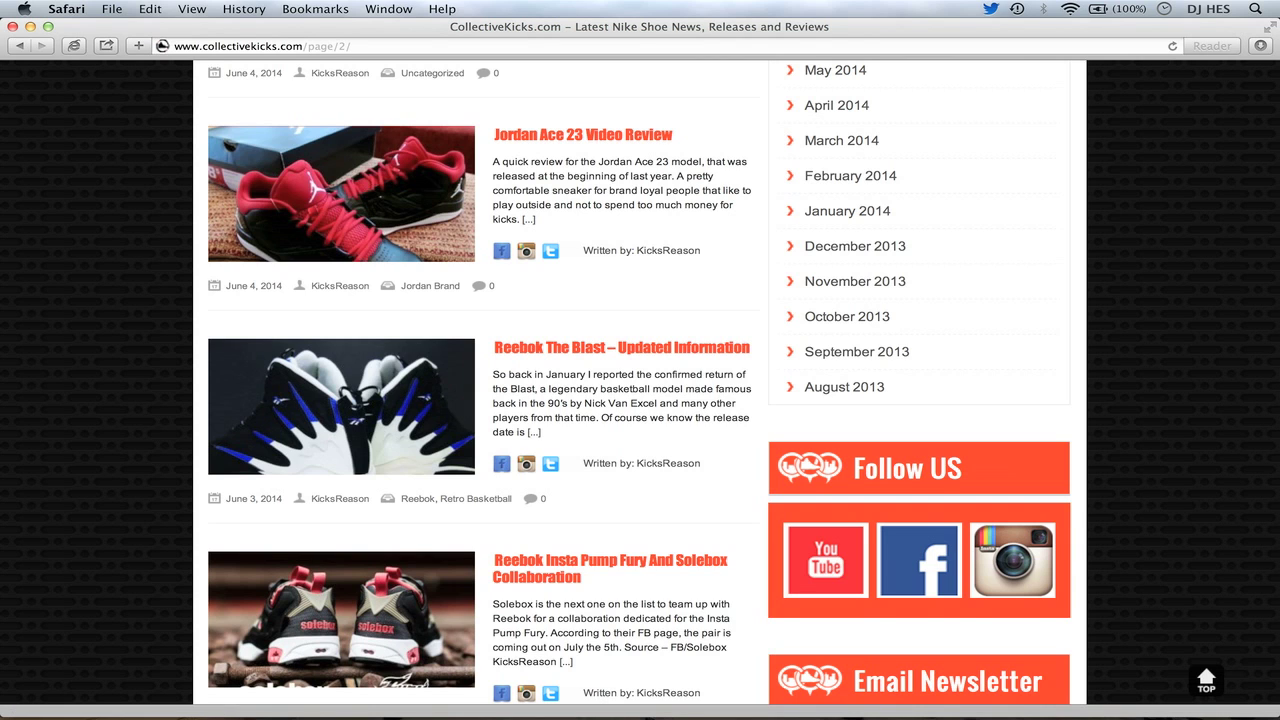
pyautogui.scroll(-3)
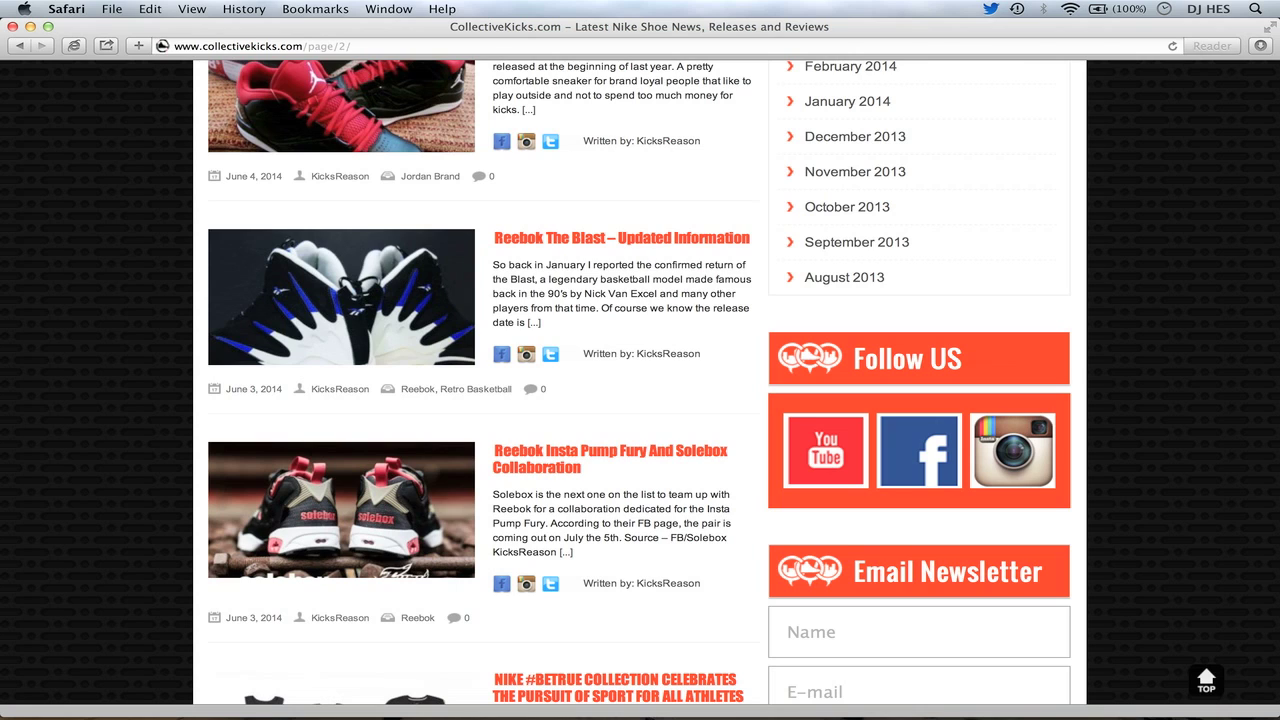
pyautogui.scroll(-3)
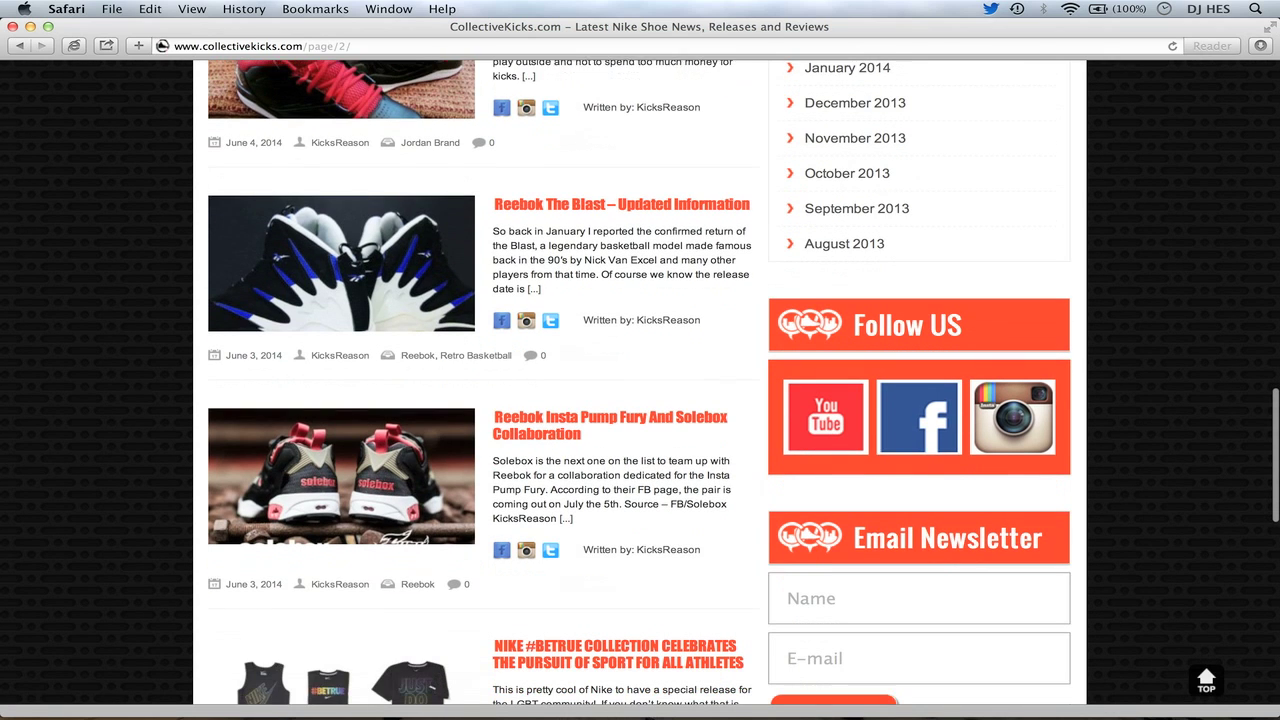
pyautogui.scroll(-3)
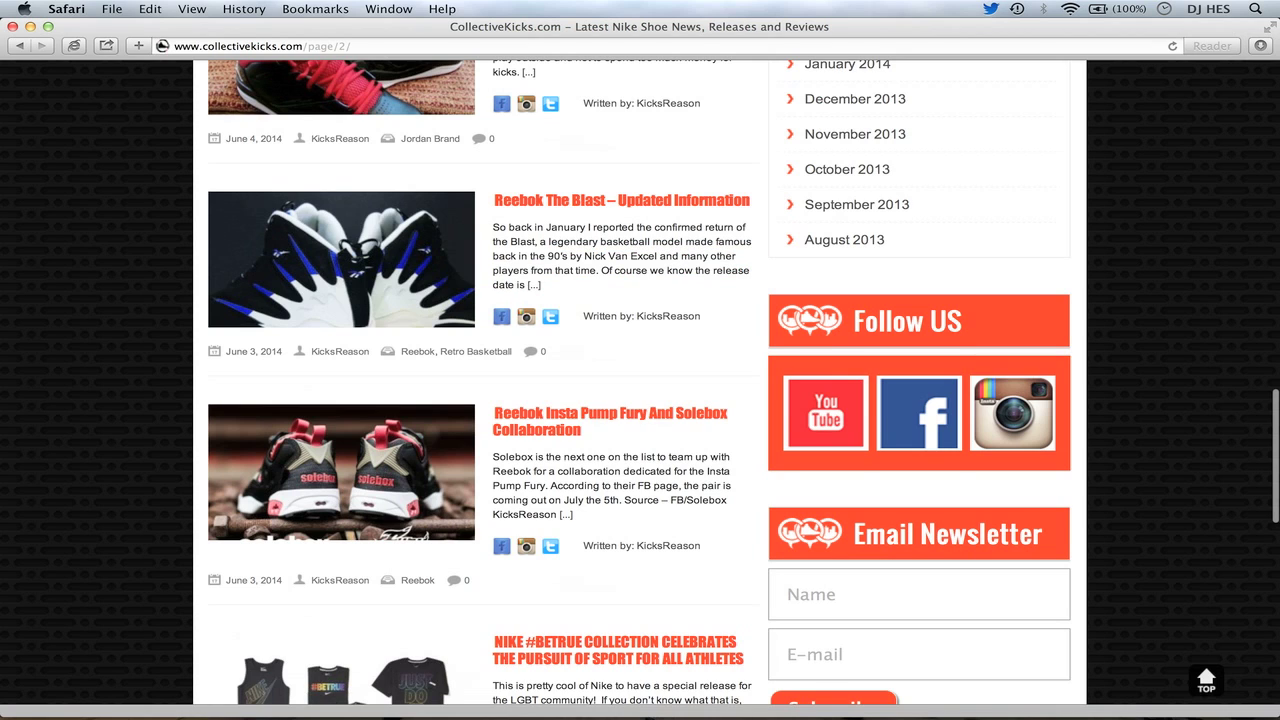
pyautogui.scroll(-3)
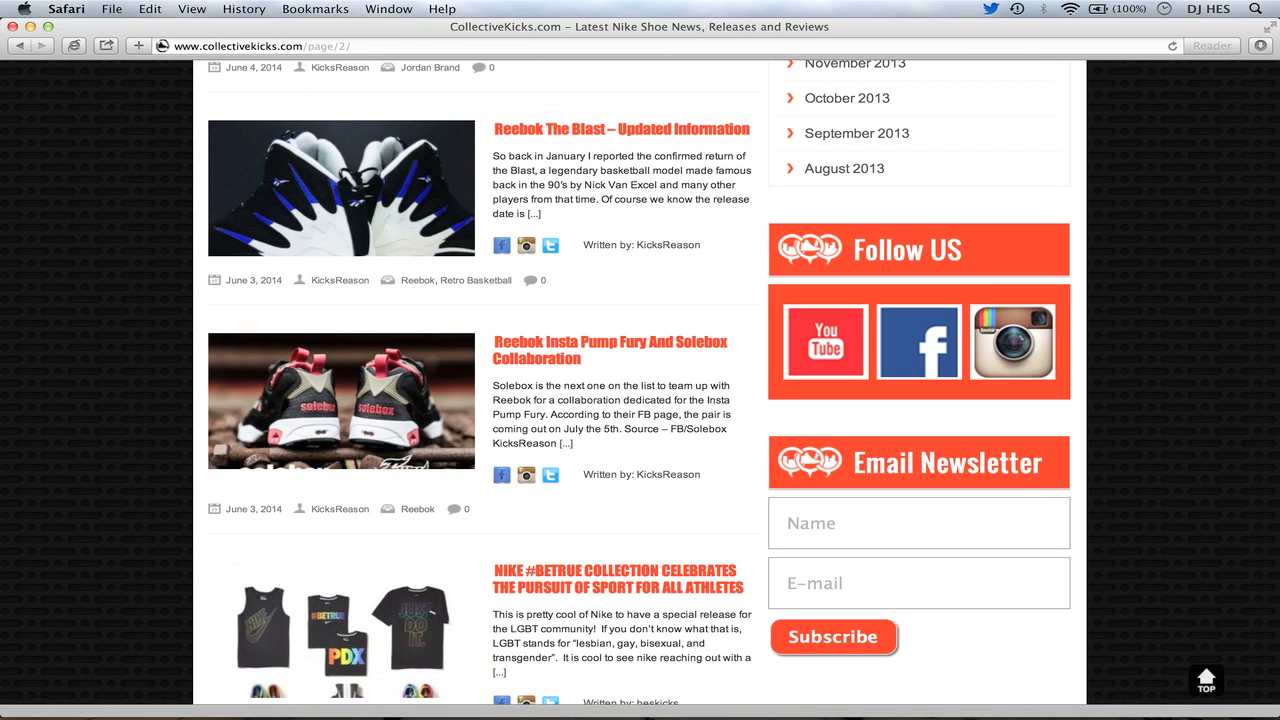
pyautogui.scroll(-3)
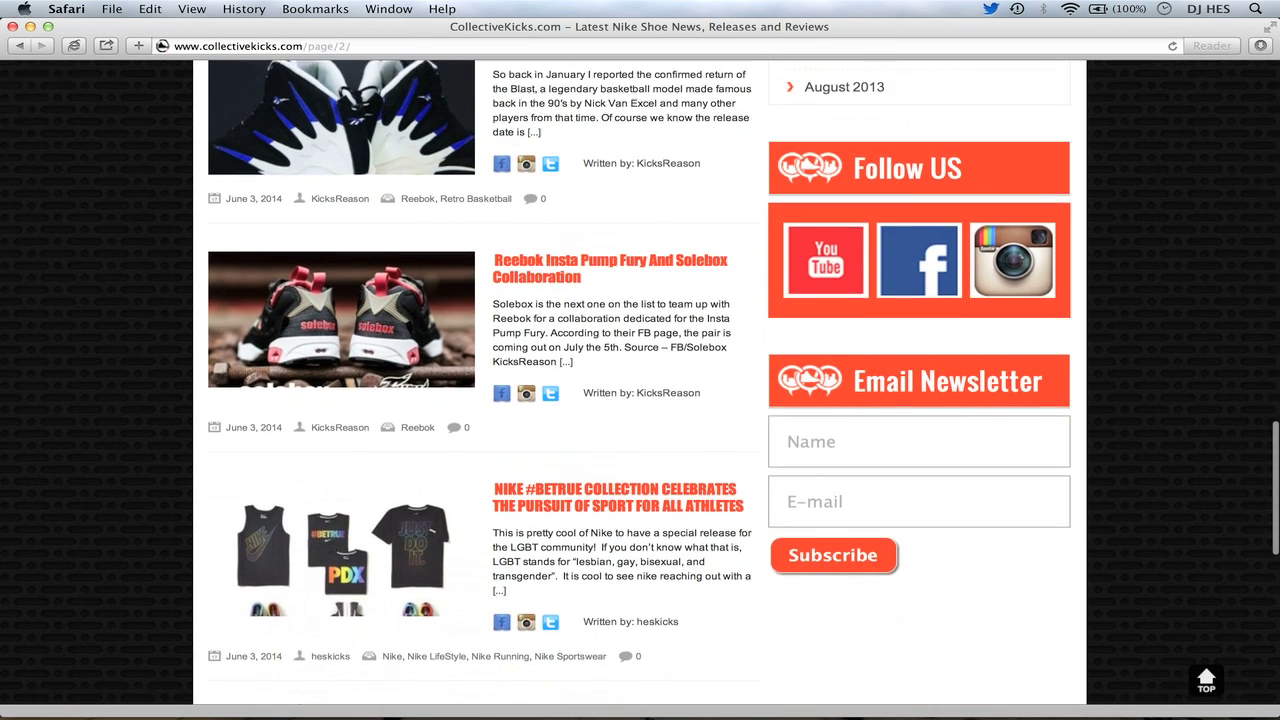
pyautogui.scroll(-3)
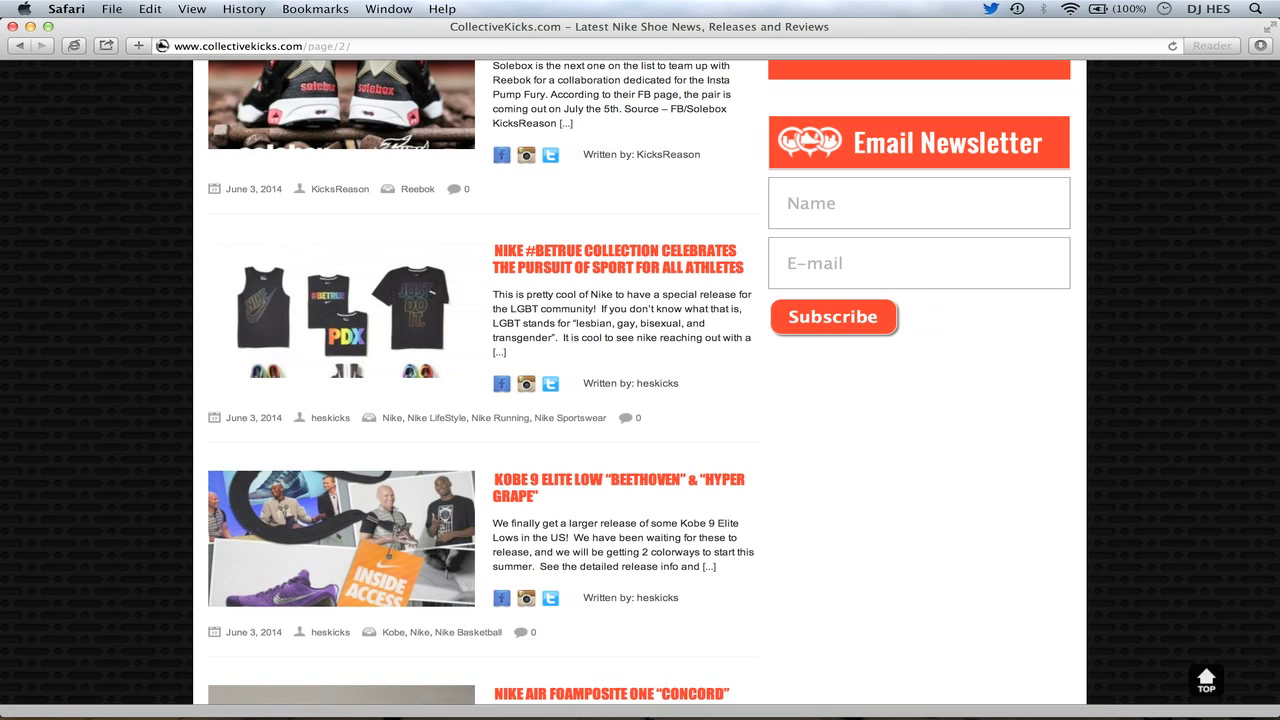
# - Scroll past the Kobe 9 and Foamposite stories to the "Page 2 of 178" pagination bar
pyautogui.scroll(-3)
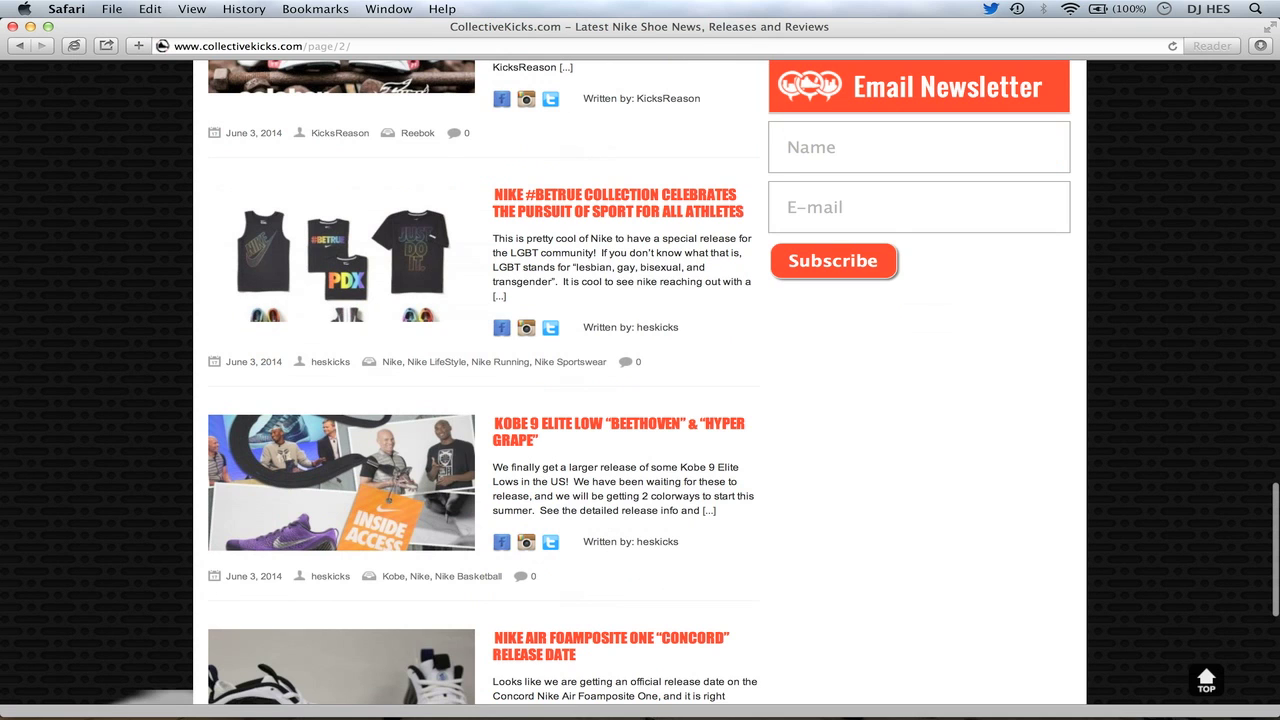
pyautogui.scroll(-3)
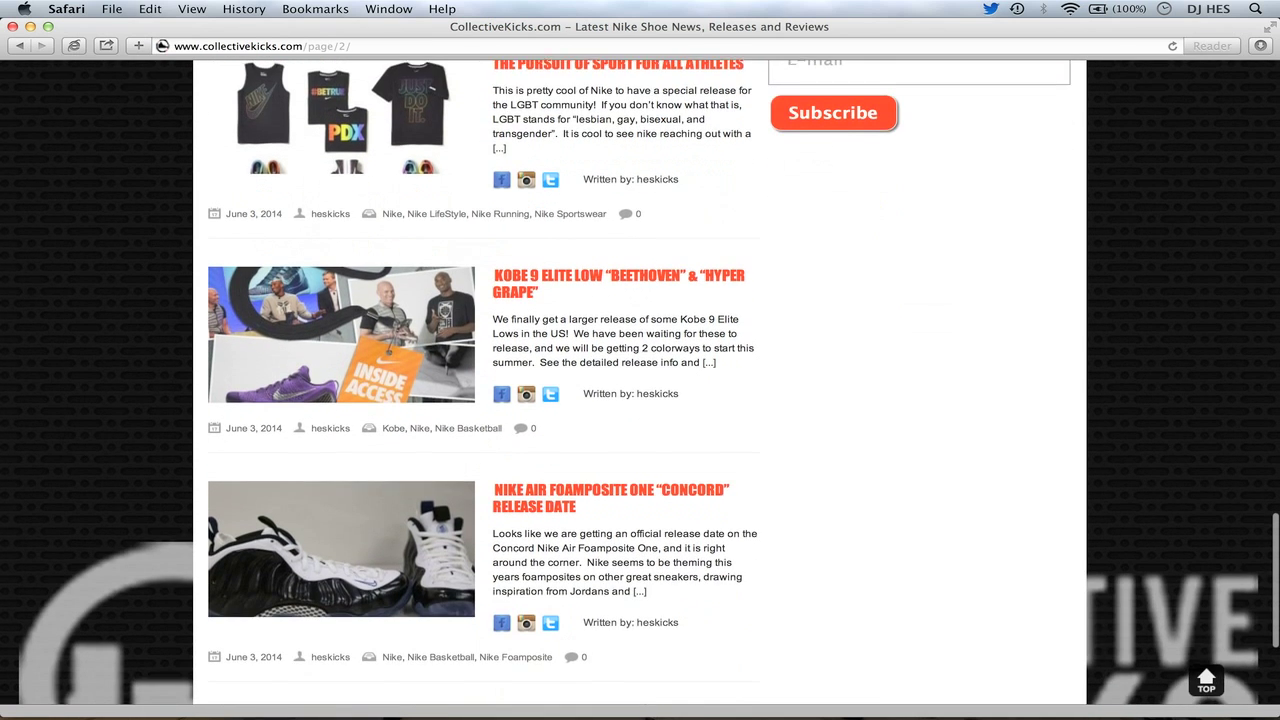
pyautogui.scroll(-3)
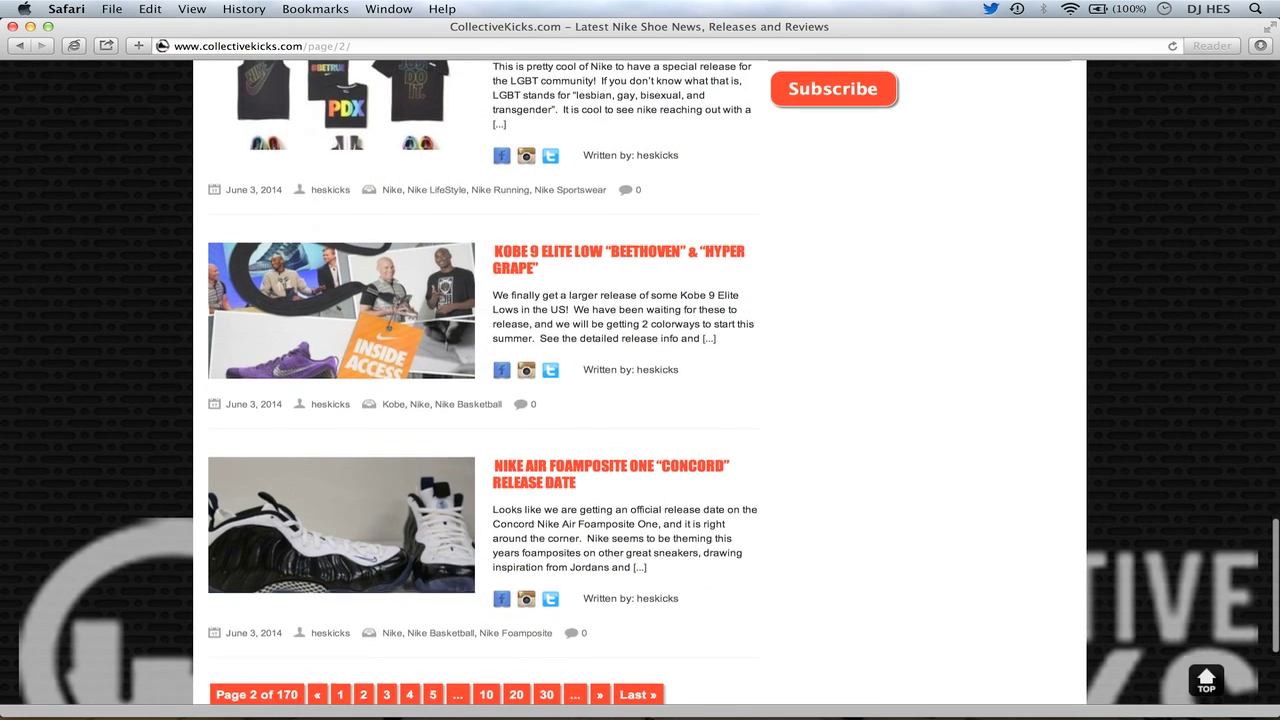
pyautogui.scroll(-3)
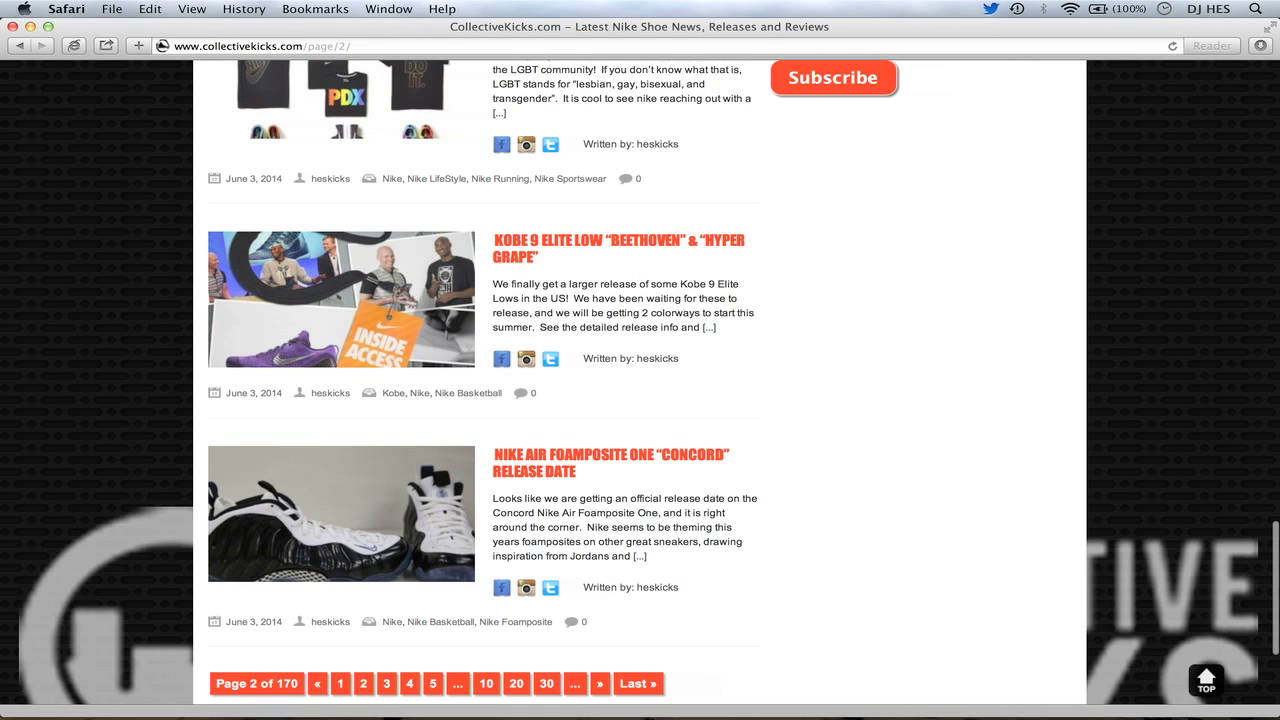
pyautogui.scroll(-3)
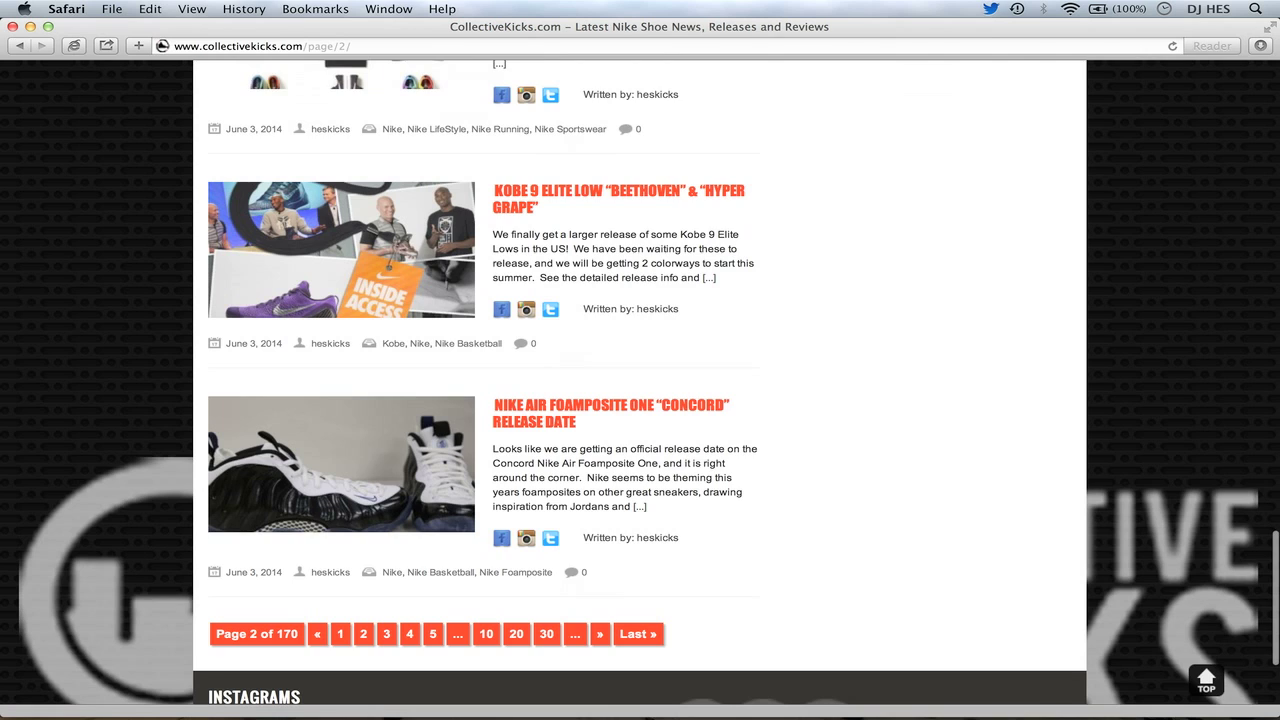
pyautogui.scroll(-3)
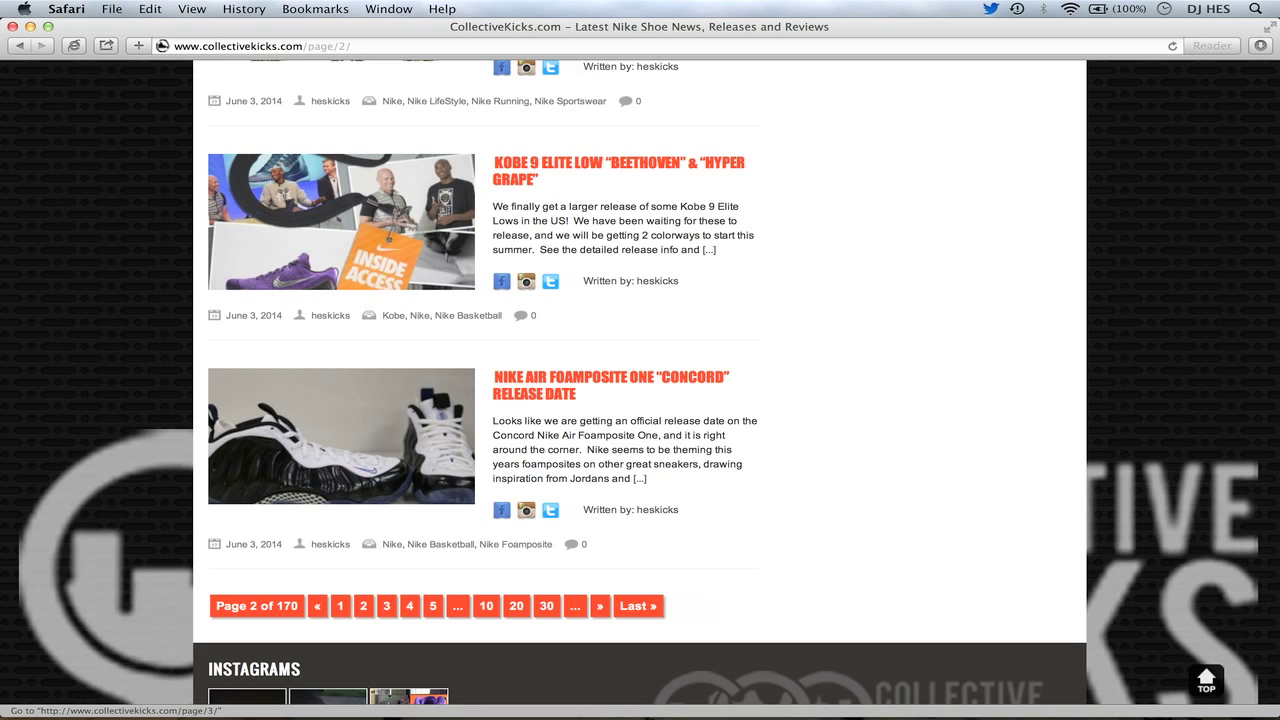
# - Go to page 3 and scroll through the Asics Gel Lyte 3 Raspberry to Jordan Future Wolf Grey posts
pyautogui.click(386, 606)
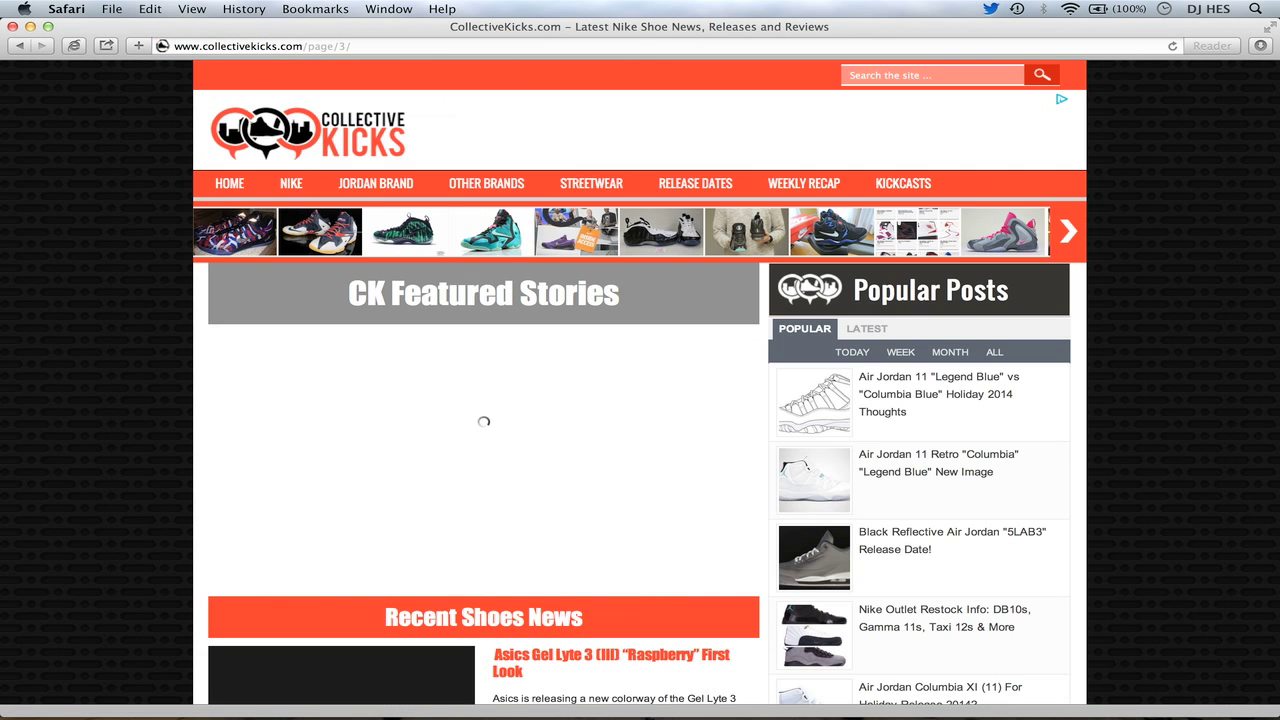
pyautogui.scroll(-3)
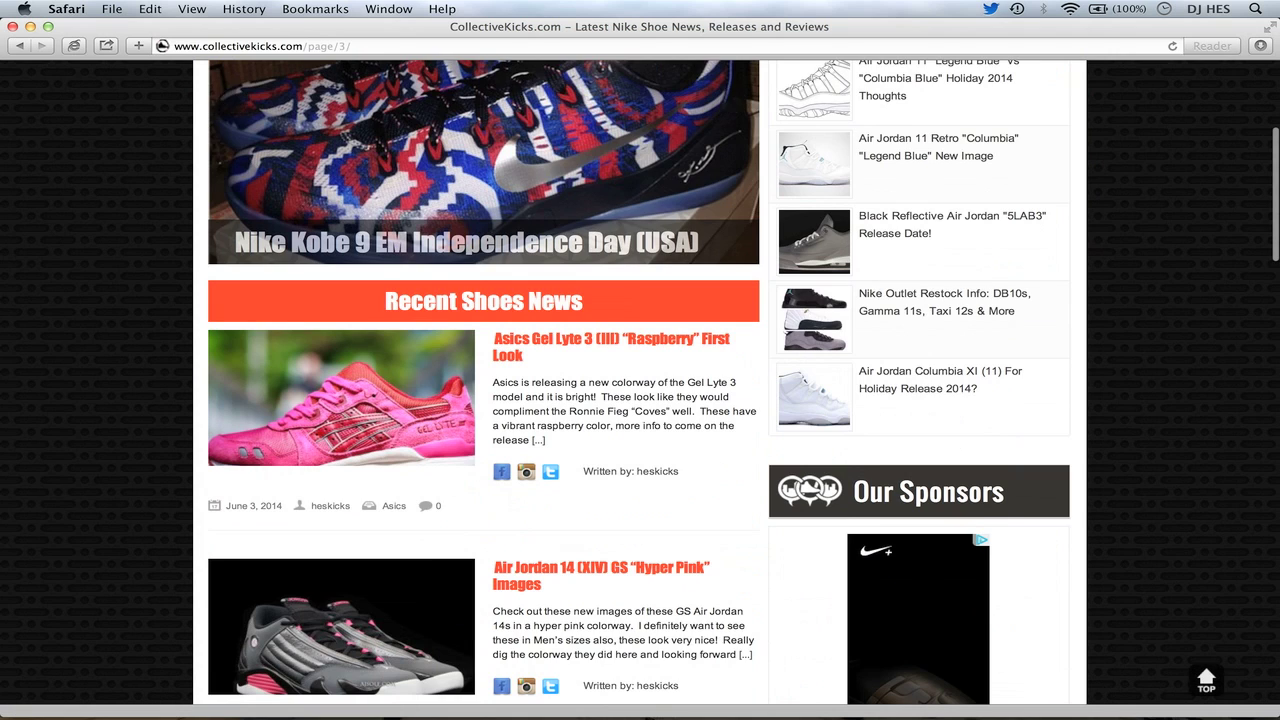
pyautogui.scroll(-3)
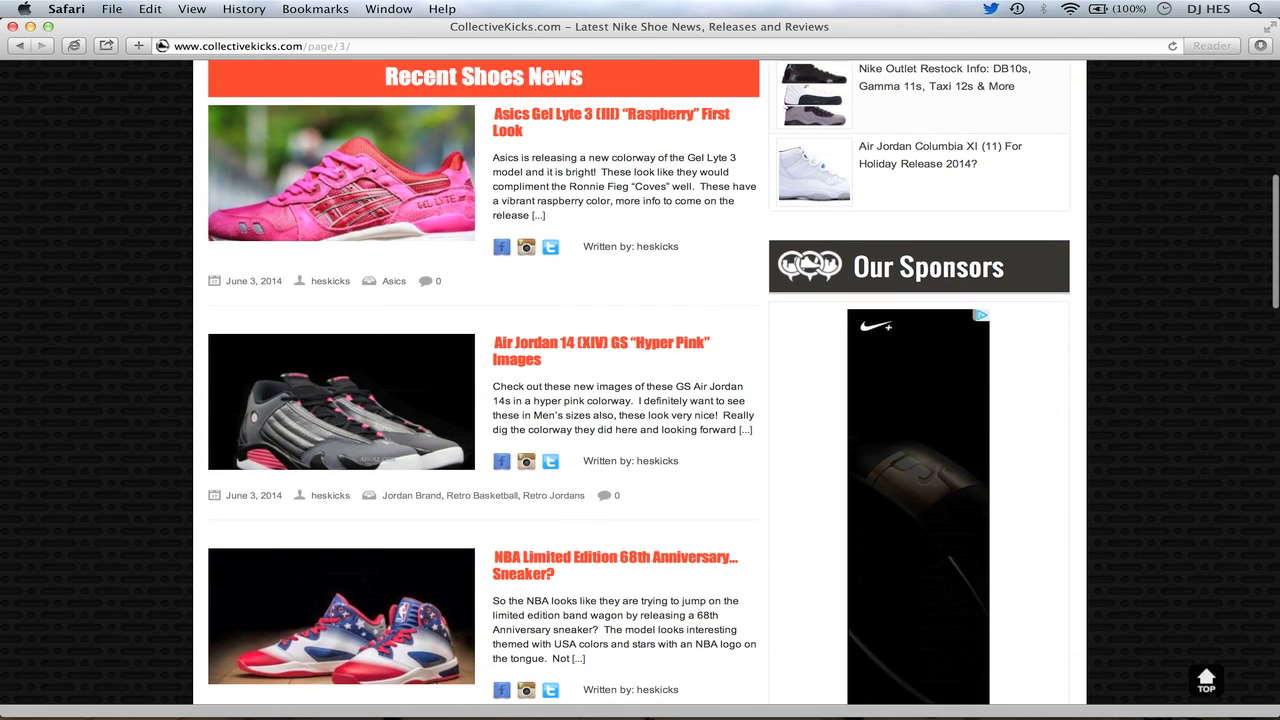
pyautogui.moveTo(612, 112)
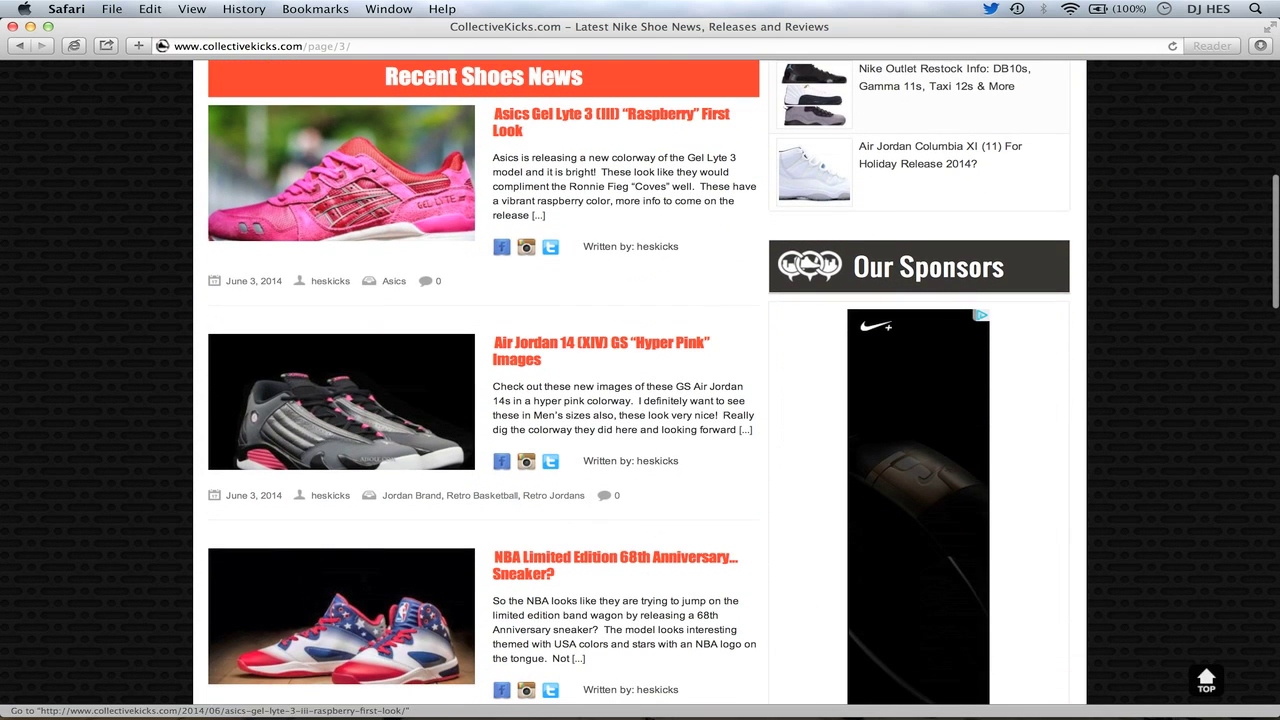
pyautogui.scroll(-3)
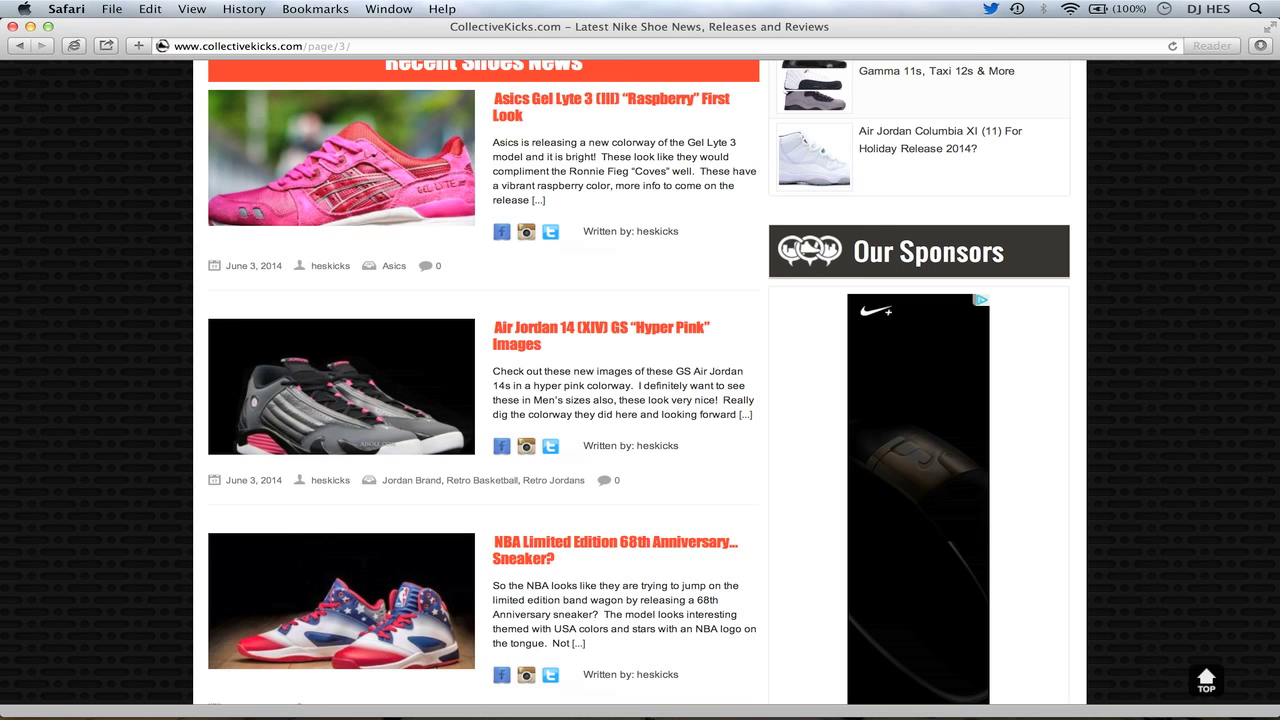
pyautogui.scroll(-3)
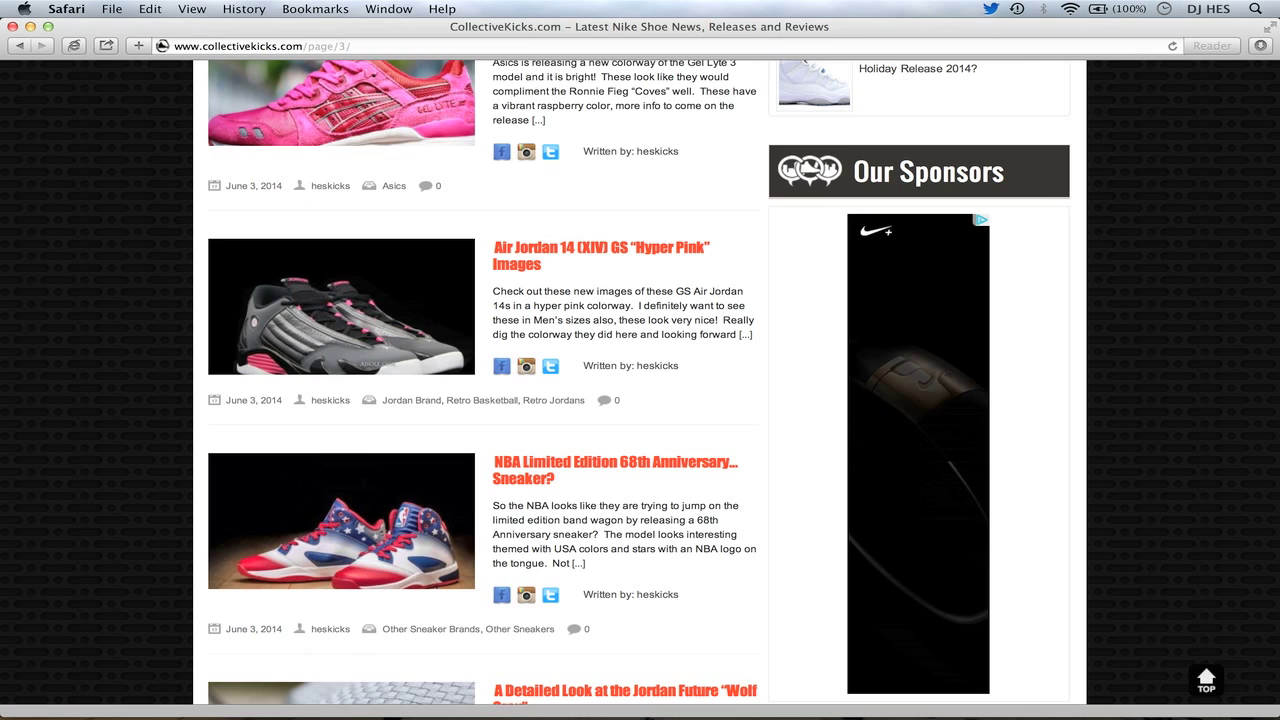
pyautogui.moveTo(340, 304)
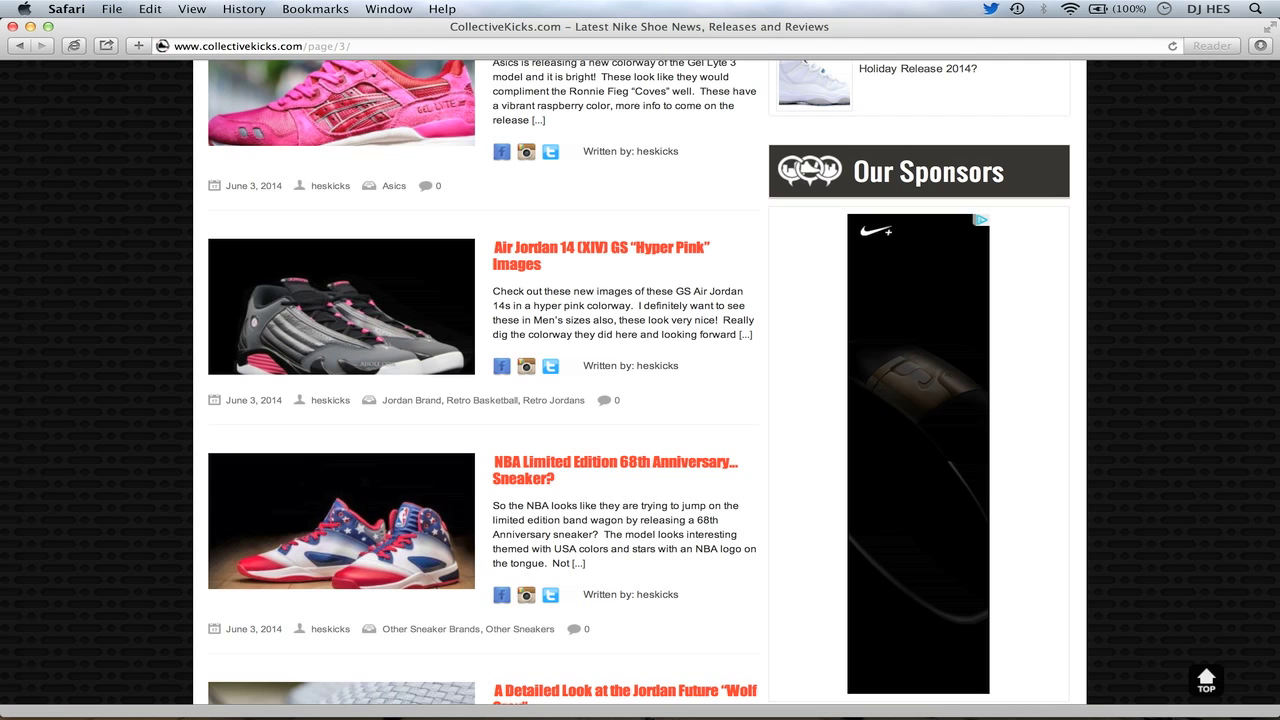
pyautogui.scroll(-3)
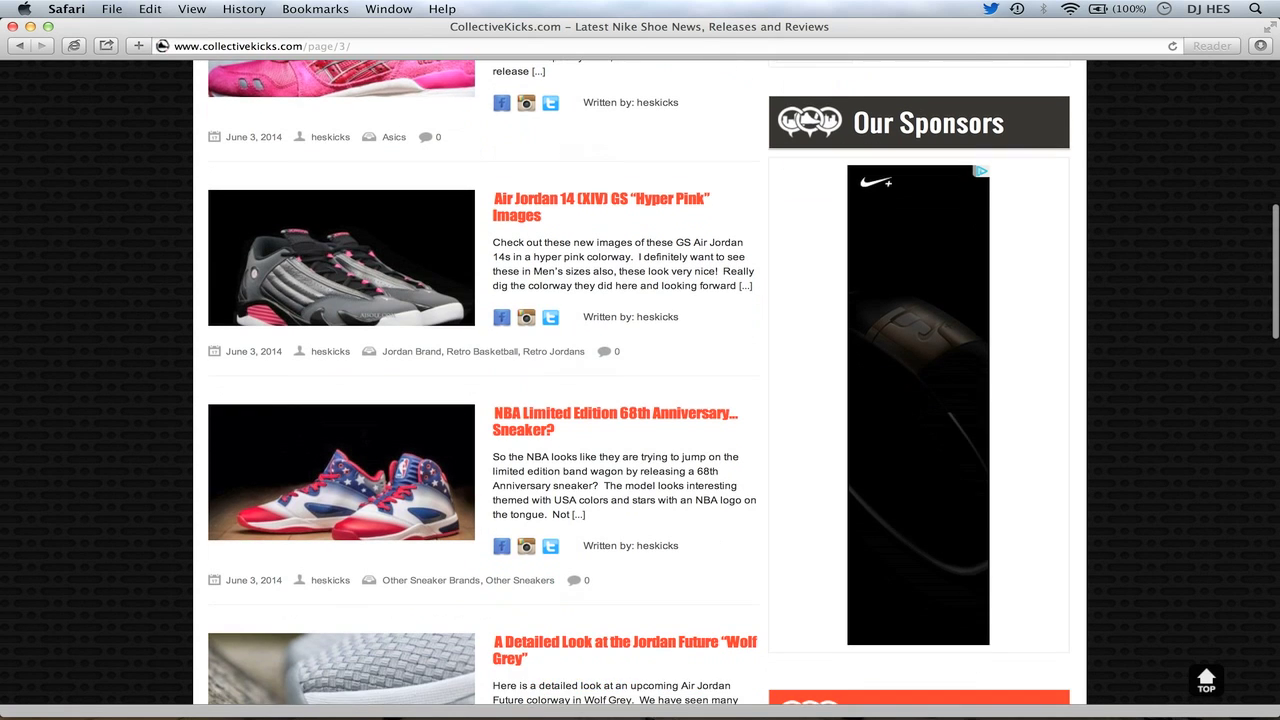
pyautogui.scroll(-3)
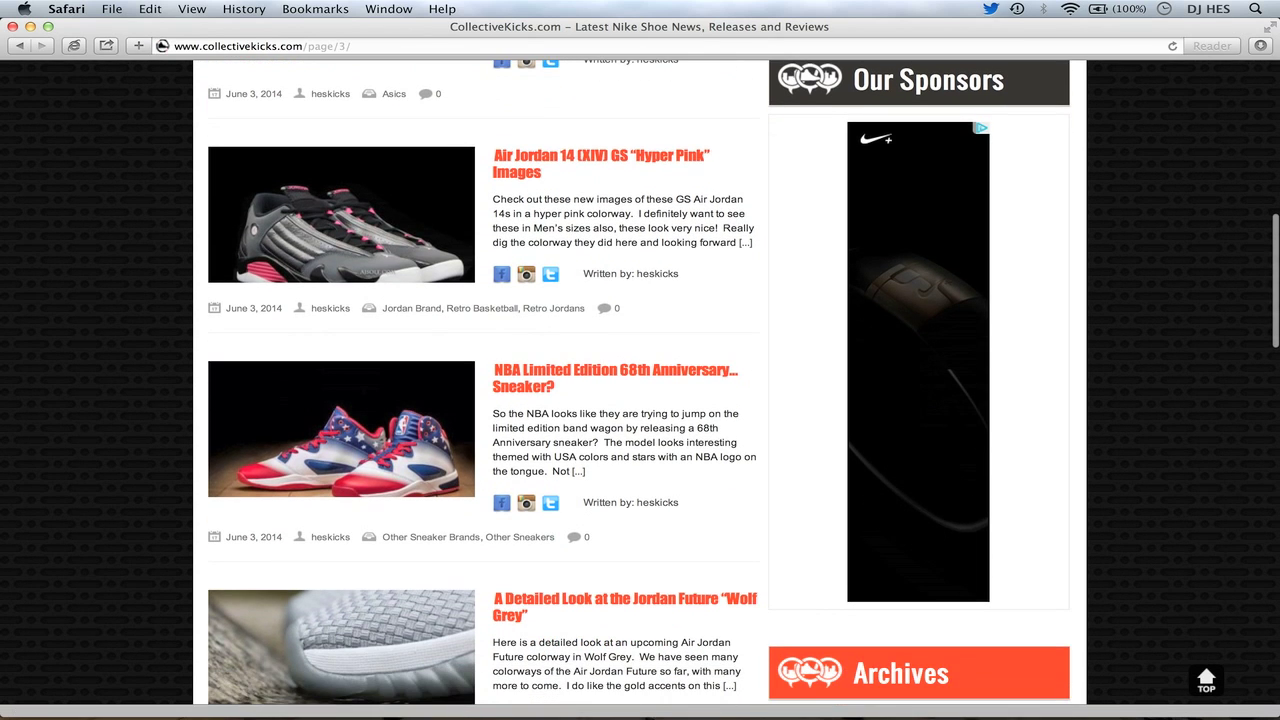
# - Scroll past the Jordan Future Wolf Grey story to the adidas Supernova Sequence Boost post
pyautogui.scroll(-3)
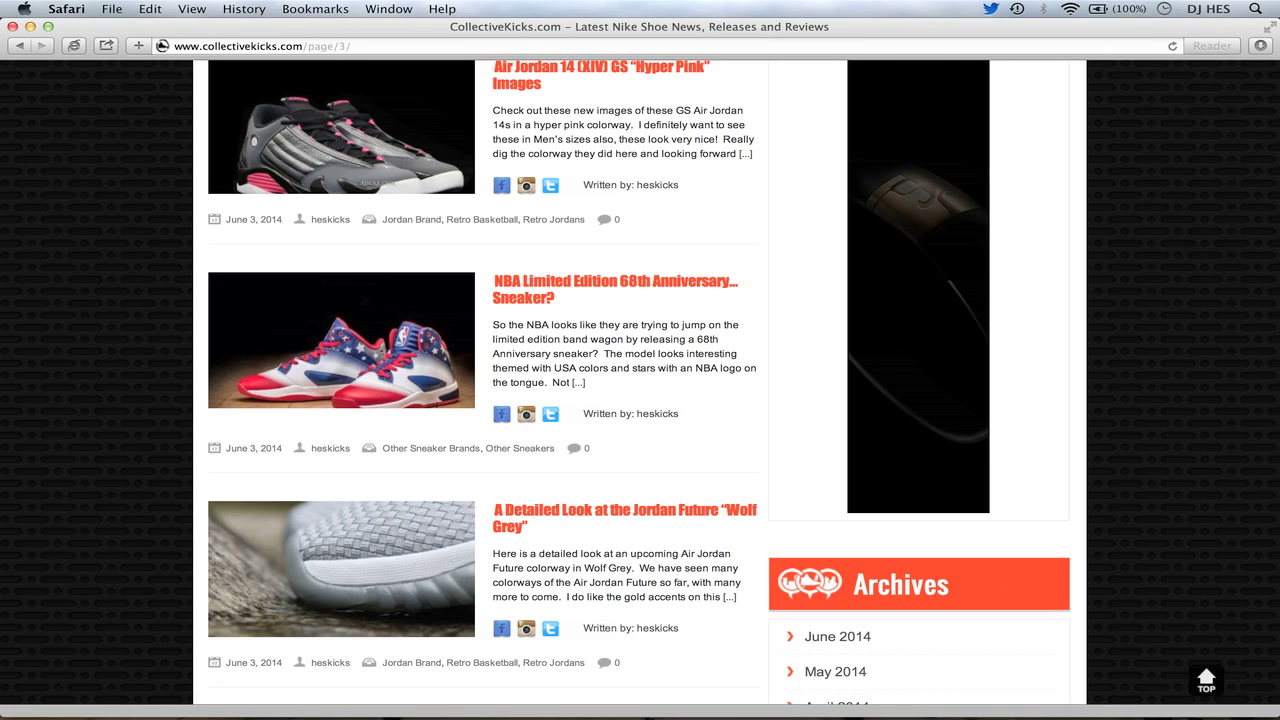
pyautogui.moveTo(528, 324); pyautogui.dragTo(560, 352)
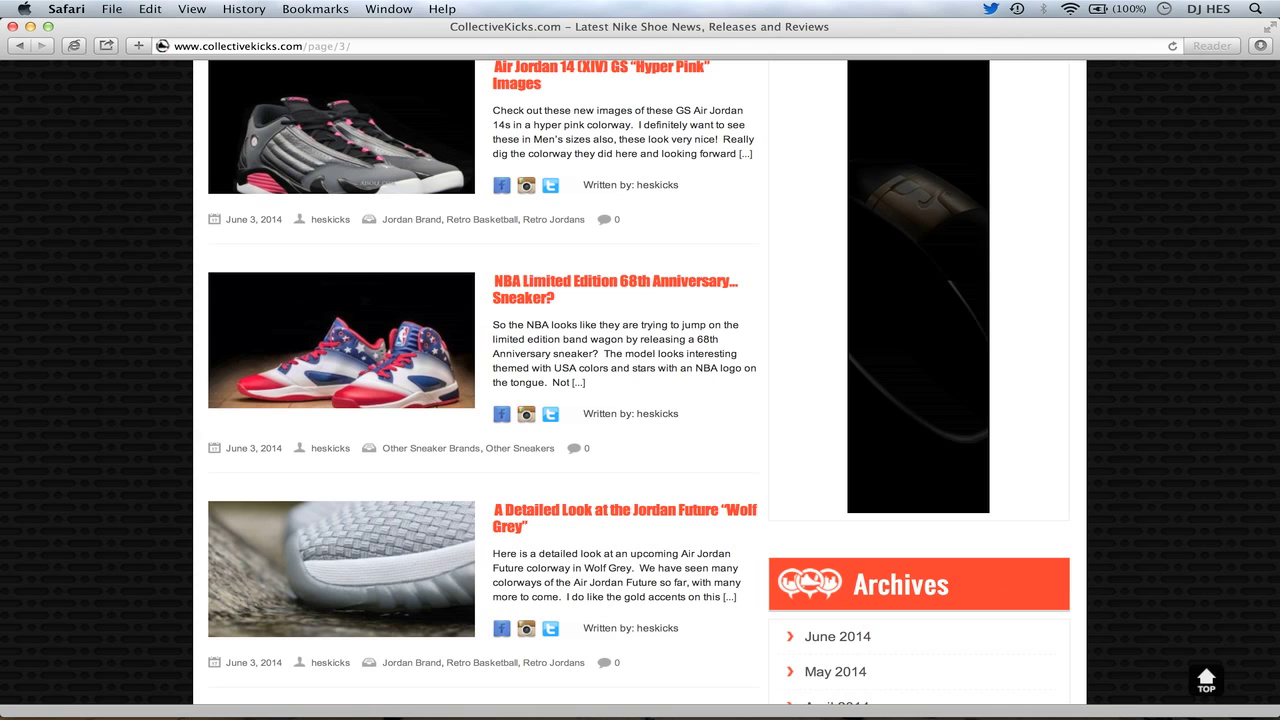
pyautogui.scroll(-3)
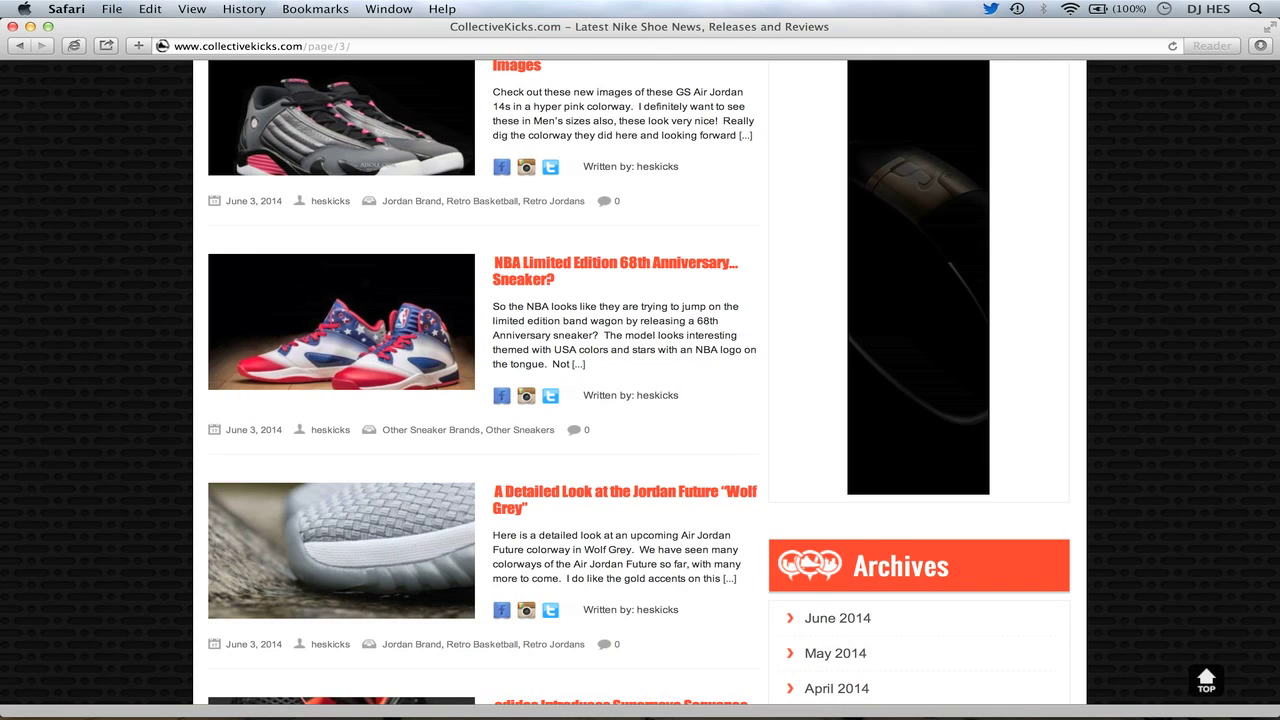
pyautogui.scroll(-3)
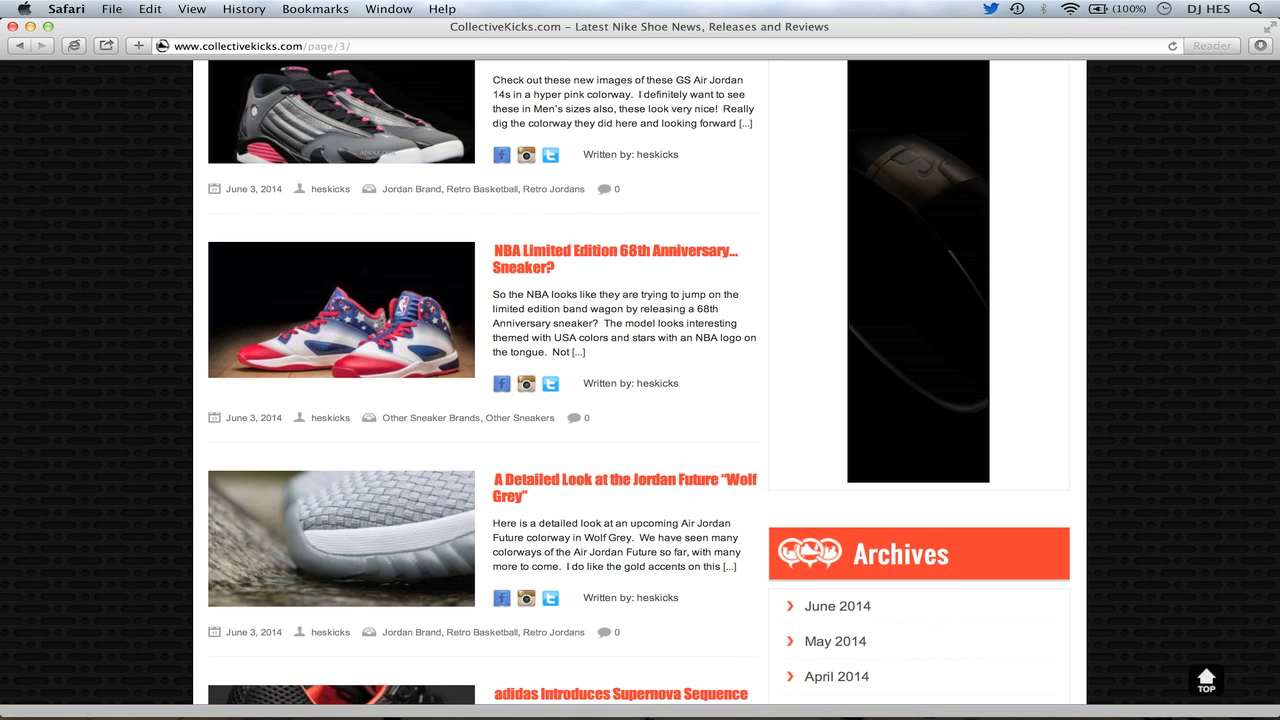
pyautogui.scroll(-3)
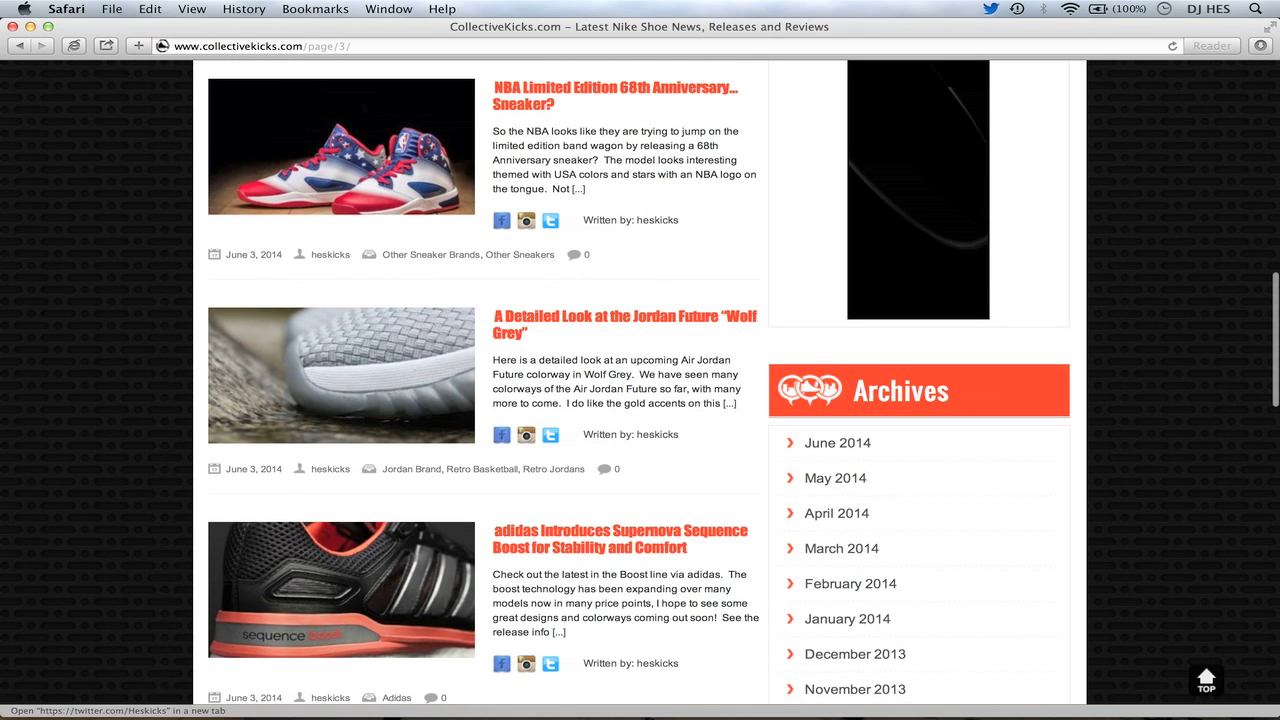
pyautogui.moveTo(620, 324)
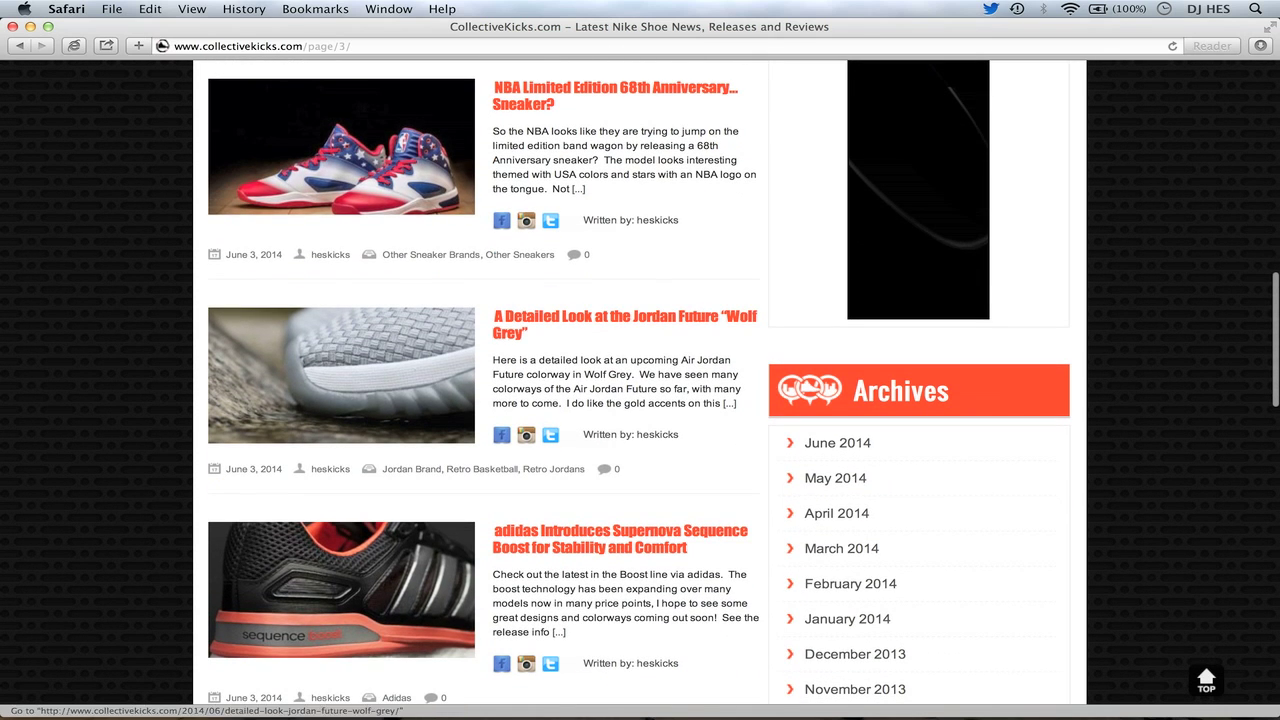
pyautogui.scroll(-3)
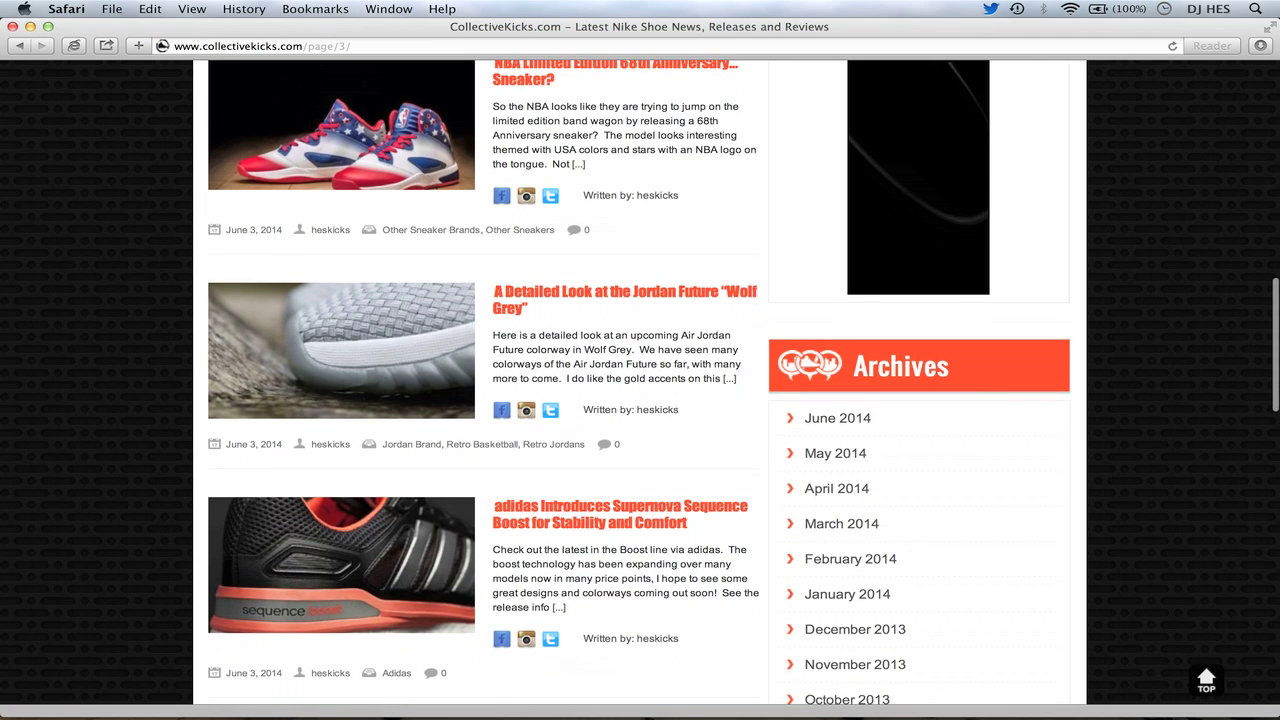
pyautogui.scroll(-3)
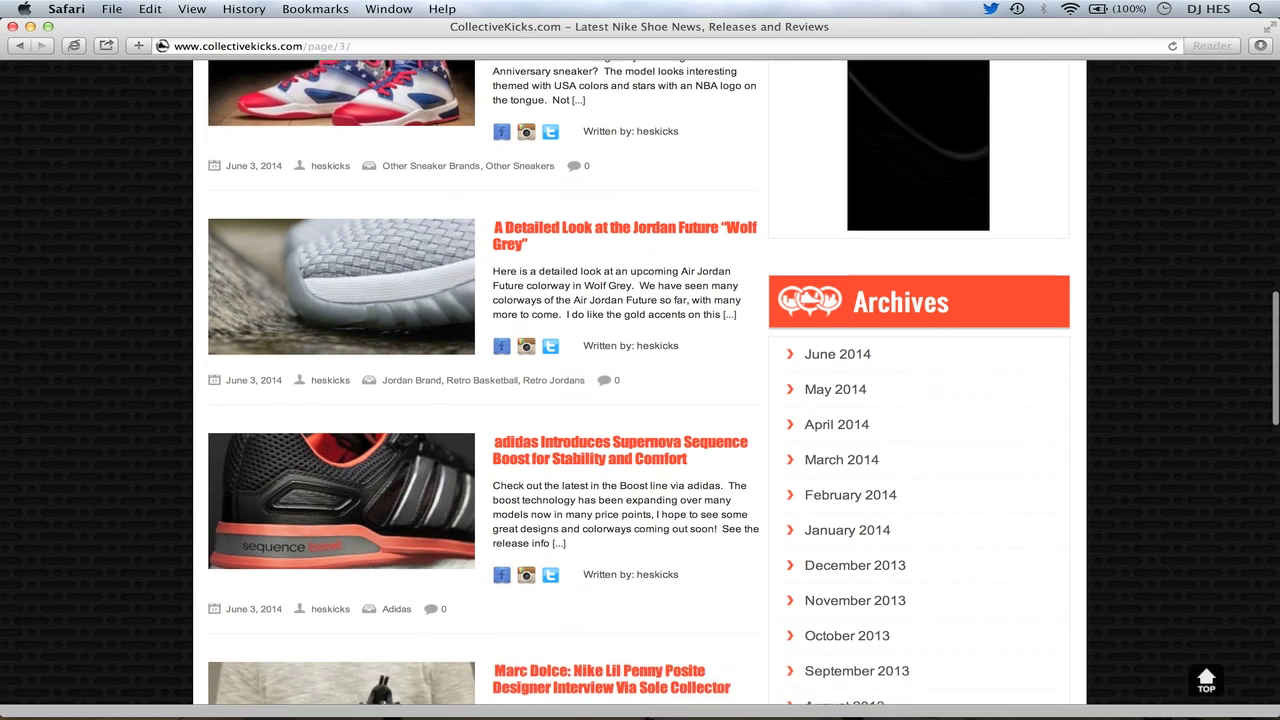
# - Scroll past the Marc Dolce Lil Penny Posite interview to the Nike Football Kingdom Pack post
pyautogui.scroll(-3)
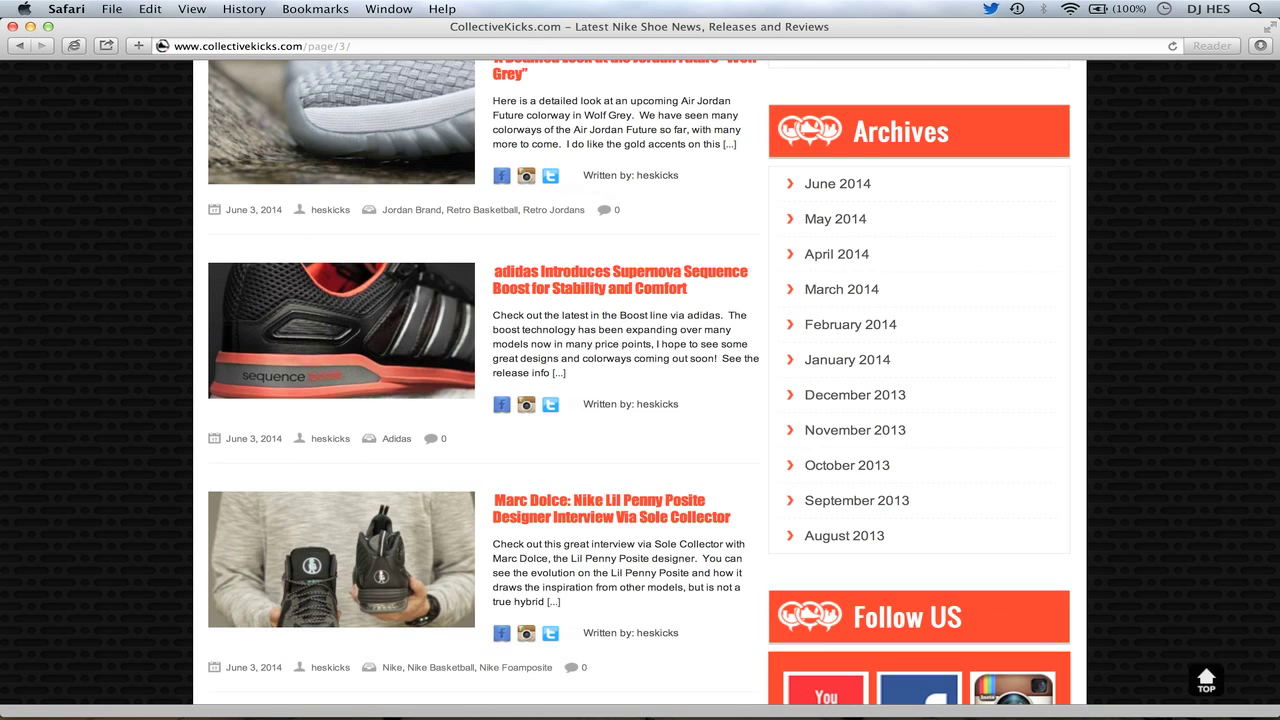
pyautogui.scroll(-3)
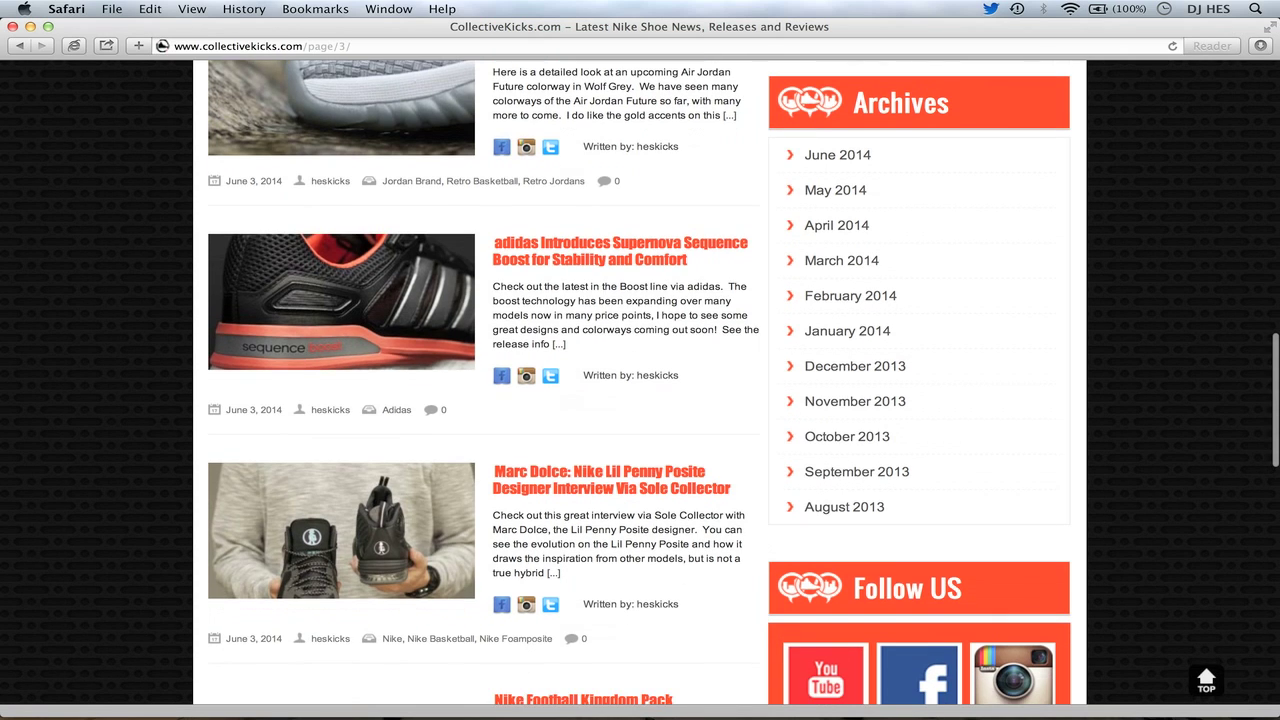
pyautogui.scroll(-3)
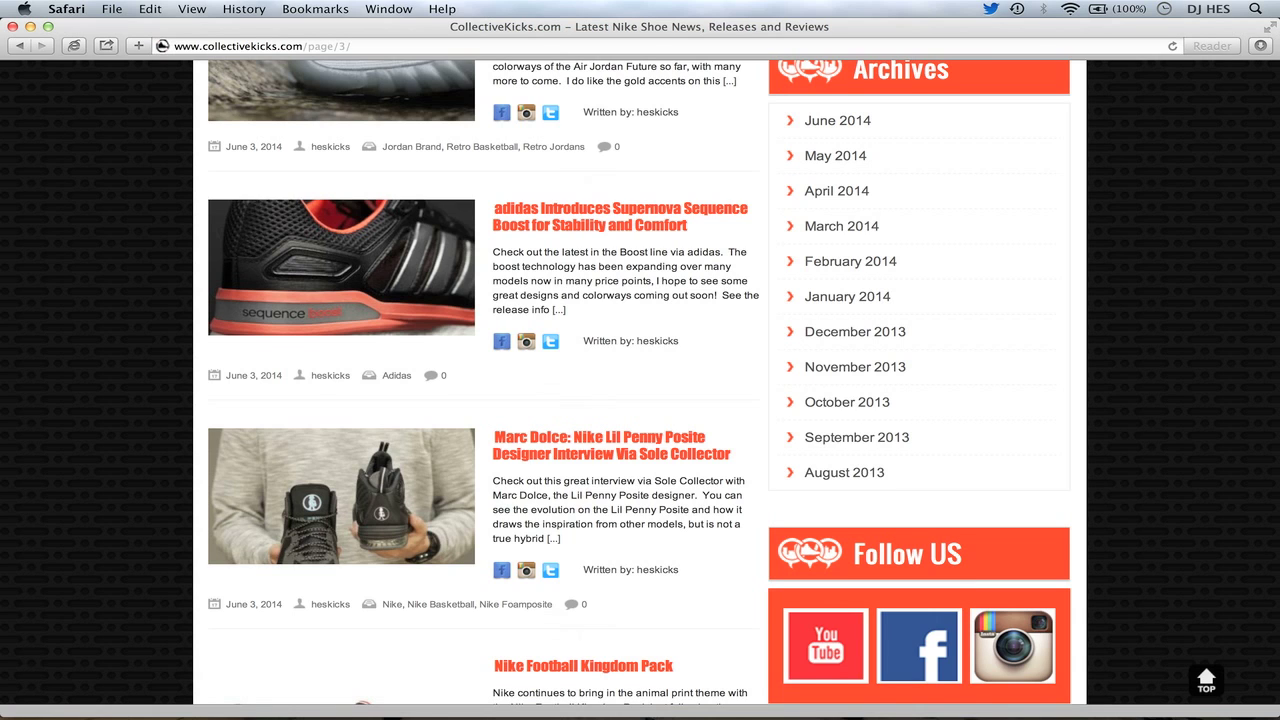
pyautogui.scroll(-3)
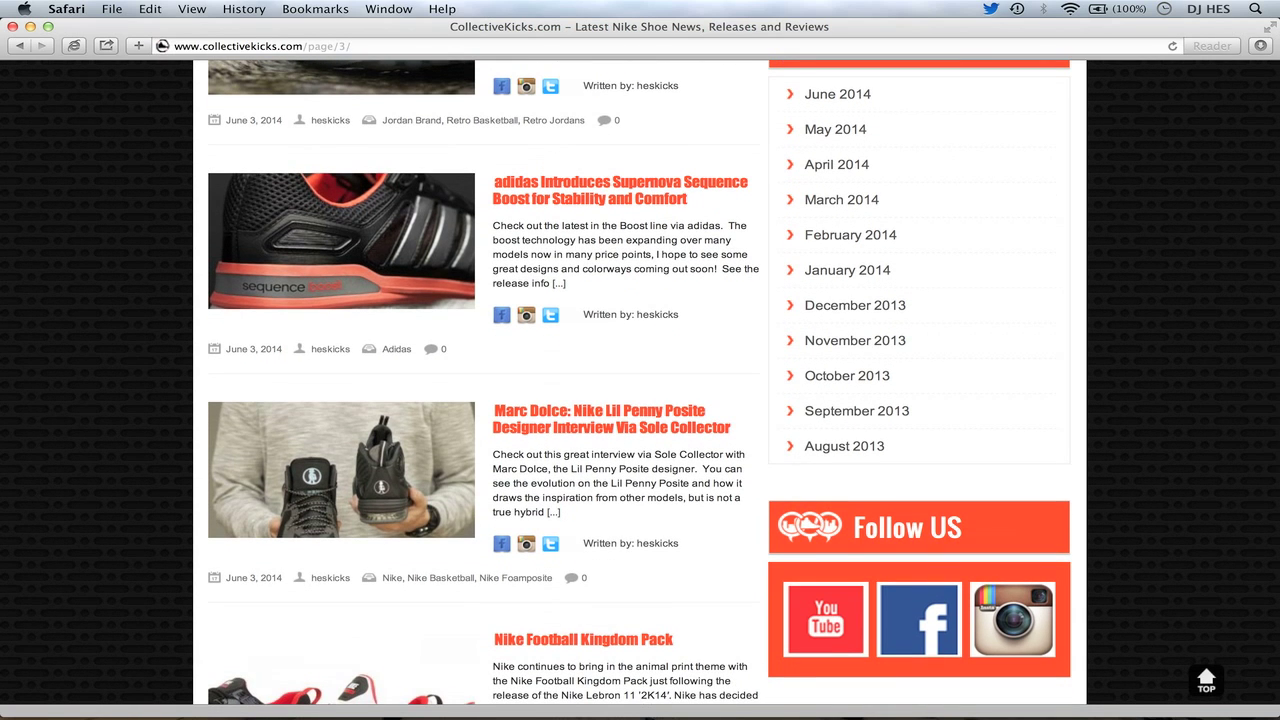
pyautogui.scroll(-3)
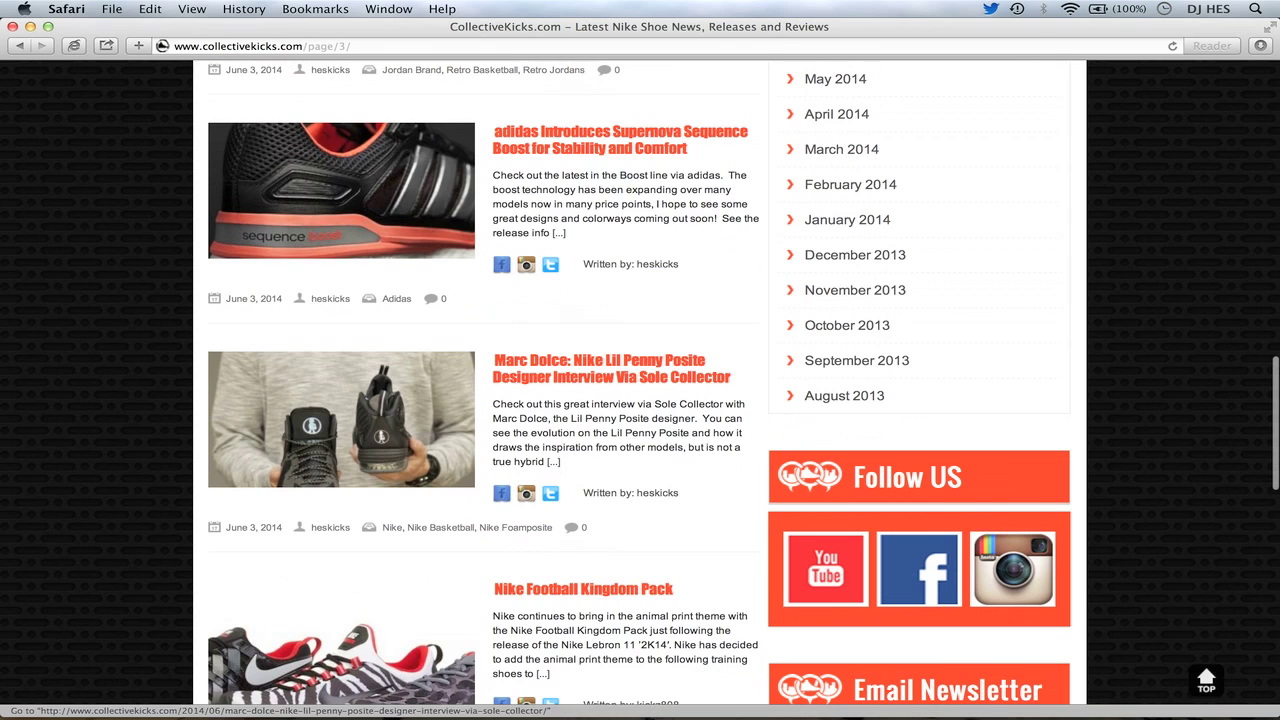
pyautogui.scroll(-3)
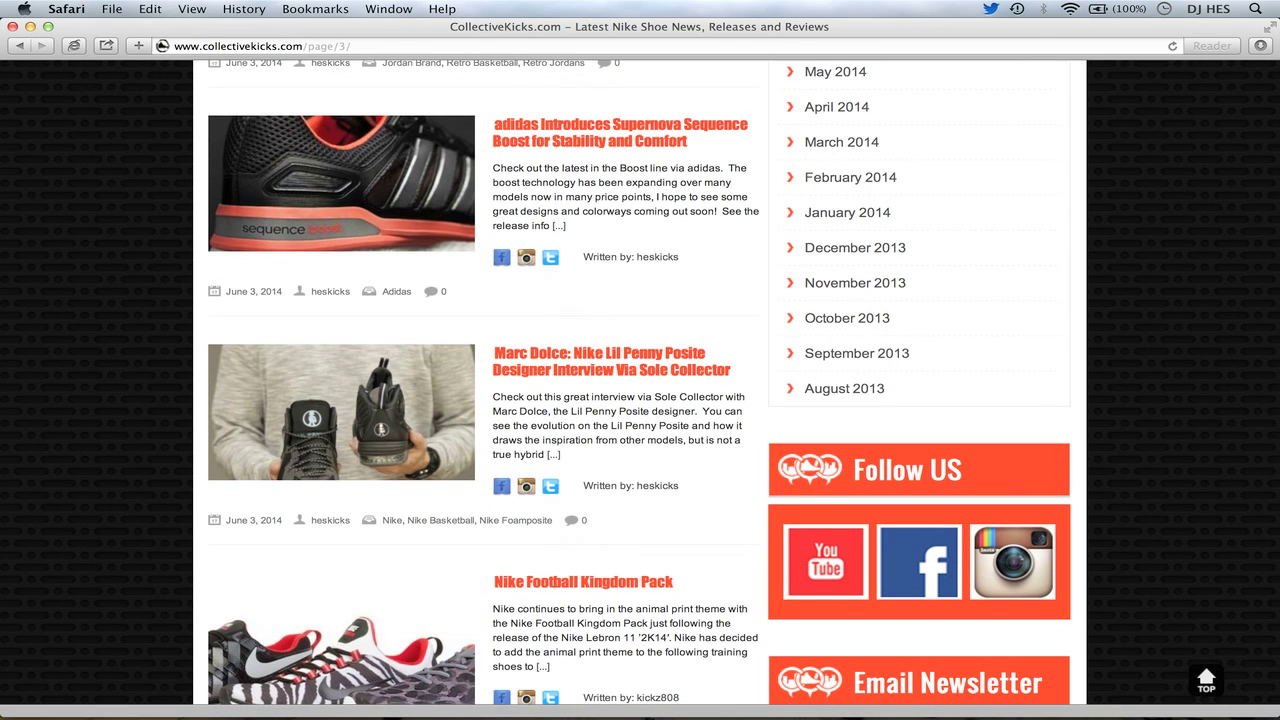
pyautogui.scroll(-3)
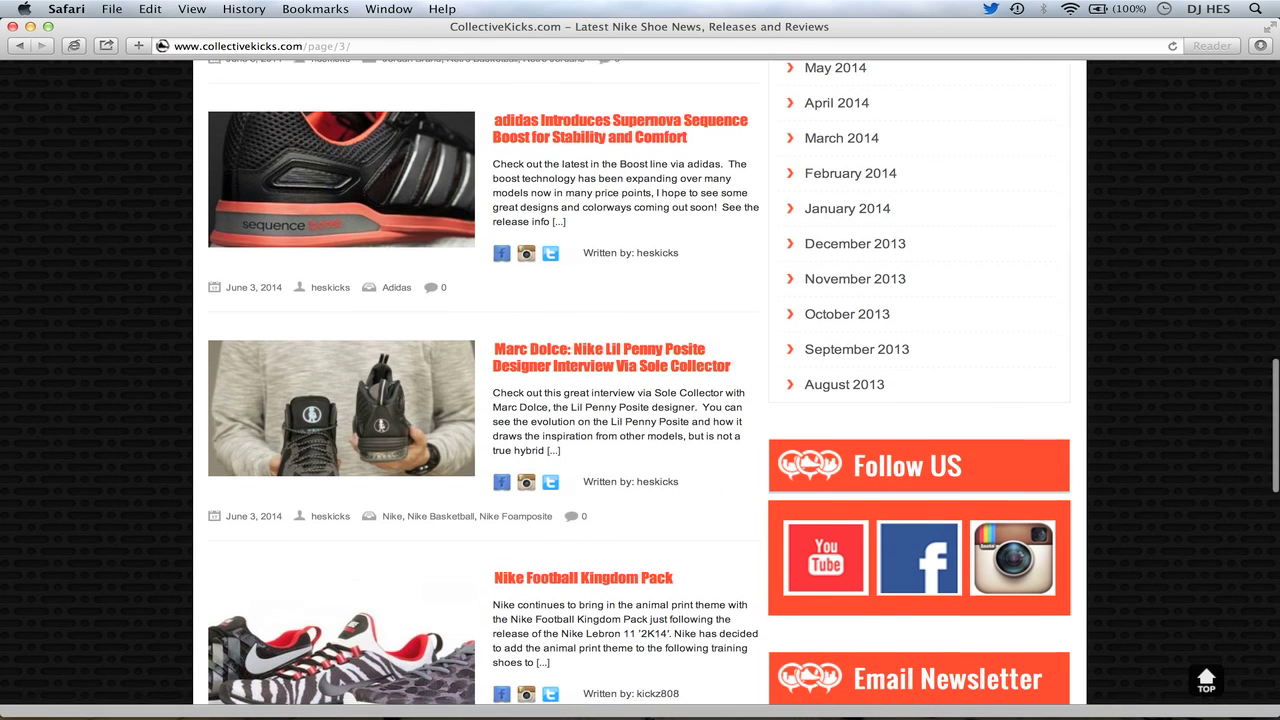
pyautogui.scroll(-3)
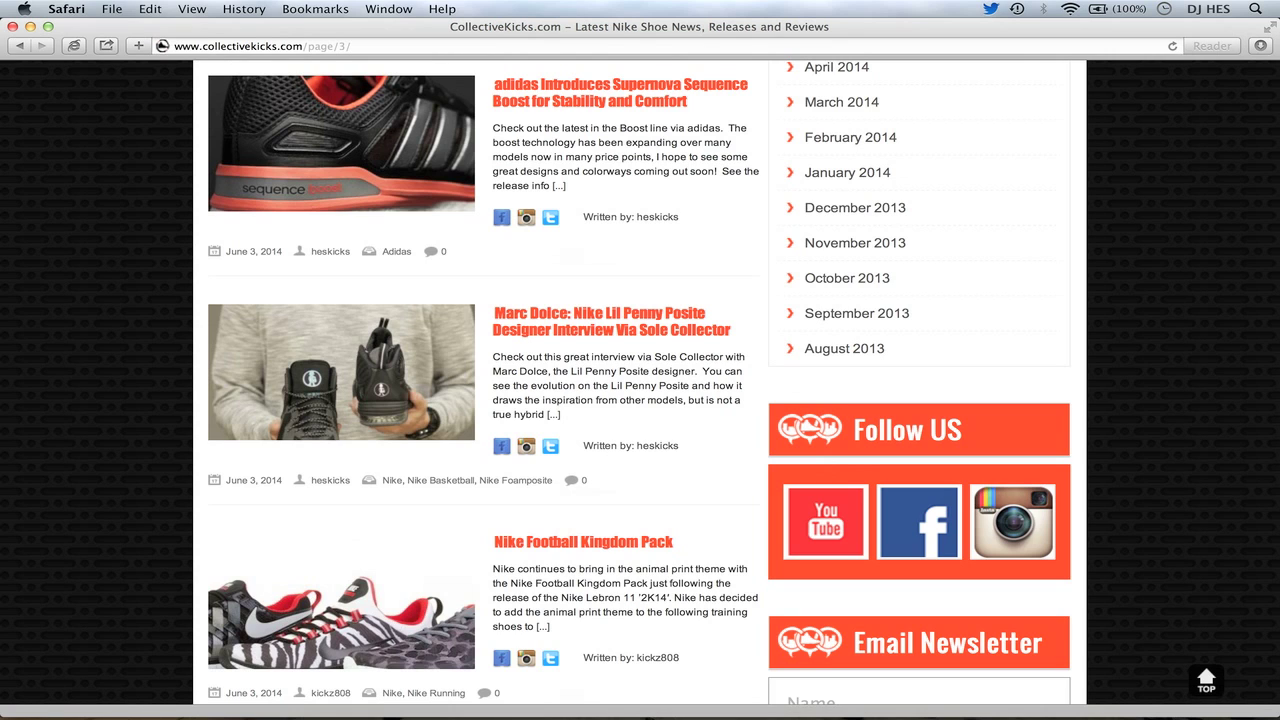
pyautogui.scroll(-3)
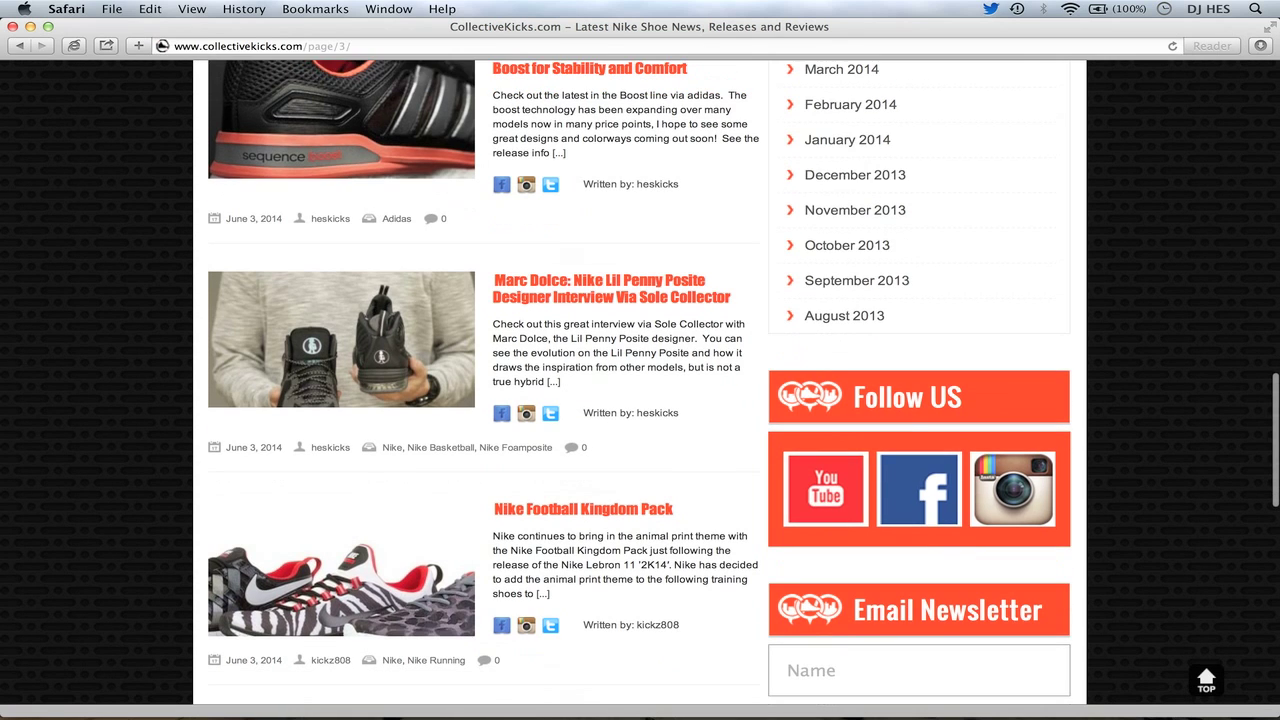
# - Scroll down page 3 through the Reebok and Air Force 180 posts
pyautogui.scroll(-3)
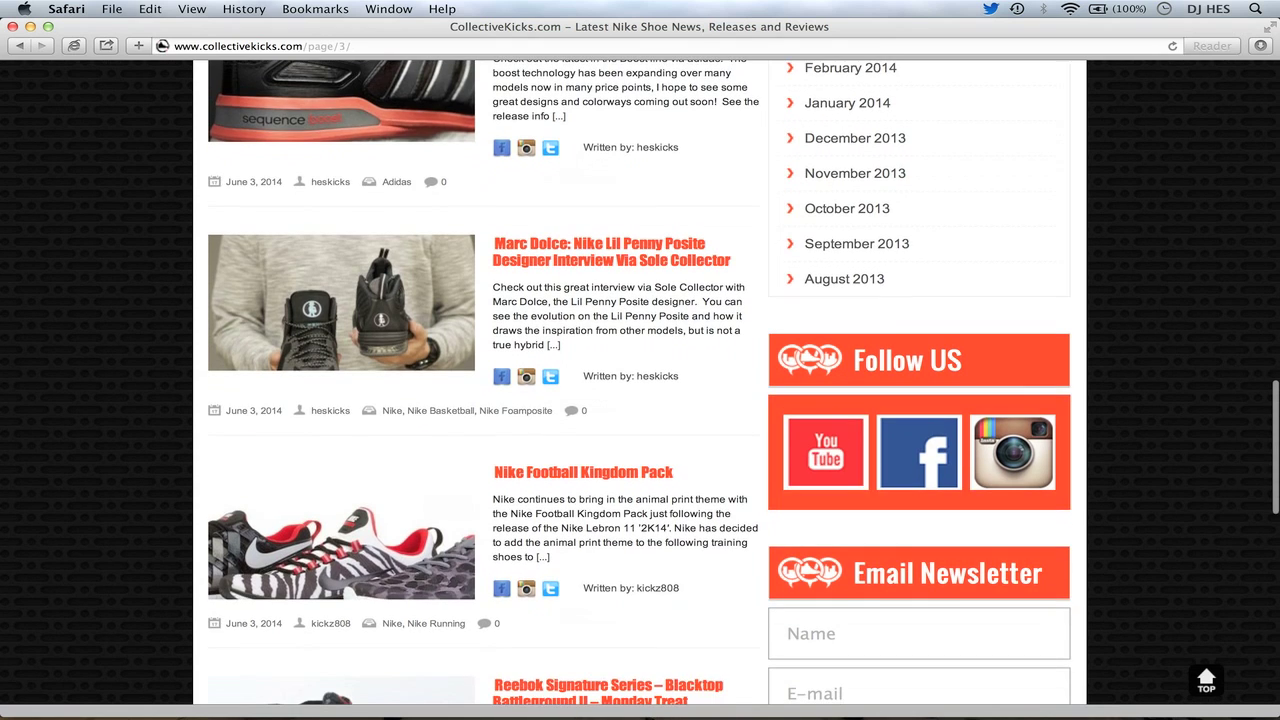
pyautogui.scroll(-3)
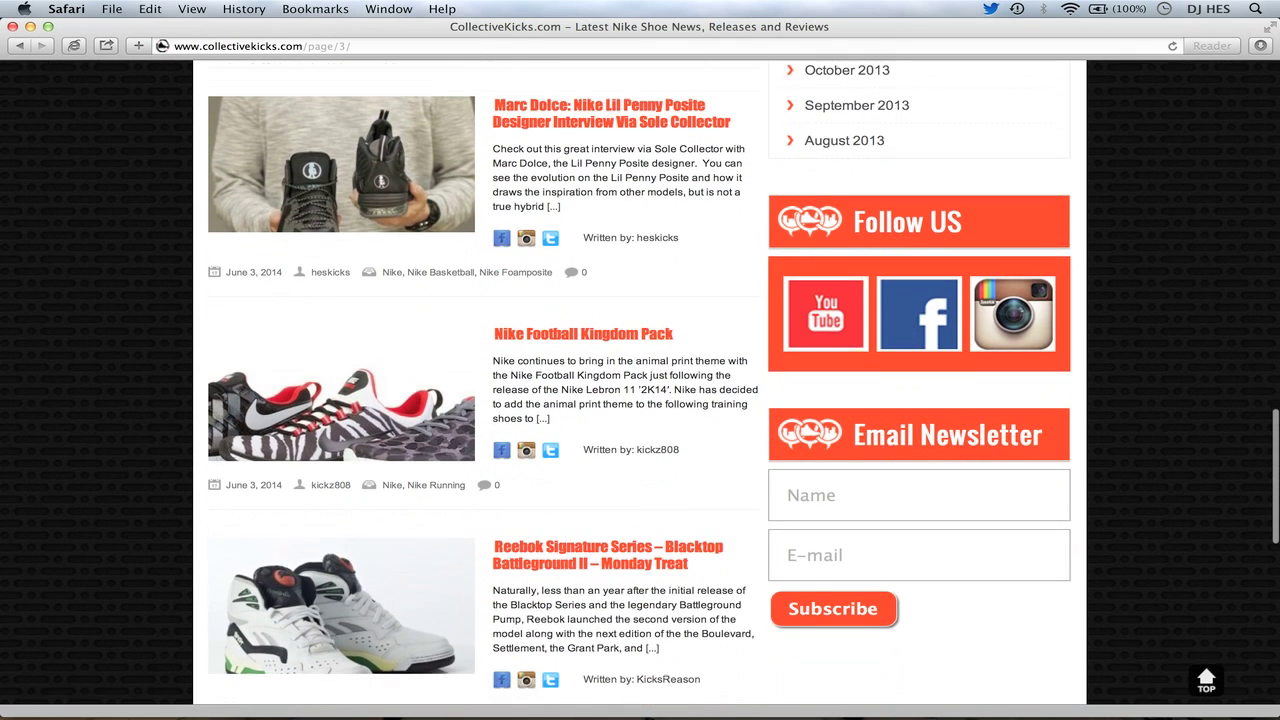
pyautogui.scroll(-3)
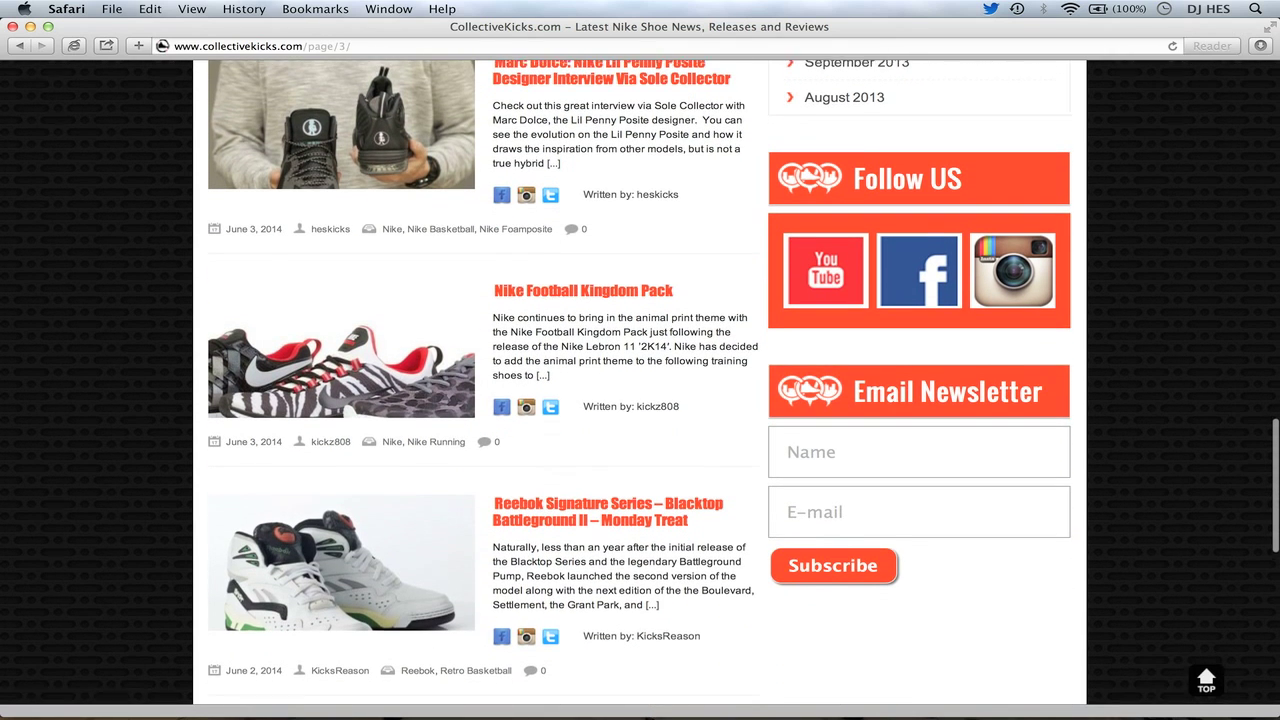
pyautogui.scroll(-3)
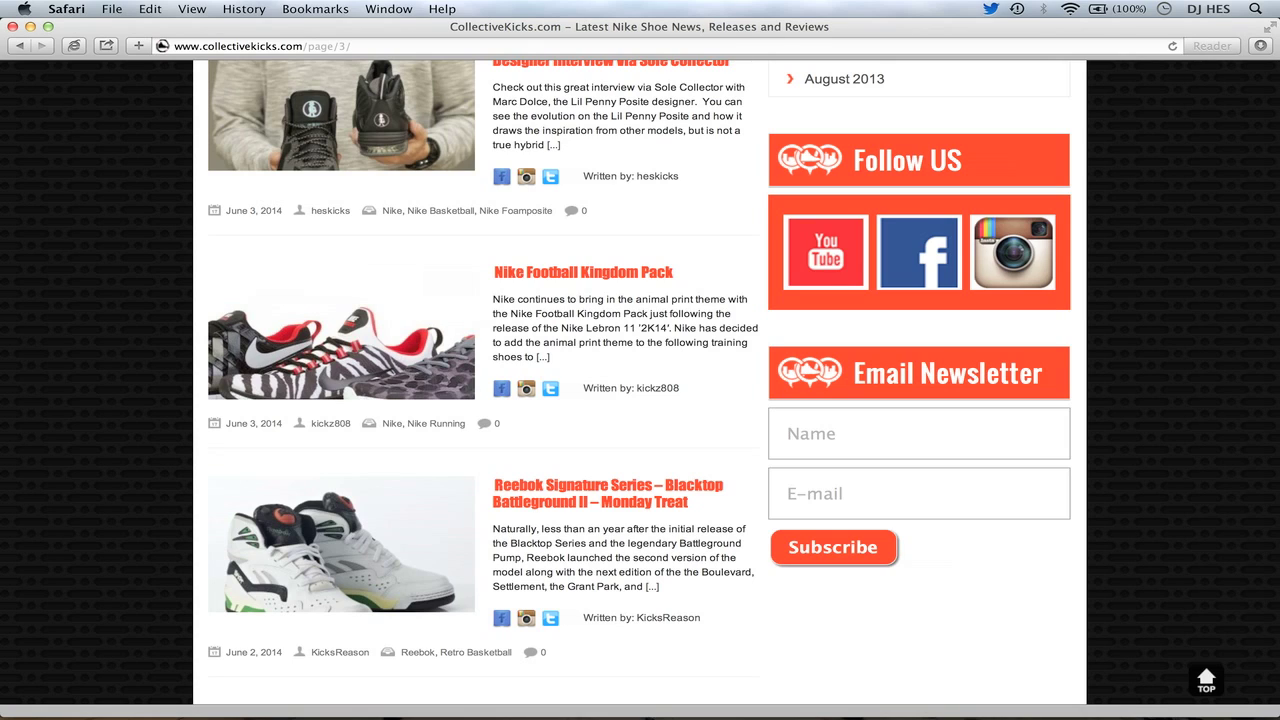
pyautogui.moveTo(518, 300); pyautogui.dragTo(508, 342)
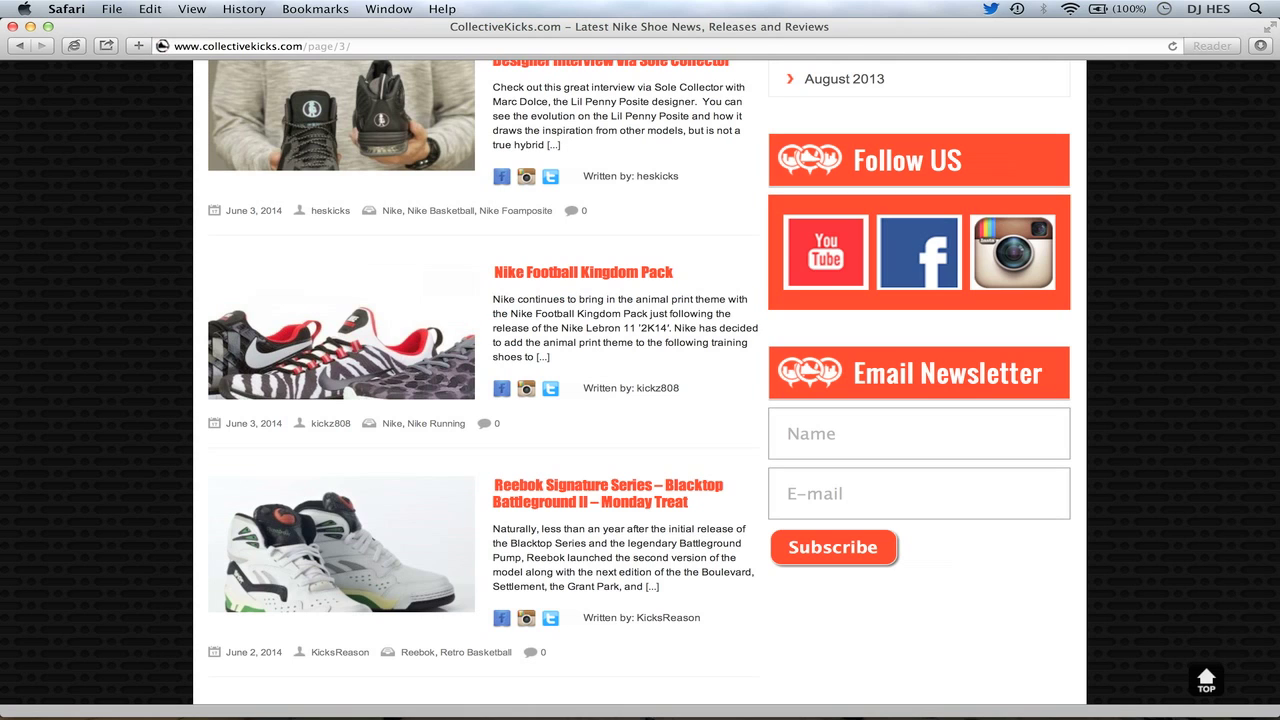
pyautogui.scroll(-3)
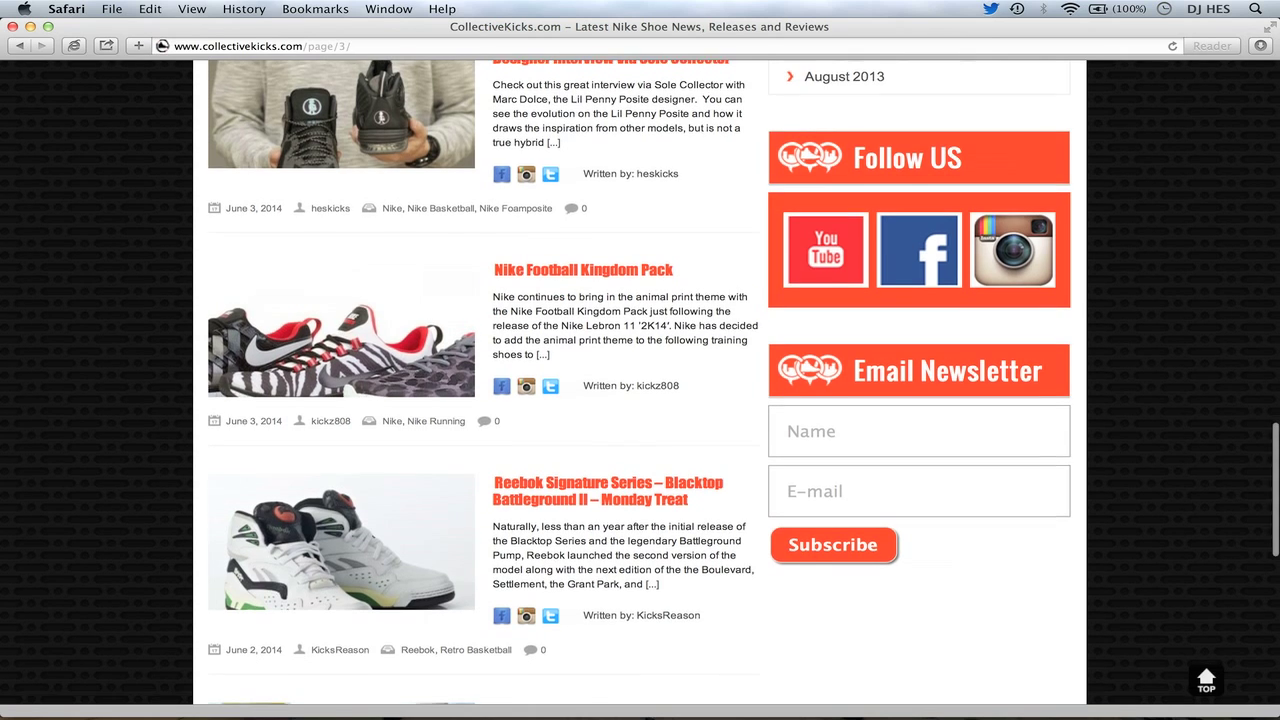
pyautogui.scroll(-3)
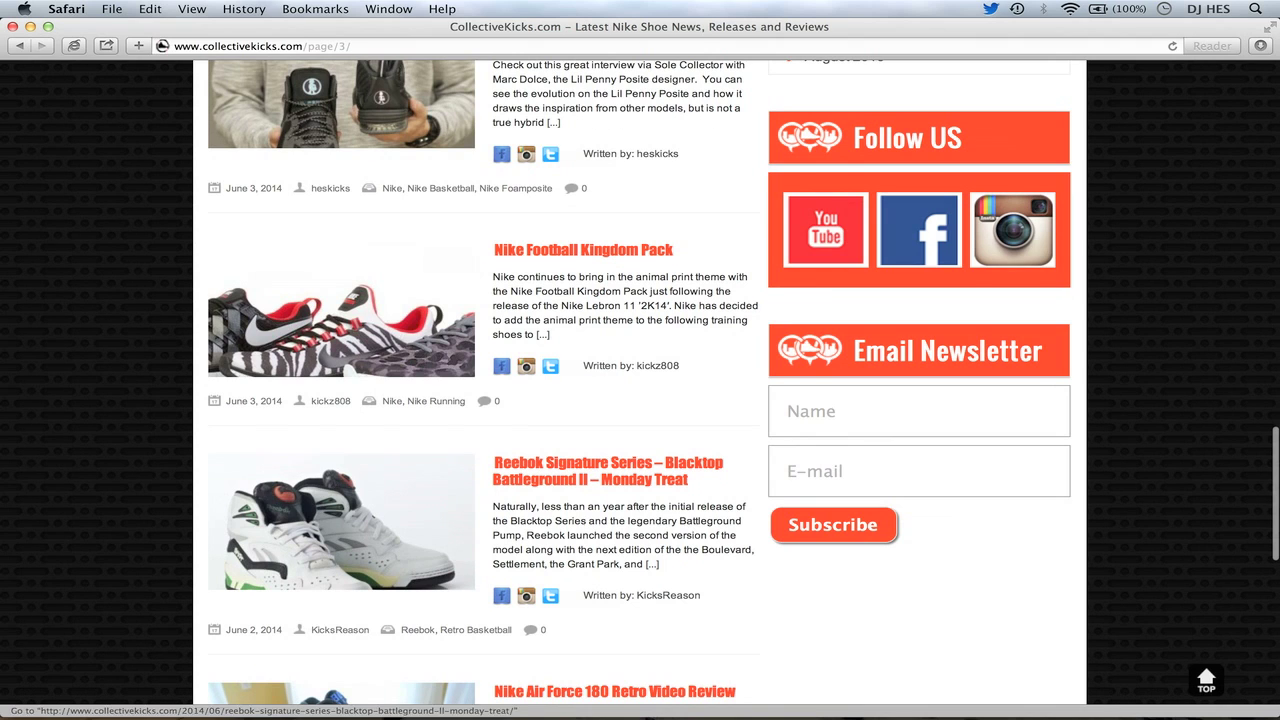
pyautogui.scroll(-3)
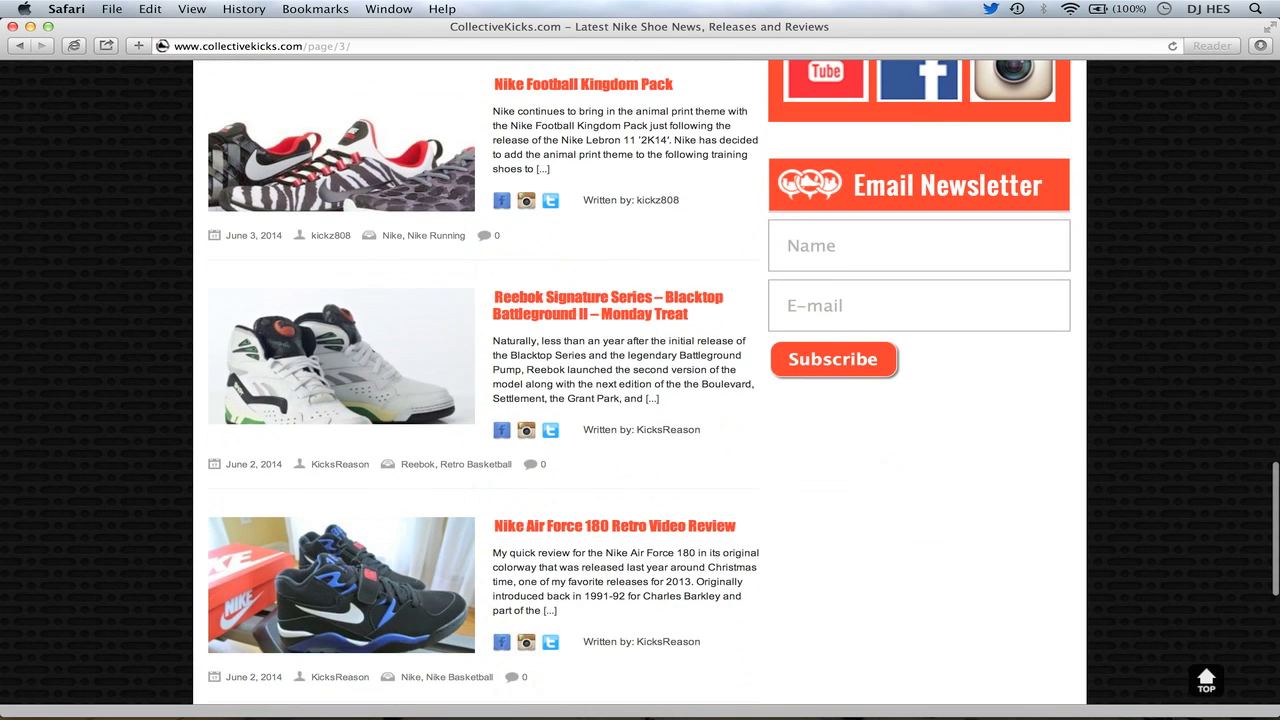
pyautogui.scroll(-3)
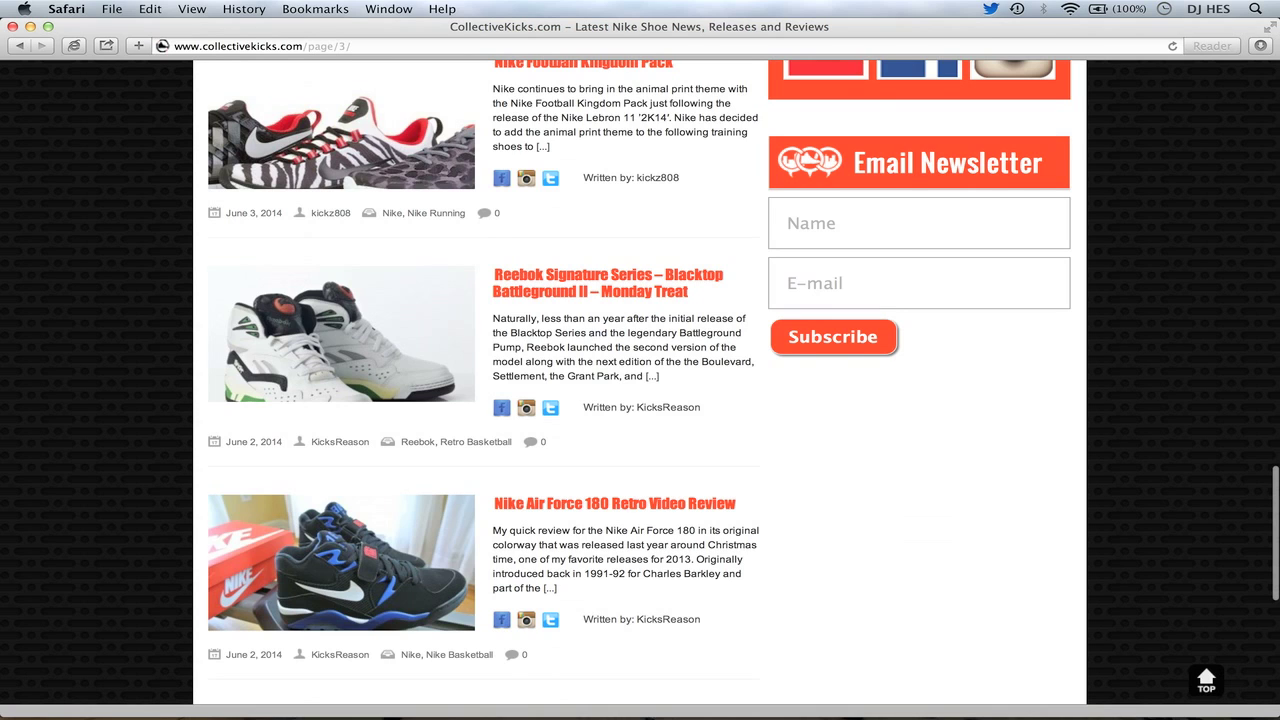
# - Scroll past the Nike Air Max 93 post to the "Page 3 of 178" pagination and Instagrams section
pyautogui.scroll(-3)
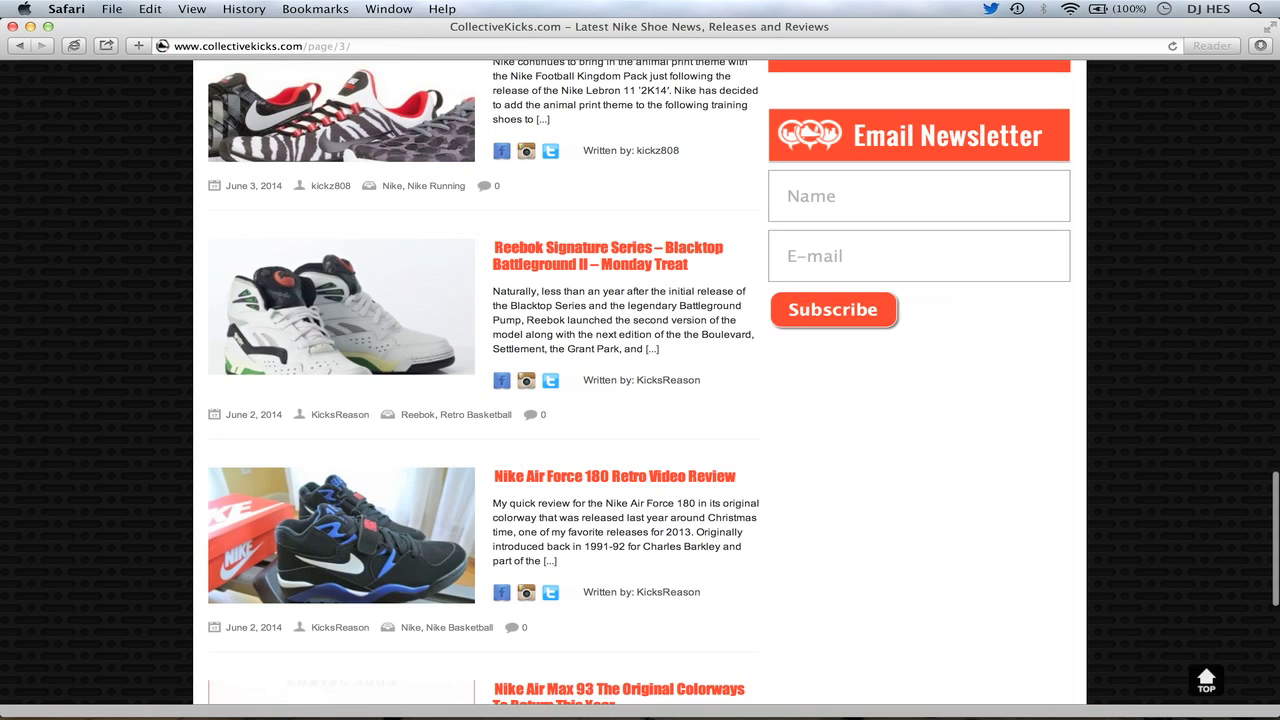
pyautogui.scroll(-3)
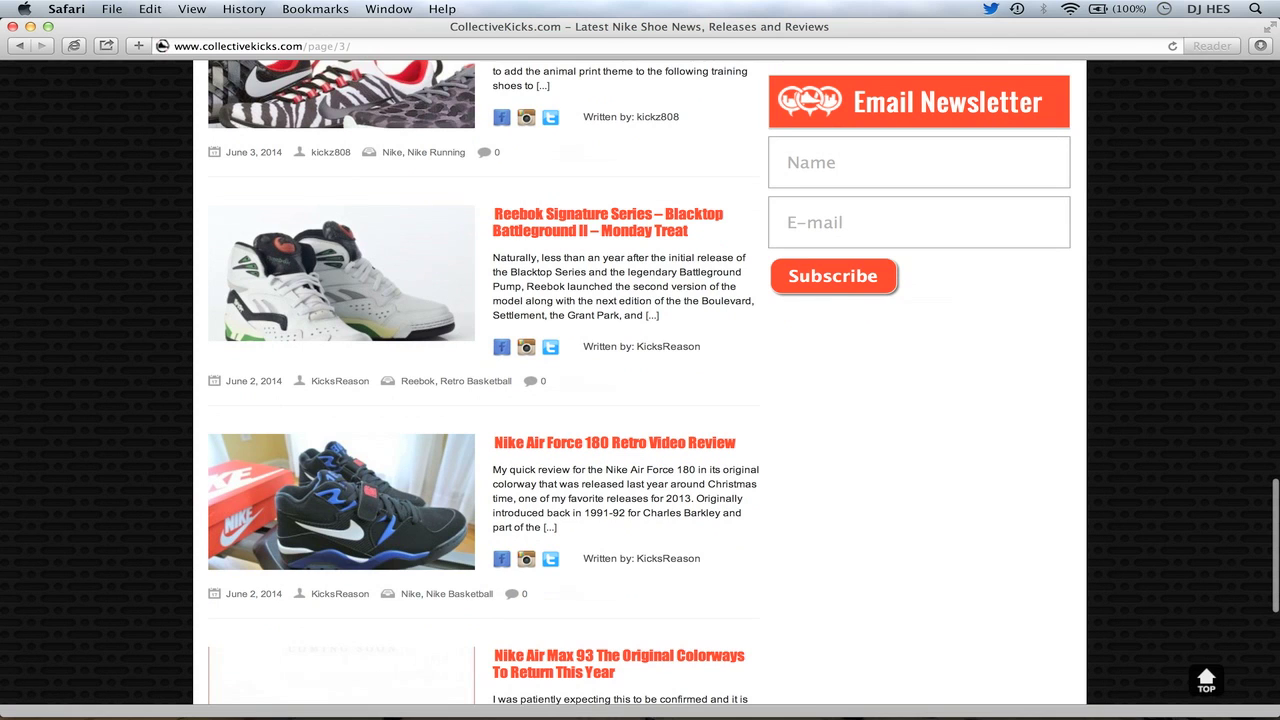
pyautogui.scroll(-3)
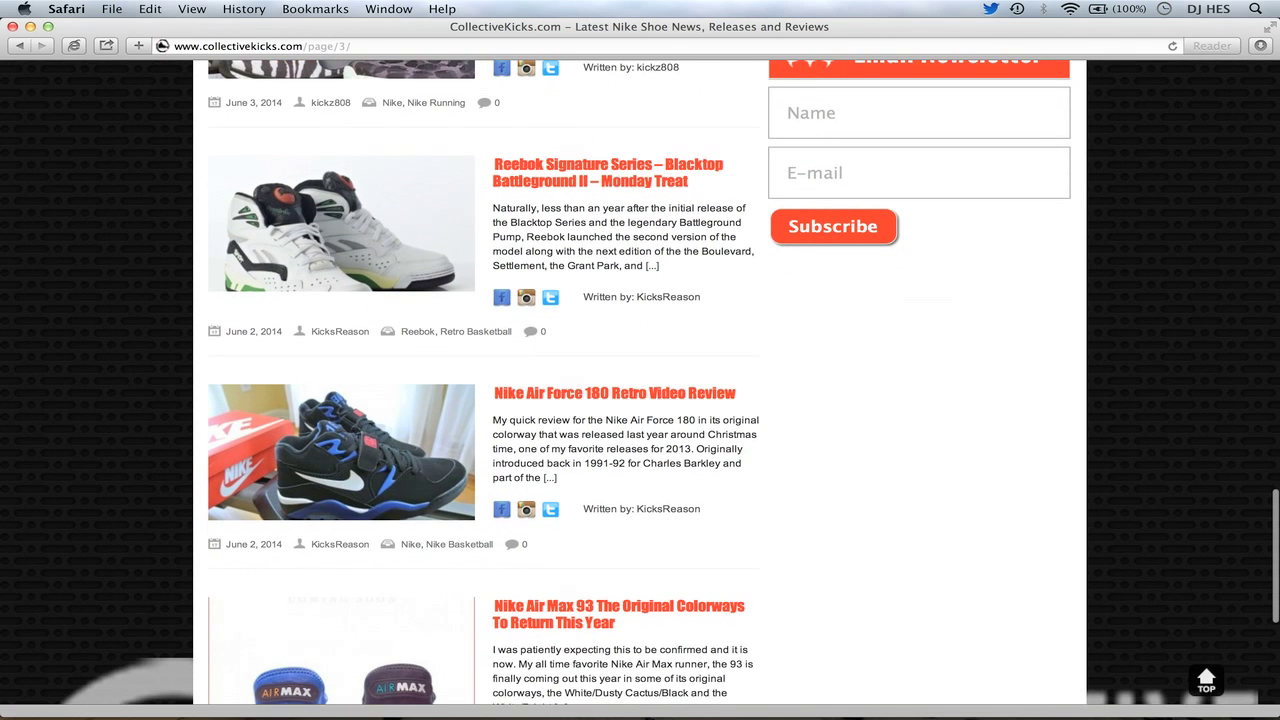
pyautogui.scroll(-3)
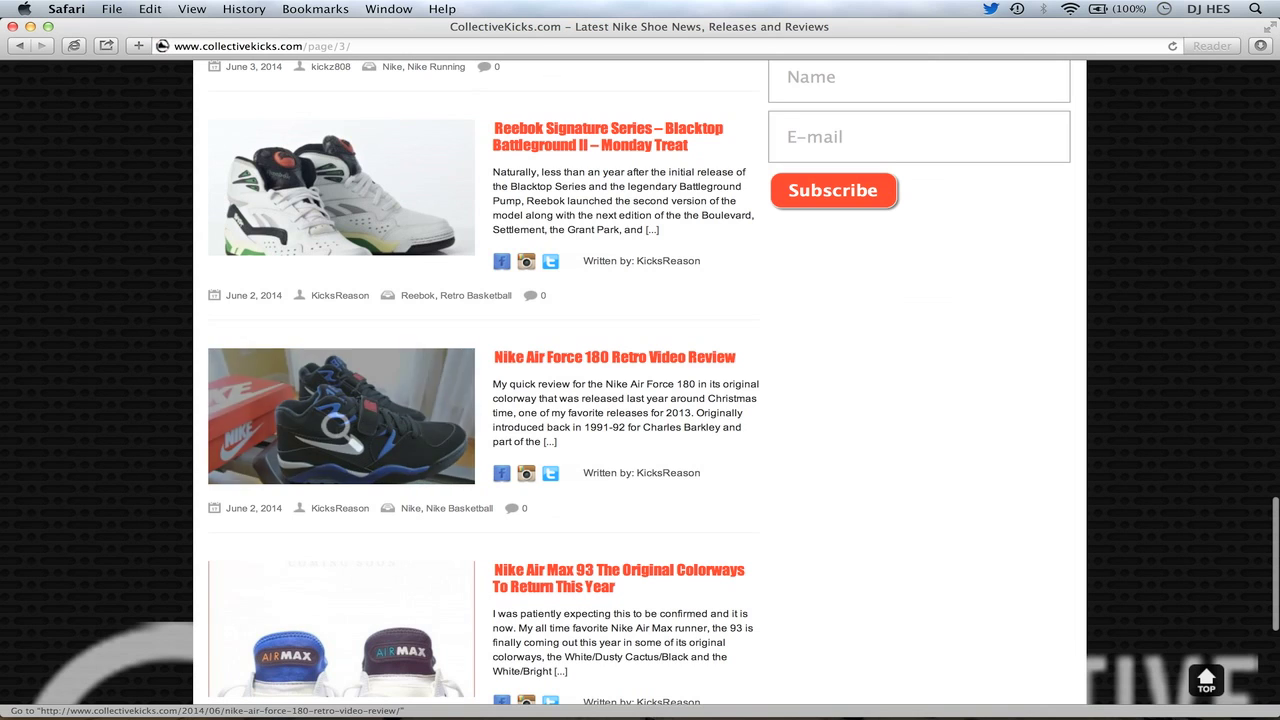
pyautogui.scroll(-3)
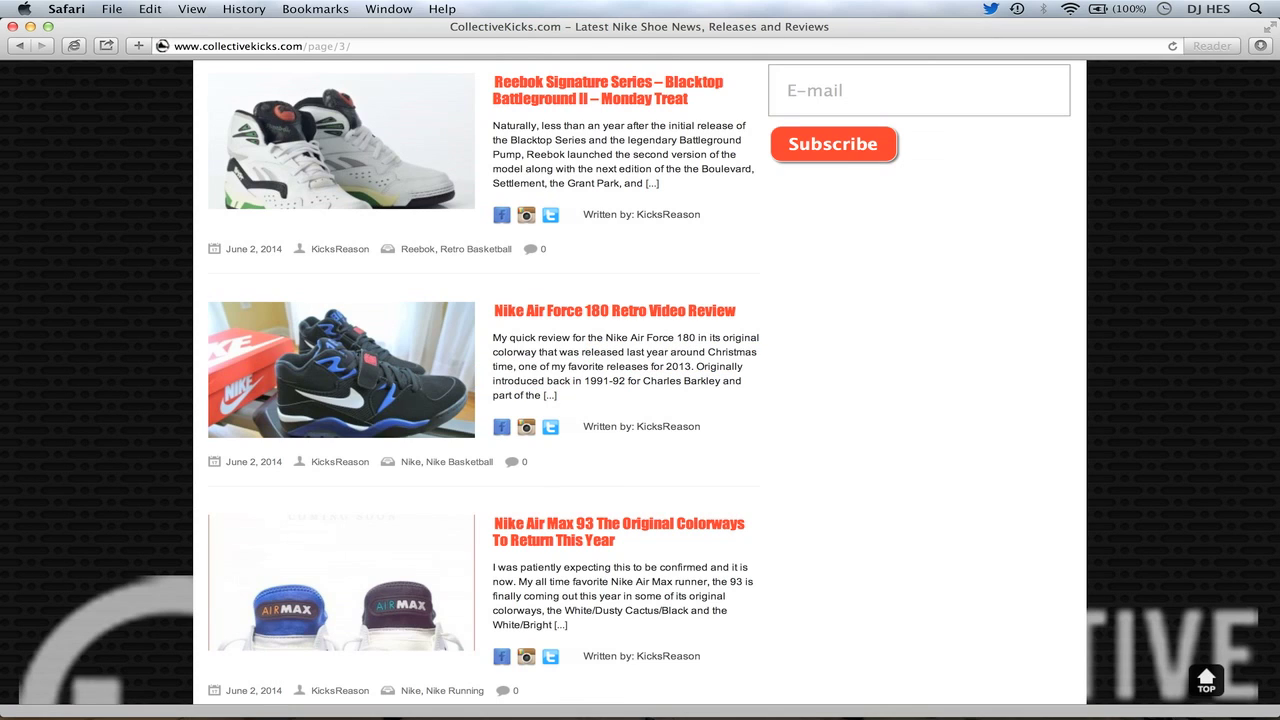
pyautogui.scroll(-3)
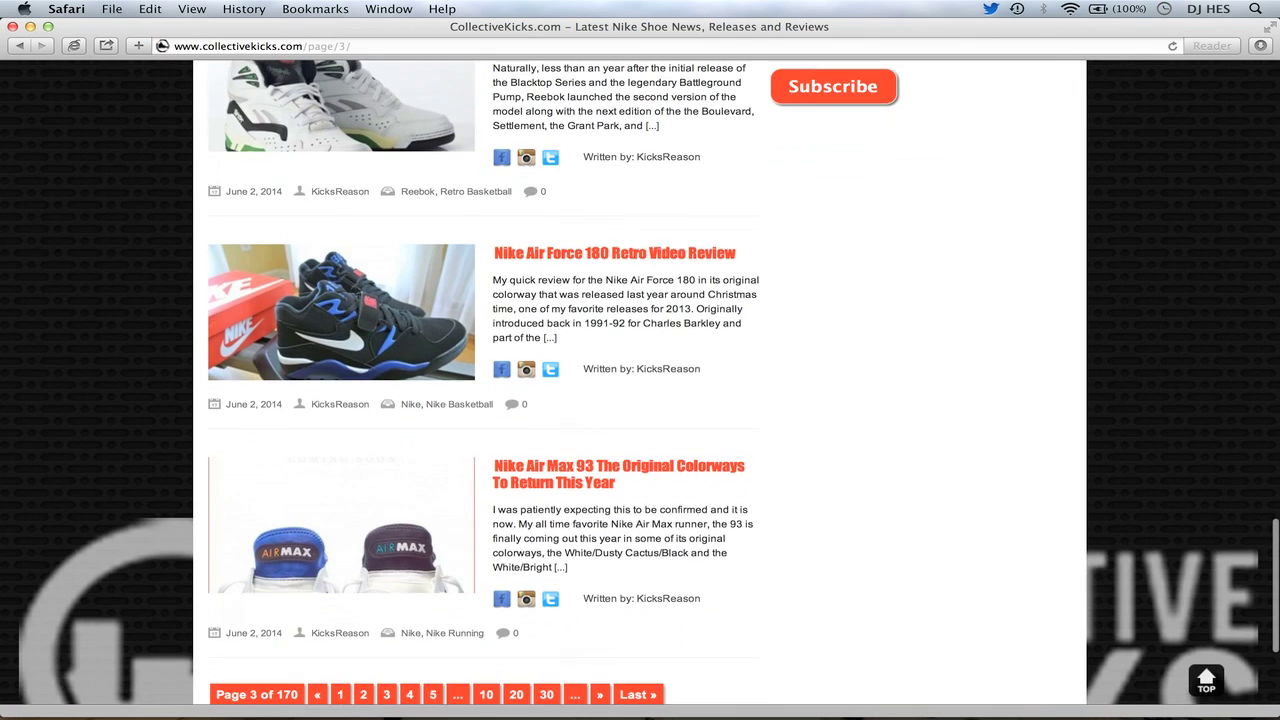
pyautogui.scroll(-3)
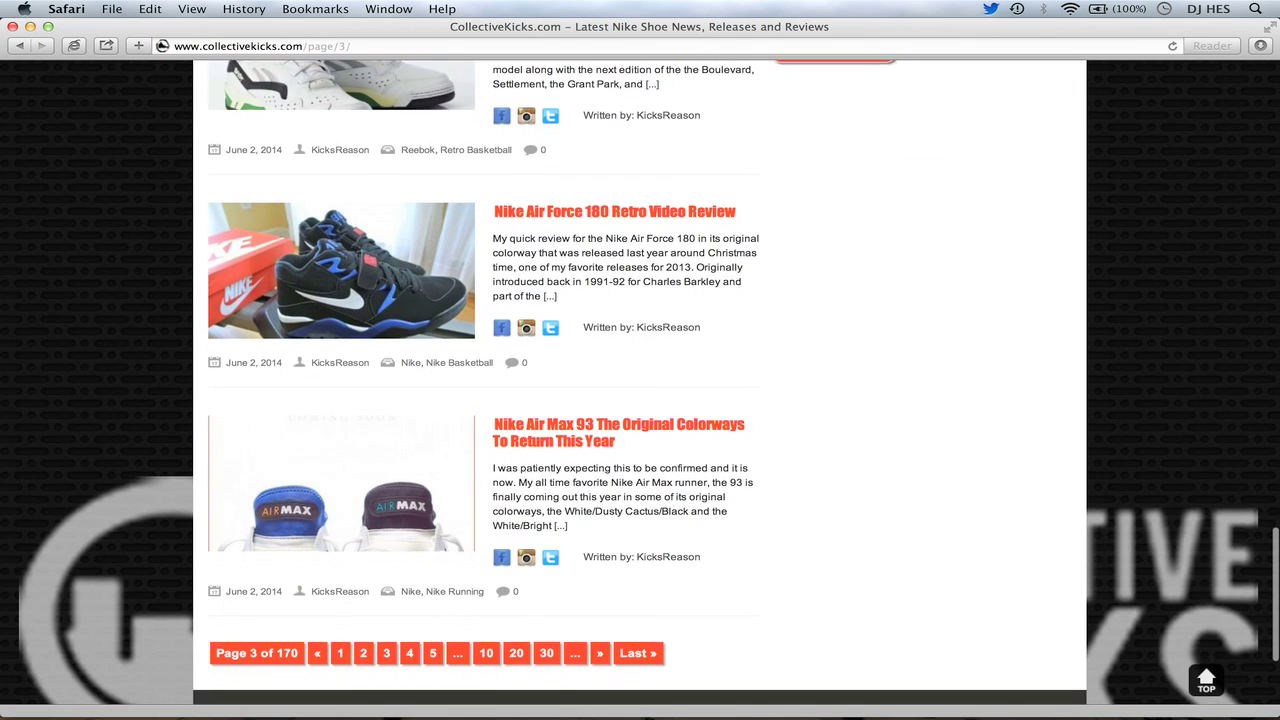
pyautogui.scroll(-3)
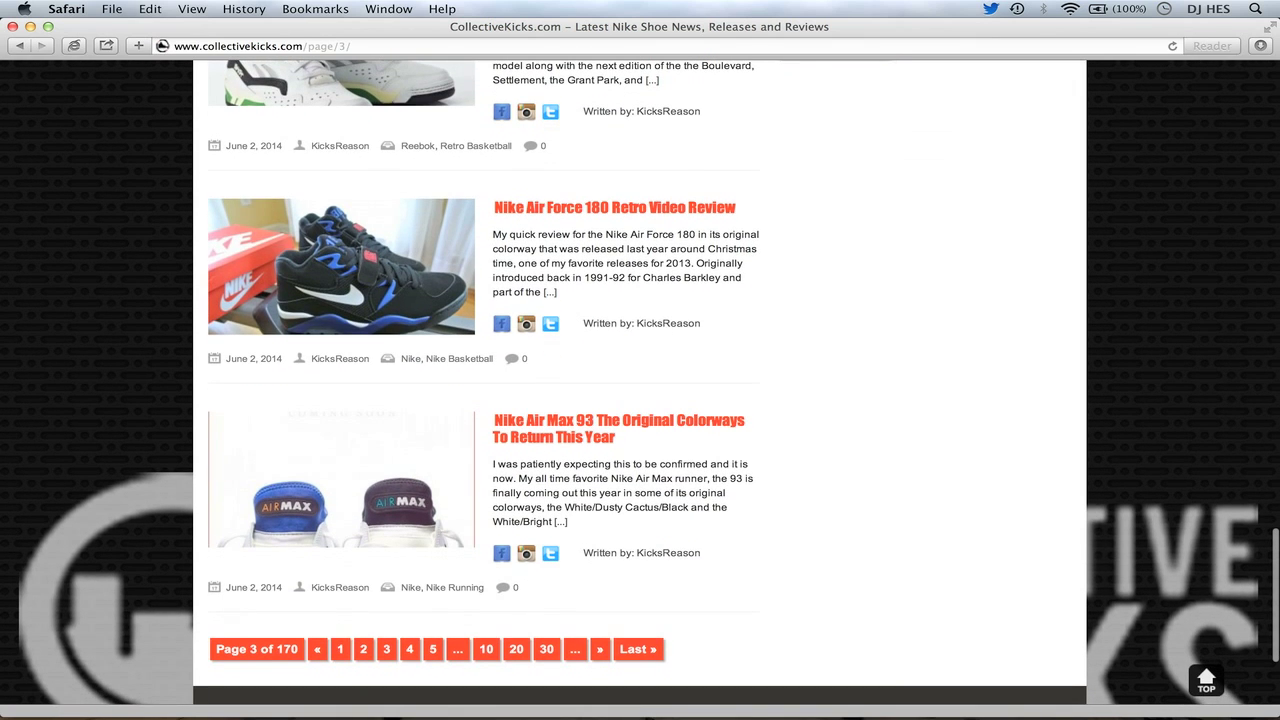
pyautogui.scroll(-3)
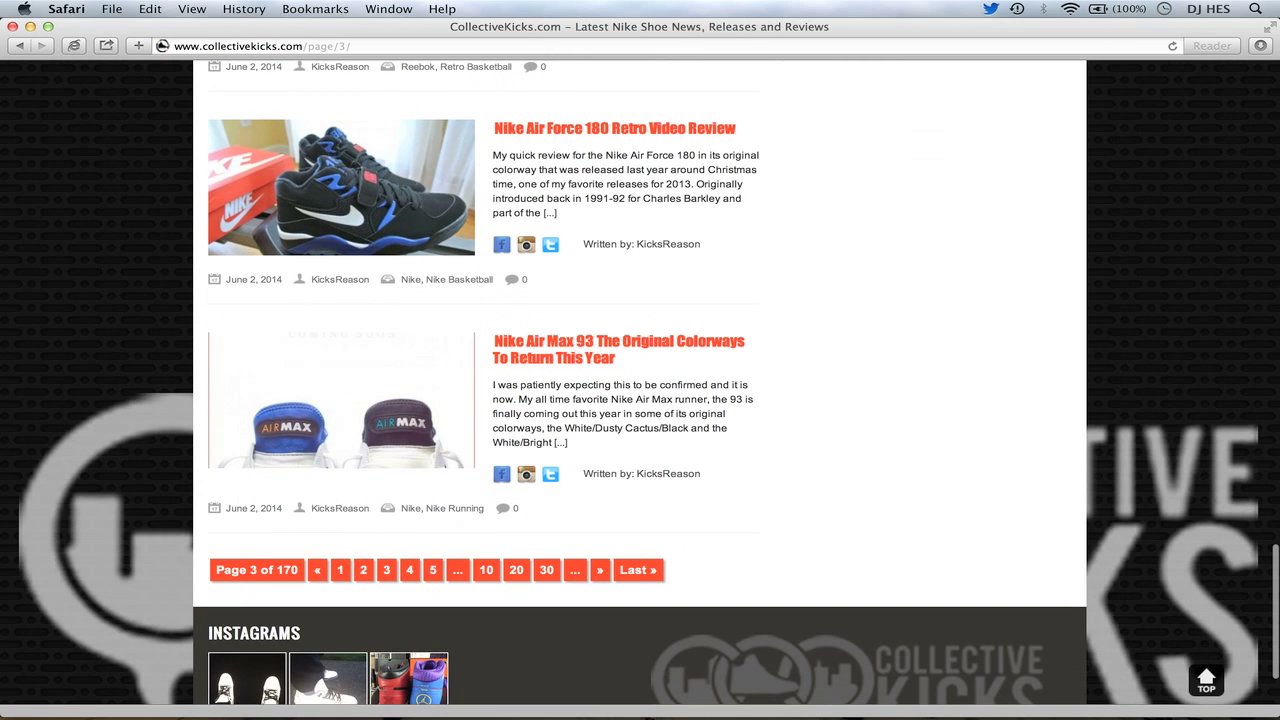
pyautogui.moveTo(618, 348)
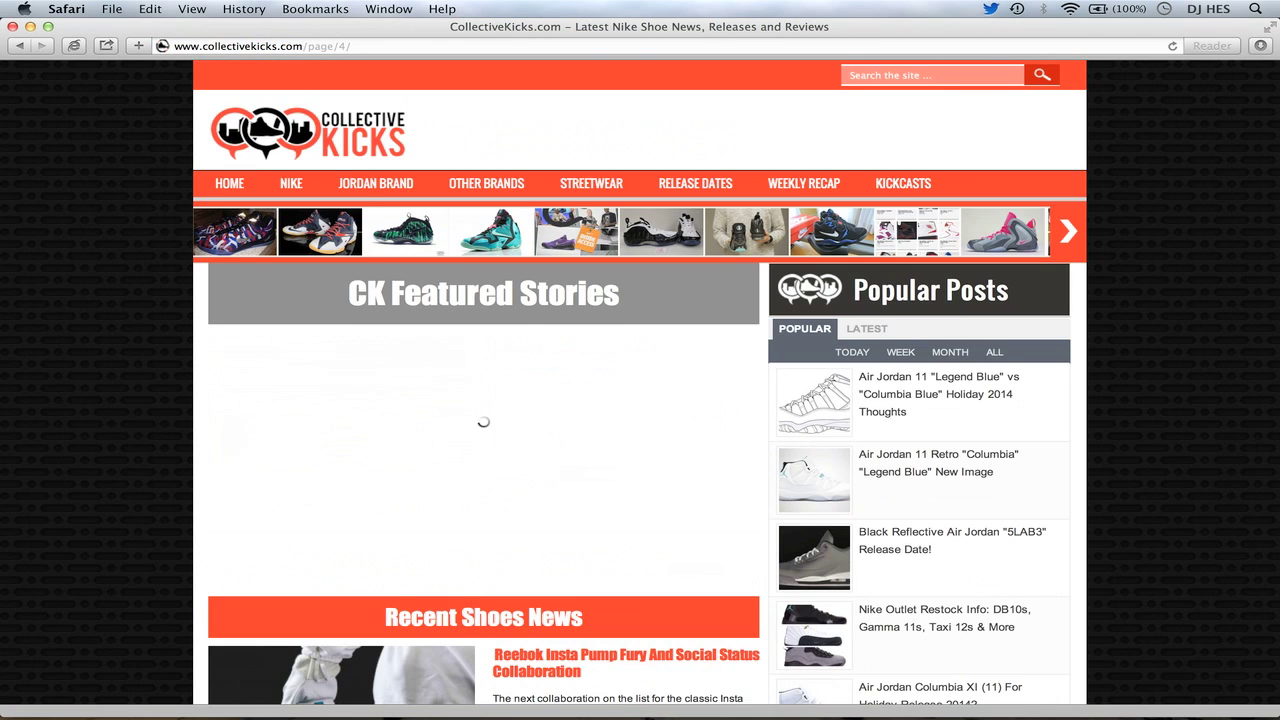
# - Scroll down page 4 to the Reebok Insta Pump Fury, 19 Nike Releases and Lil Penny Posite posts
pyautogui.scroll(-3)
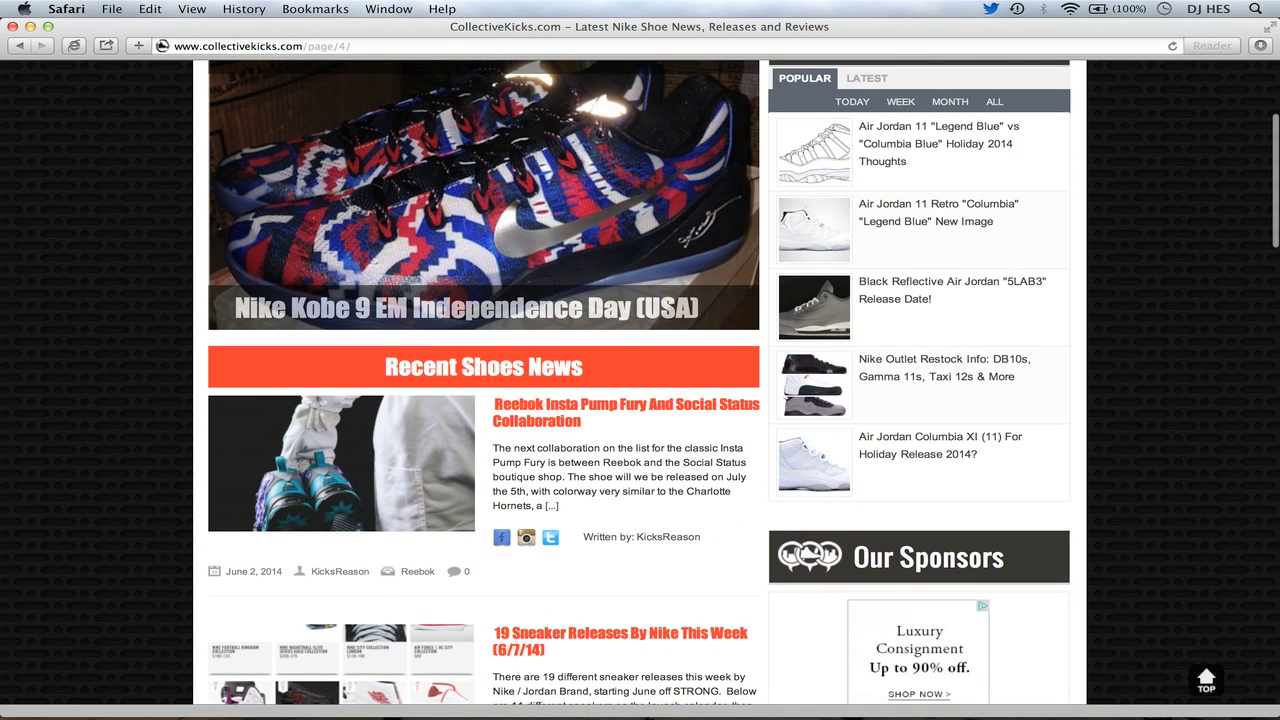
pyautogui.scroll(-3)
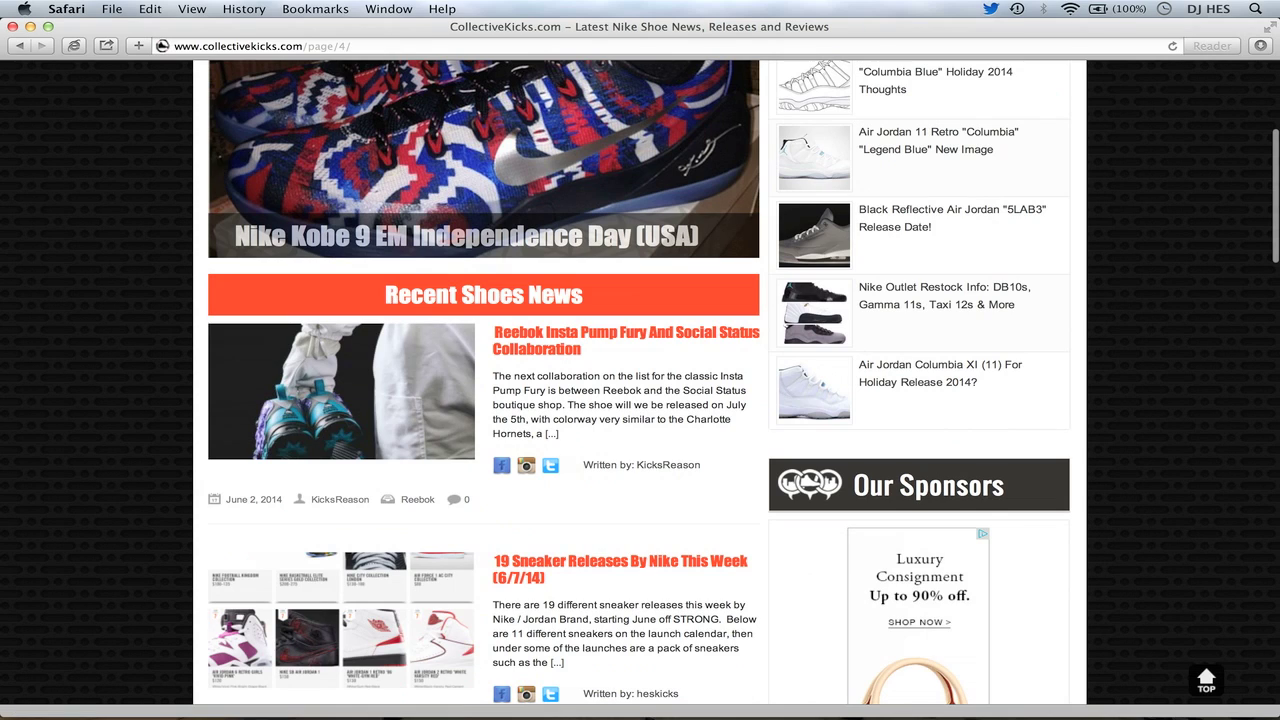
pyautogui.moveTo(610, 340)
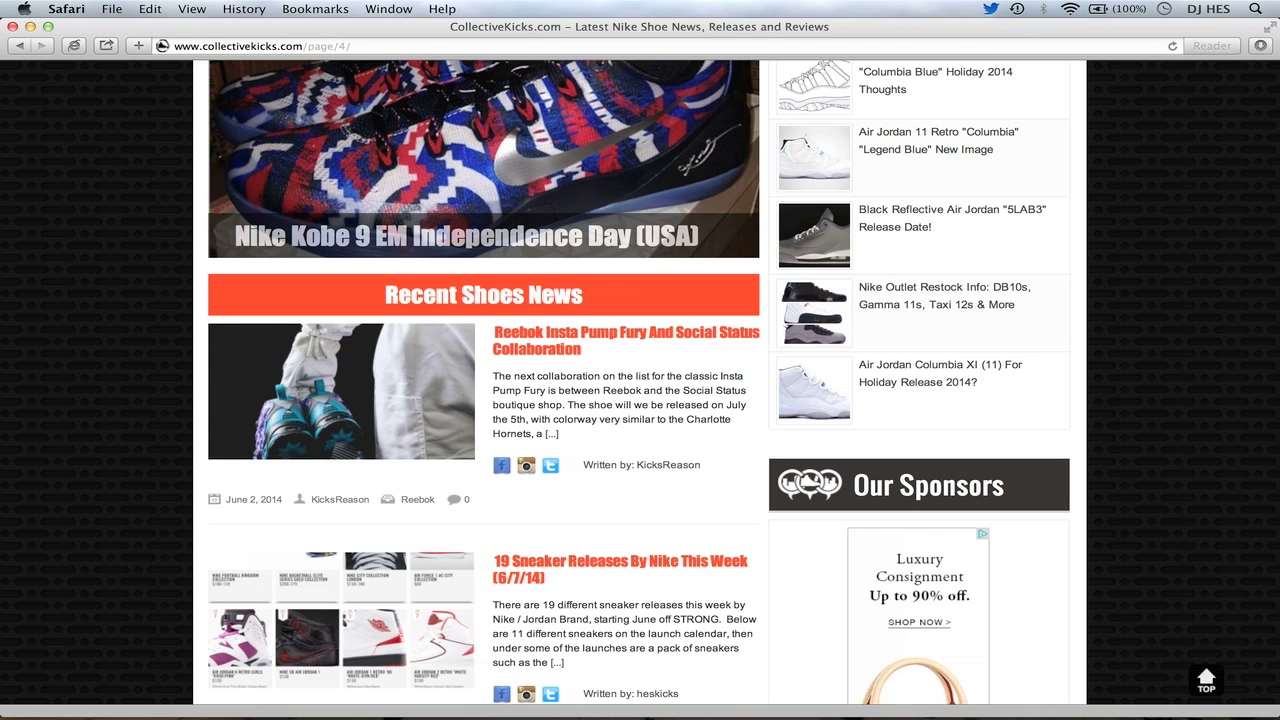
pyautogui.scroll(-3)
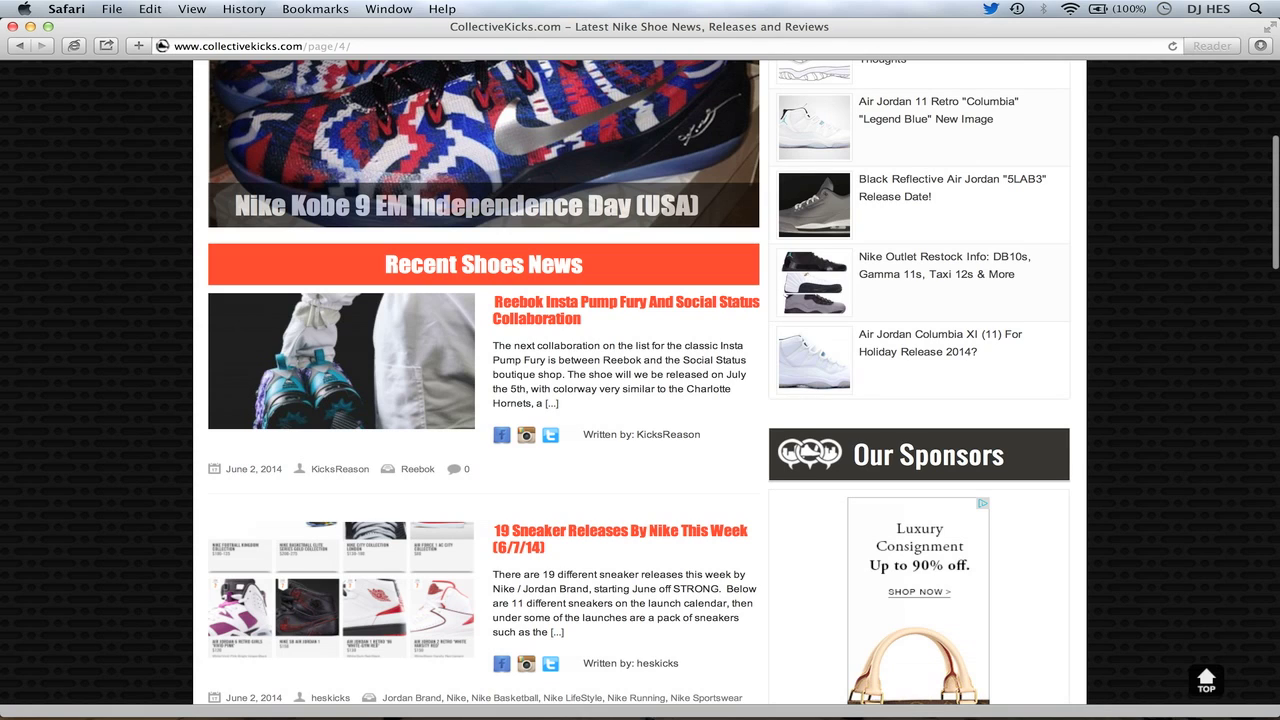
pyautogui.scroll(-3)
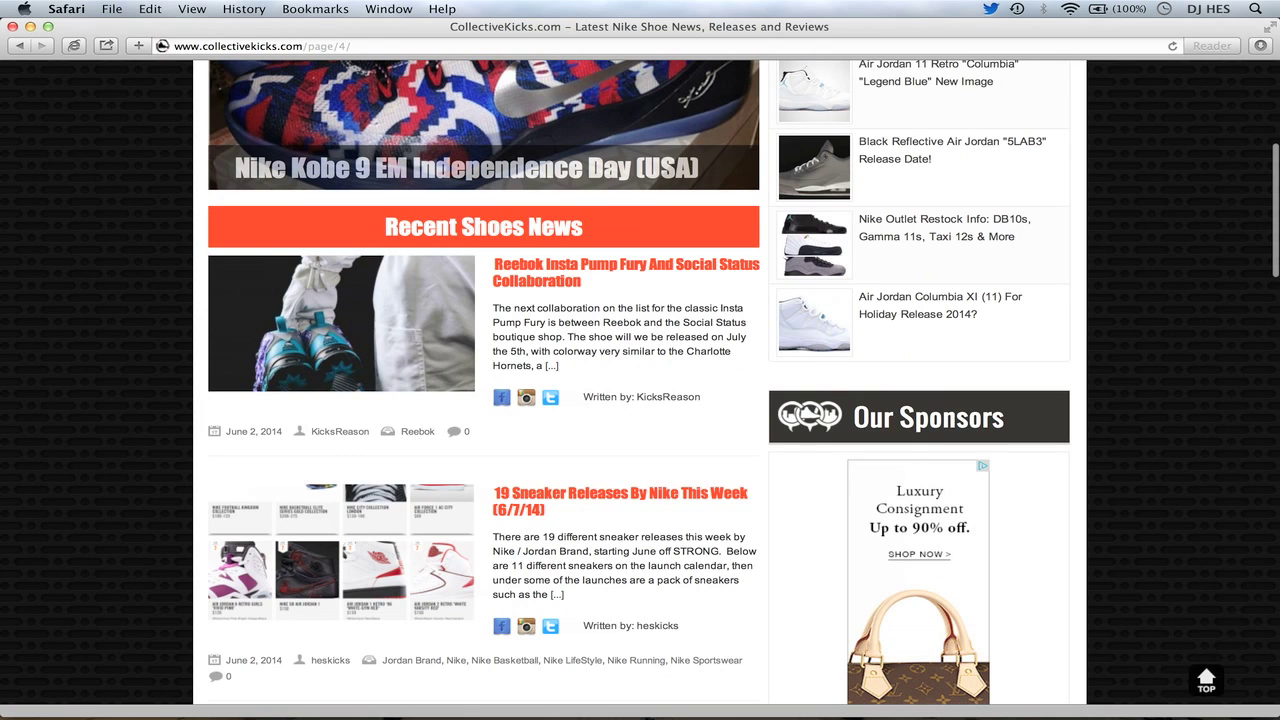
pyautogui.scroll(-3)
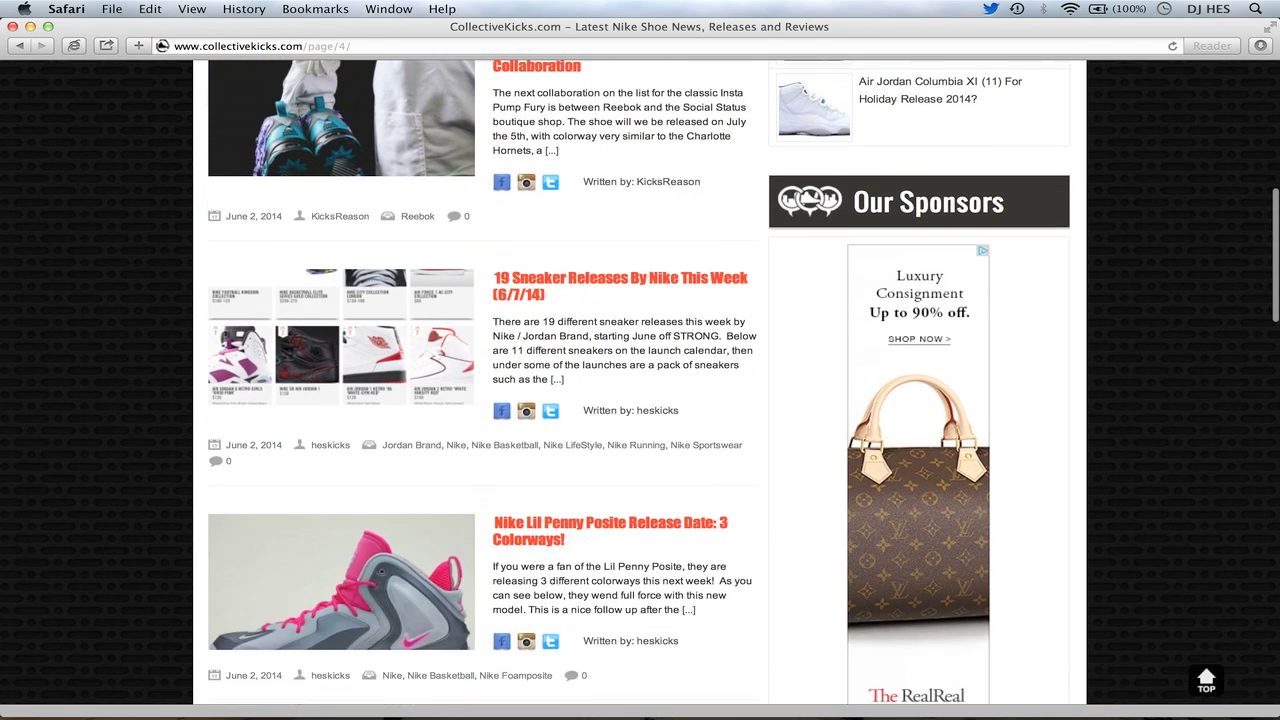
pyautogui.scroll(-3)
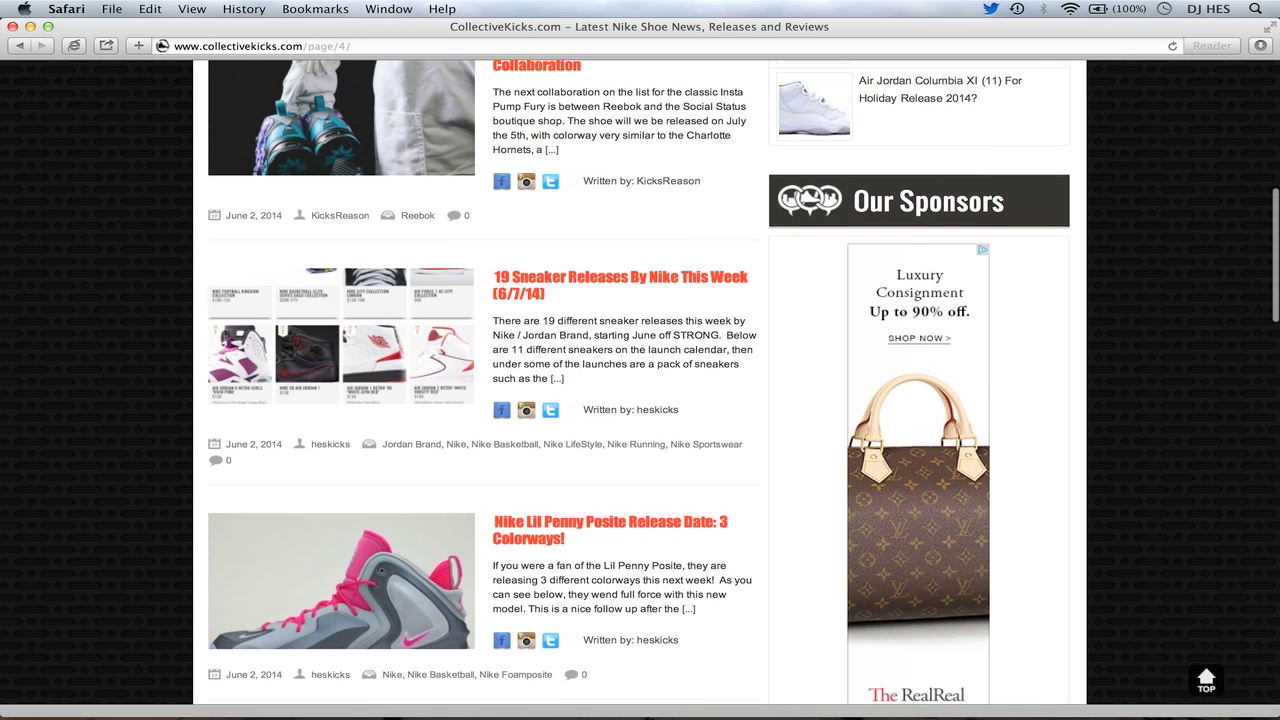
# - Scroll past Nike Lil Penny Posite to the Air Jordan 6 OVO and Black Infrared 6s posts
pyautogui.scroll(-3)
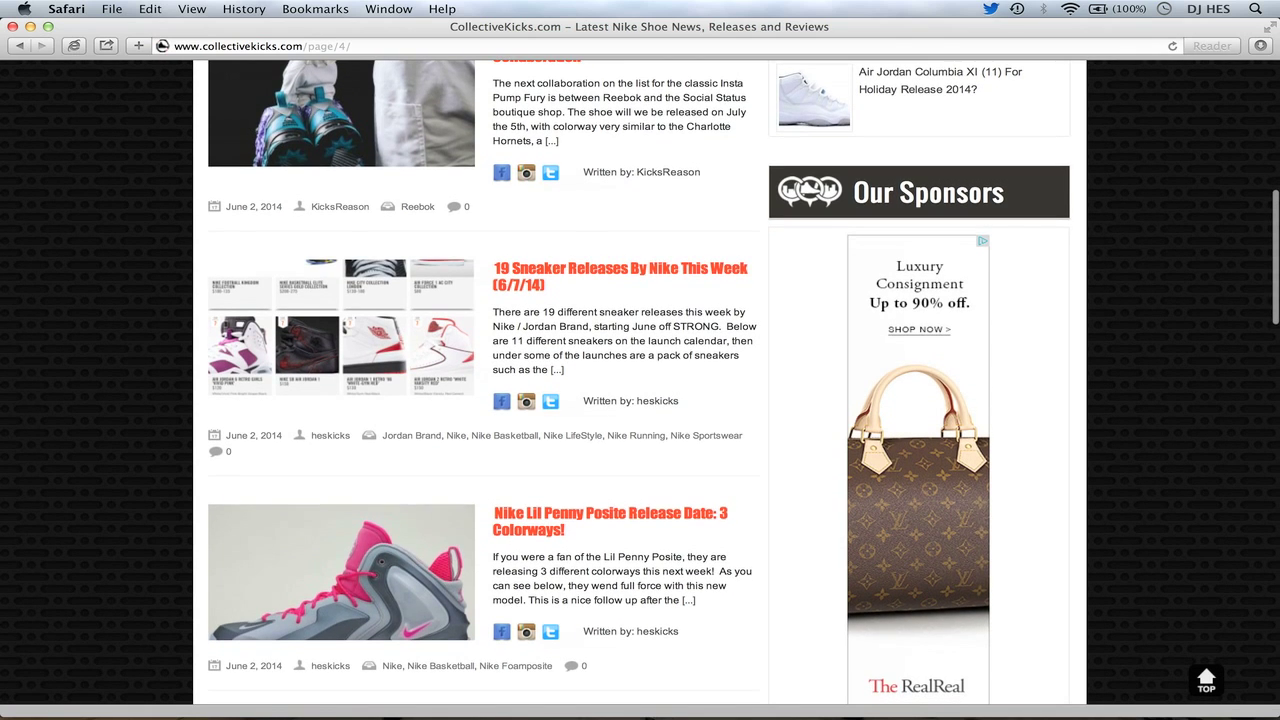
pyautogui.scroll(-3)
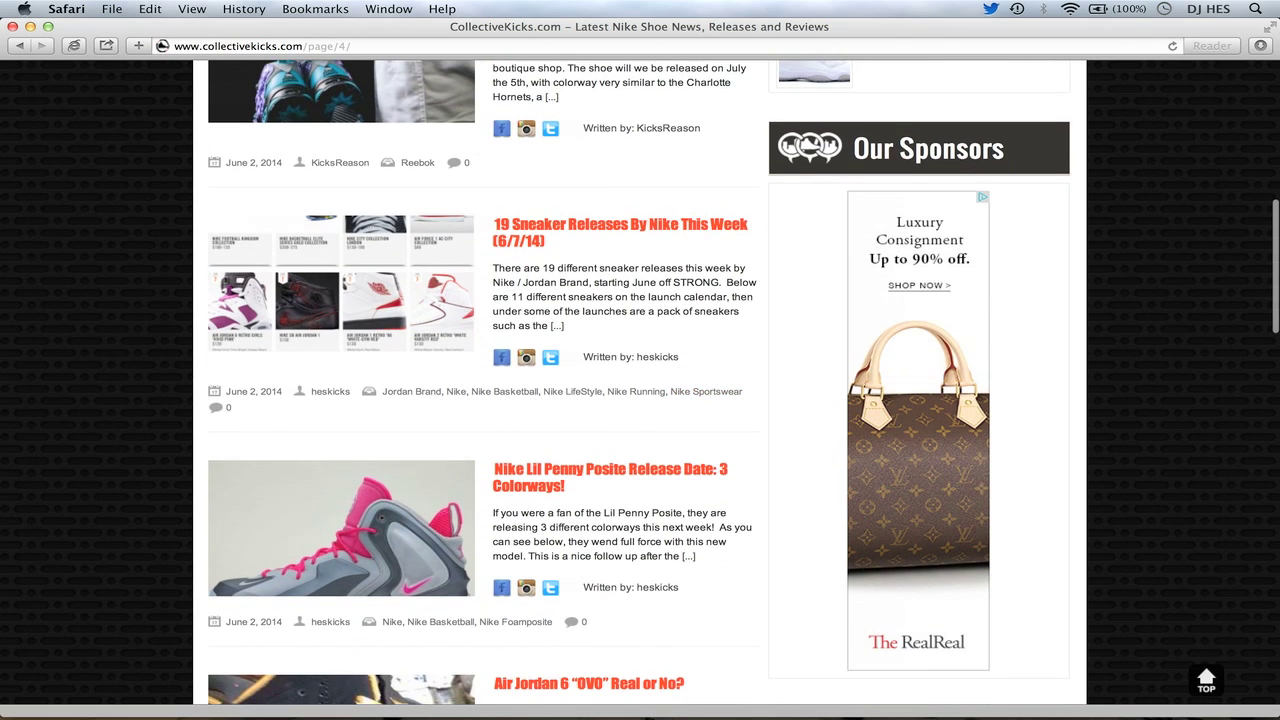
pyautogui.scroll(-3)
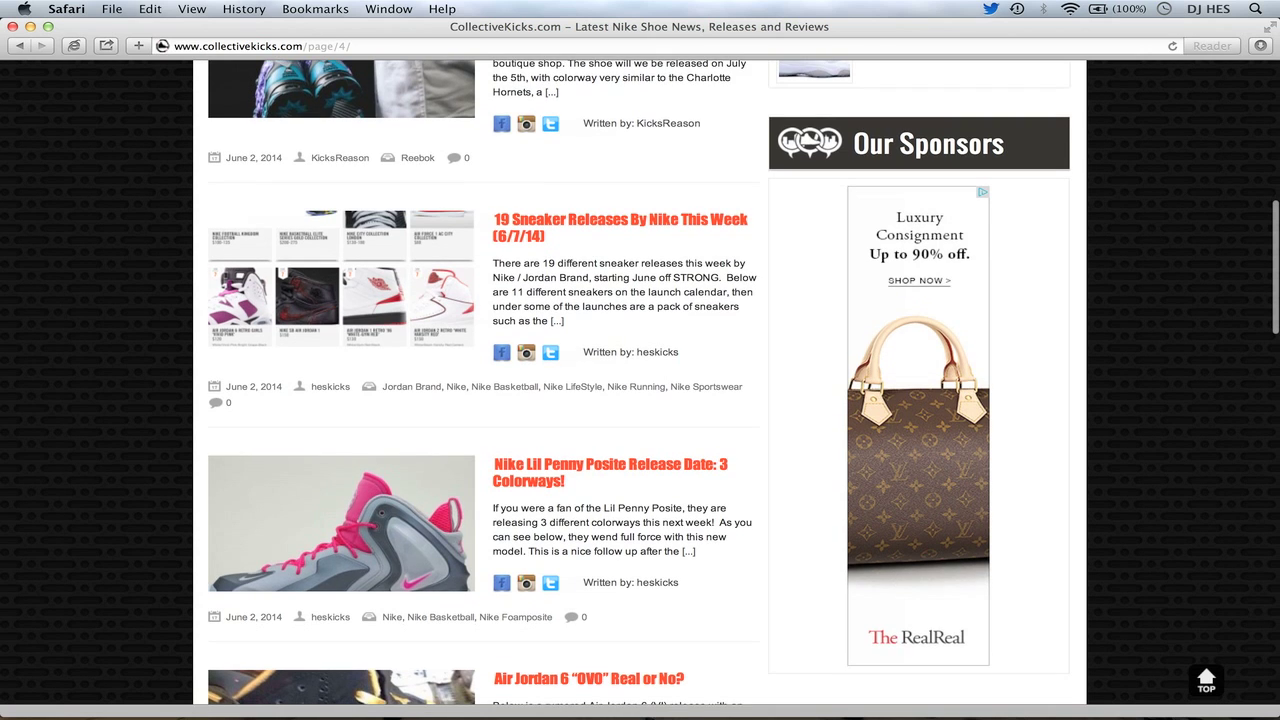
pyautogui.scroll(-3)
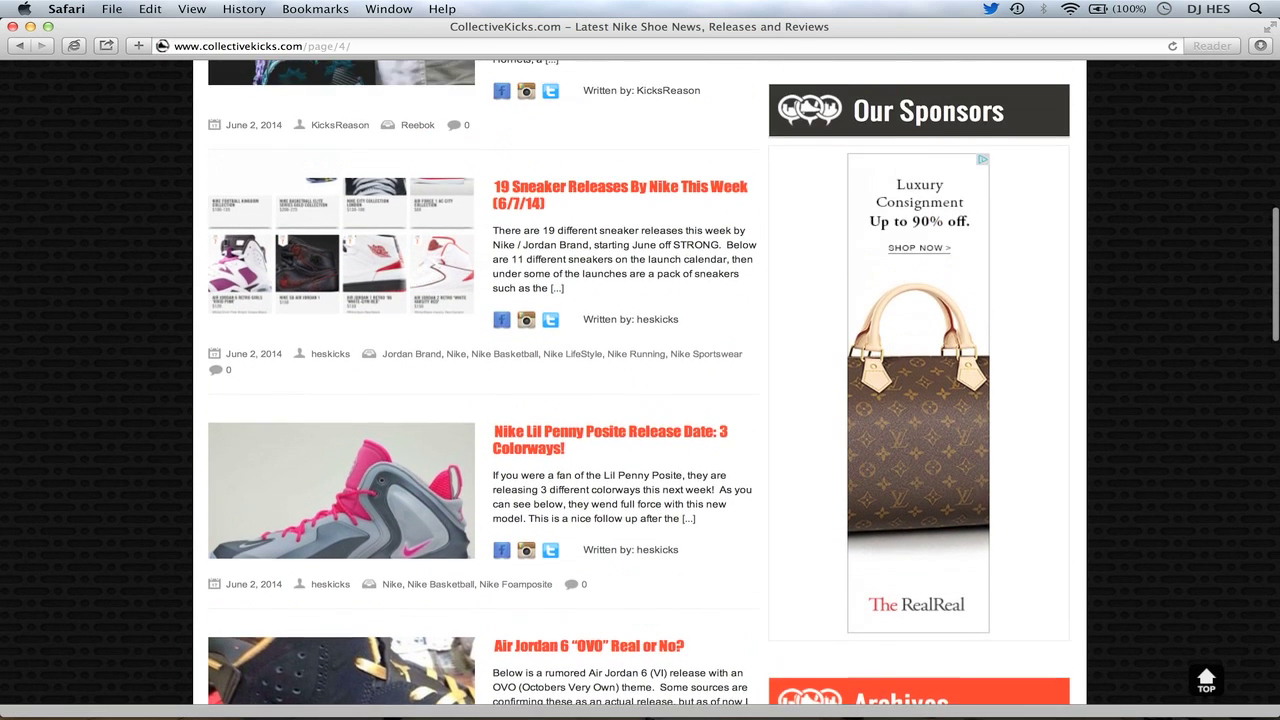
pyautogui.scroll(-3)
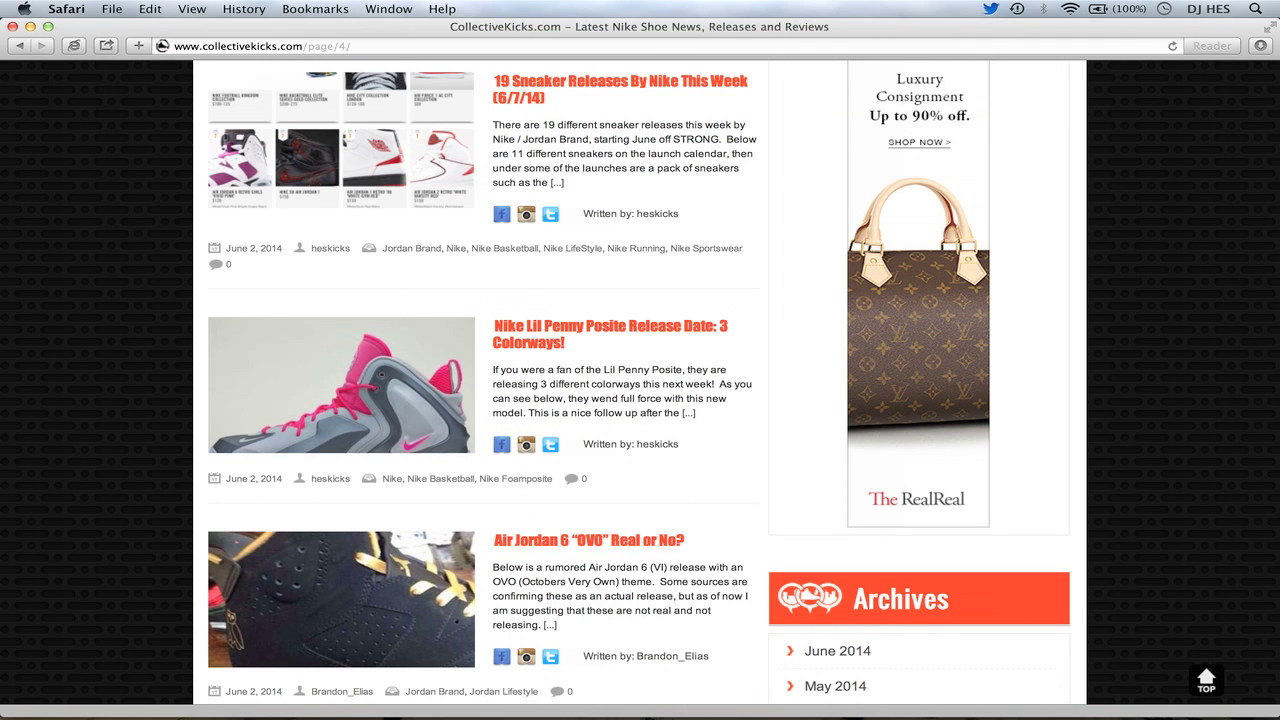
pyautogui.scroll(-3)
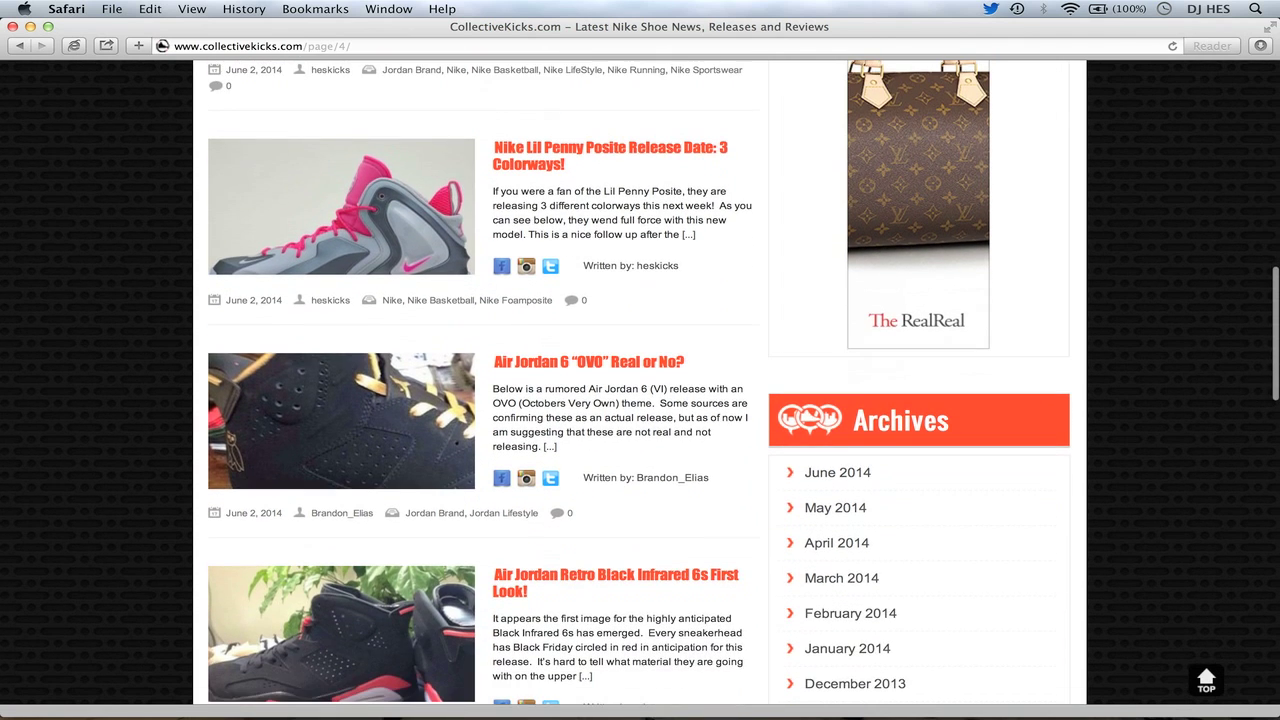
pyautogui.scroll(-3)
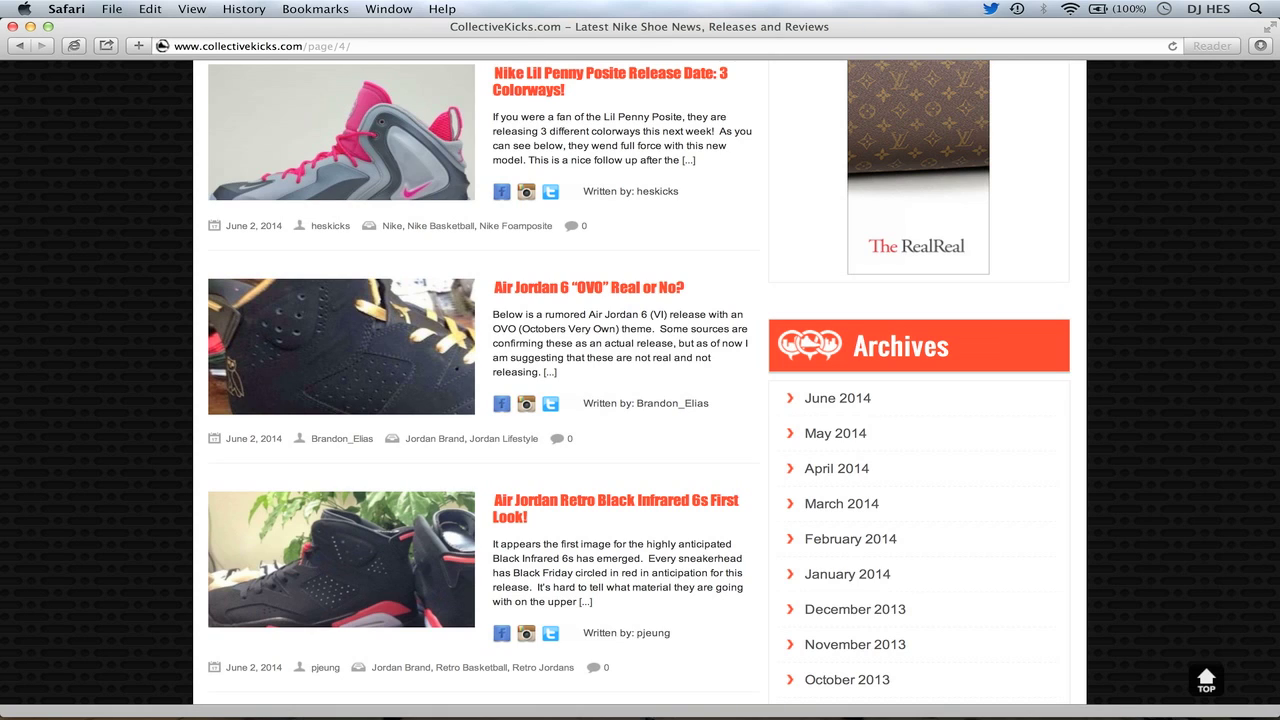
pyautogui.moveTo(548, 192)
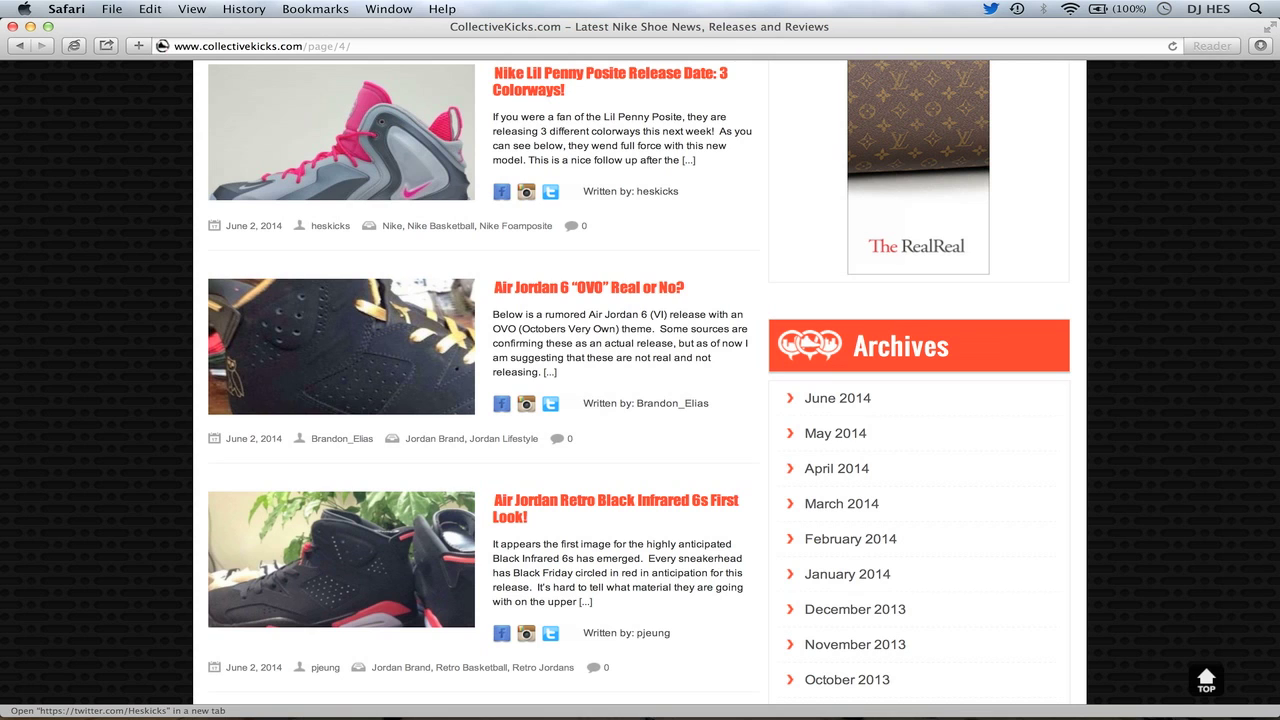
pyautogui.scroll(-3)
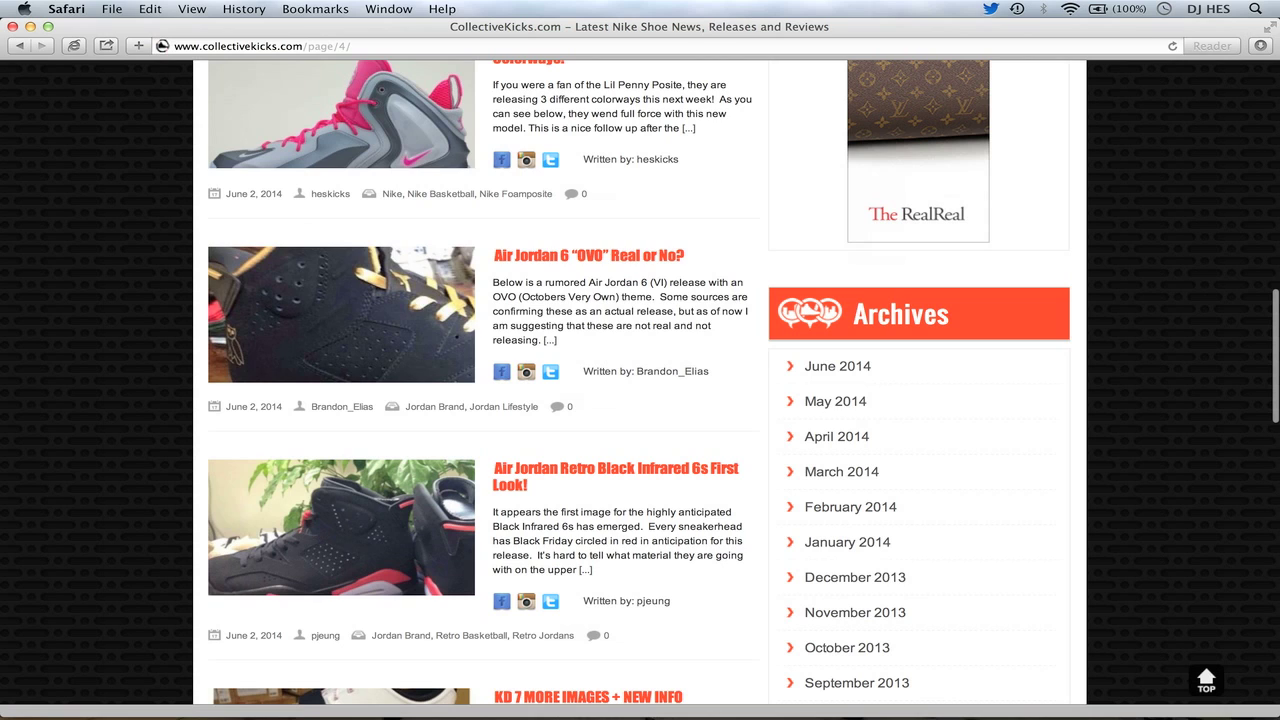
pyautogui.scroll(-3)
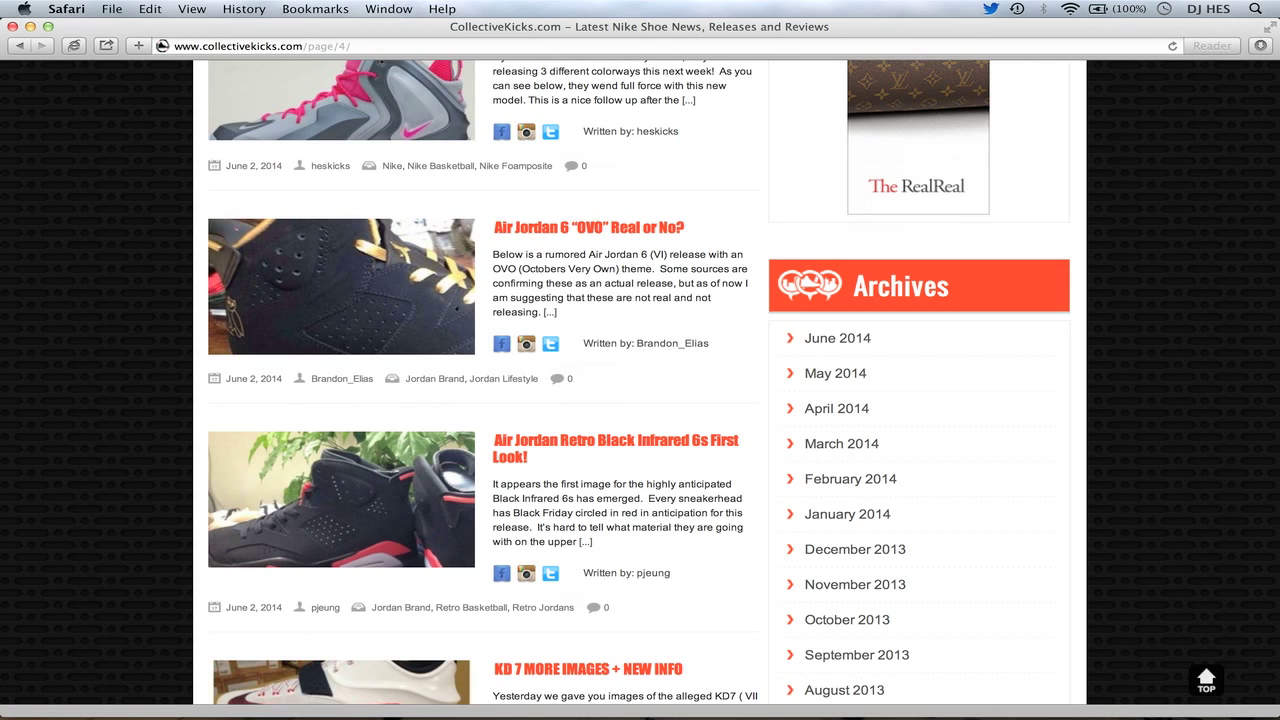
# - Scroll to the KD 7 and Weekly Recap posts and go to the Shoe Release Dates page
pyautogui.scroll(-3)
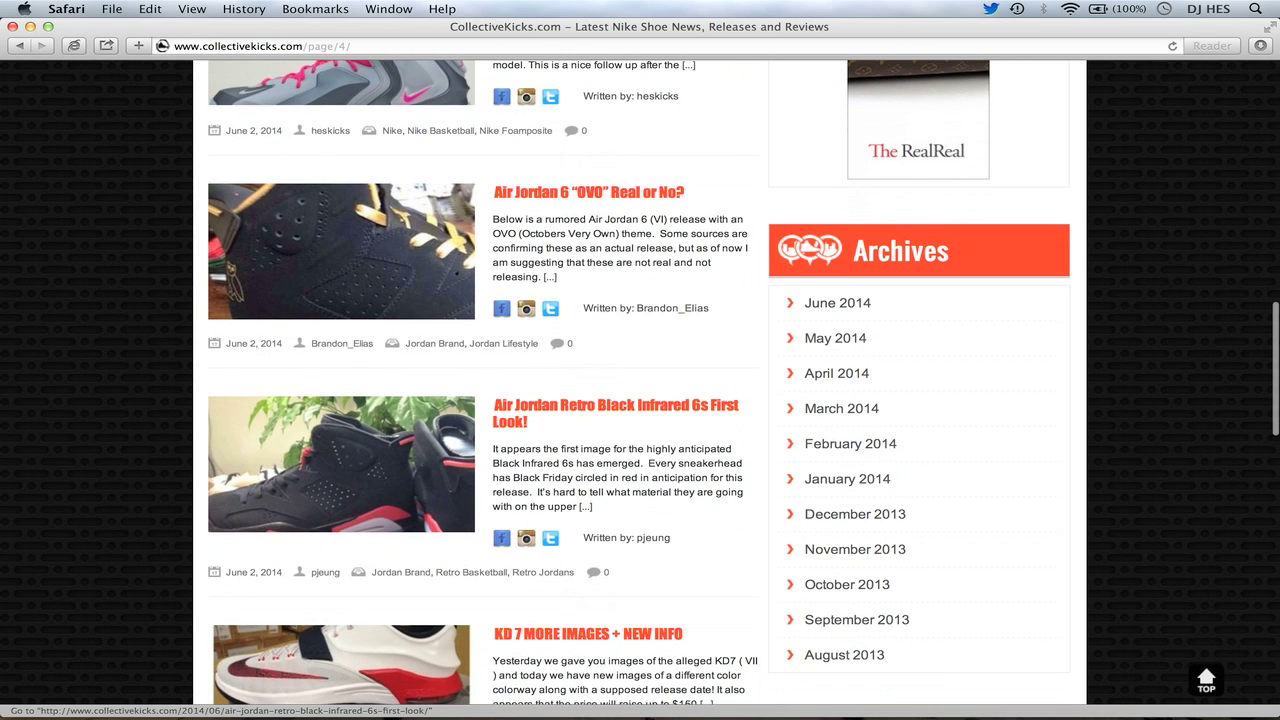
pyautogui.scroll(-3)
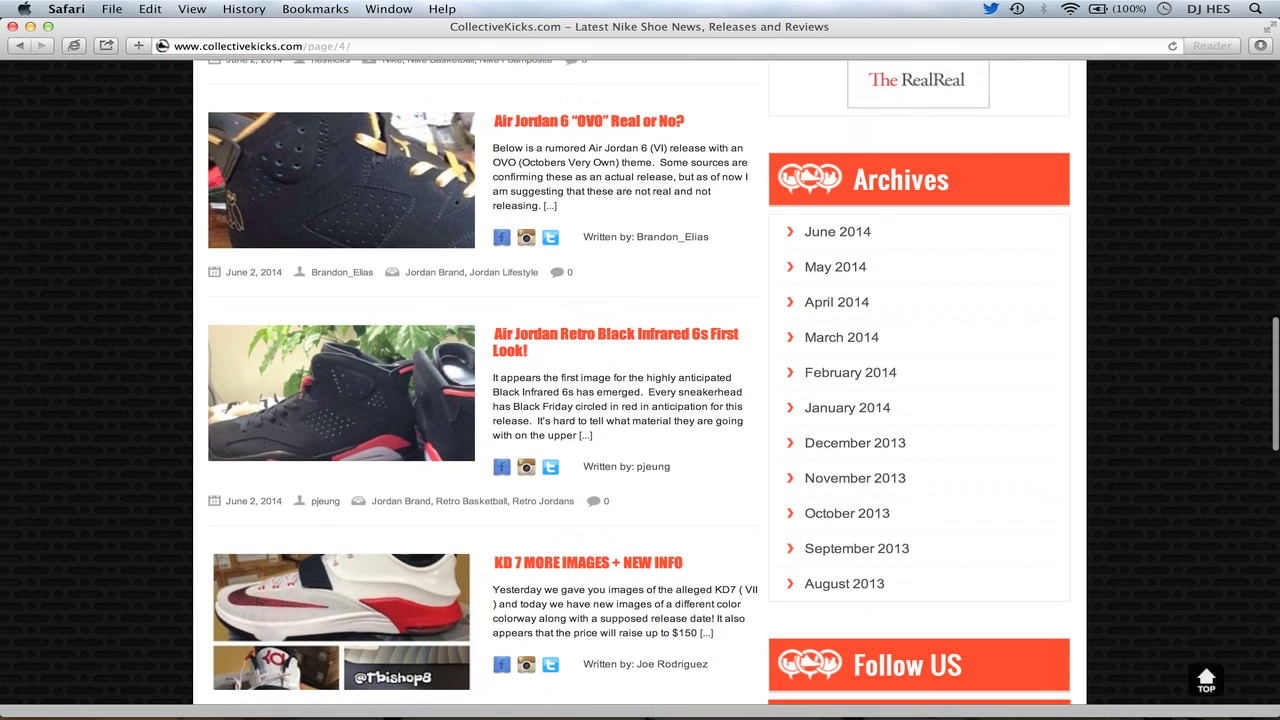
pyautogui.scroll(-3)
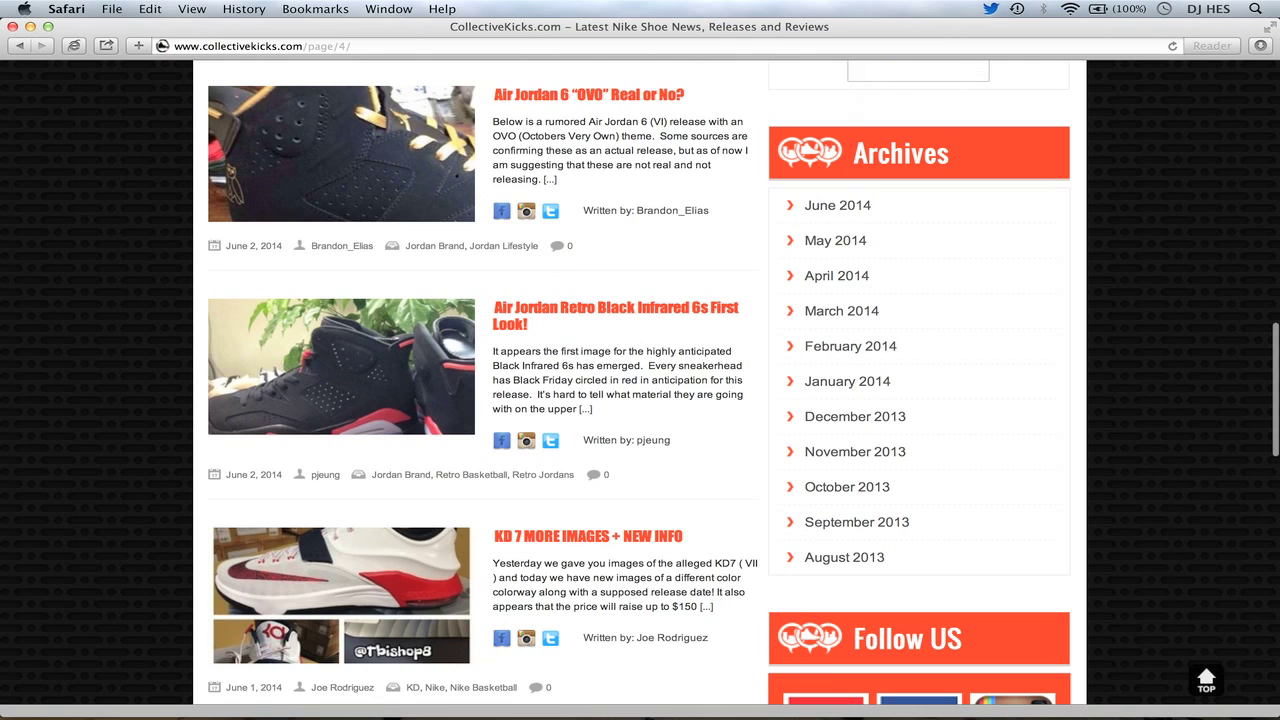
pyautogui.scroll(-3)
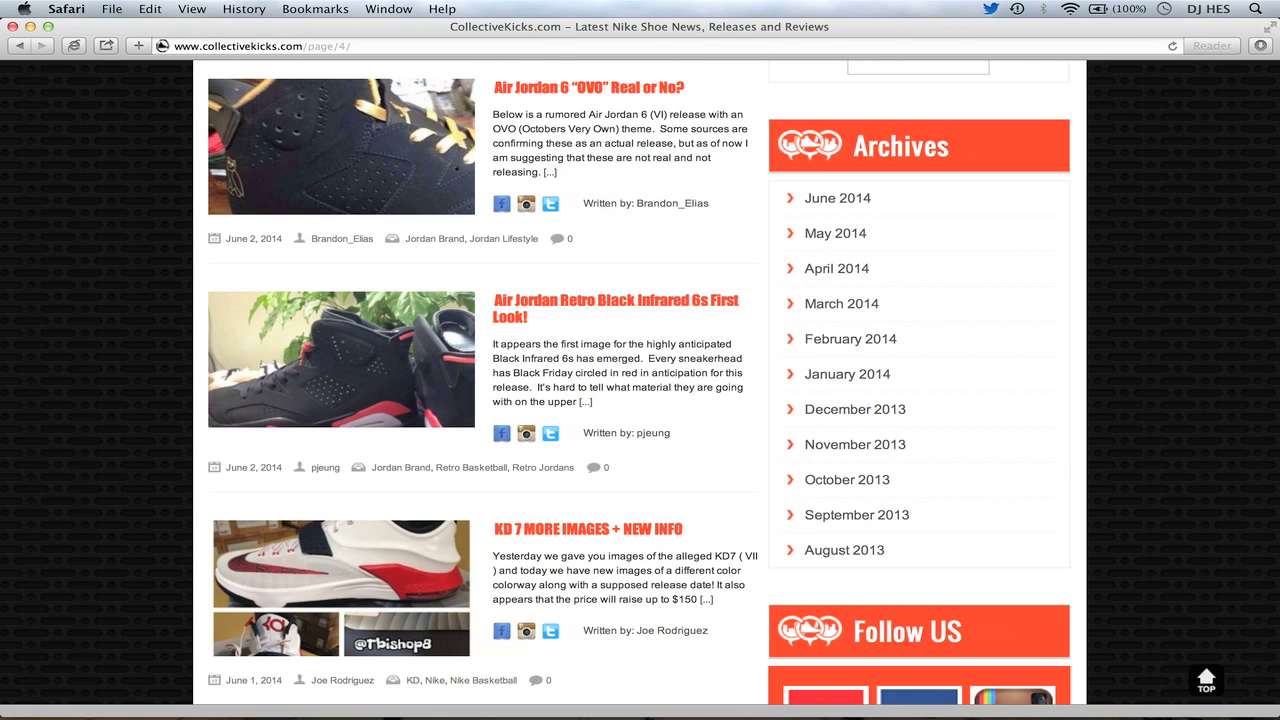
pyautogui.scroll(-3)
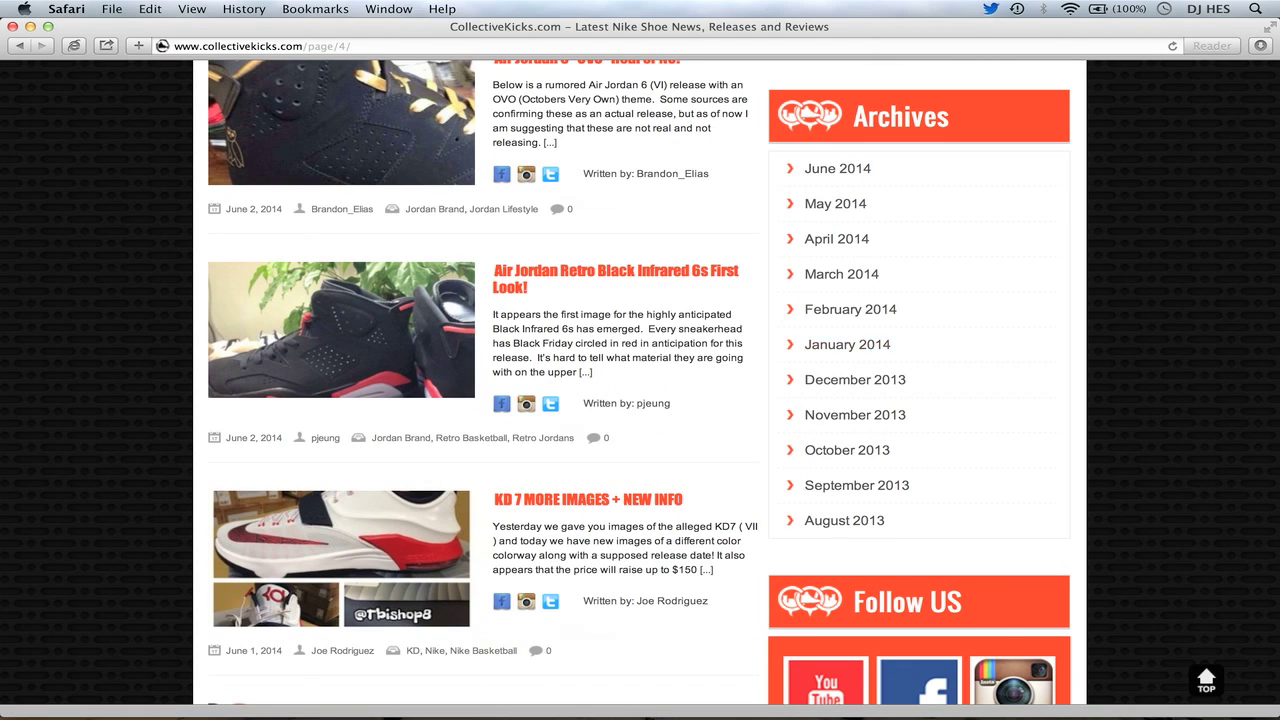
pyautogui.scroll(-3)
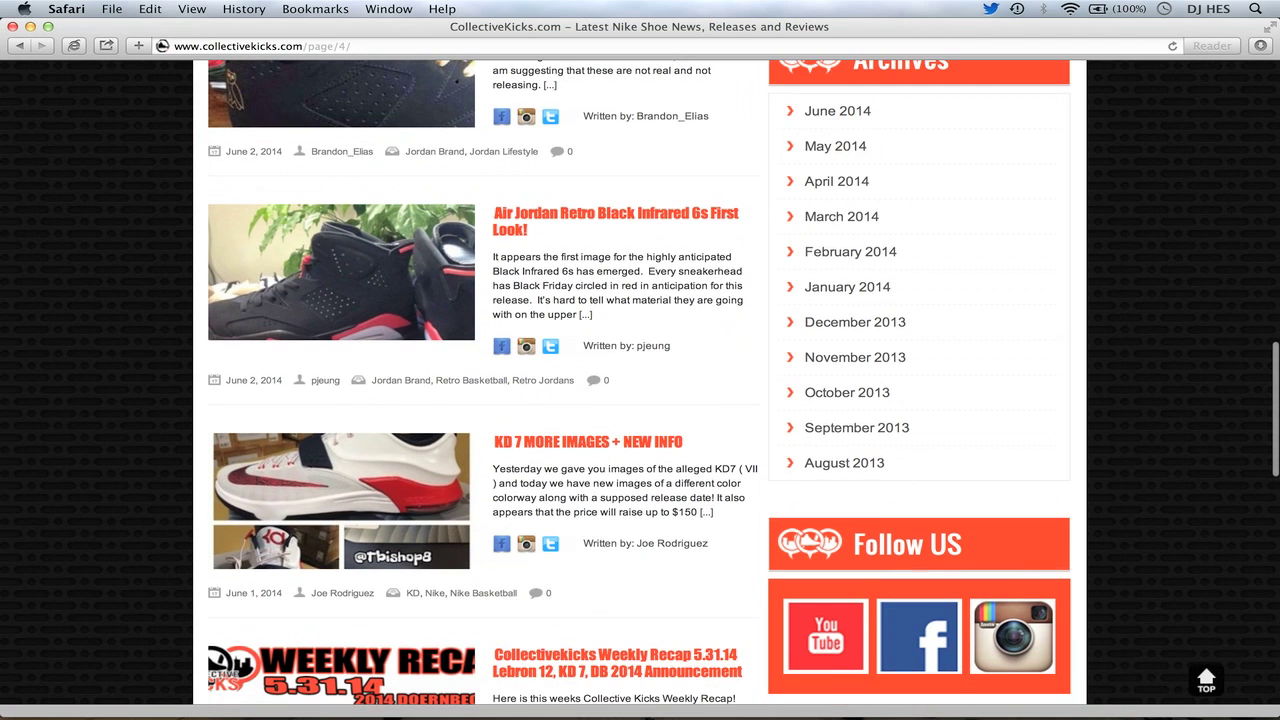
pyautogui.scroll(-3)
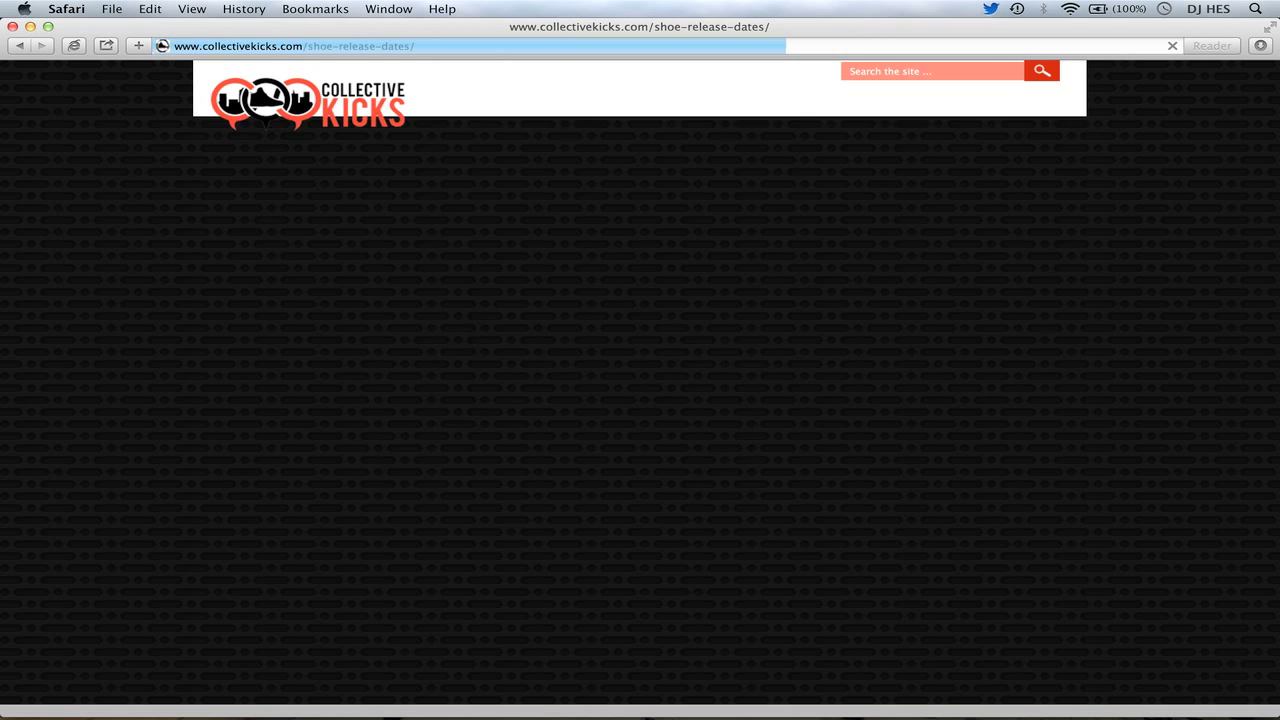
# - Scroll through the June to August 2014 Upcoming Events list and return to the homepage
pyautogui.scroll(-3)
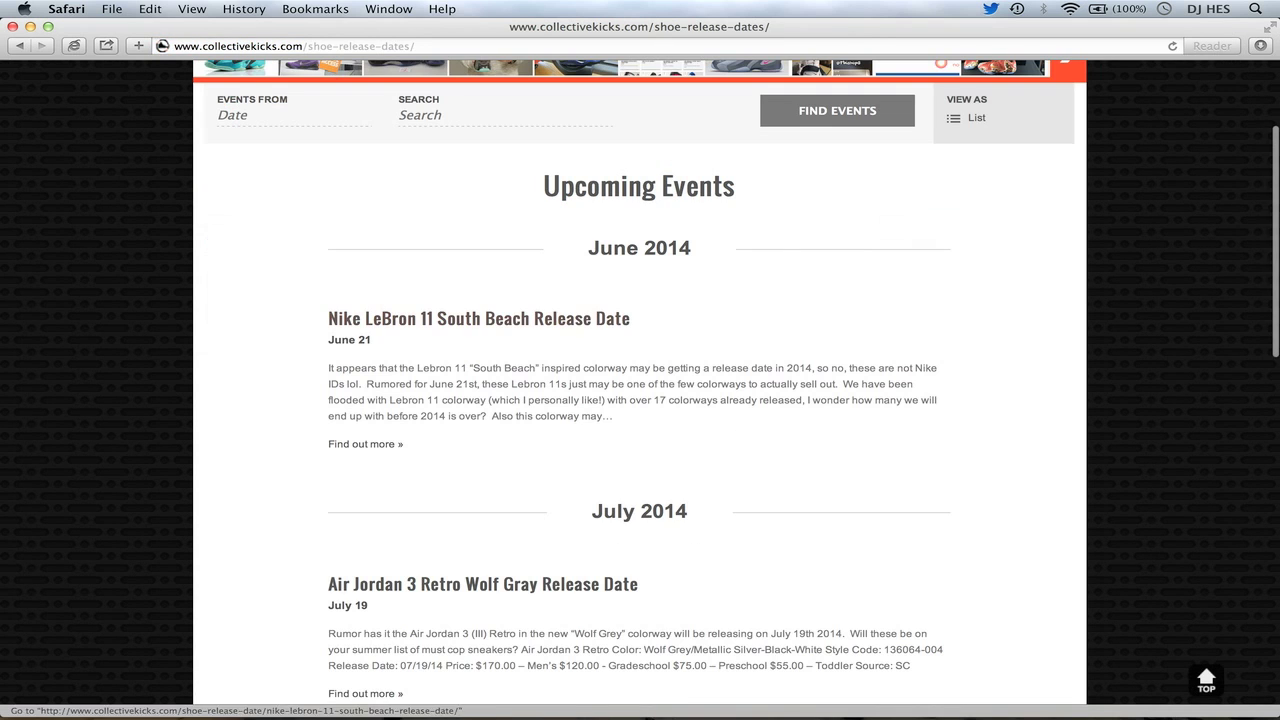
pyautogui.scroll(-3)
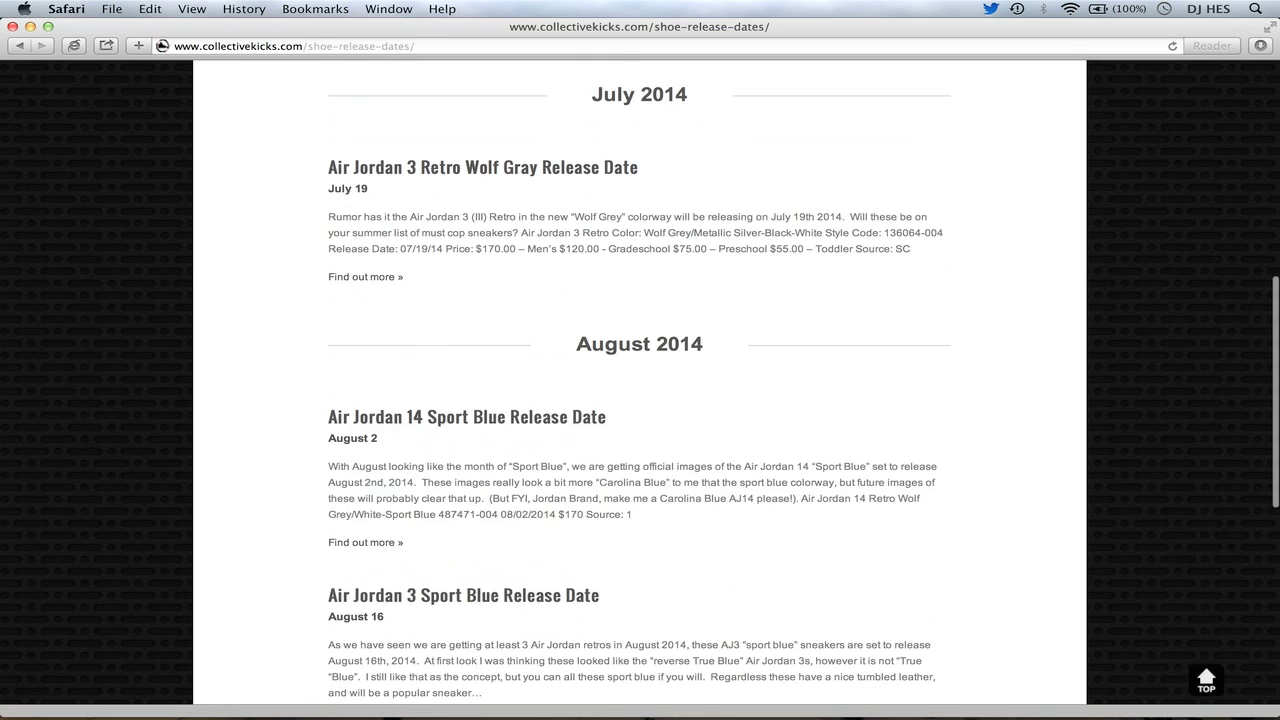
pyautogui.scroll(3)
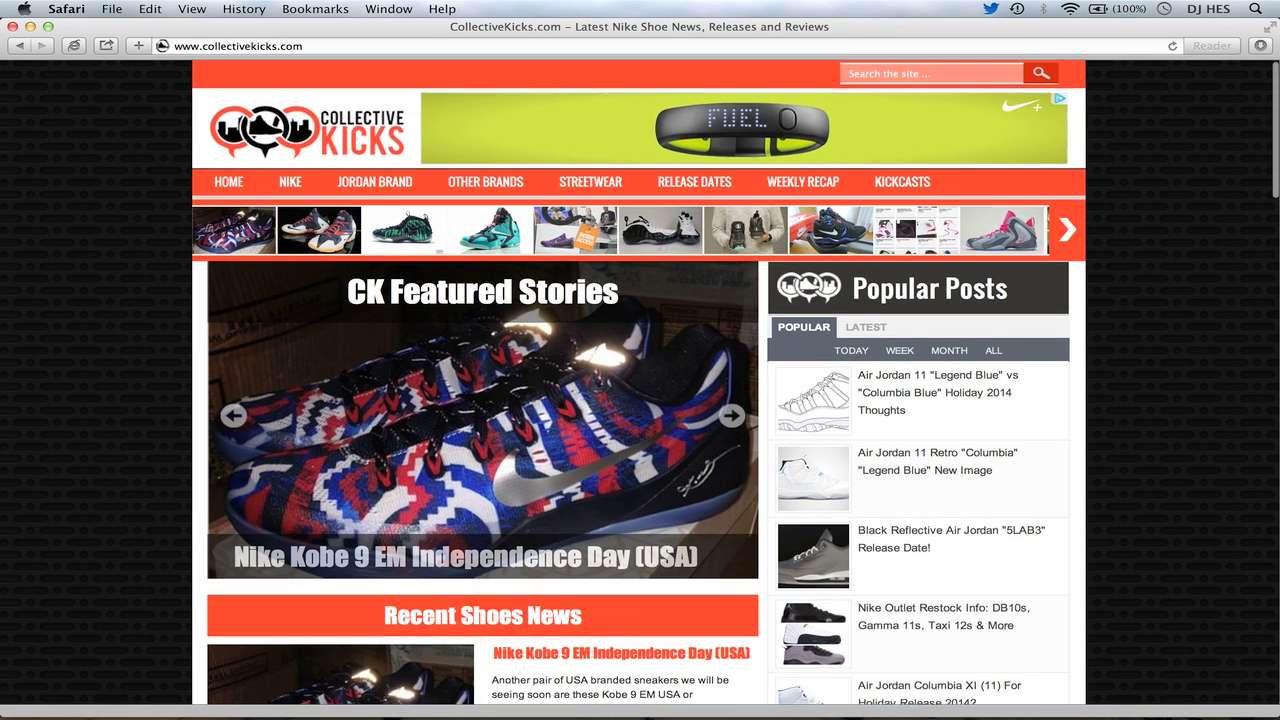
pyautogui.scroll(-3)
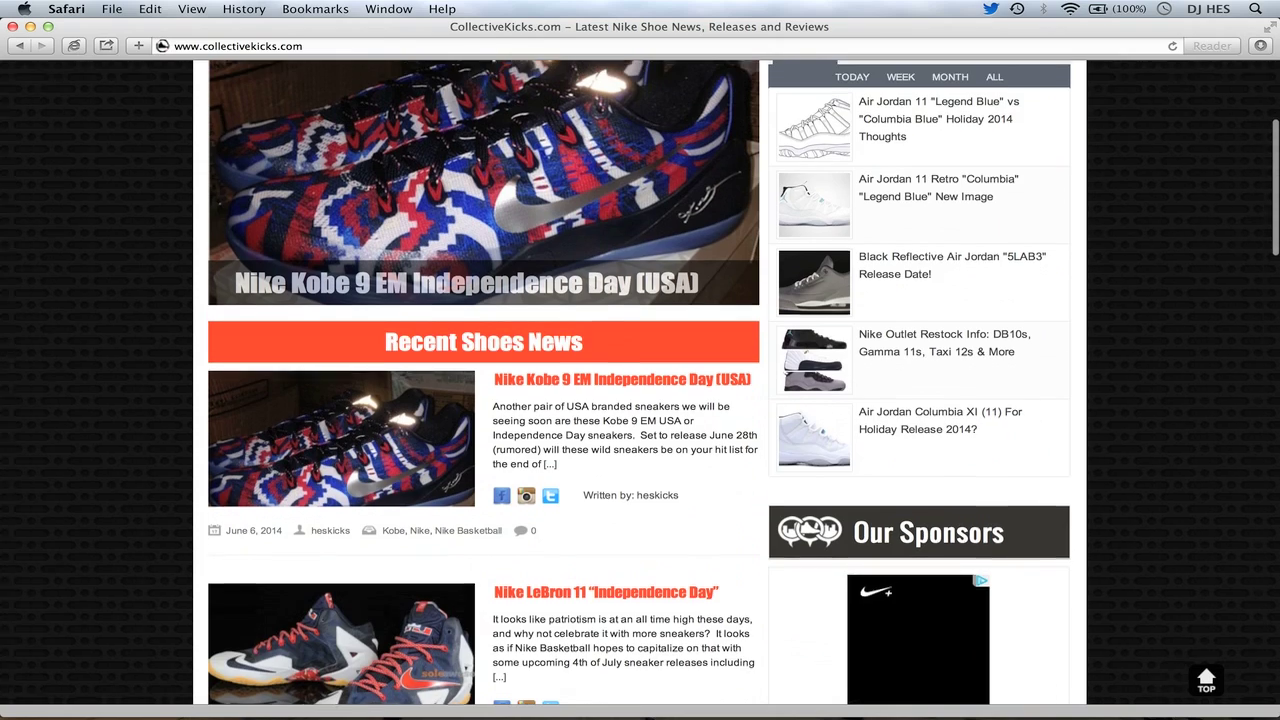
pyautogui.scroll(3)
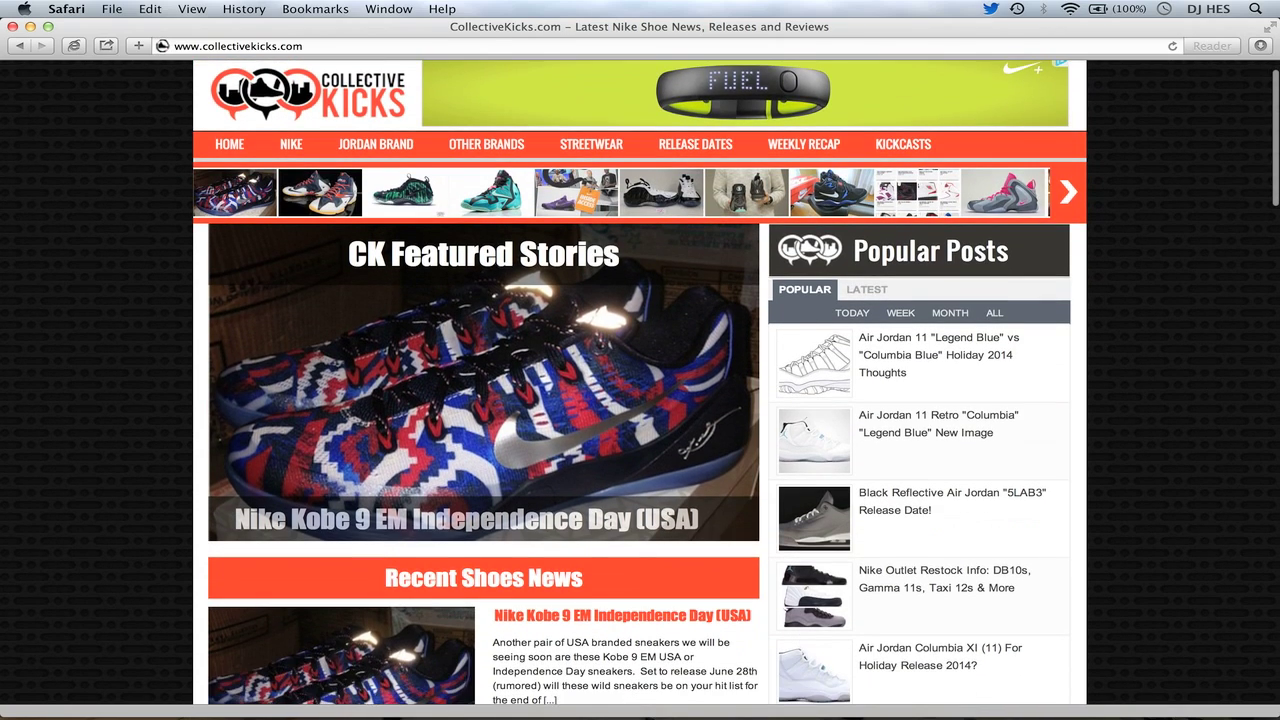